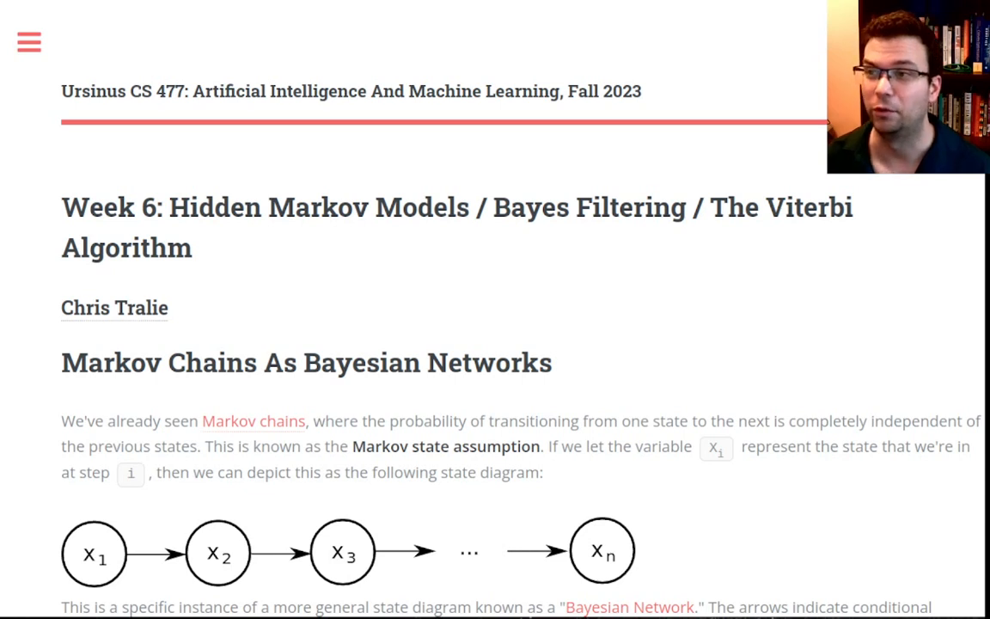
pyautogui.moveTo(462, 57)
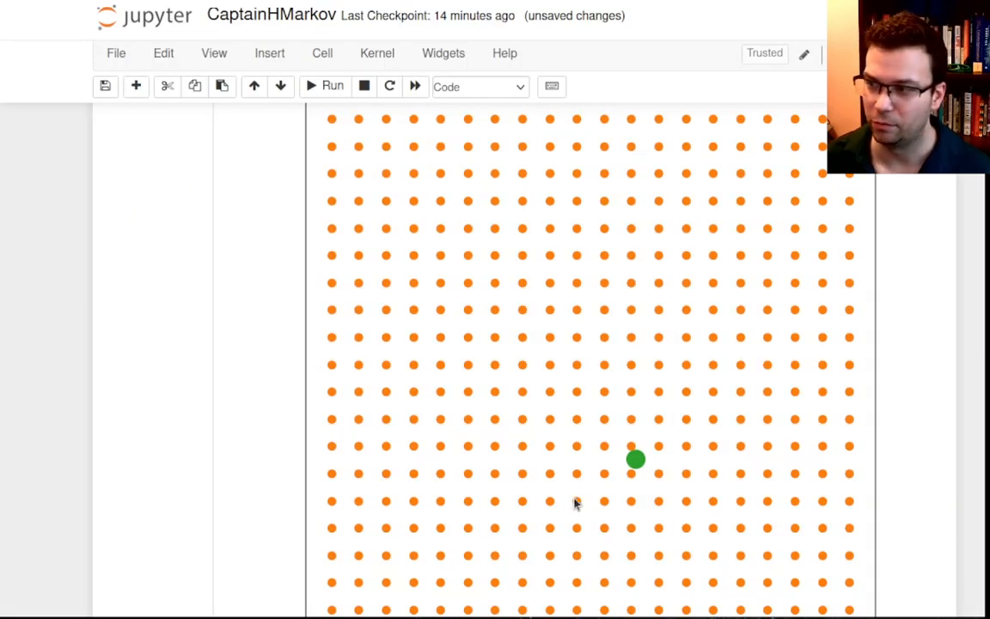
pyautogui.moveTo(636, 451)
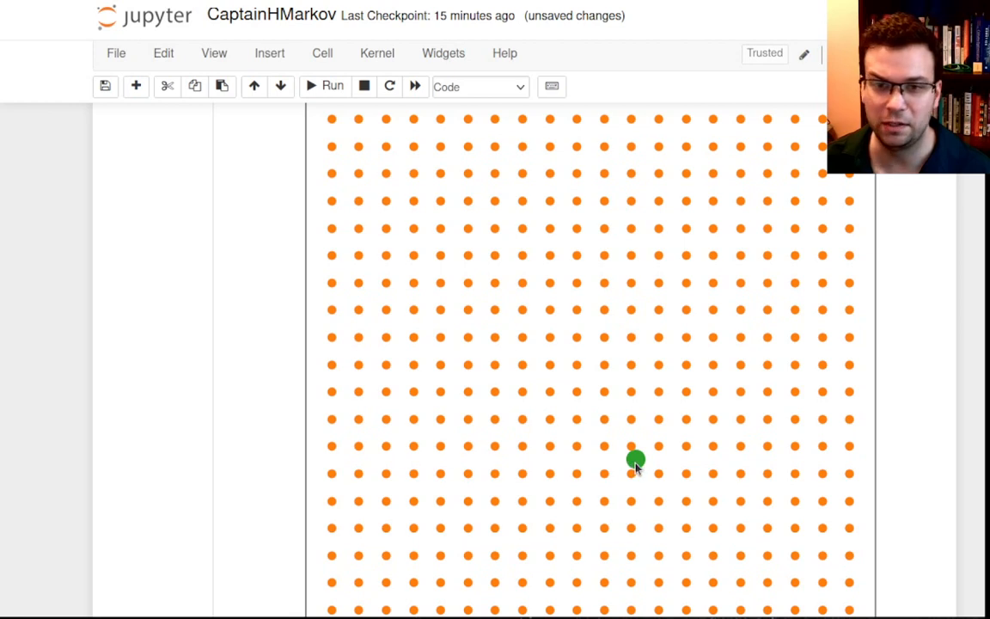
pyautogui.moveTo(950, 519)
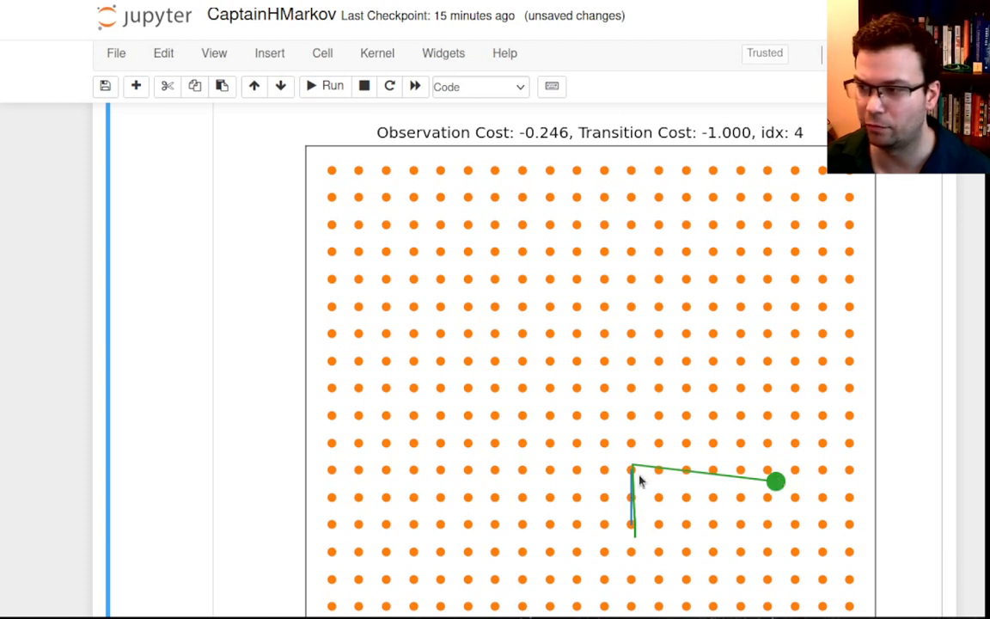
pyautogui.moveTo(635, 477)
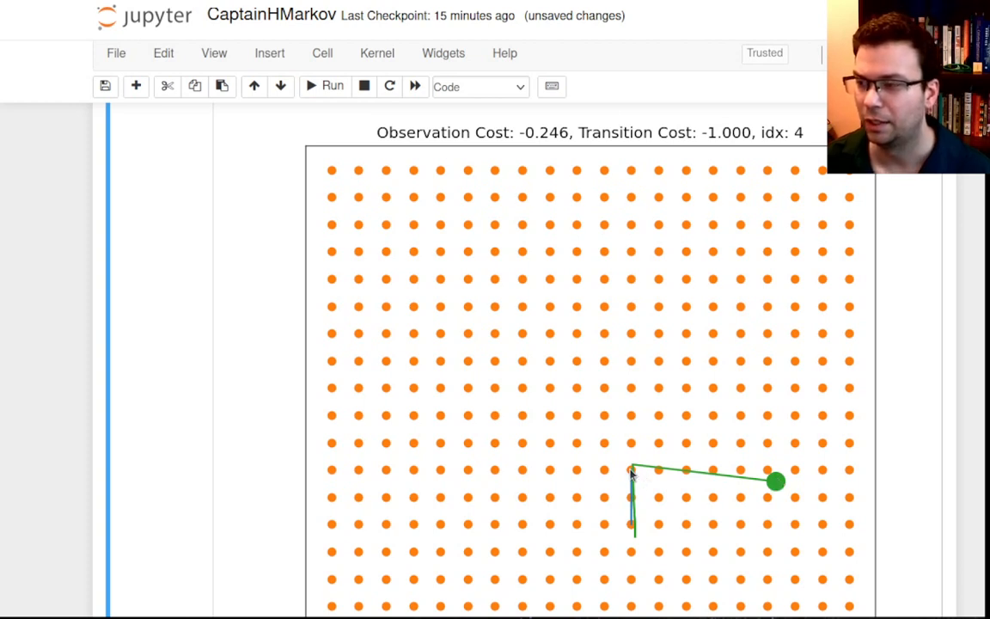
pyautogui.moveTo(712, 133)
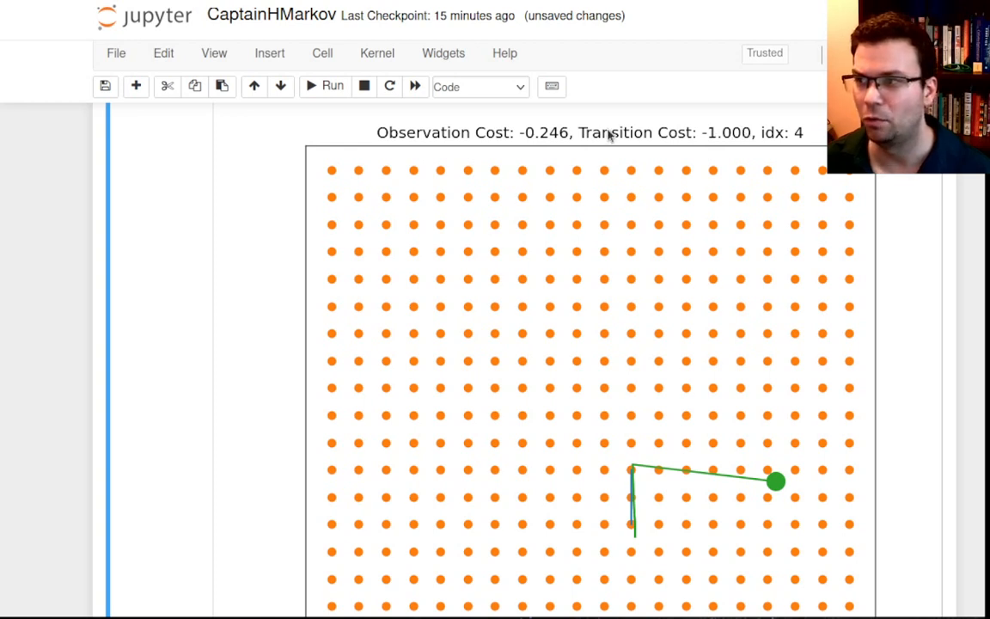
pyautogui.moveTo(634, 473)
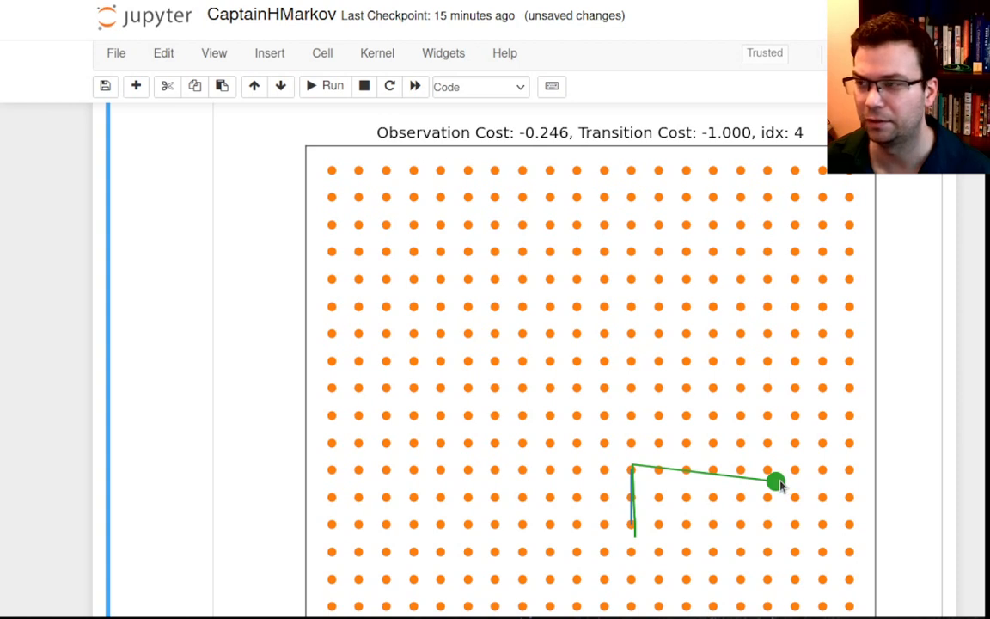
pyautogui.moveTo(632, 477)
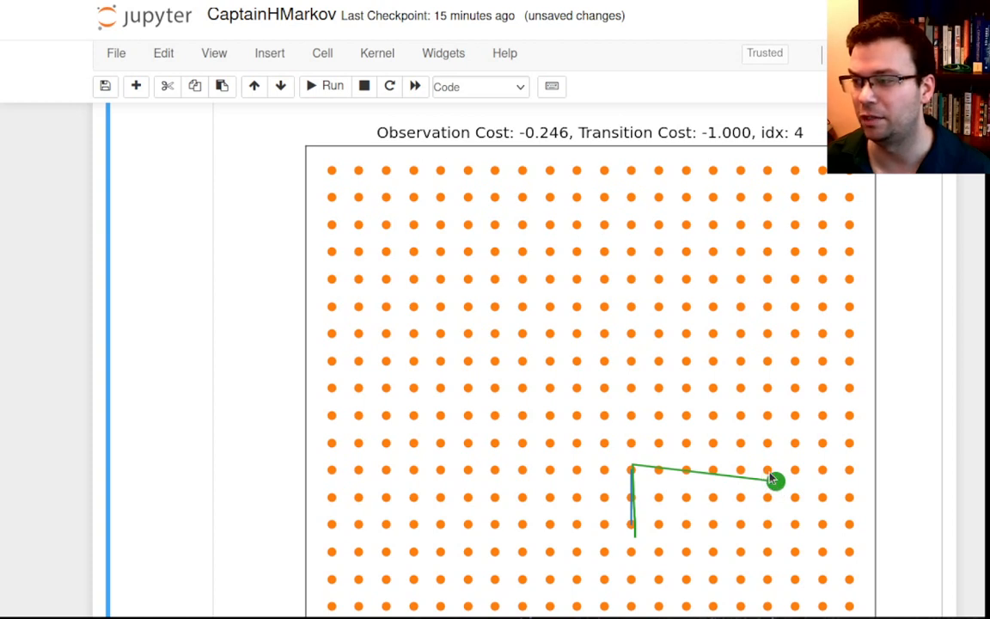
pyautogui.moveTo(776, 482)
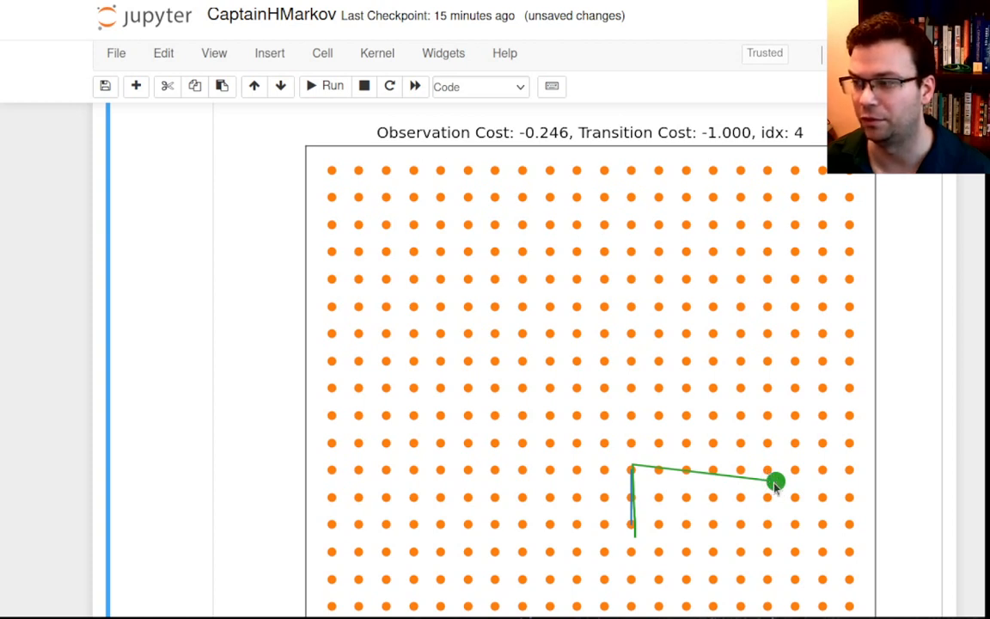
pyautogui.moveTo(685, 477)
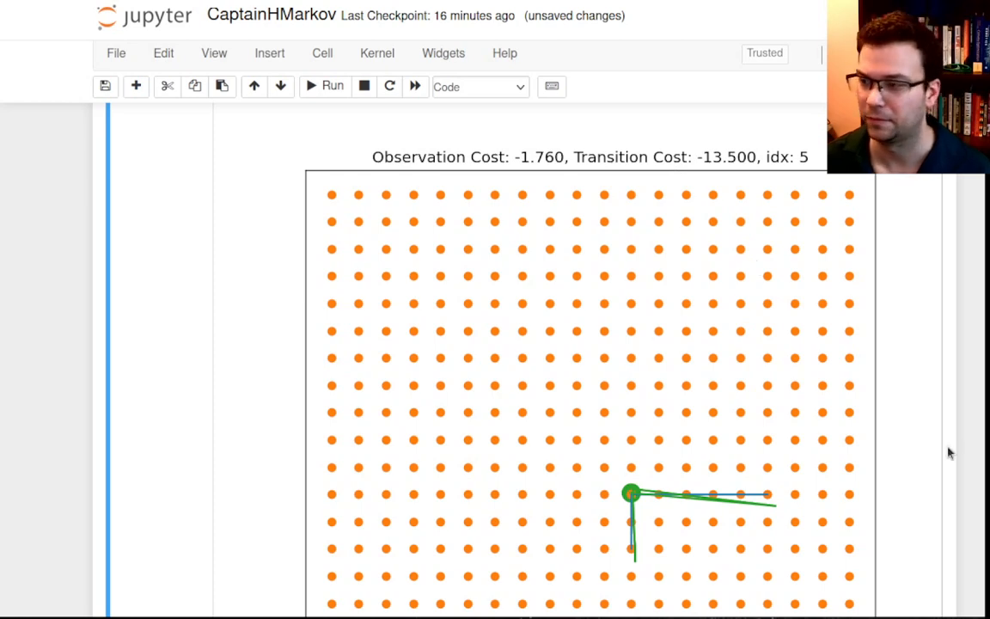
# Step: Re-run the figure cell, walk the CaptainHMarkov robot to idx 15, and return to the course page
pyautogui.scroll(3)
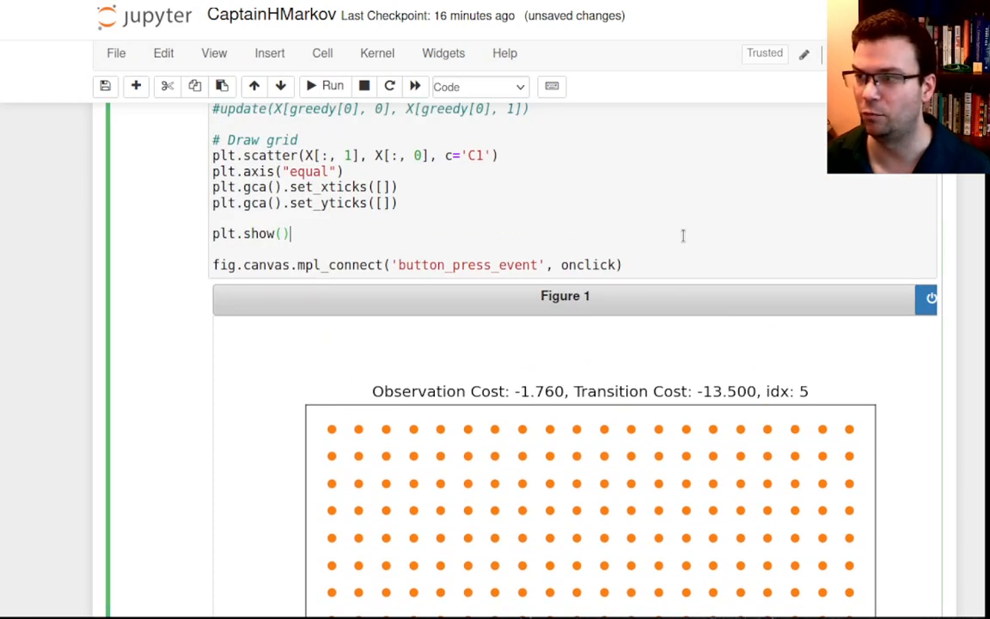
pyautogui.click(634, 405)
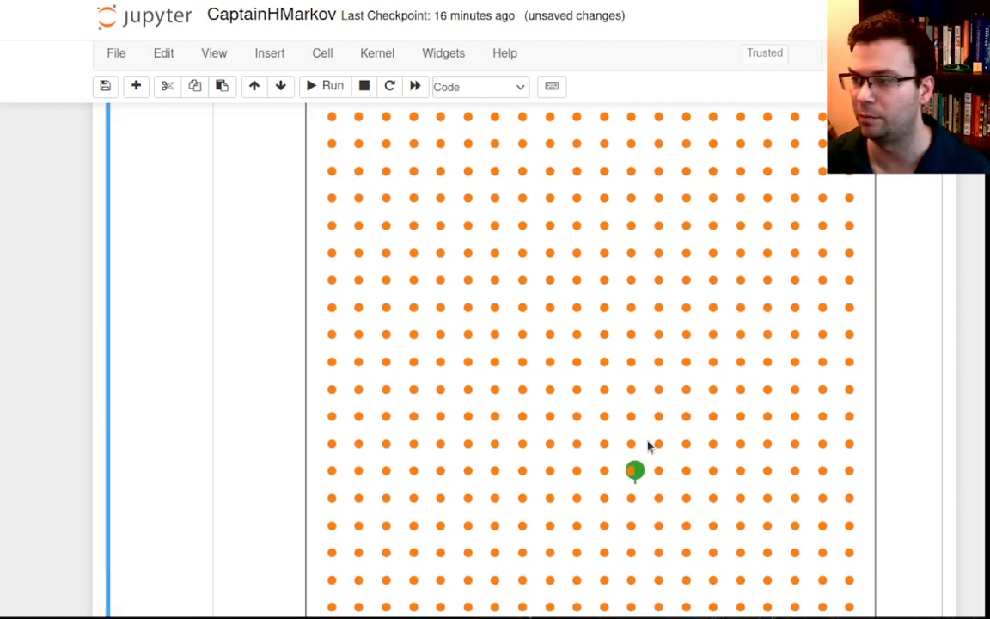
pyautogui.moveTo(634, 471); pyautogui.dragTo(632, 410)
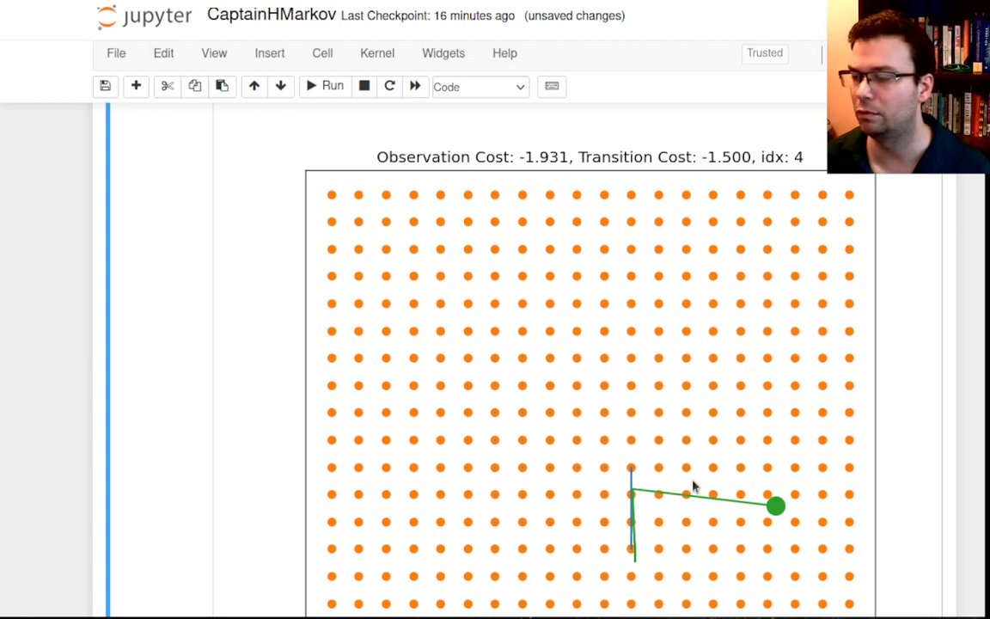
pyautogui.moveTo(791, 499)
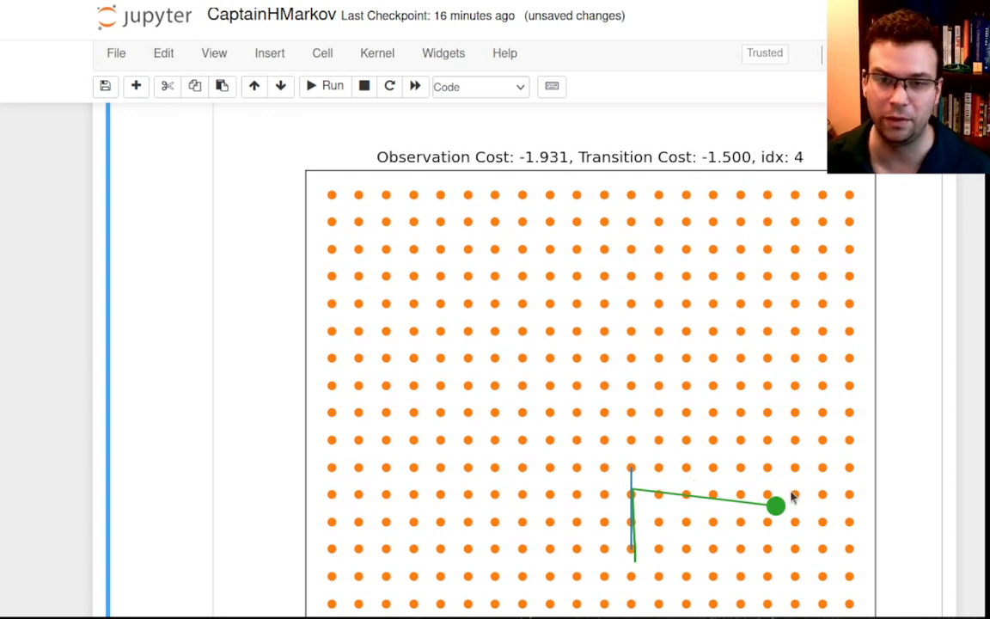
pyautogui.moveTo(769, 497)
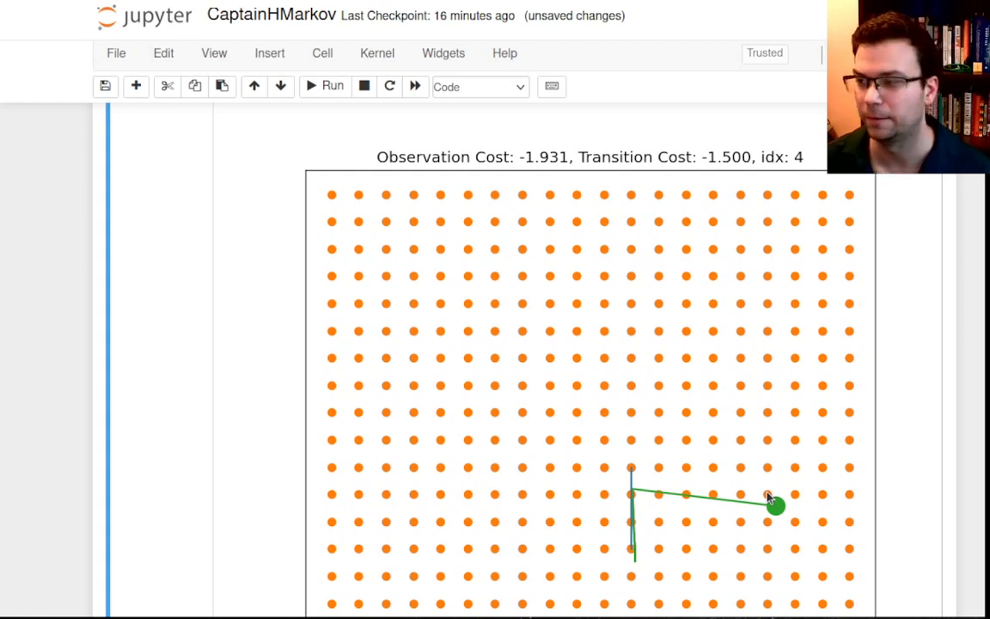
pyautogui.moveTo(627, 477)
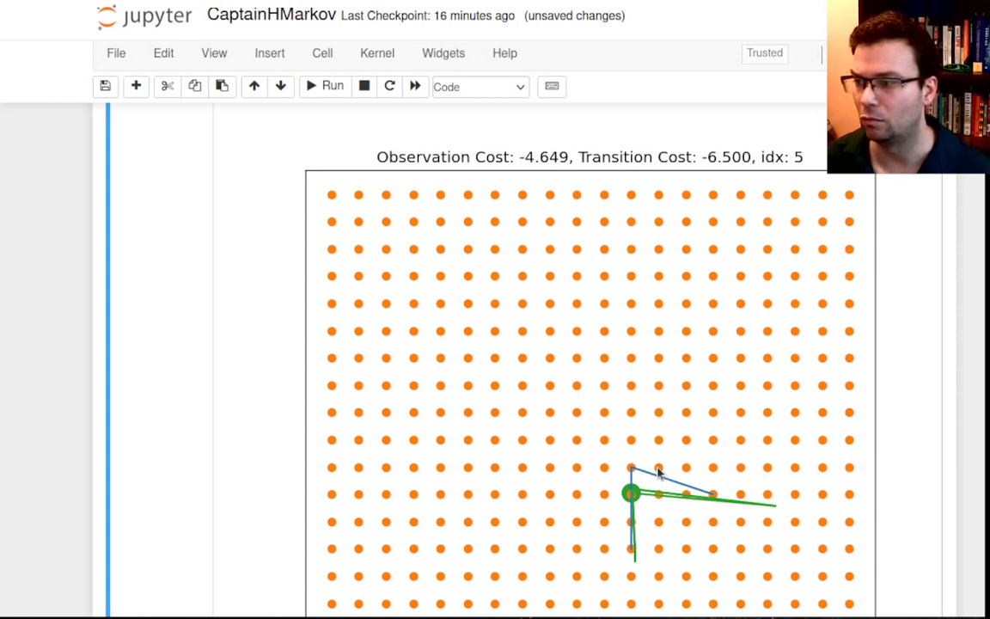
pyautogui.moveTo(645, 500)
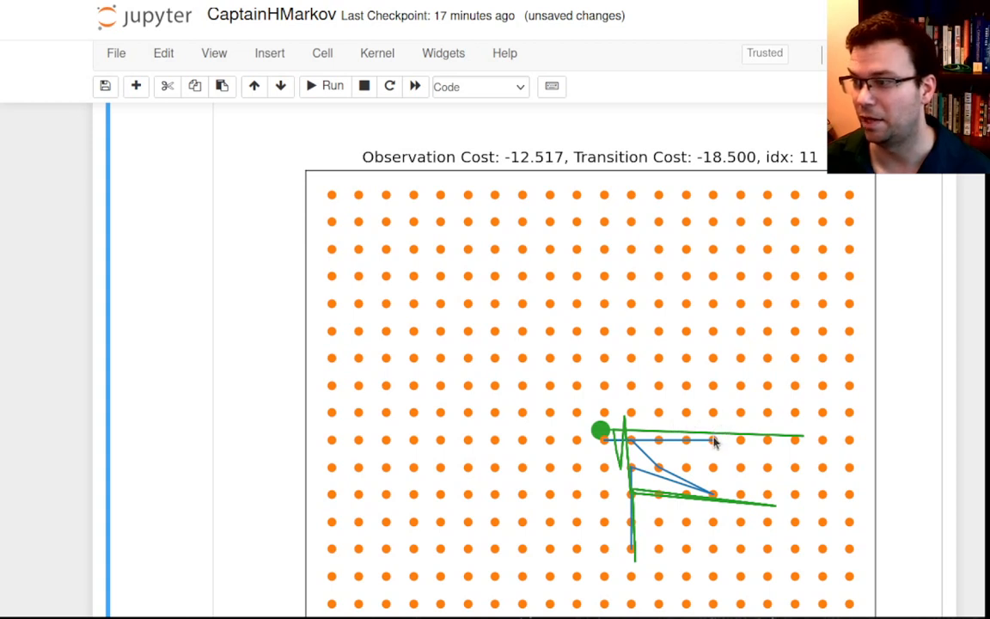
pyautogui.moveTo(733, 438)
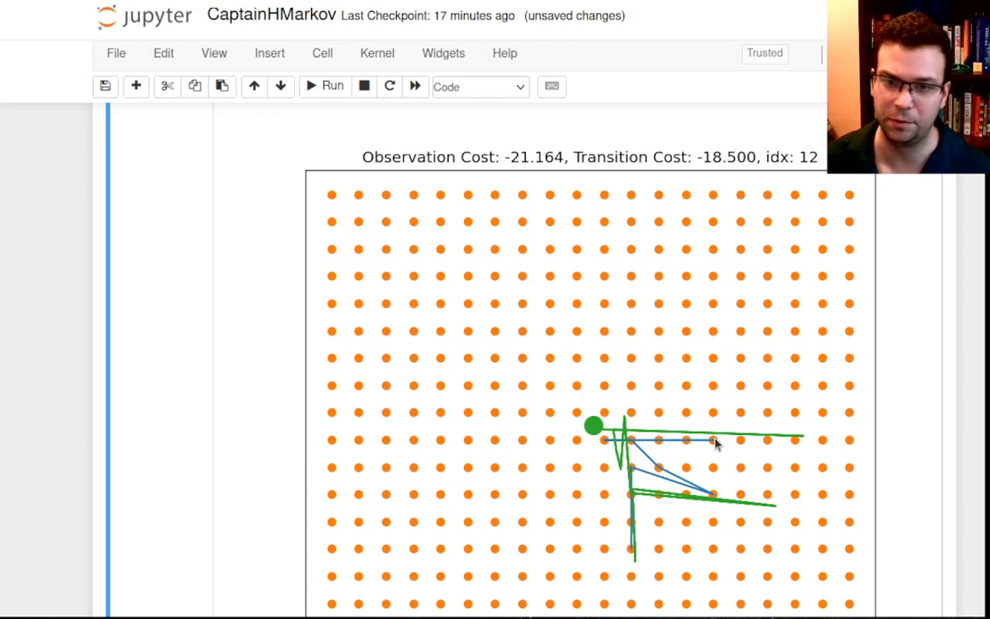
pyautogui.moveTo(666, 443)
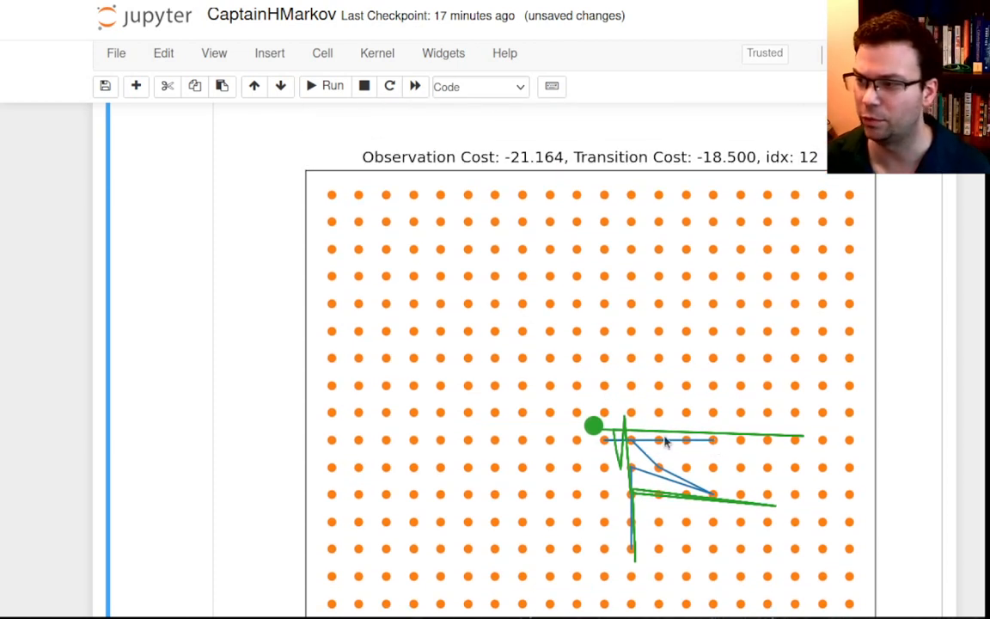
pyautogui.moveTo(714, 419)
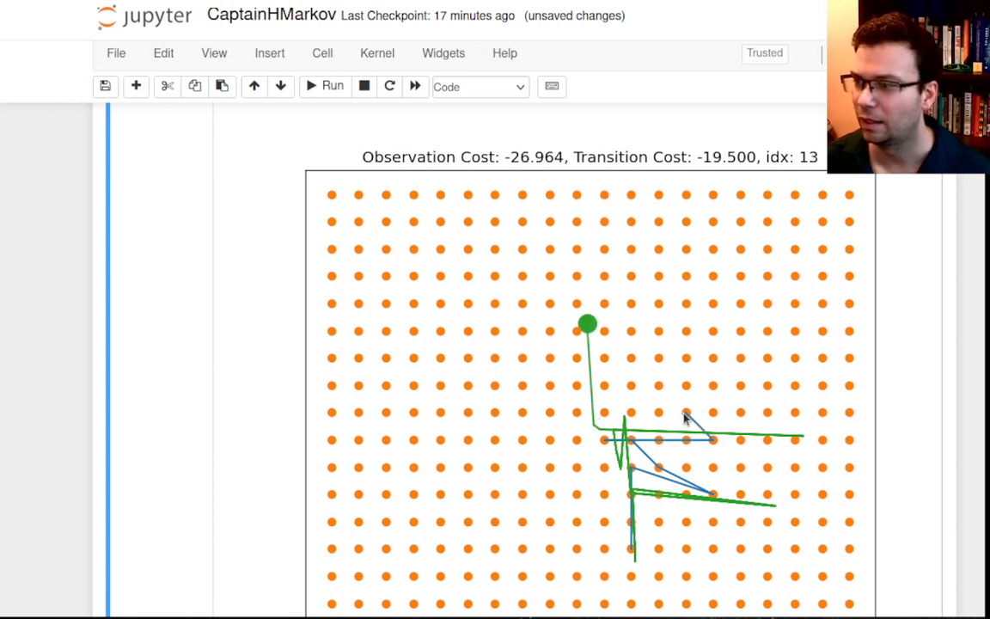
pyautogui.moveTo(662, 387)
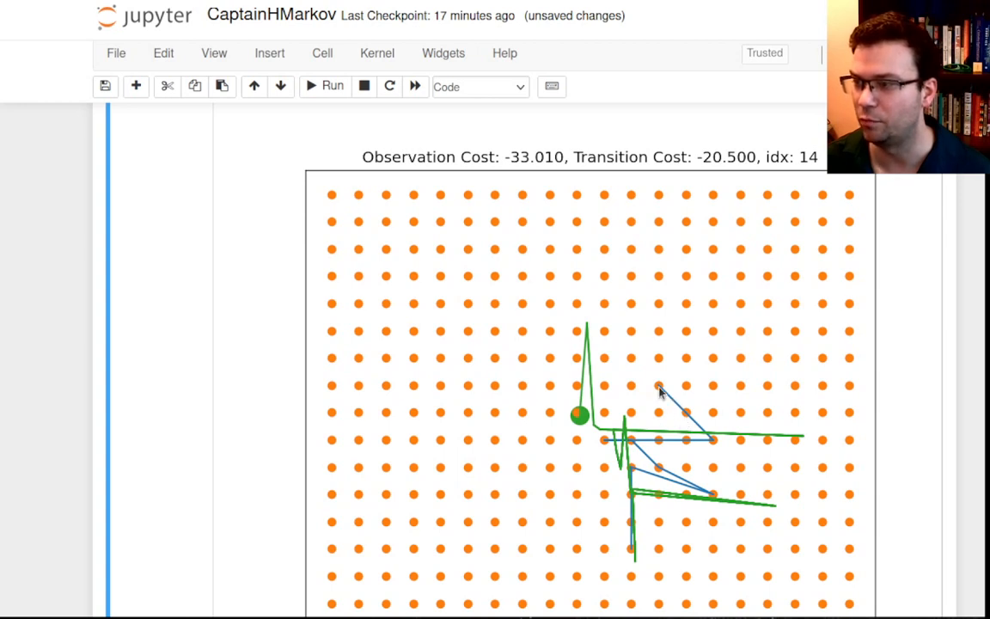
pyautogui.moveTo(631, 389)
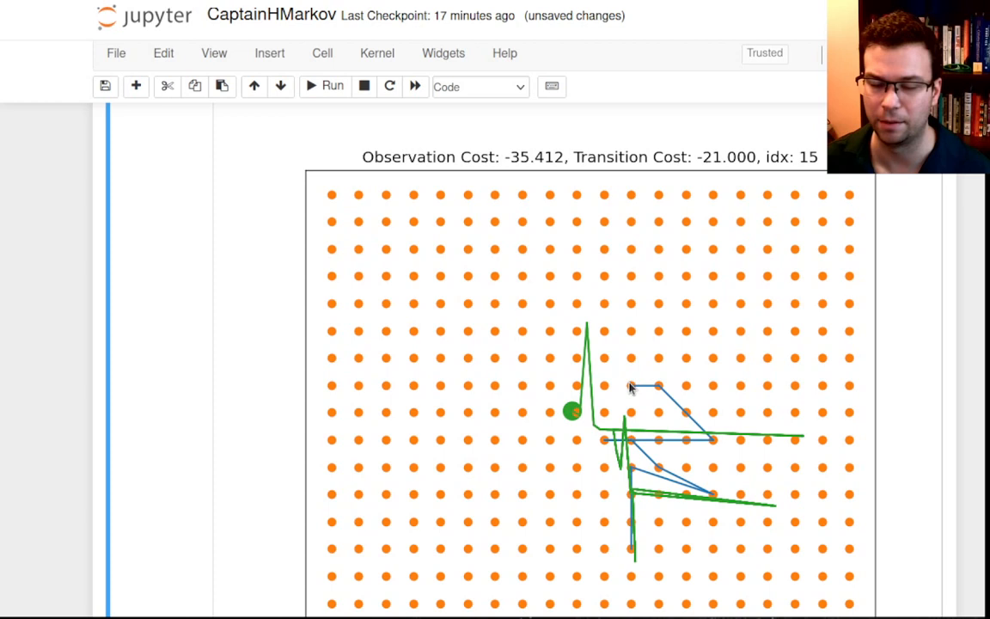
pyautogui.scroll(3)
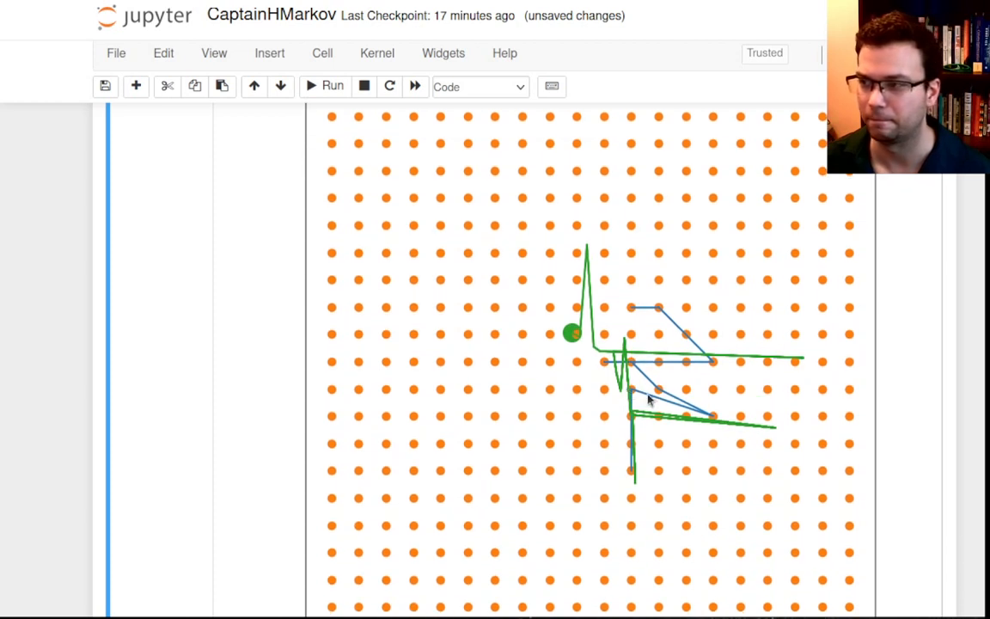
pyautogui.scroll(-3)
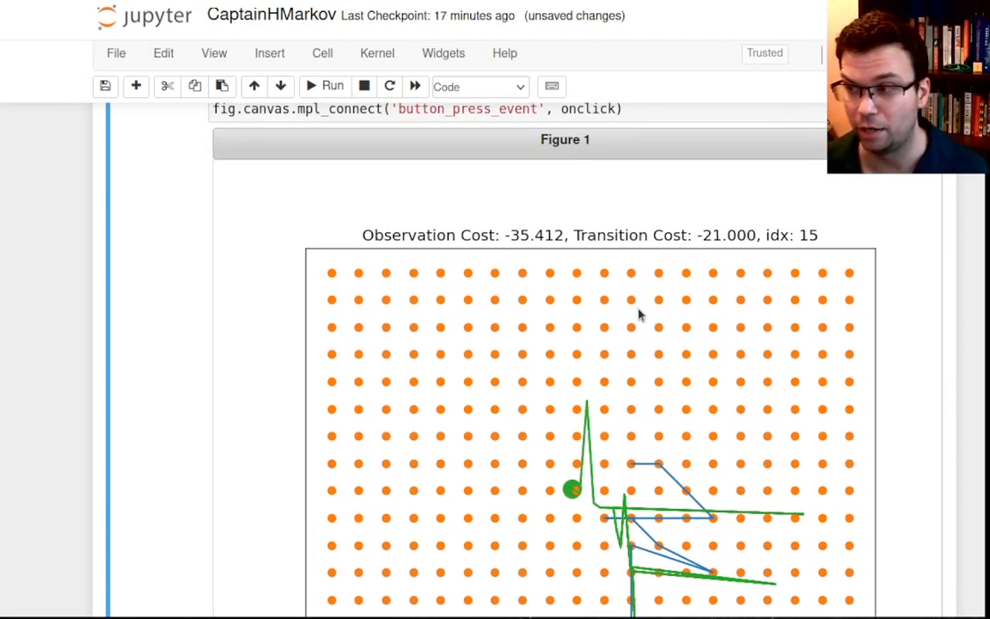
pyautogui.scroll(-3)
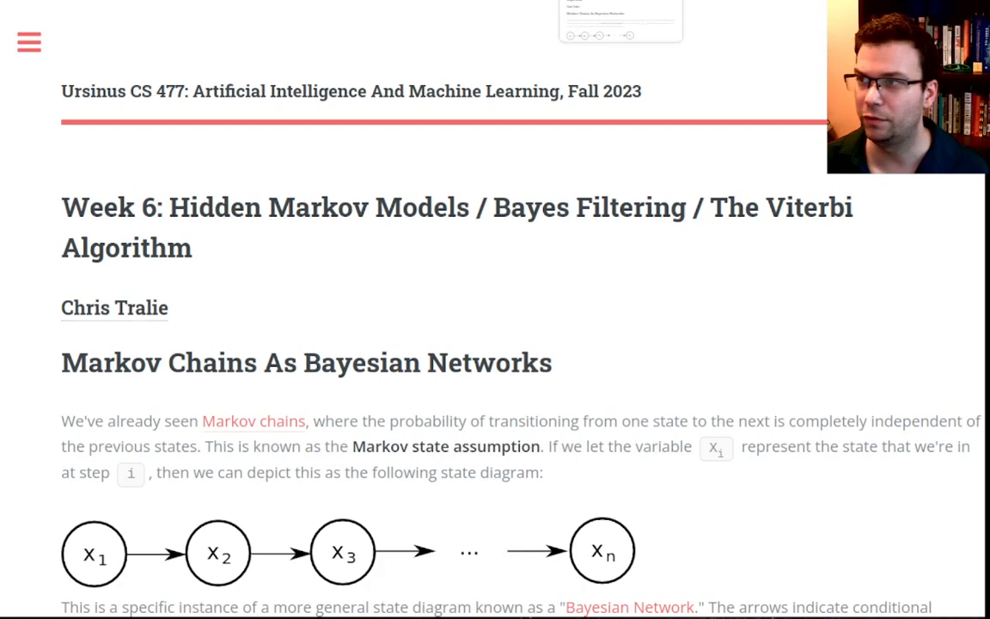
# Step: Scroll the Week 6 page down to the HMM Bayes net diagram and Bayes Filtering section
pyautogui.scroll(-3)
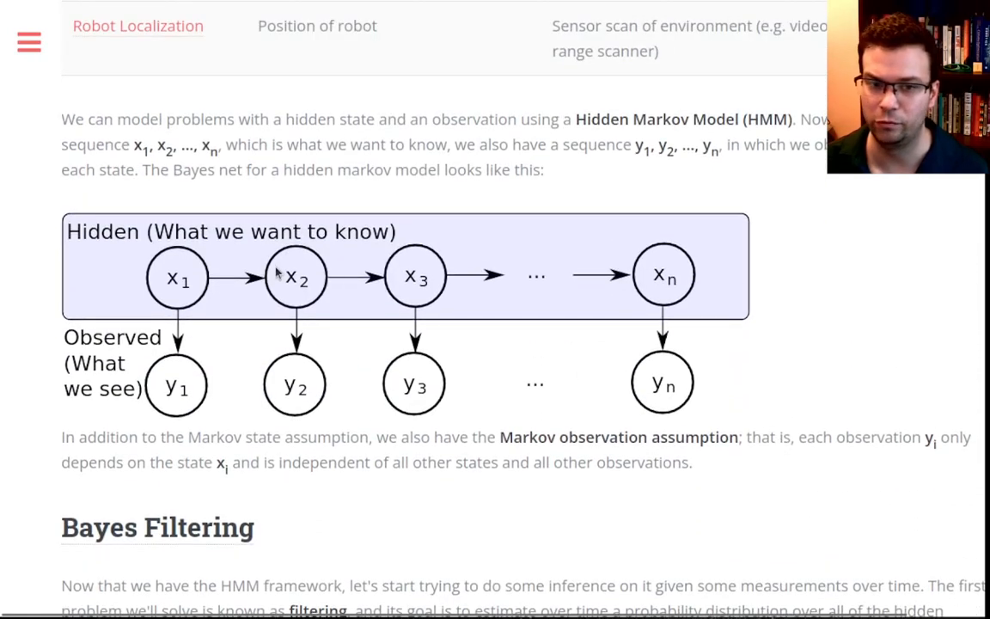
pyautogui.moveTo(155, 282)
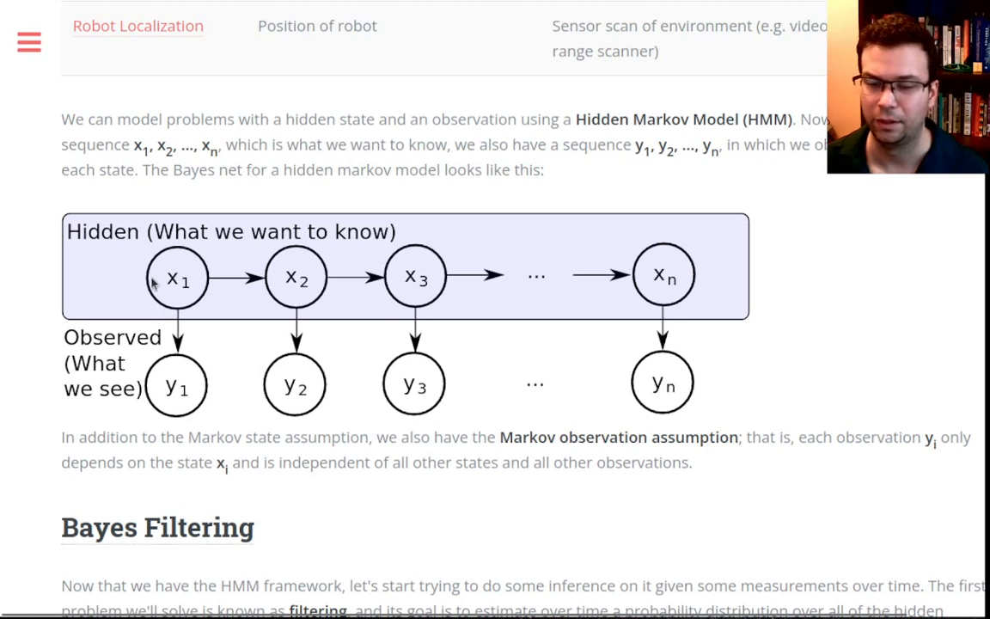
pyautogui.moveTo(381, 278)
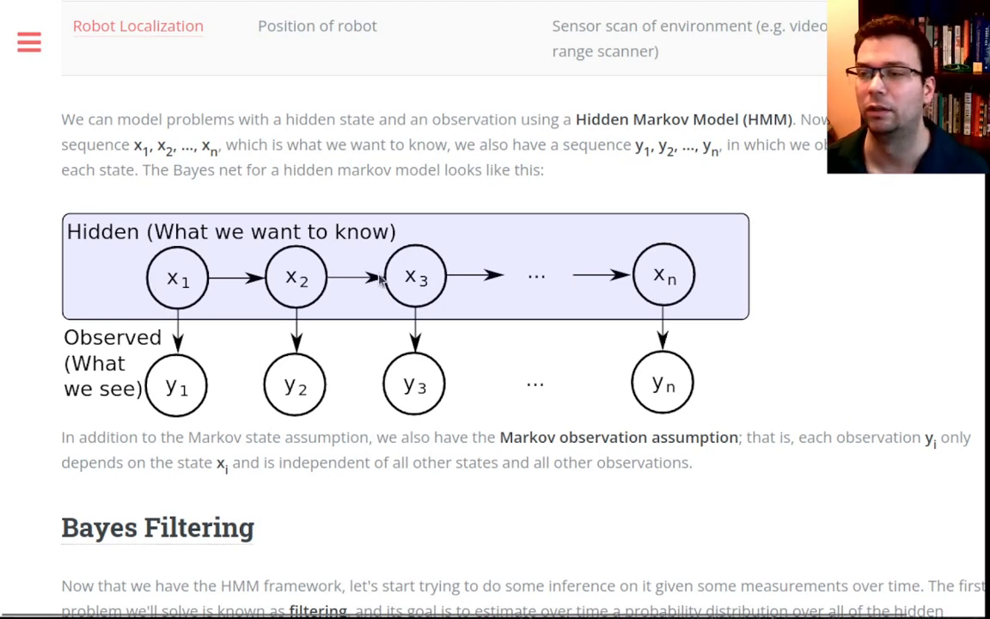
pyautogui.moveTo(206, 288)
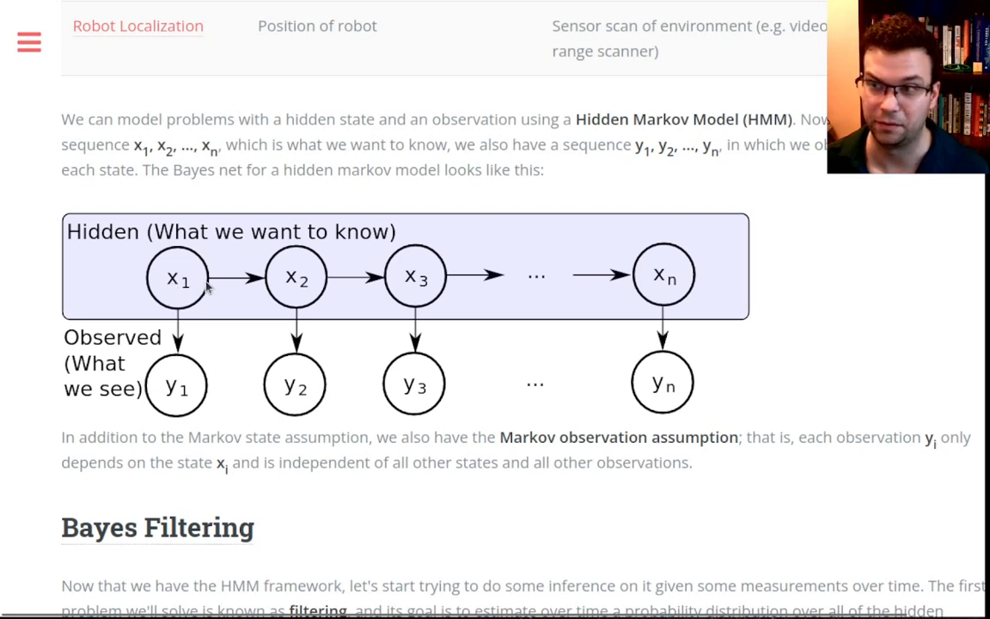
pyautogui.moveTo(312, 274)
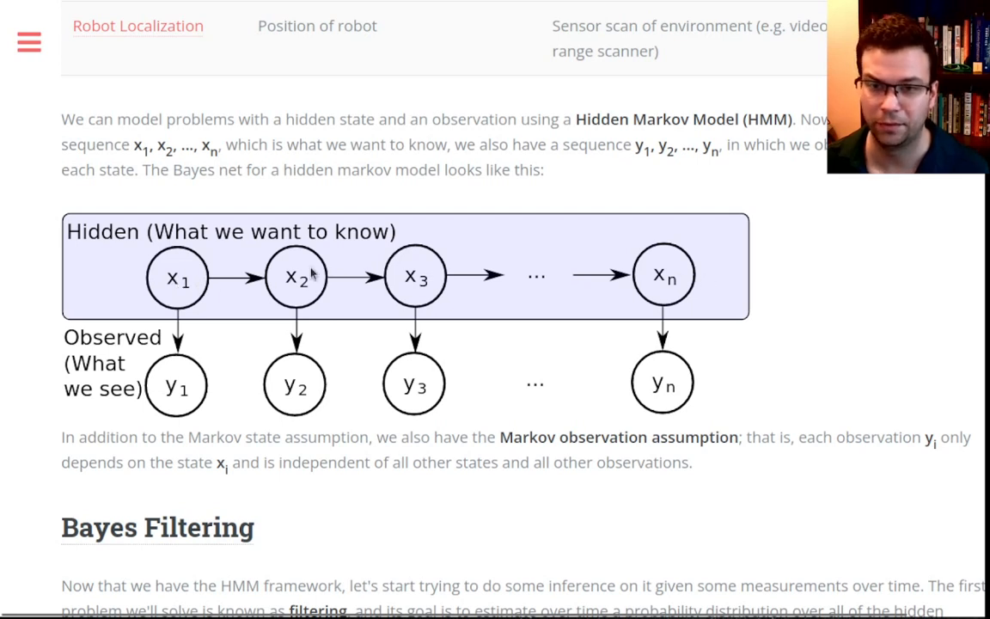
pyautogui.moveTo(467, 207)
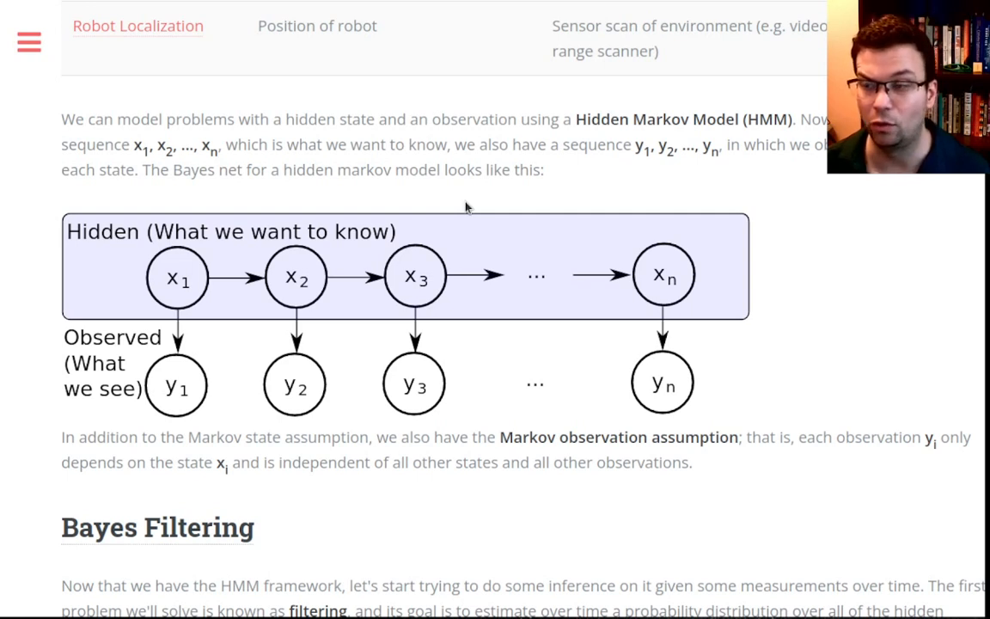
pyautogui.moveTo(192, 290)
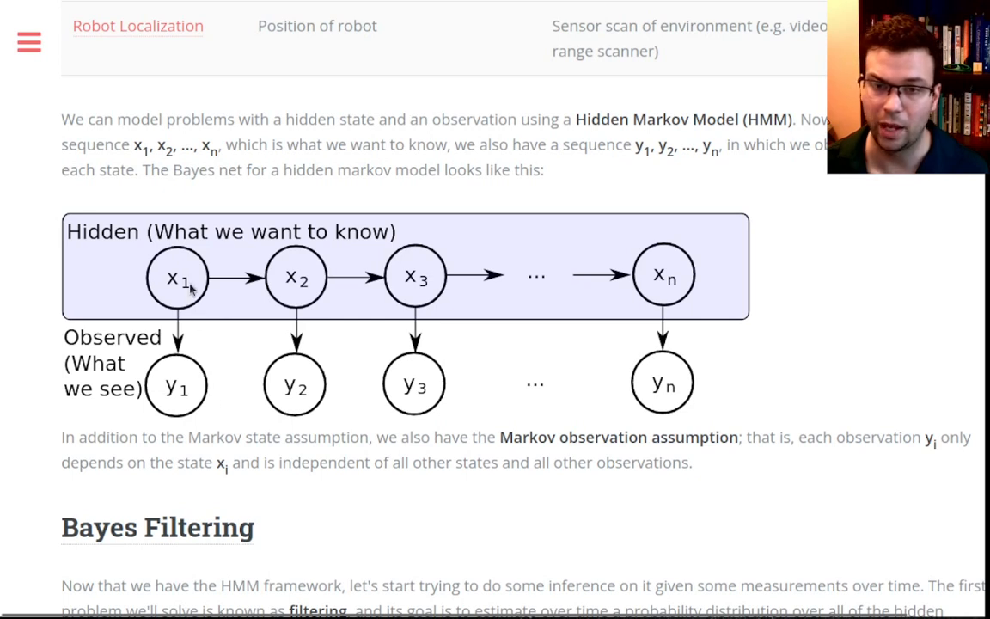
pyautogui.moveTo(206, 371)
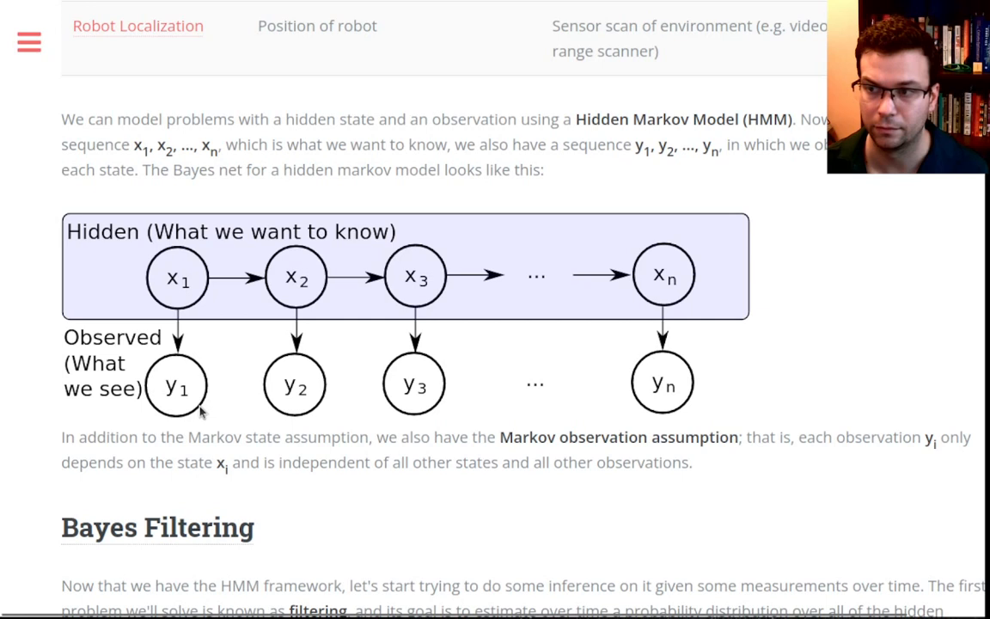
pyautogui.moveTo(202, 410)
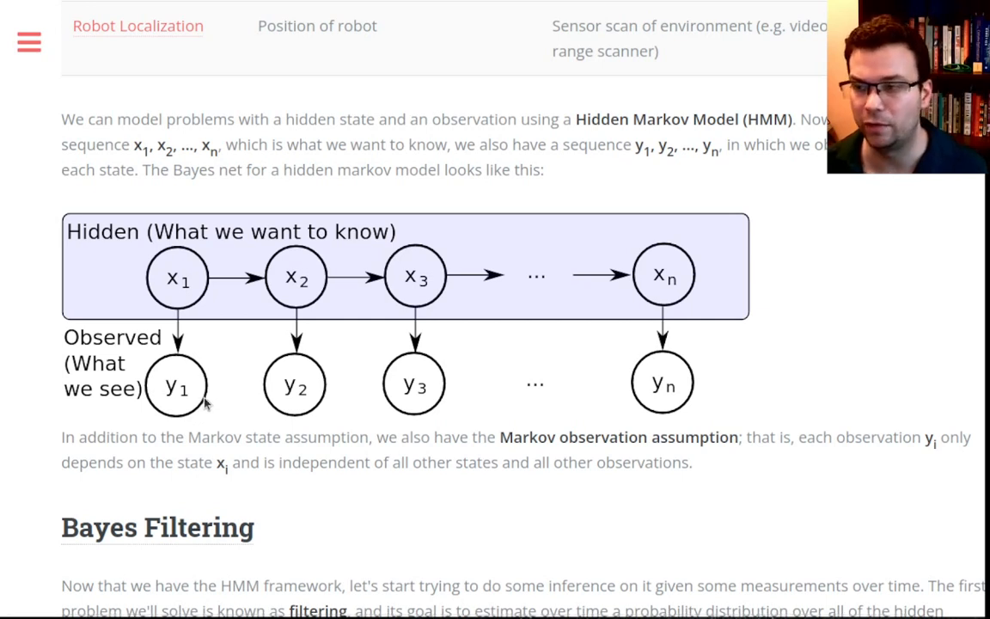
pyautogui.moveTo(742, 404)
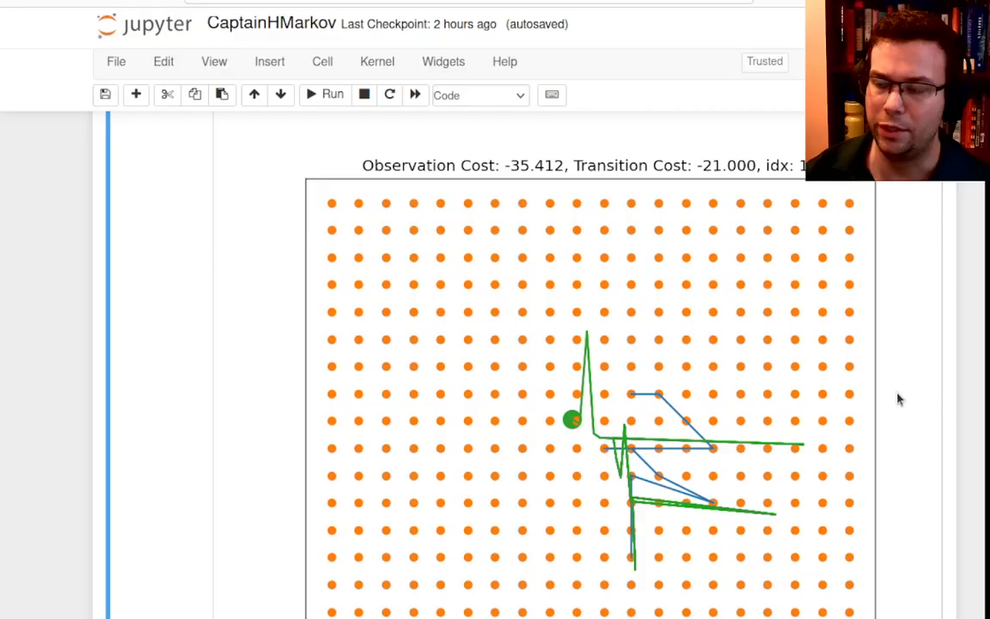
# Step: Bring back the CaptainHMarkov notebook showing the idx 15 trajectory plot
pyautogui.scroll(-3)
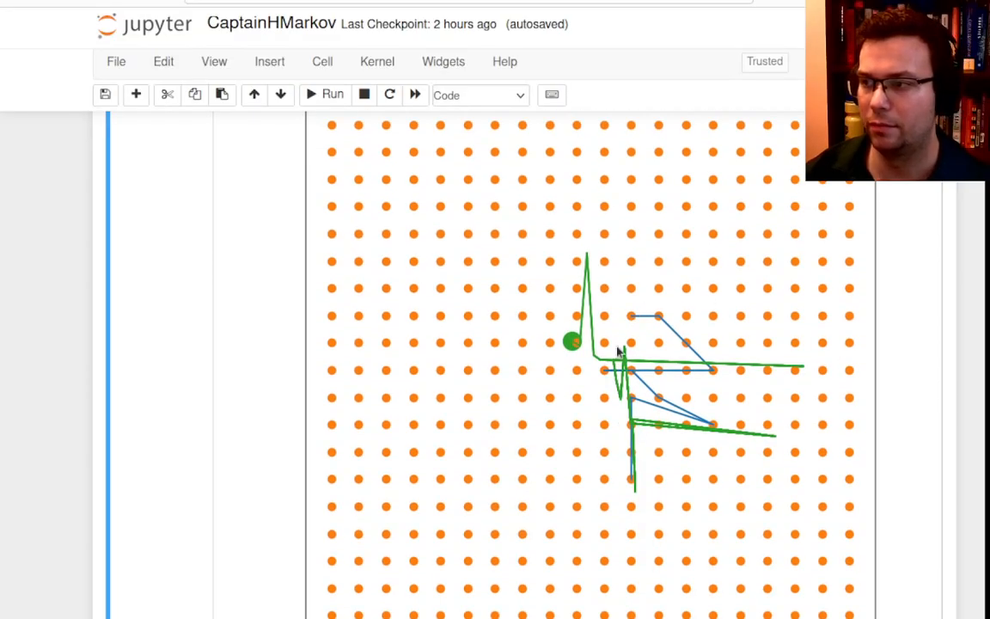
pyautogui.moveTo(576, 376)
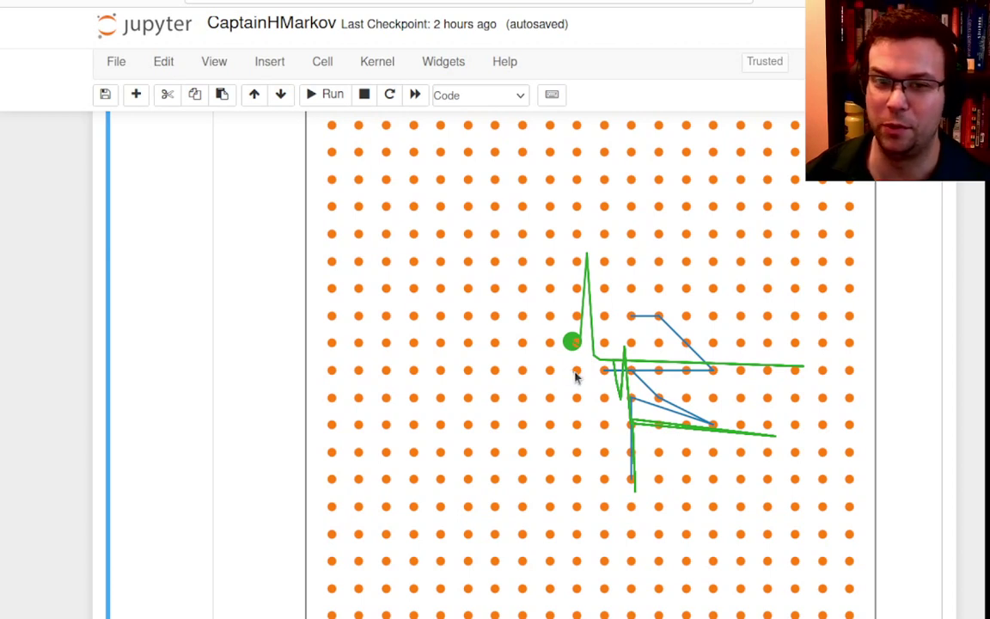
pyautogui.moveTo(602, 331)
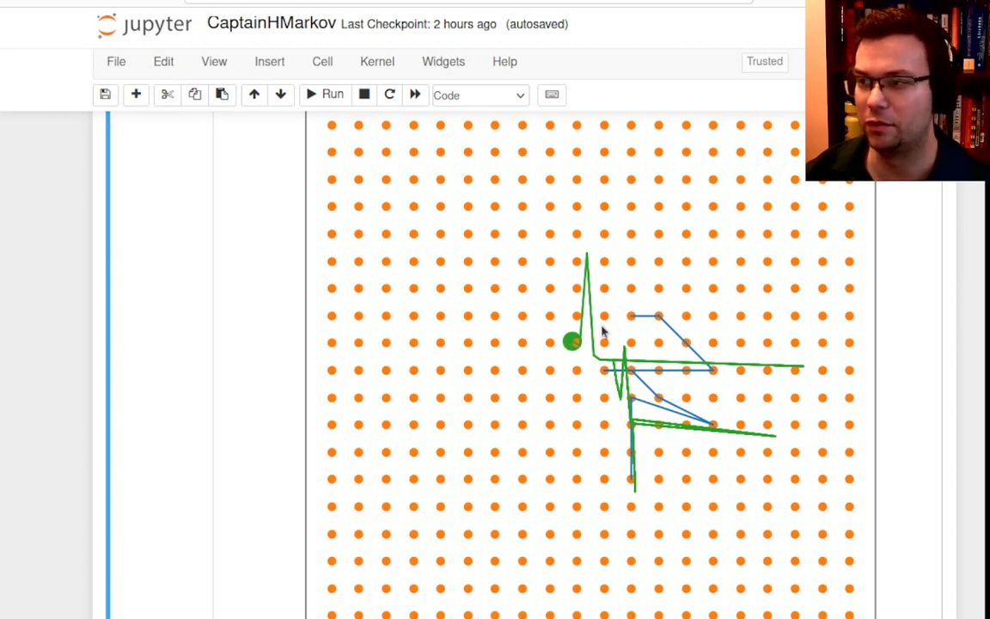
pyautogui.moveTo(632, 404)
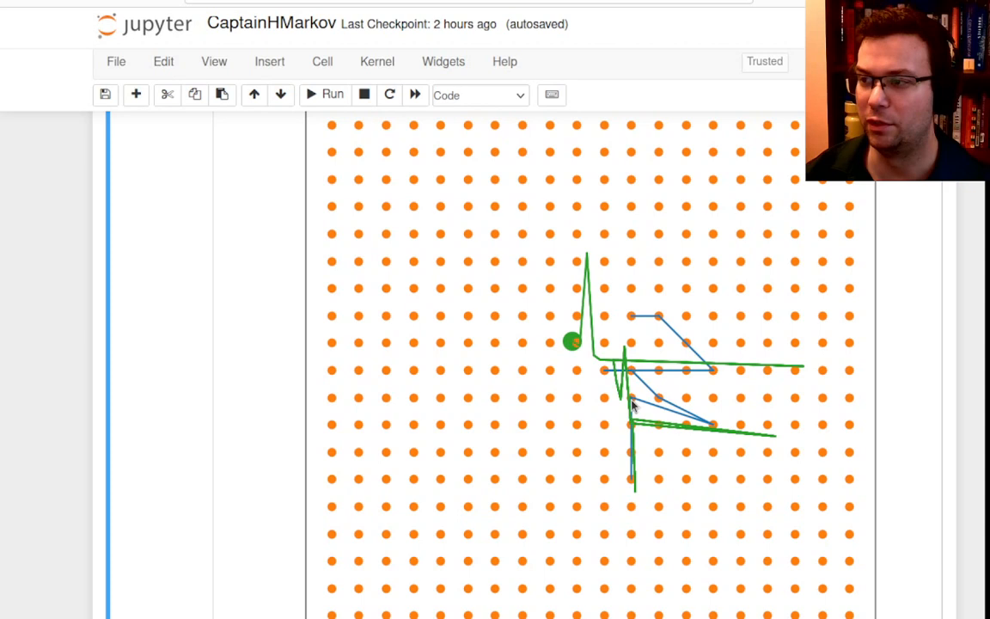
pyautogui.moveTo(666, 371)
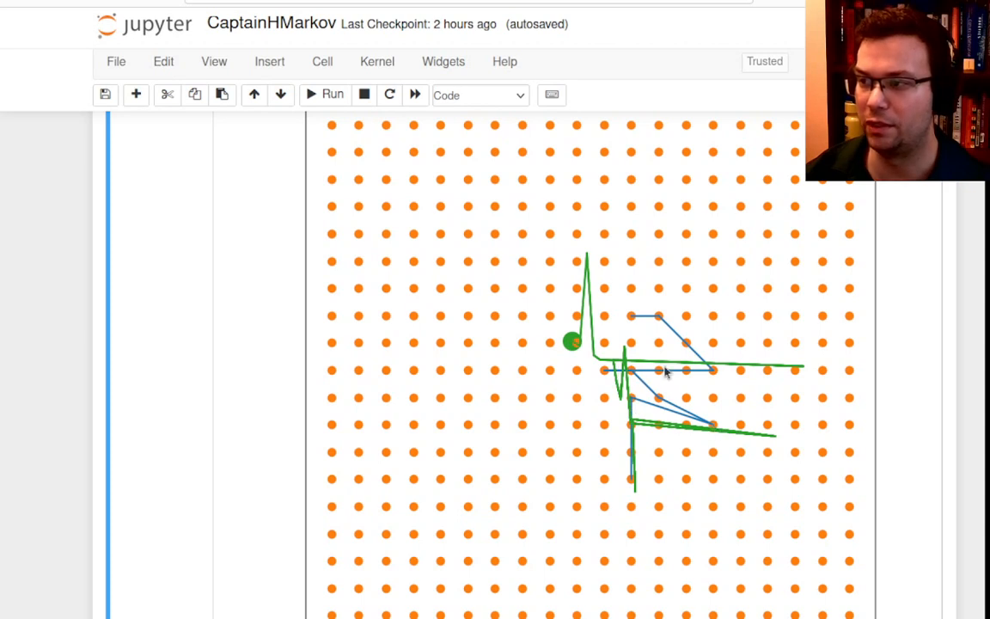
pyautogui.moveTo(681, 240)
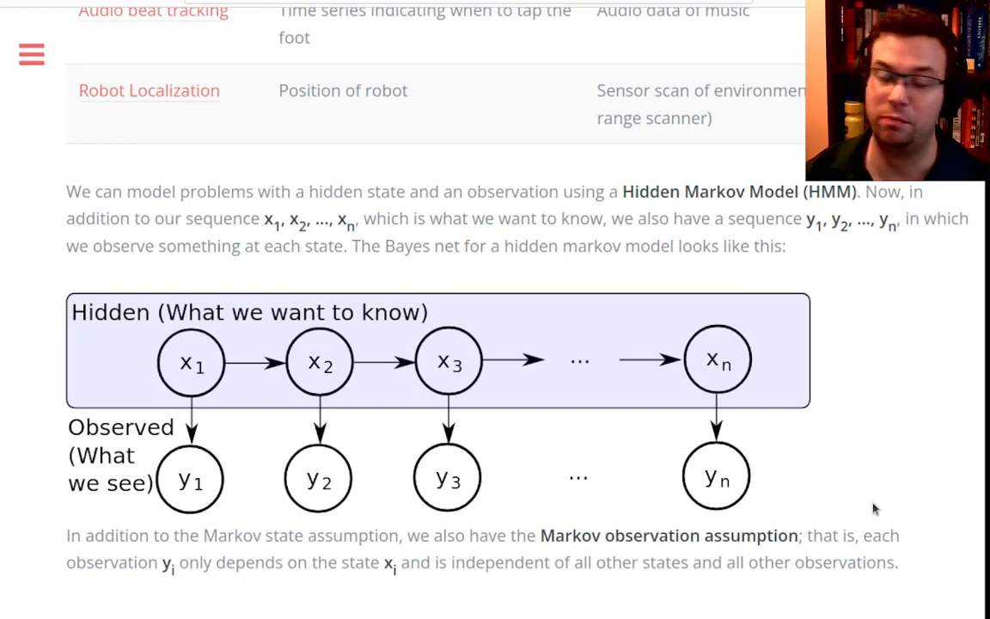
# Step: Scroll up to the Problem/Hidden State/Observation table and open the Schedule link's menu
pyautogui.scroll(3)
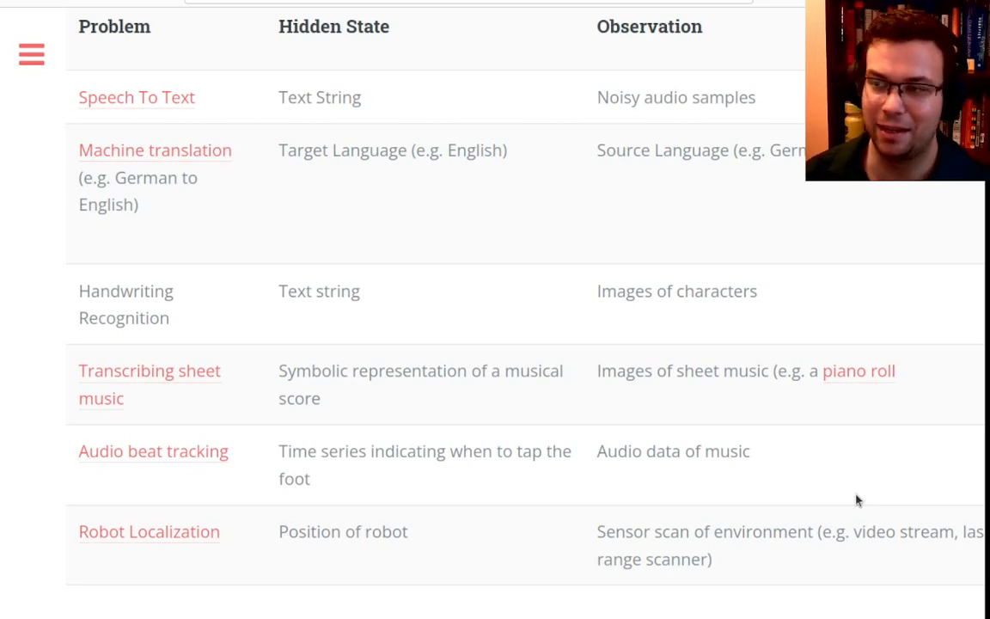
pyautogui.moveTo(914, 481)
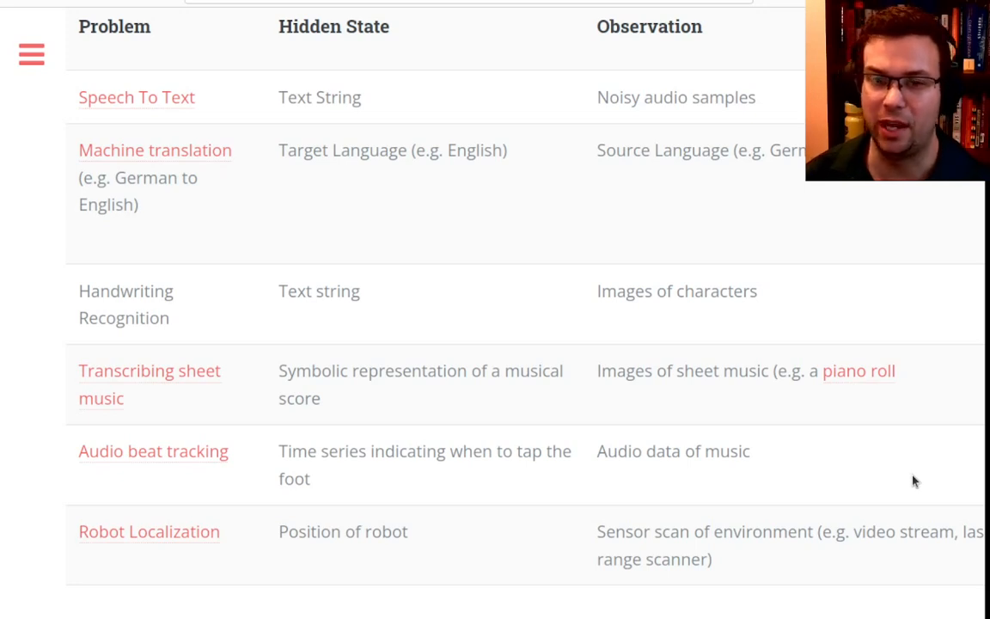
pyautogui.moveTo(599, 118)
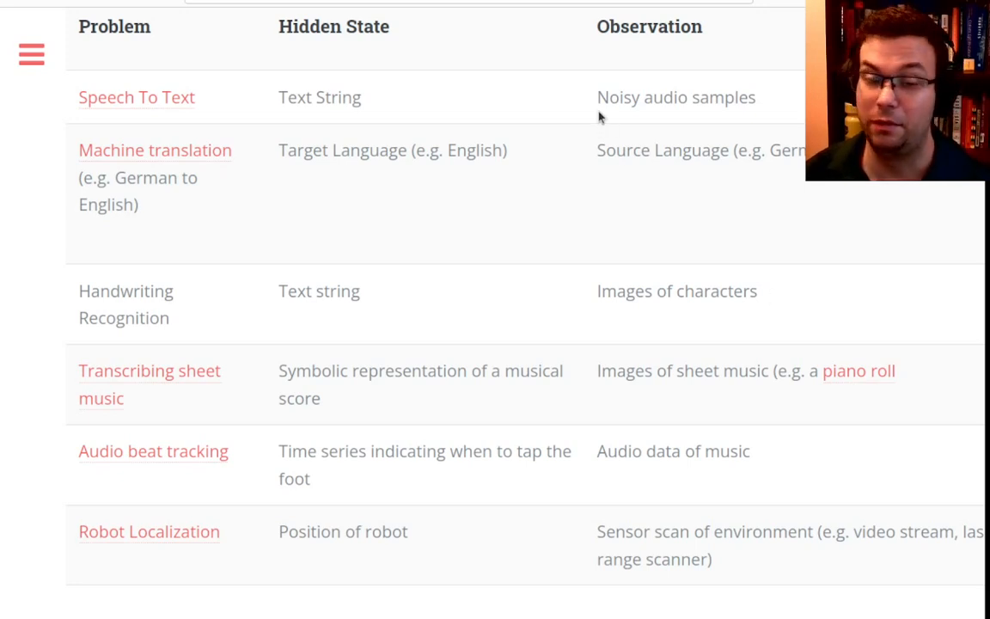
pyautogui.moveTo(765, 114)
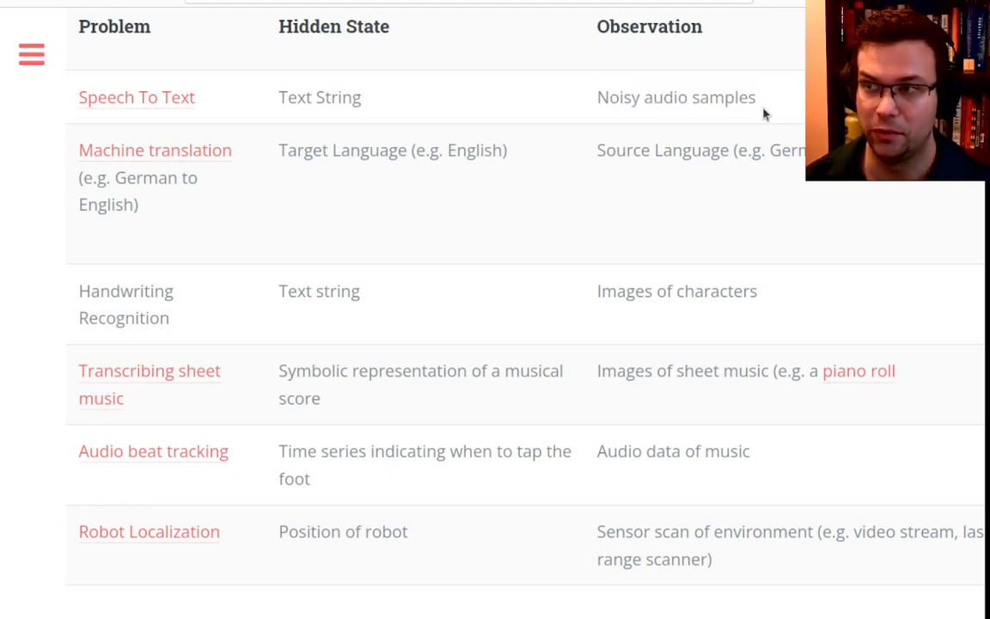
pyautogui.moveTo(434, 108)
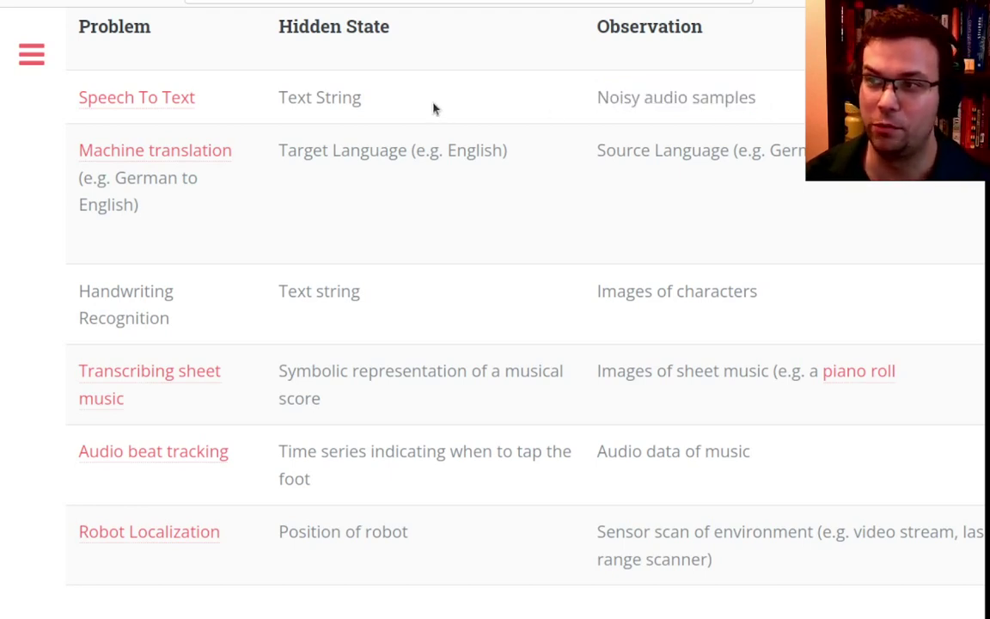
pyautogui.moveTo(377, 100)
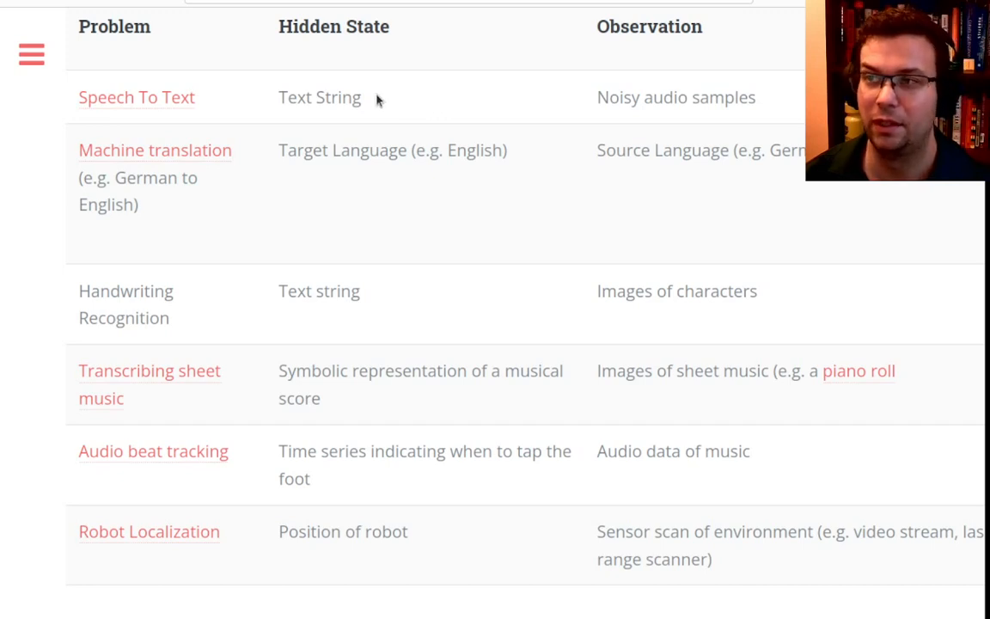
pyautogui.moveTo(394, 93)
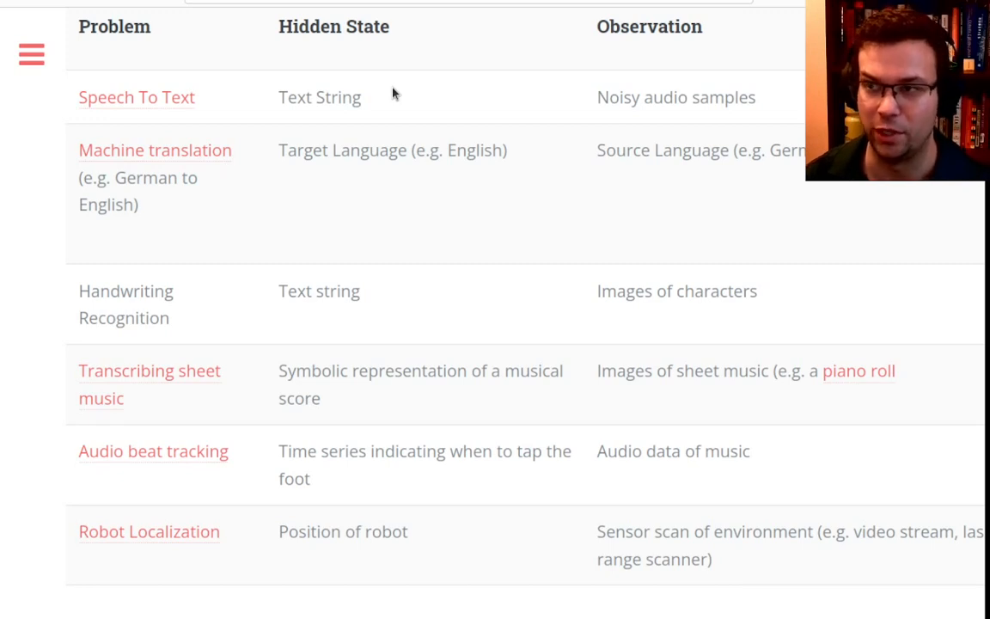
pyautogui.moveTo(562, 125)
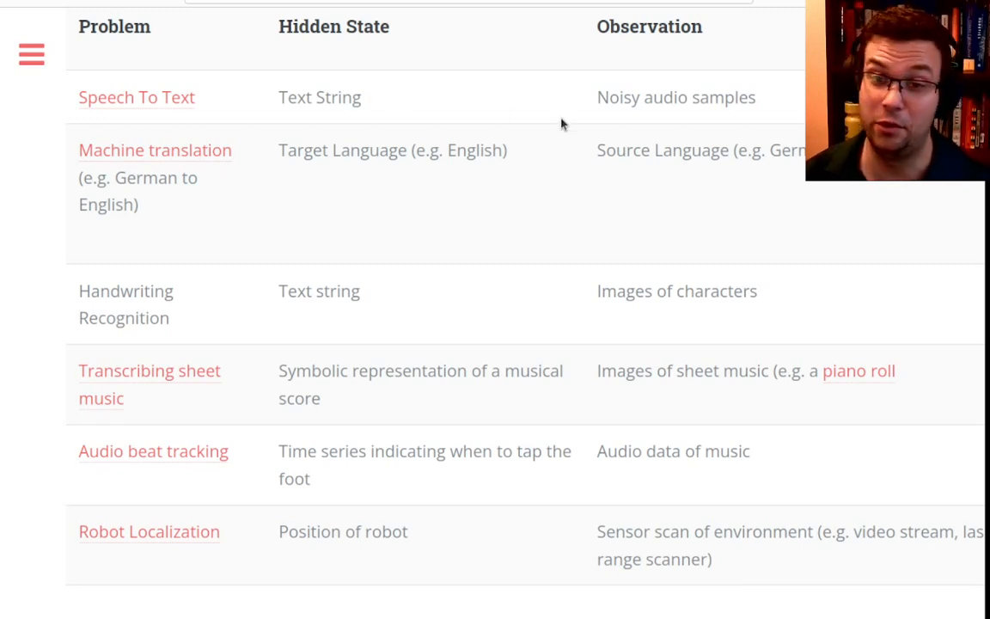
pyautogui.moveTo(537, 160)
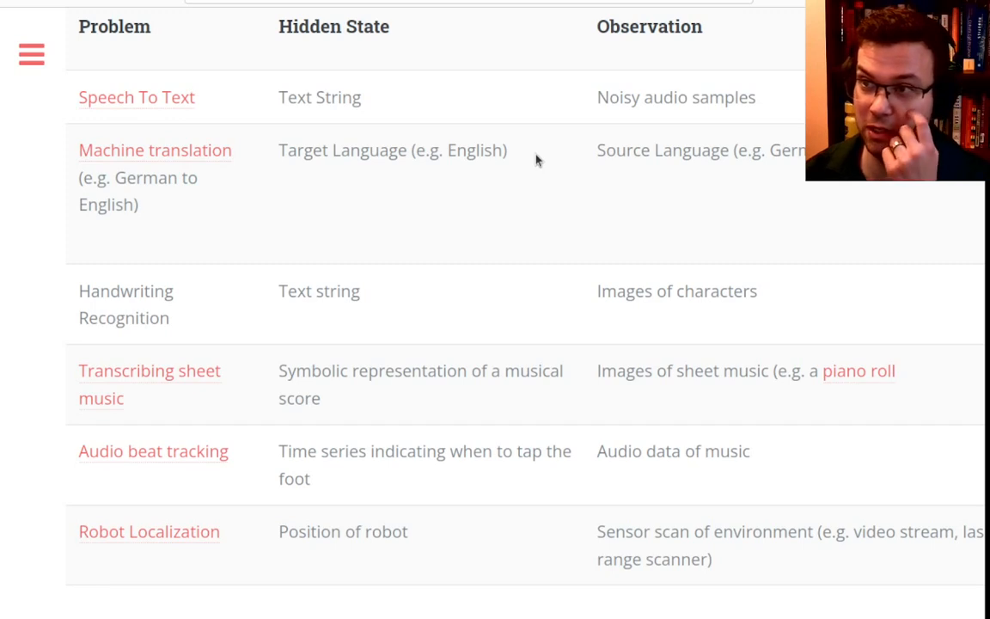
pyautogui.moveTo(597, 143)
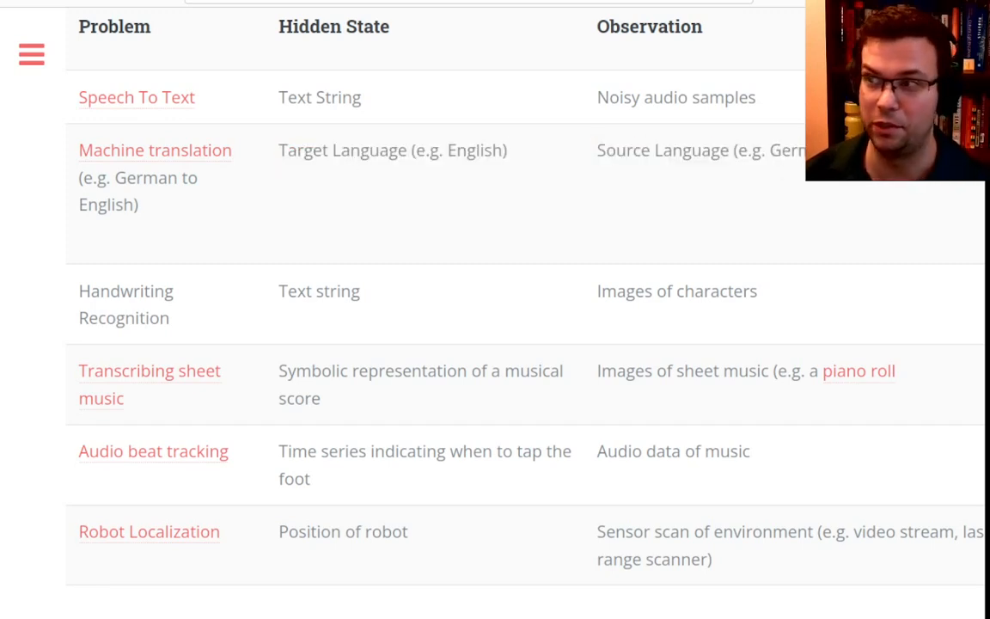
pyautogui.scroll(3)
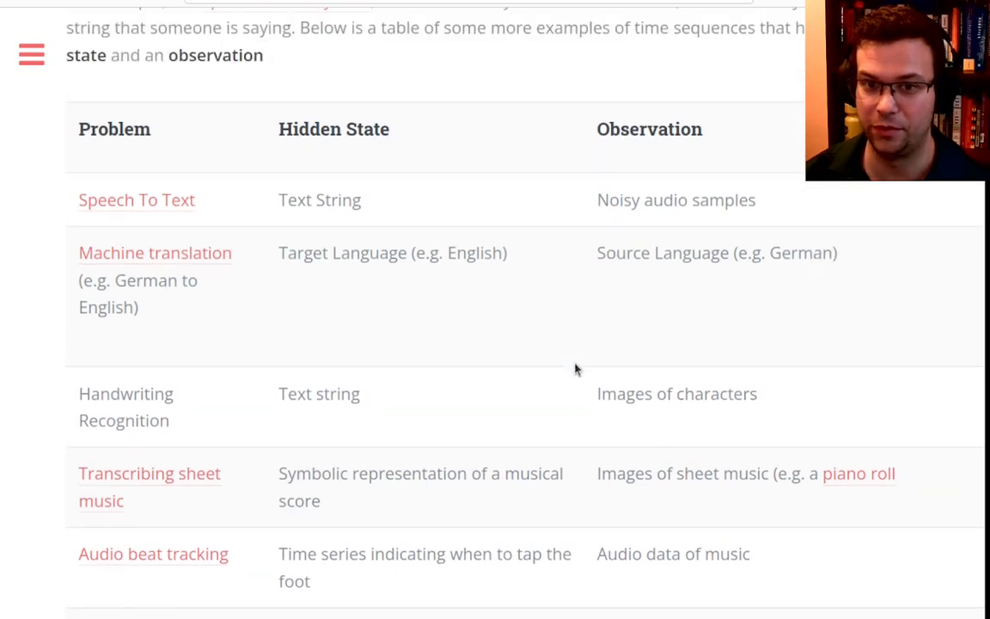
pyautogui.scroll(3)
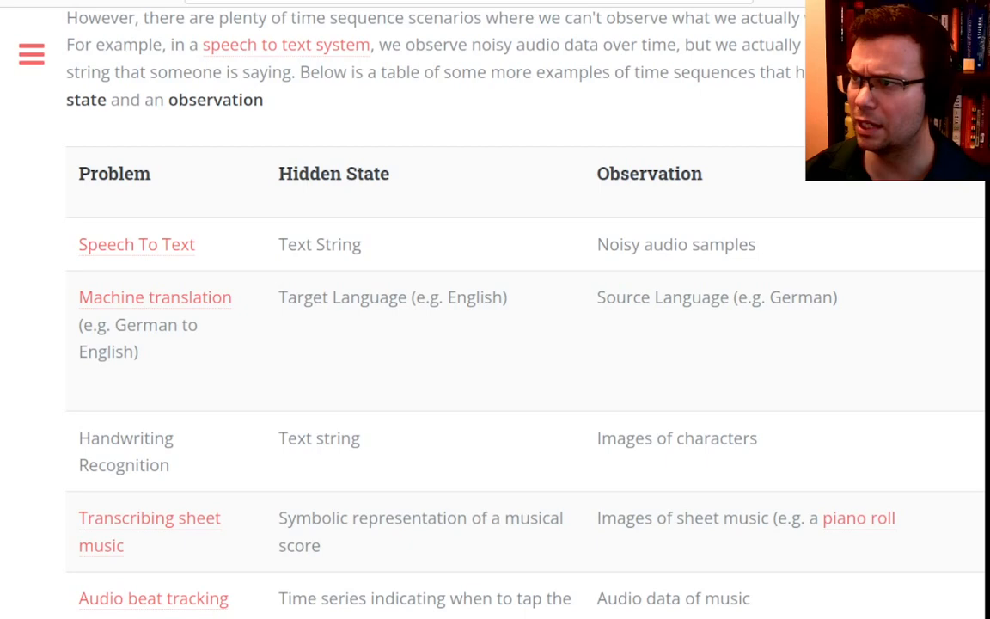
pyautogui.scroll(-3)
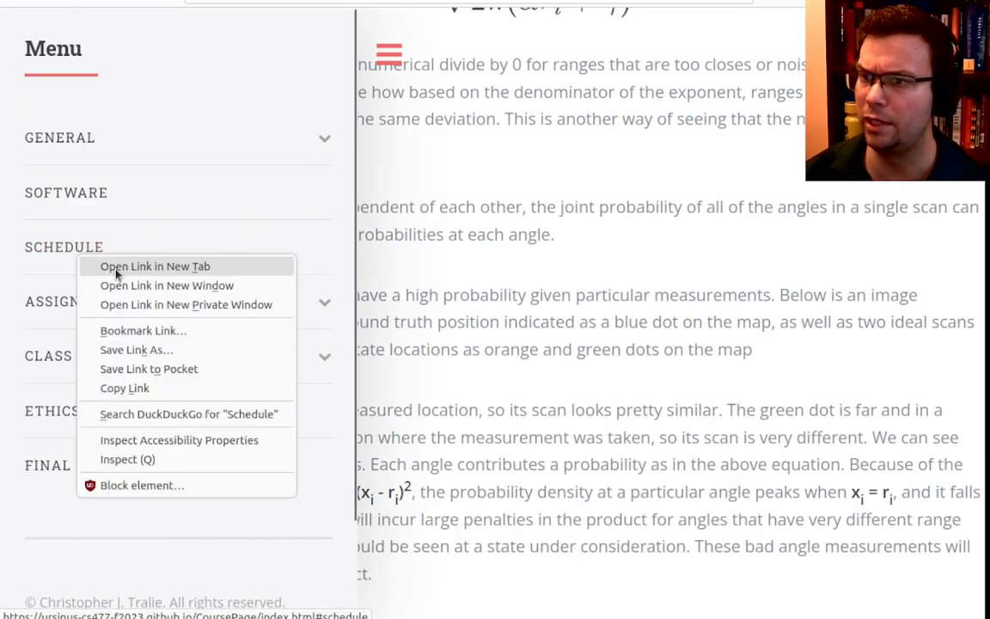
# Step: Open the course Schedule in a new tab and scroll down to row 14
pyautogui.click(154, 265)
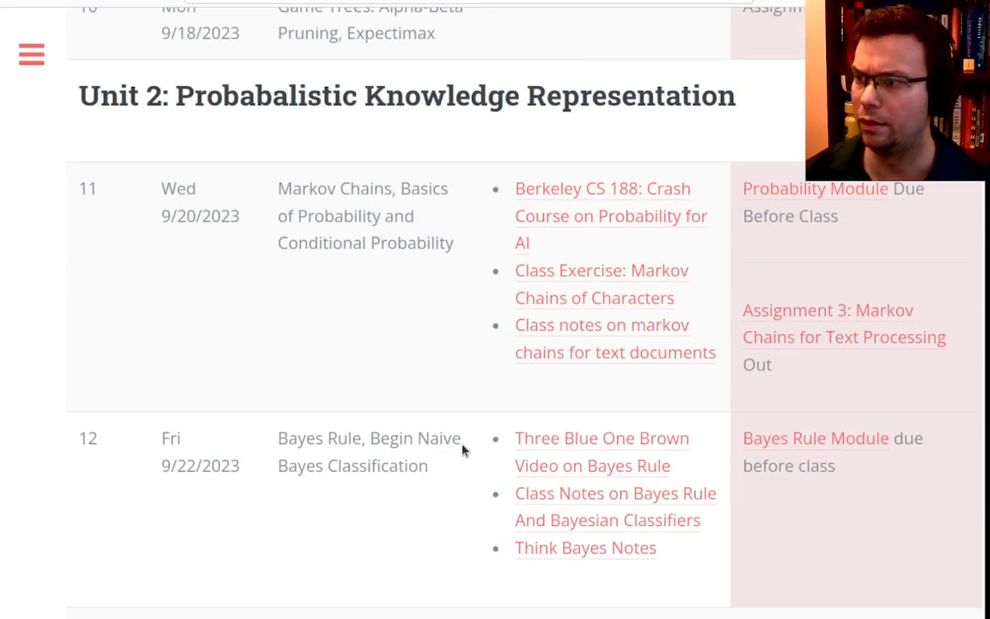
pyautogui.scroll(-3)
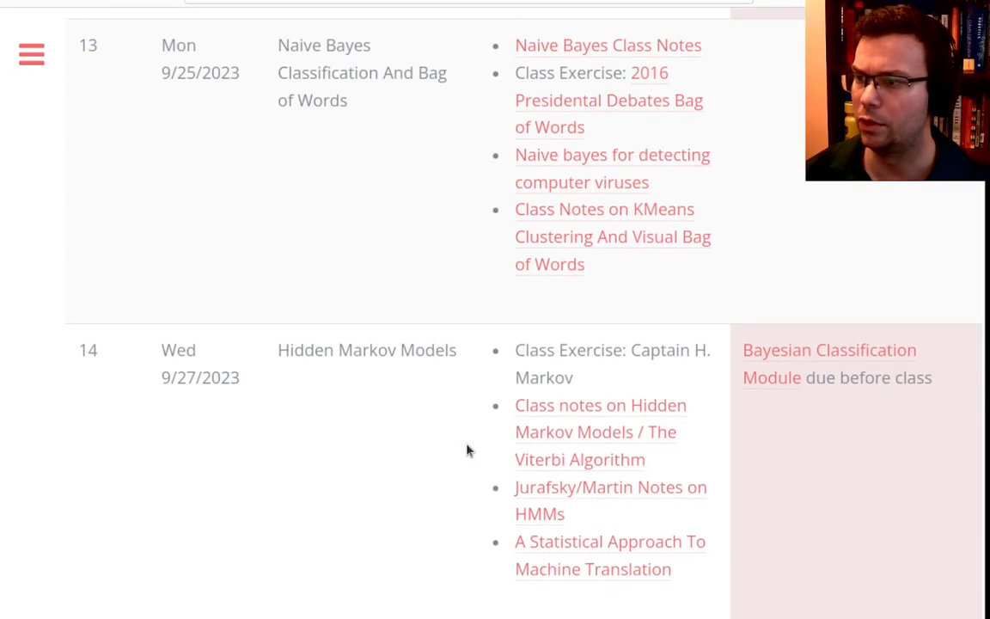
pyautogui.scroll(-3)
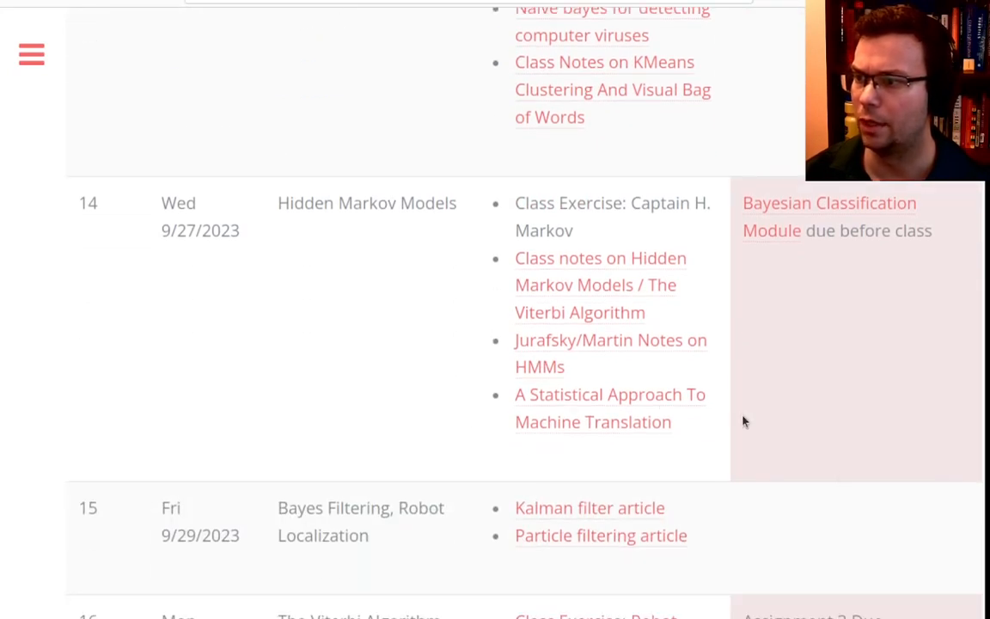
# Step: View the 'A Statistical Approach to Machine Translation' PDF, then return to the HMM table
pyautogui.click(610, 407)
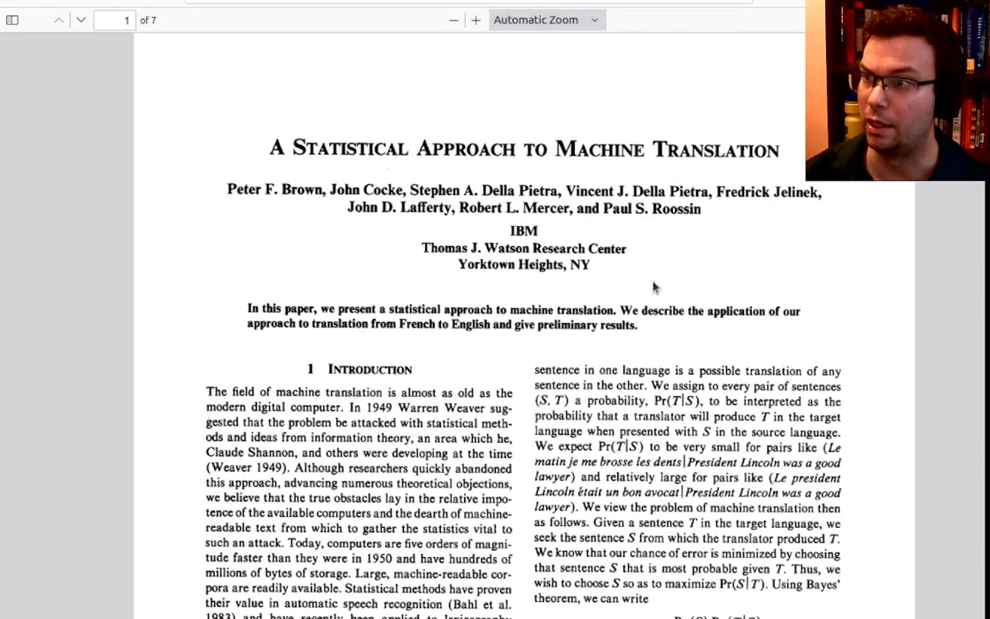
pyautogui.scroll(-3)
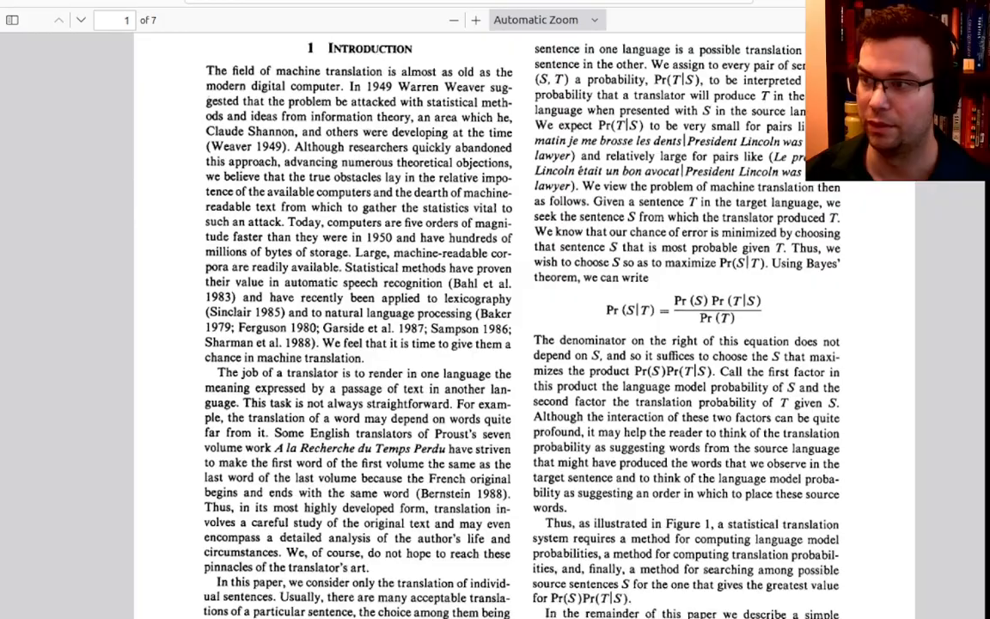
pyautogui.scroll(-3)
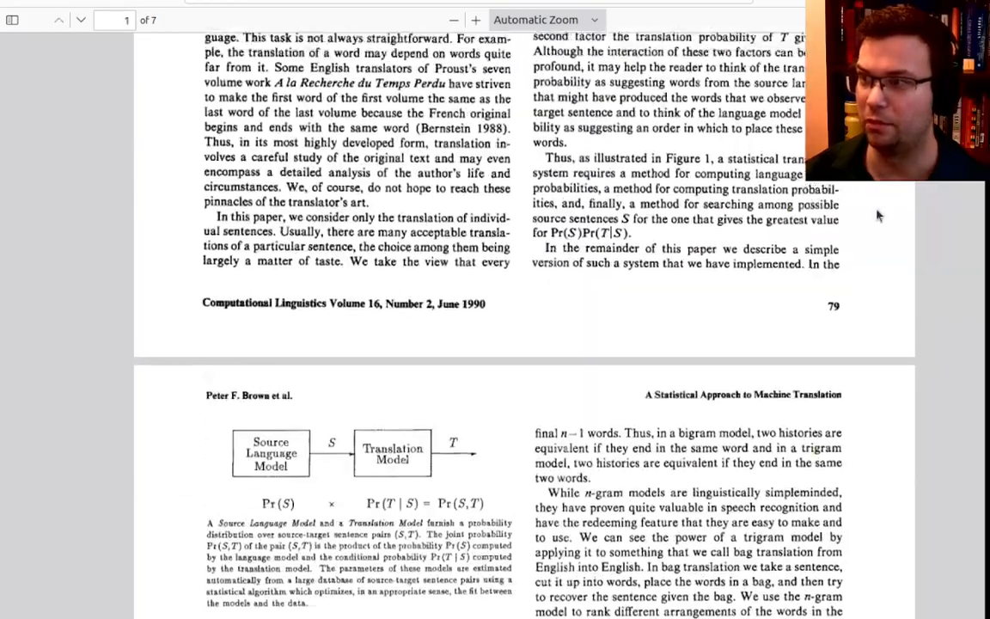
pyautogui.scroll(3)
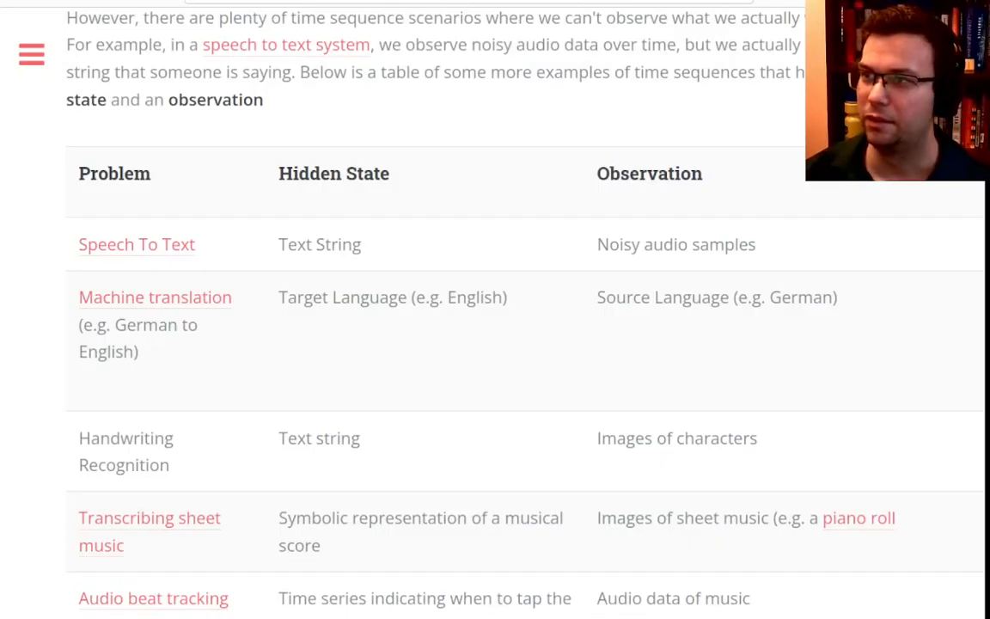
# Step: Scroll to Dynamic Programming Beat Tracking, showing beat plots for tempo penalties 1 and 100
pyautogui.scroll(-3)
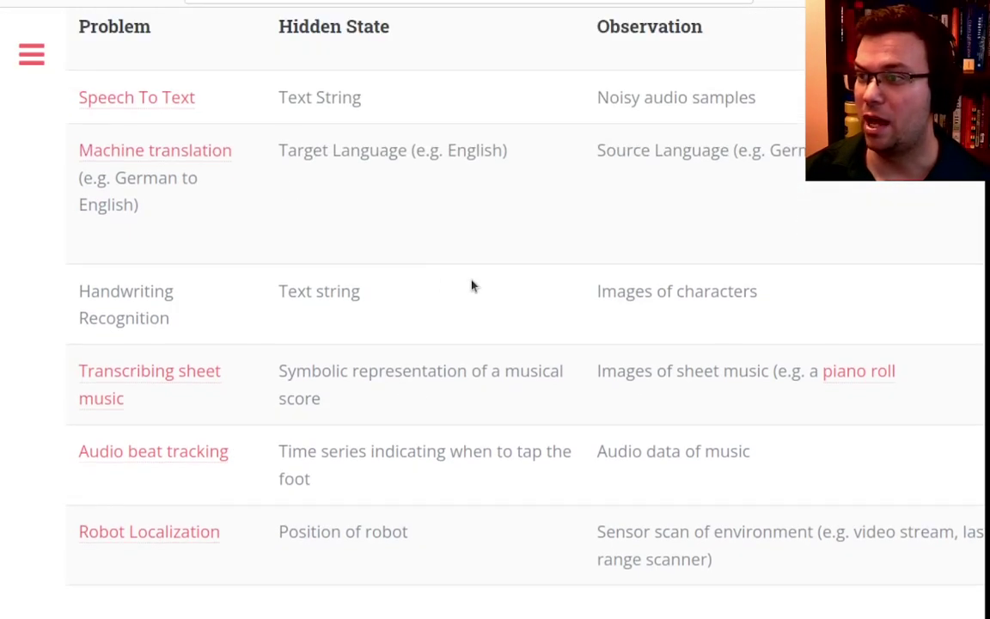
pyautogui.moveTo(591, 465)
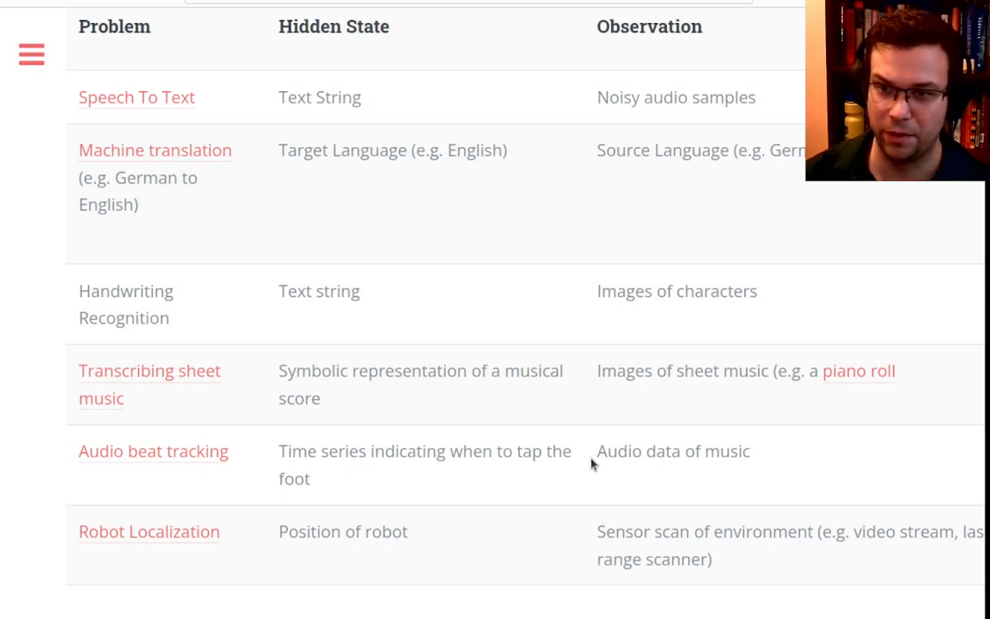
pyautogui.rightClick(153, 450)
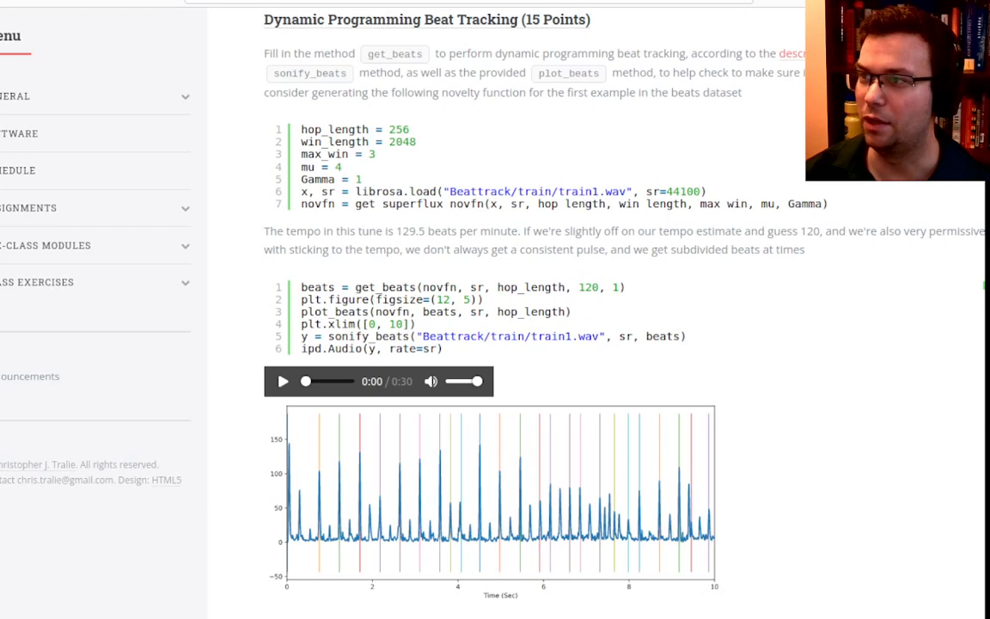
pyautogui.moveTo(350, 504)
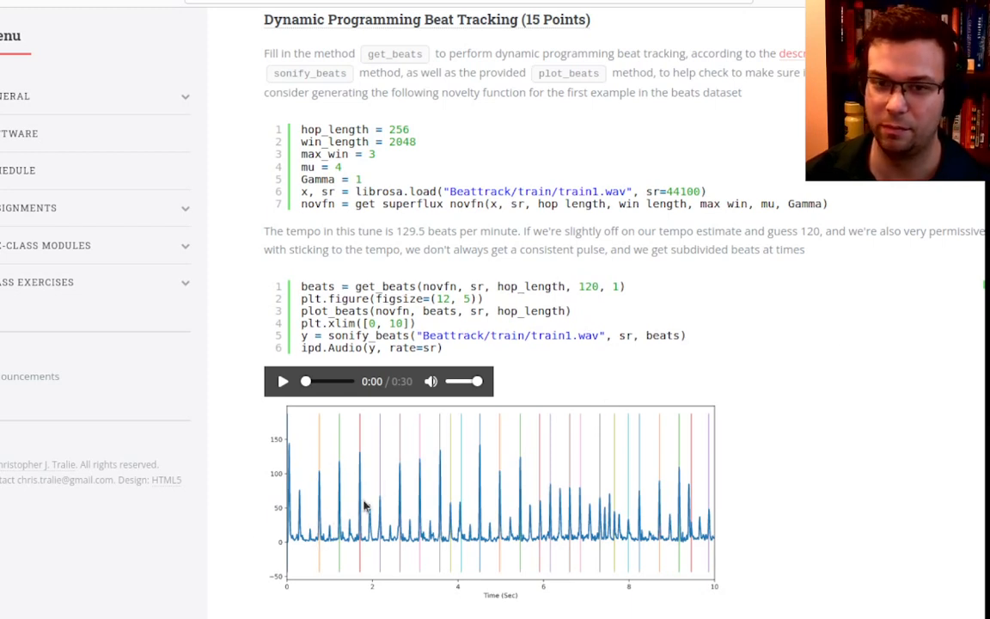
pyautogui.moveTo(754, 500)
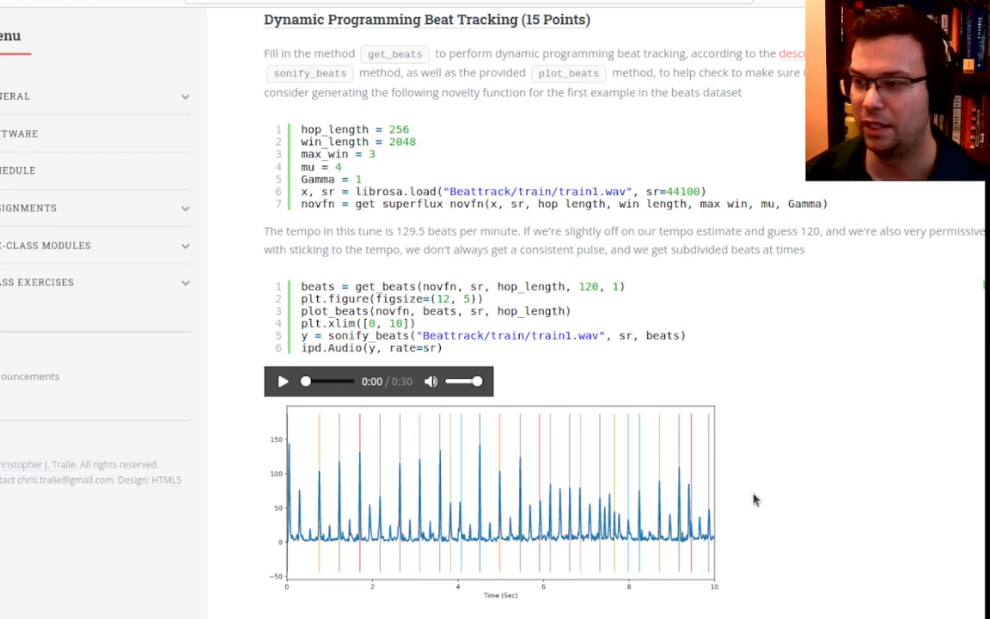
pyautogui.scroll(-3)
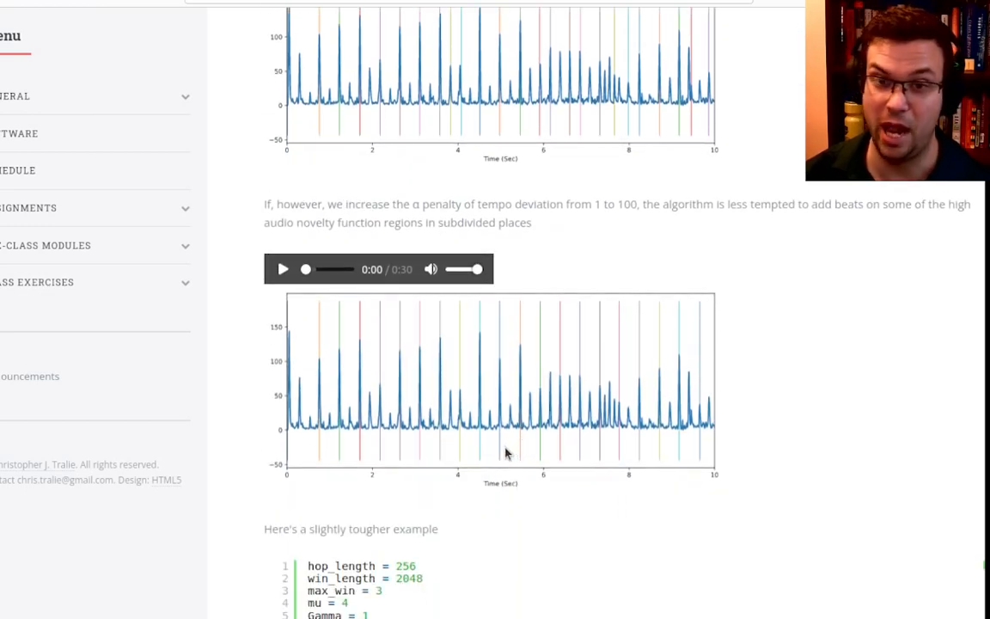
pyautogui.moveTo(536, 433)
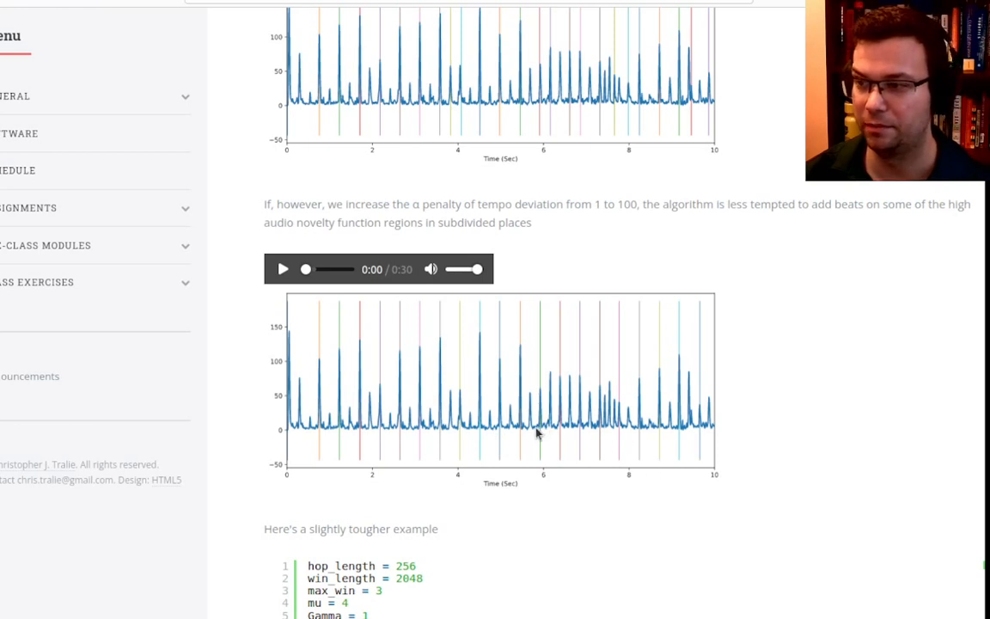
pyautogui.moveTo(333, 331)
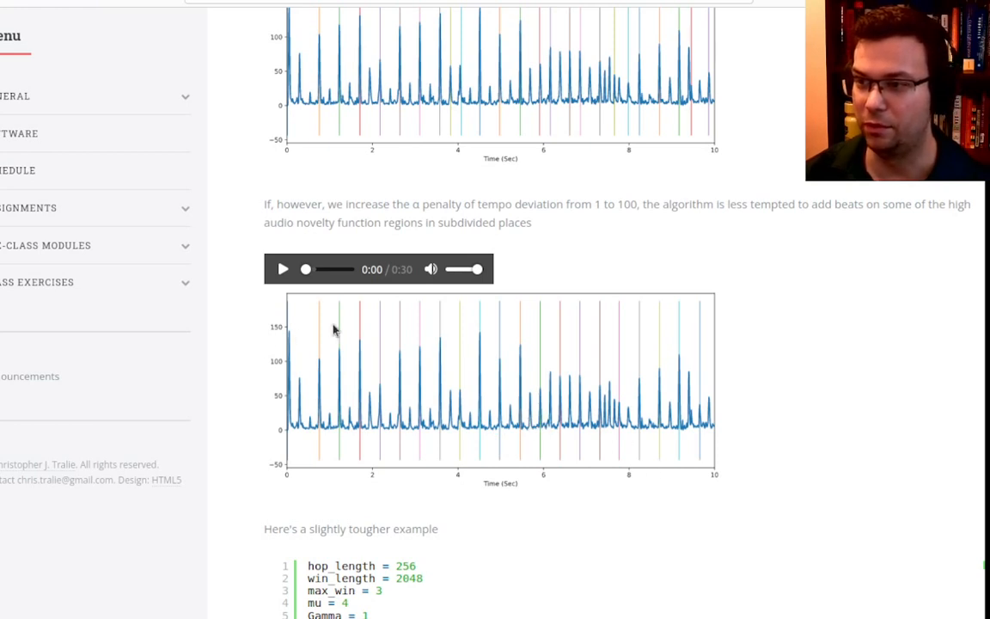
pyautogui.moveTo(360, 335)
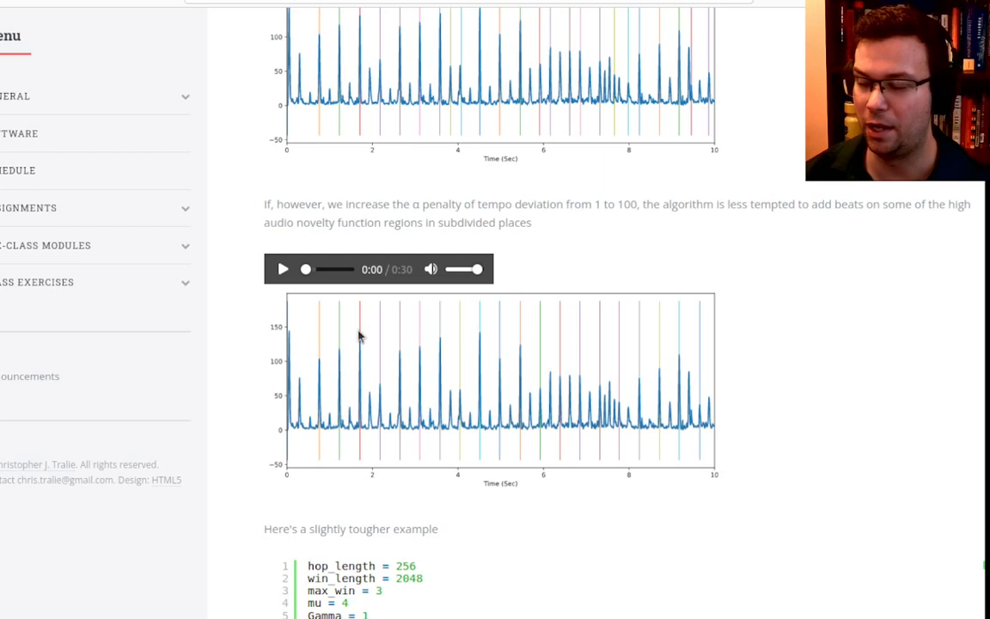
pyautogui.moveTo(404, 342)
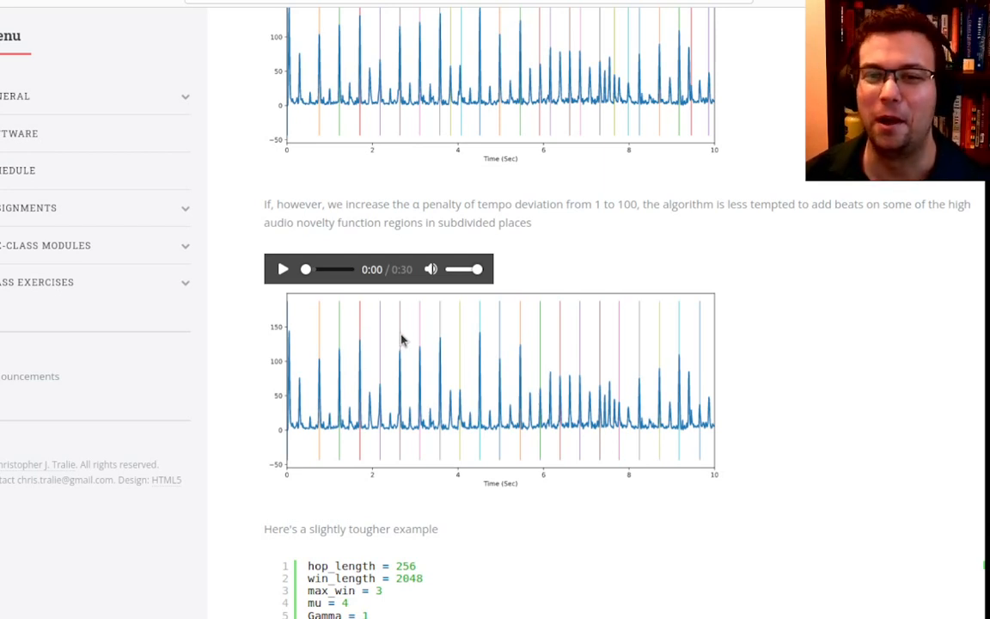
pyautogui.moveTo(503, 453)
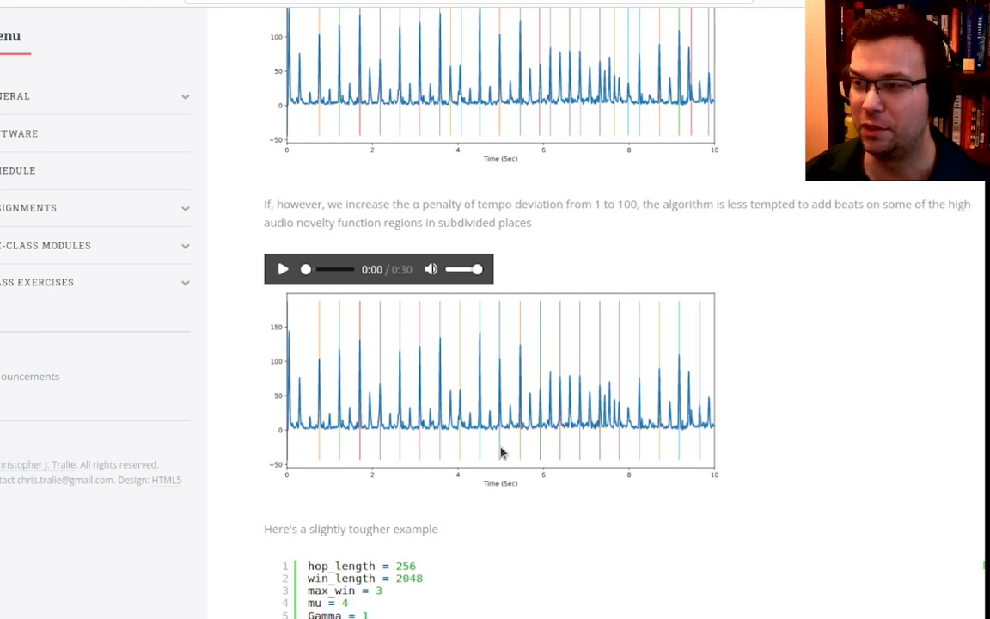
pyautogui.moveTo(313, 380)
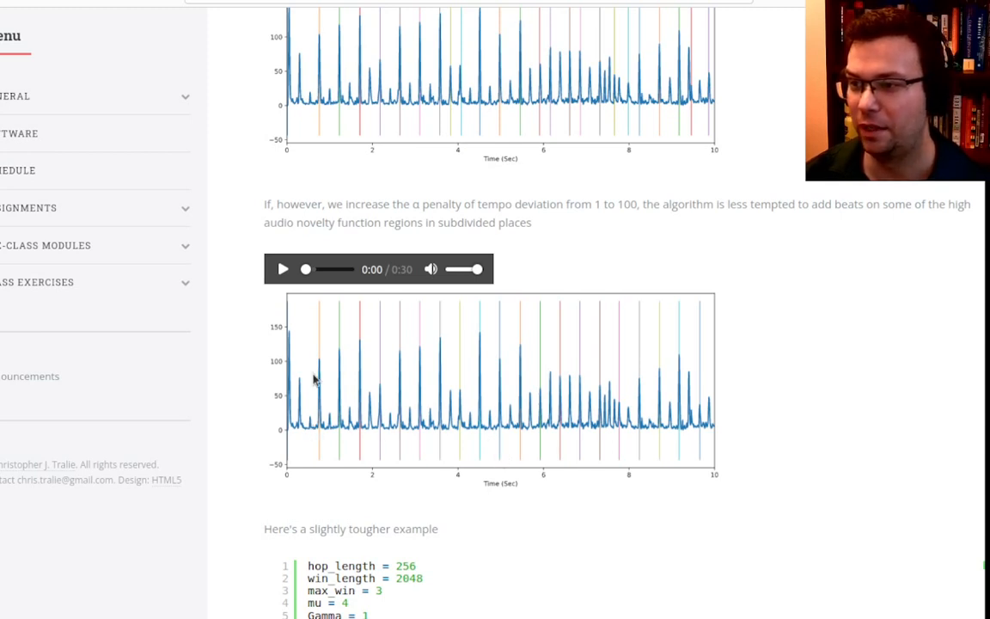
pyautogui.moveTo(554, 374)
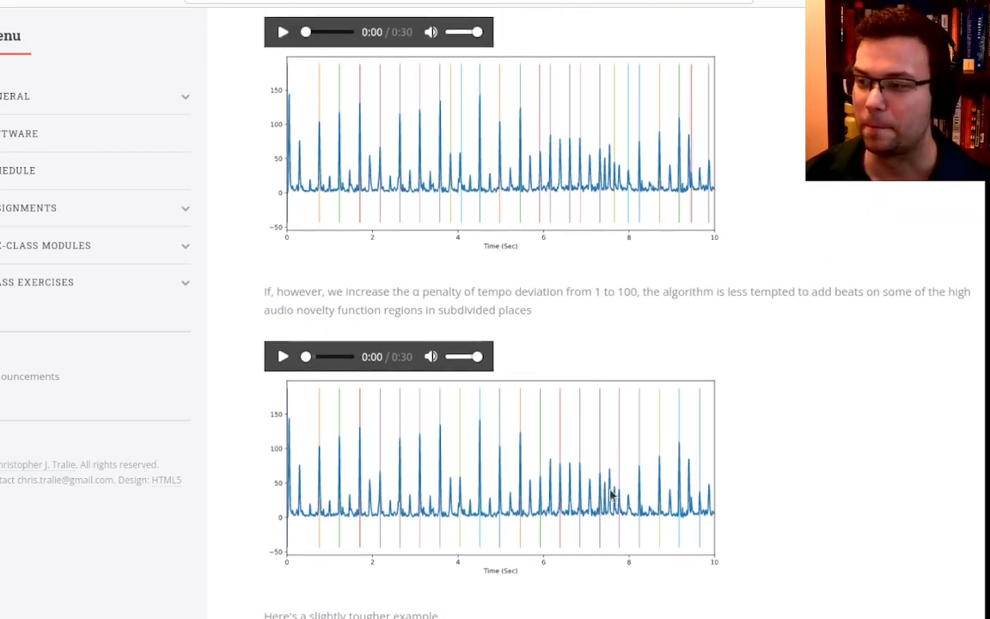
pyautogui.moveTo(525, 519)
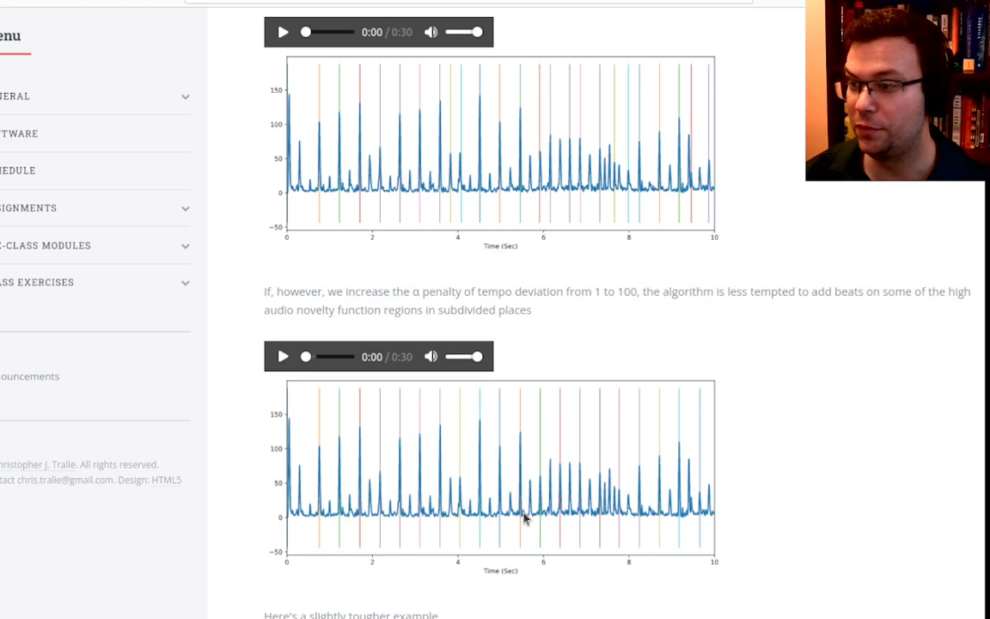
pyautogui.moveTo(530, 503)
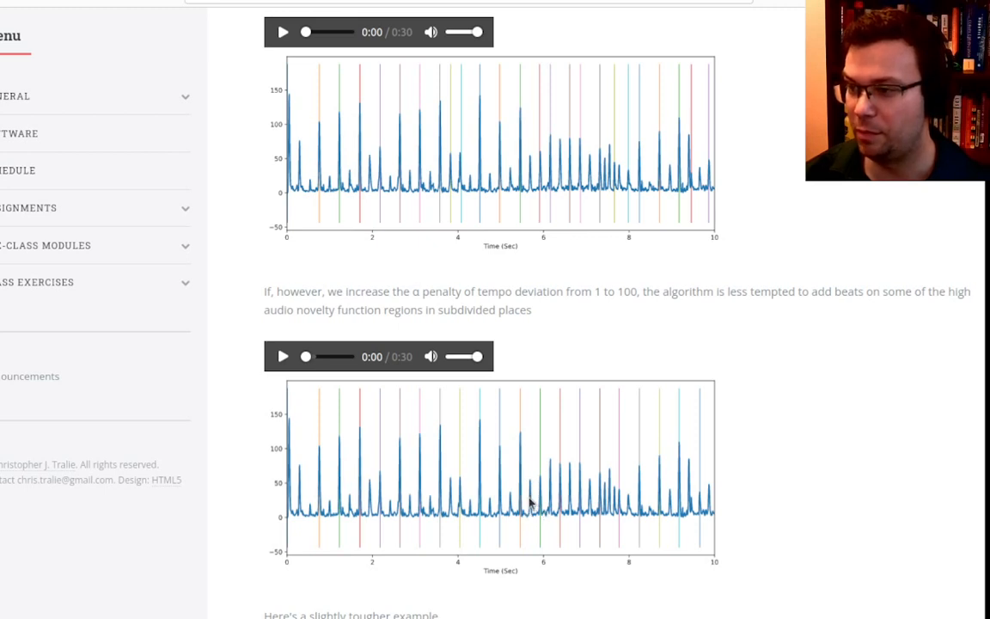
pyautogui.moveTo(512, 495)
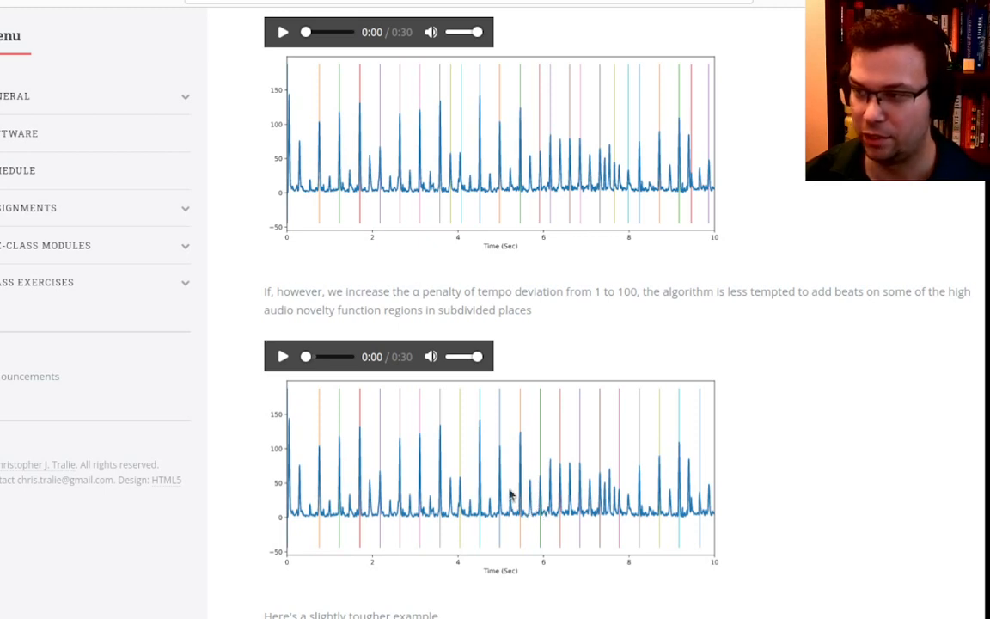
pyautogui.moveTo(527, 486)
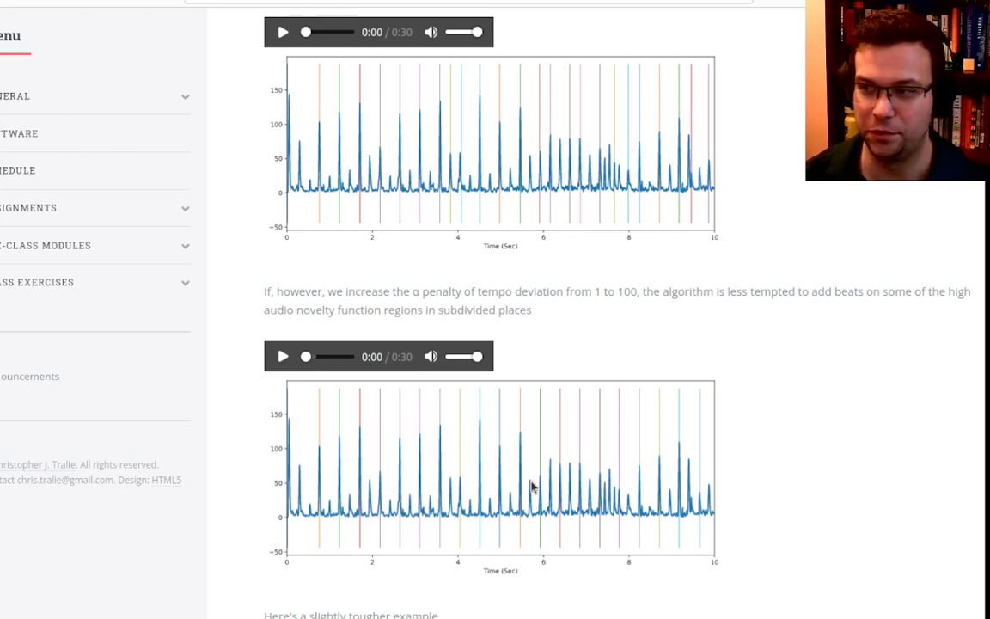
pyautogui.moveTo(516, 465)
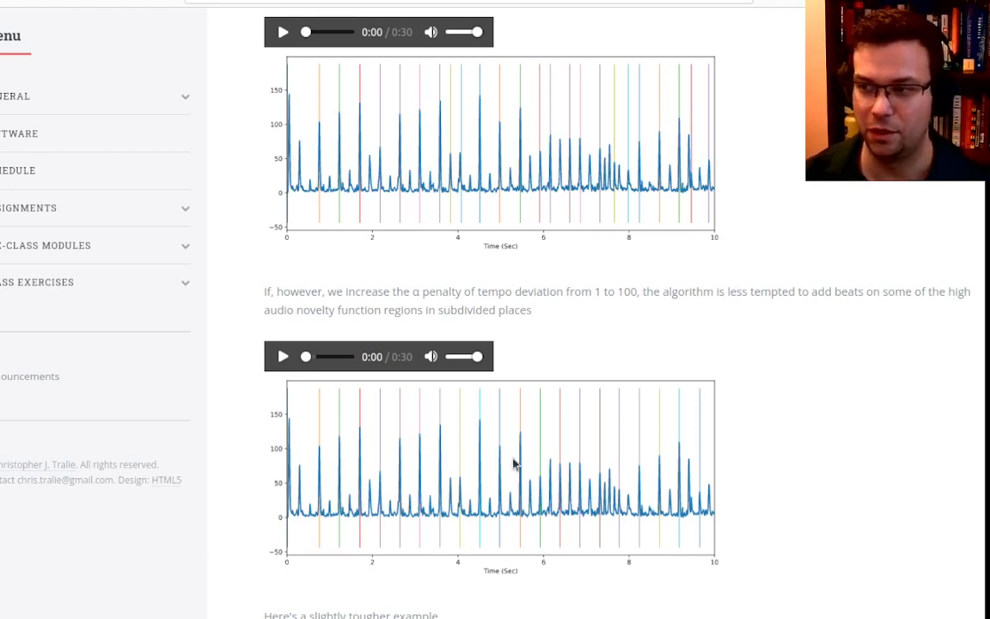
pyautogui.moveTo(316, 432)
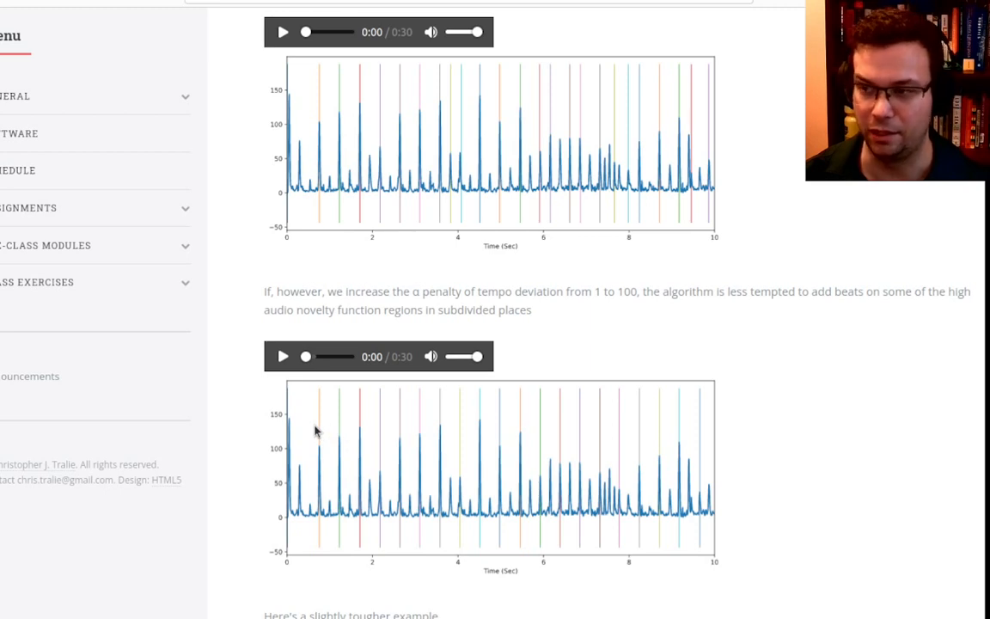
pyautogui.moveTo(322, 434)
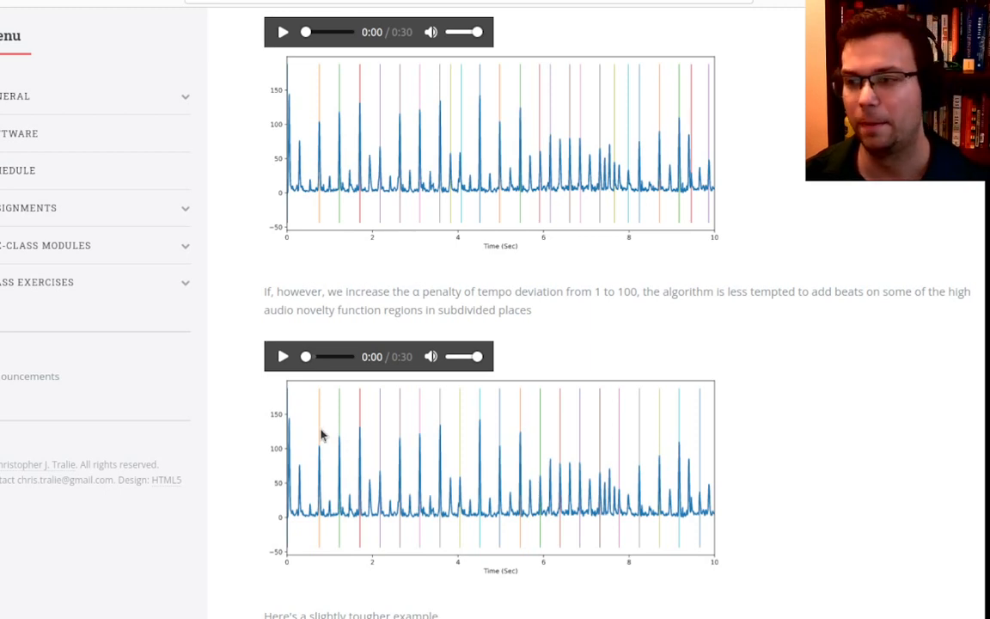
pyautogui.moveTo(493, 495)
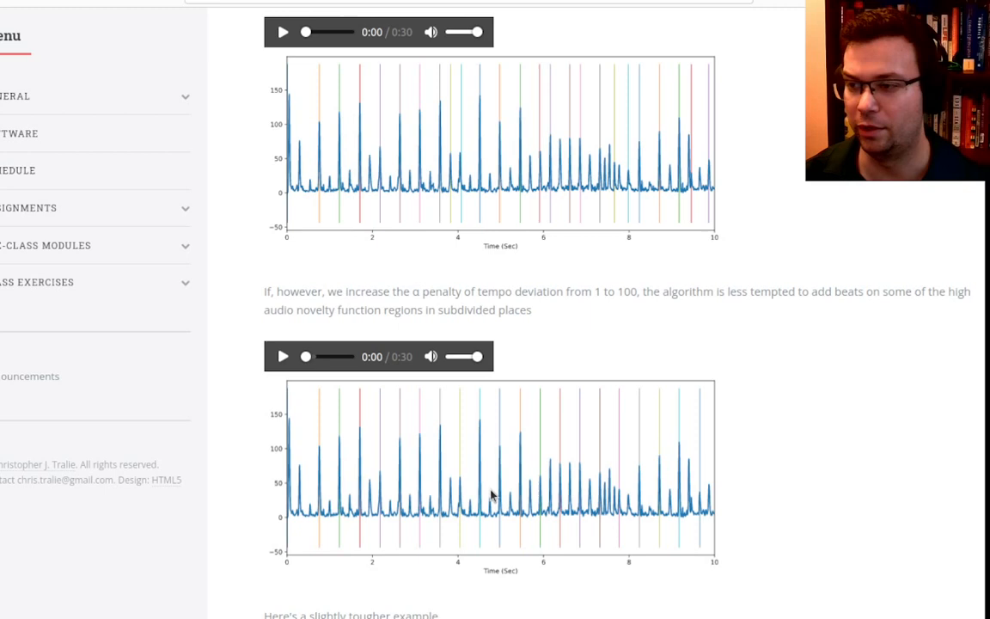
pyautogui.moveTo(333, 434)
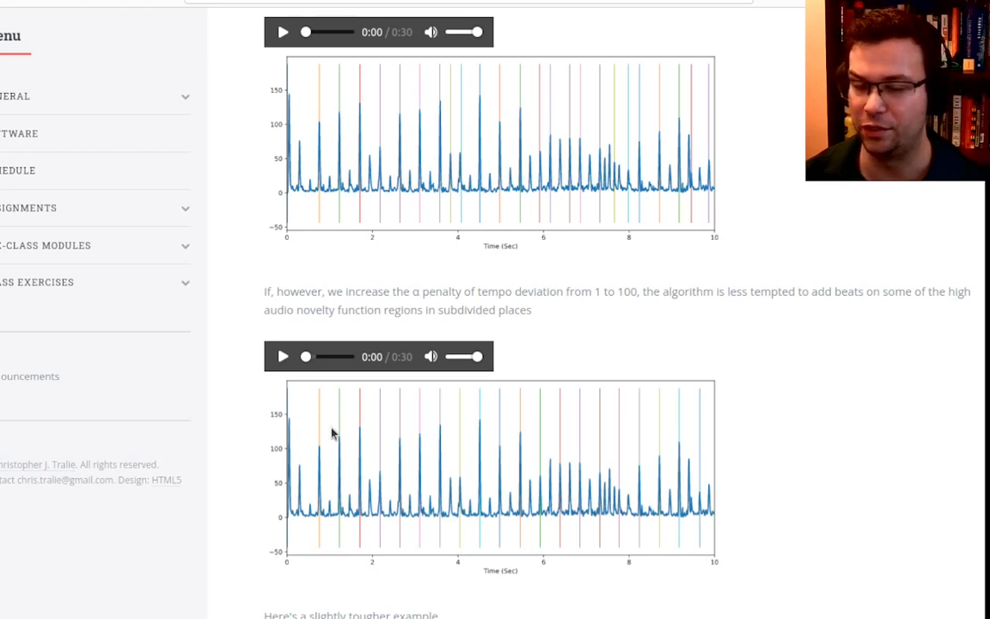
pyautogui.moveTo(322, 433)
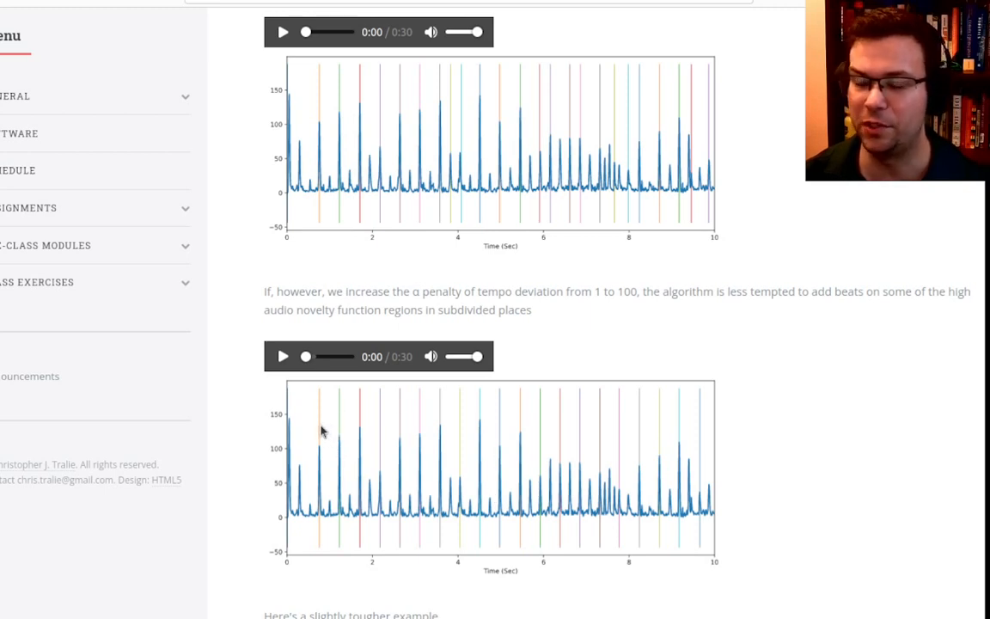
pyautogui.moveTo(331, 433)
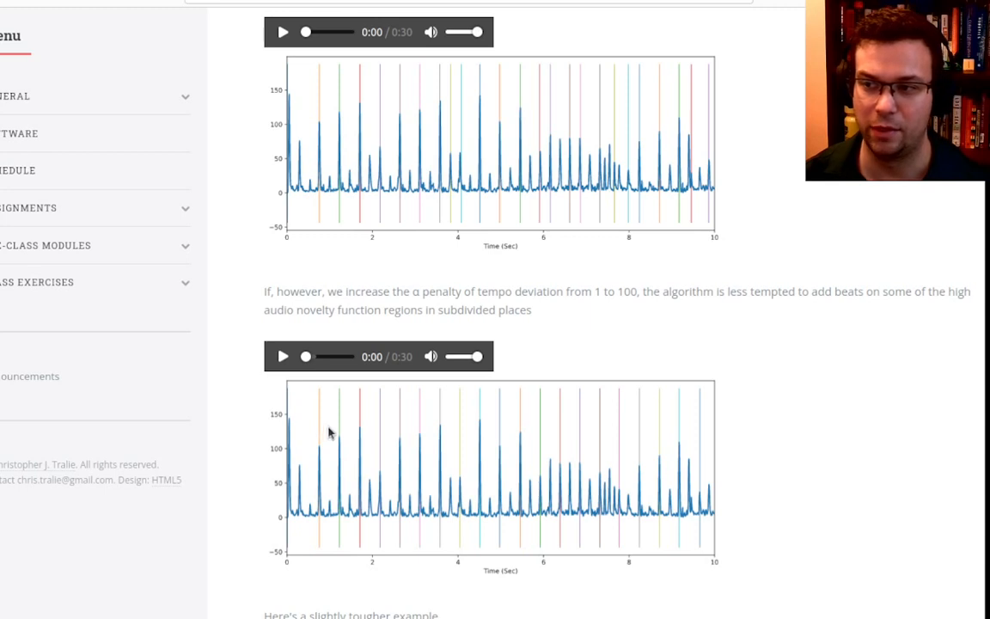
pyautogui.moveTo(336, 423)
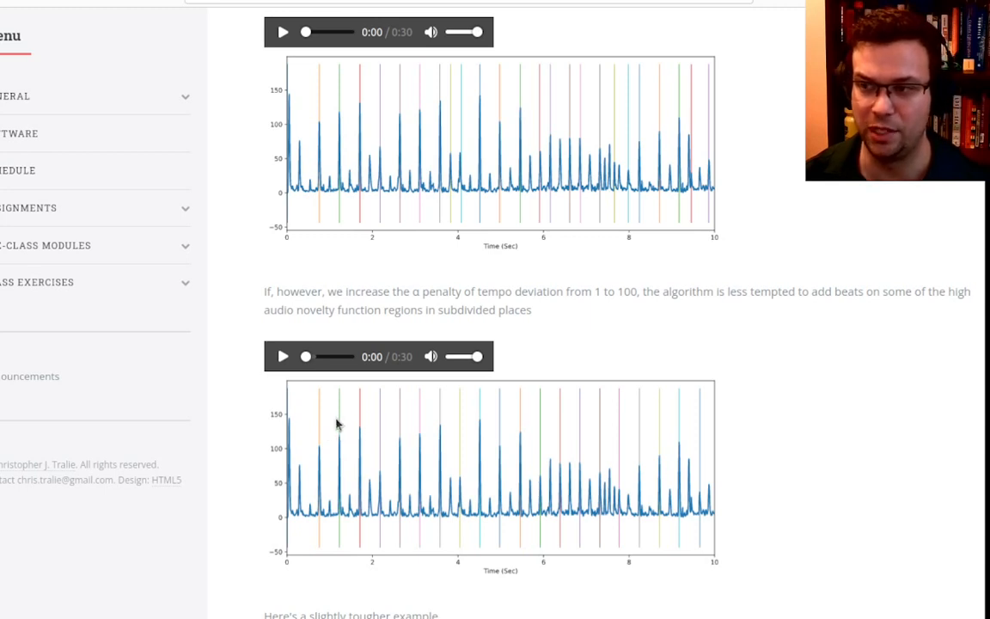
pyautogui.moveTo(506, 420)
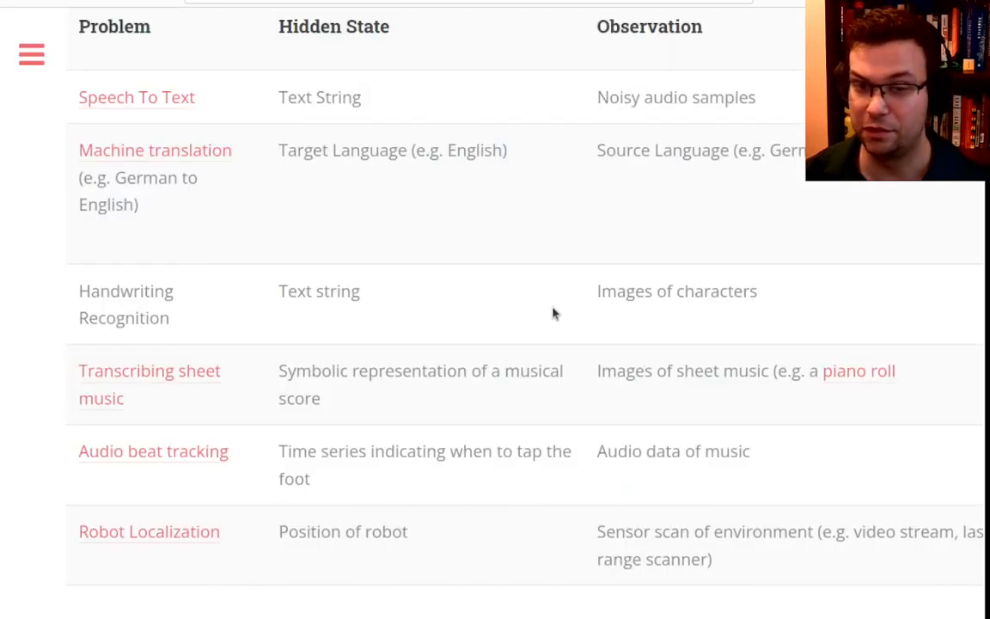
pyautogui.scroll(-3)
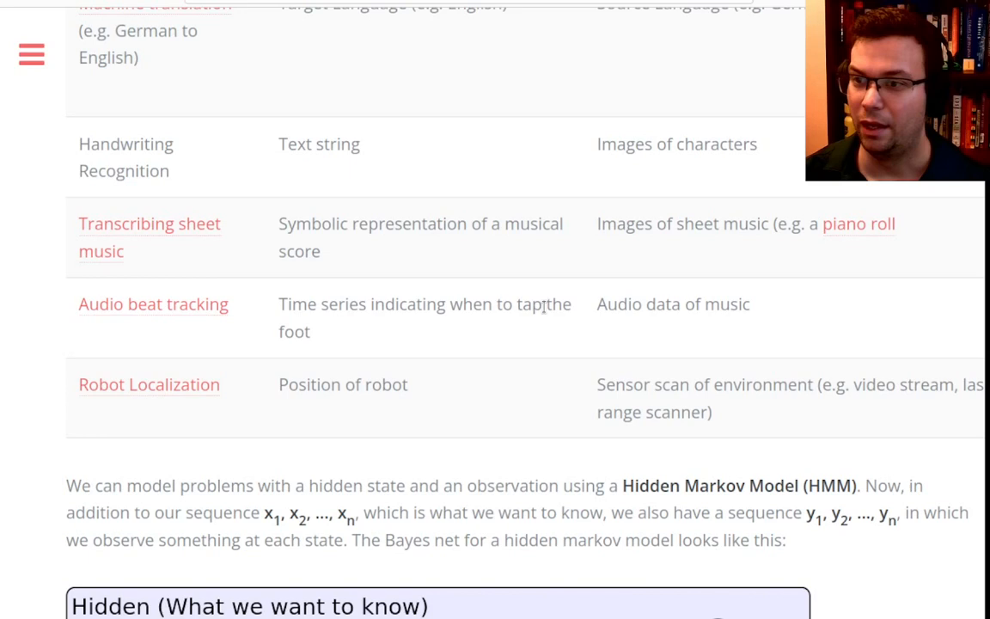
pyautogui.scroll(3)
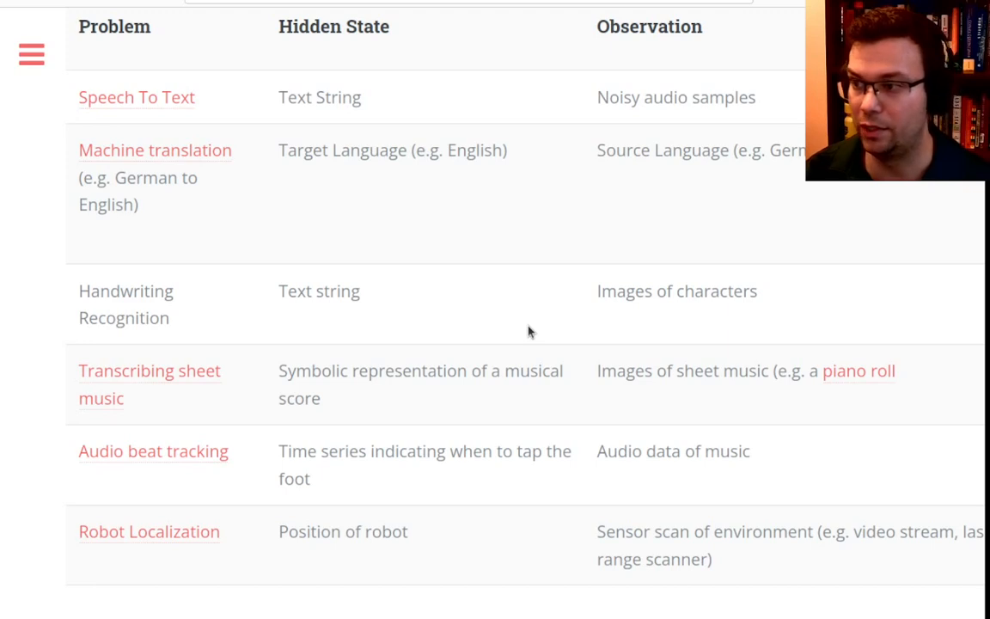
pyautogui.moveTo(619, 352)
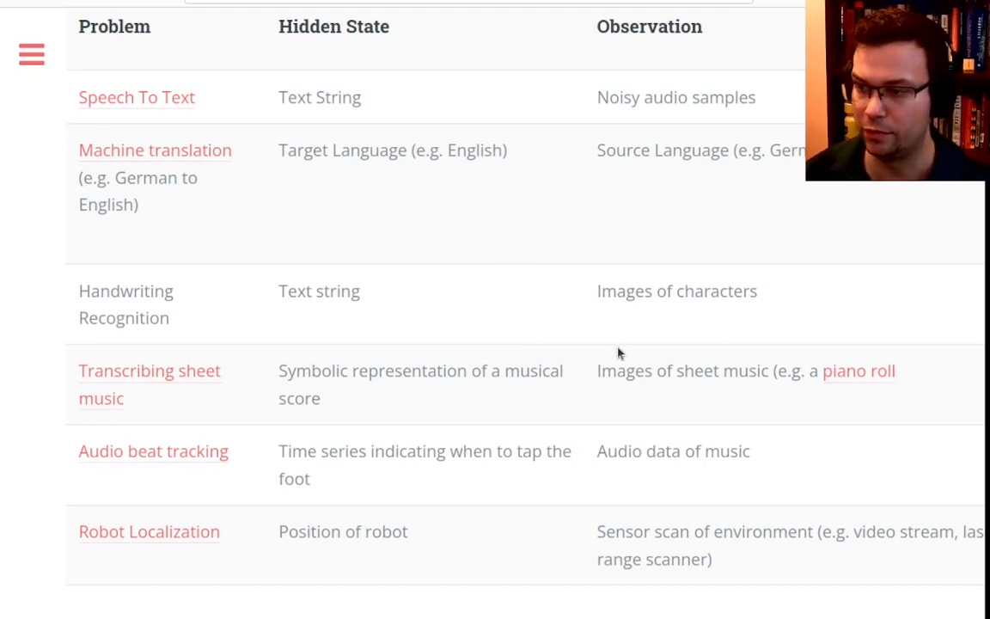
pyautogui.moveTo(606, 436)
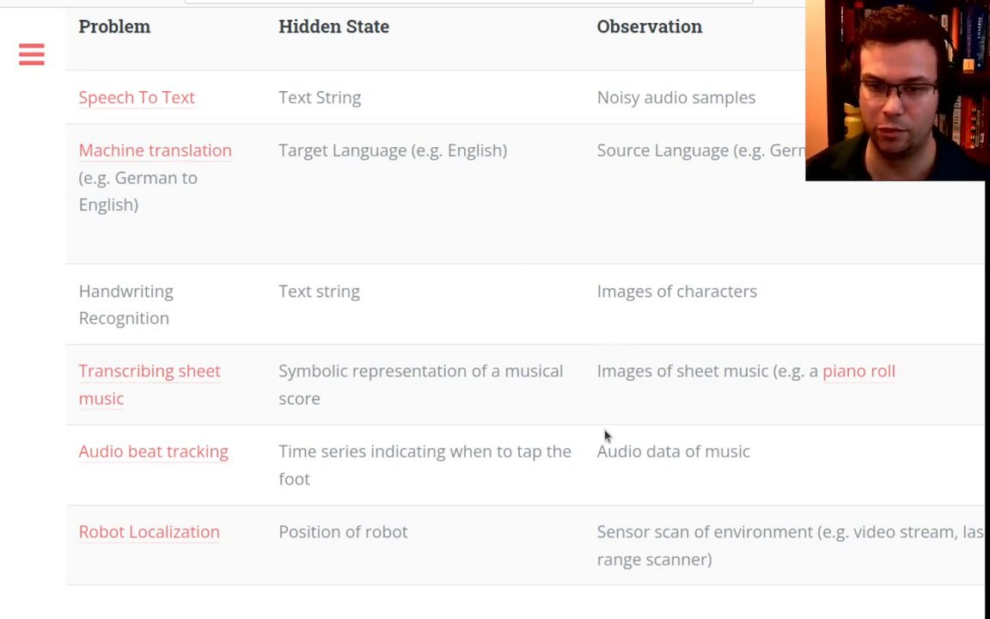
# Step: Scroll the robot localization assignment page past the ground truth plots and back to the top
pyautogui.scroll(-3)
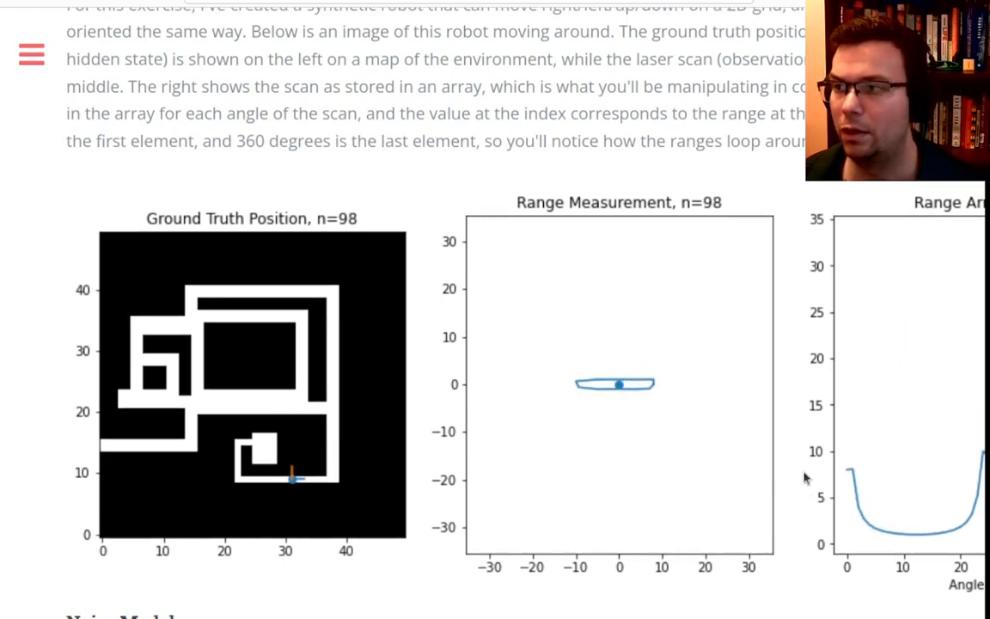
pyautogui.scroll(3)
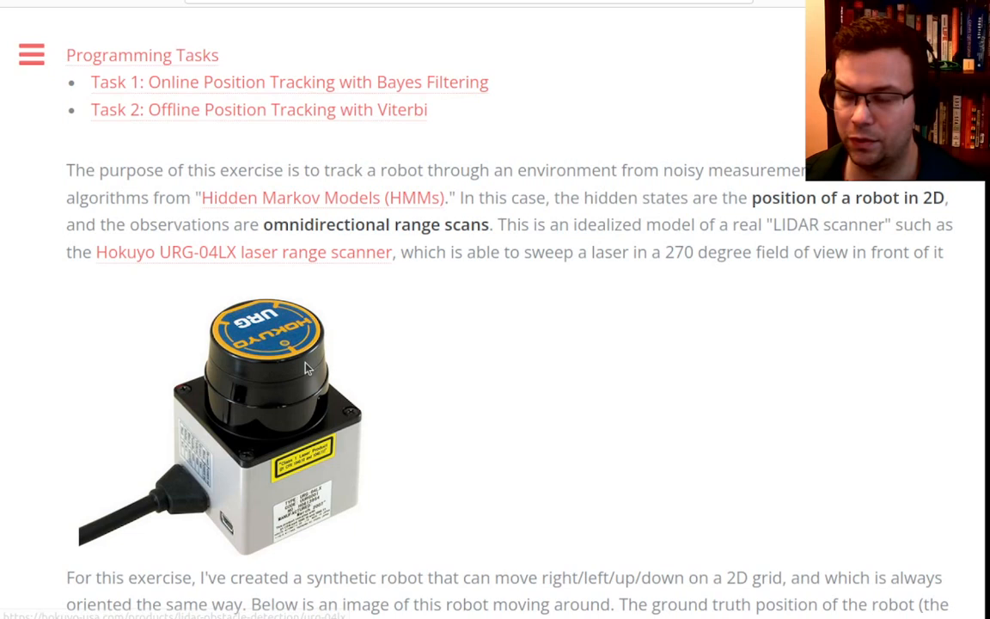
pyautogui.moveTo(383, 367)
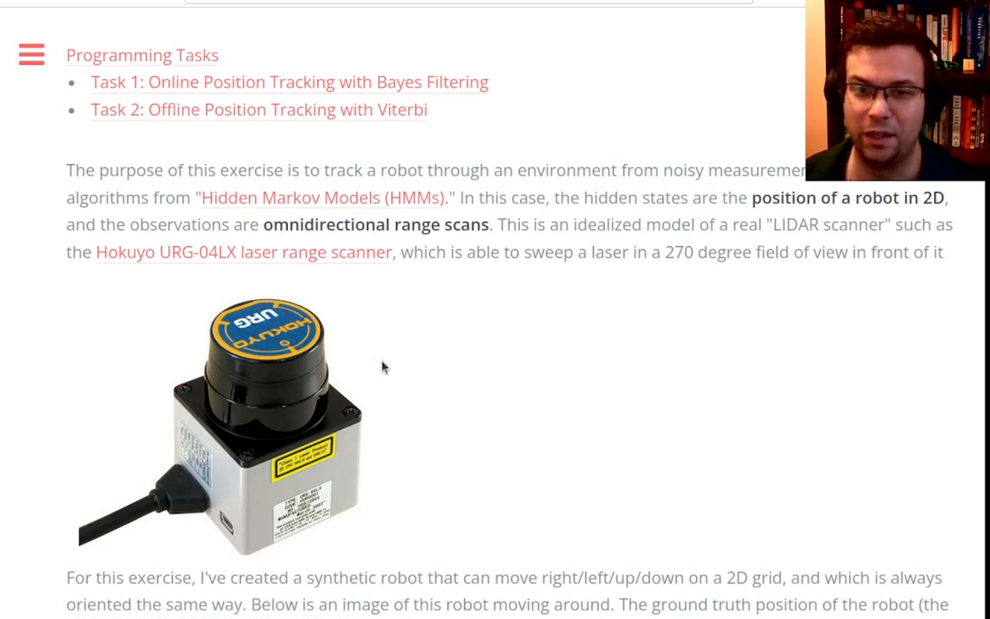
pyautogui.moveTo(410, 422)
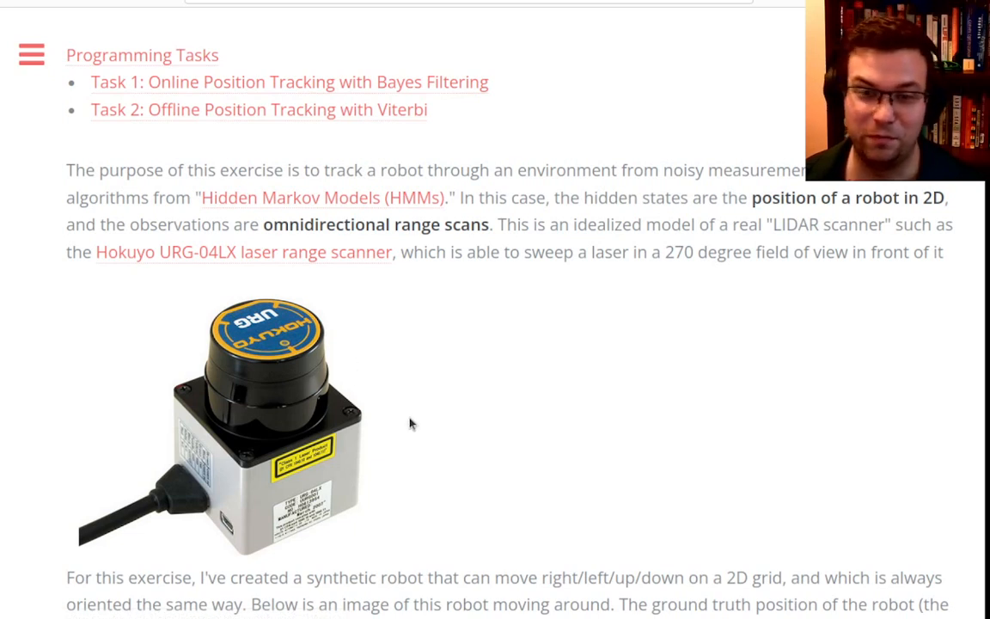
pyautogui.moveTo(367, 409)
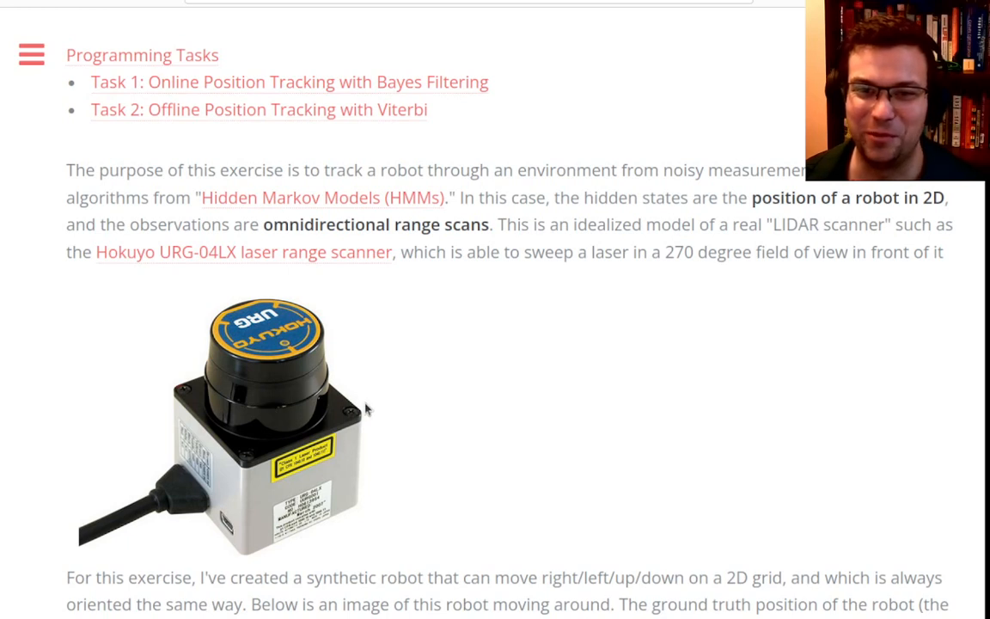
pyautogui.moveTo(309, 381)
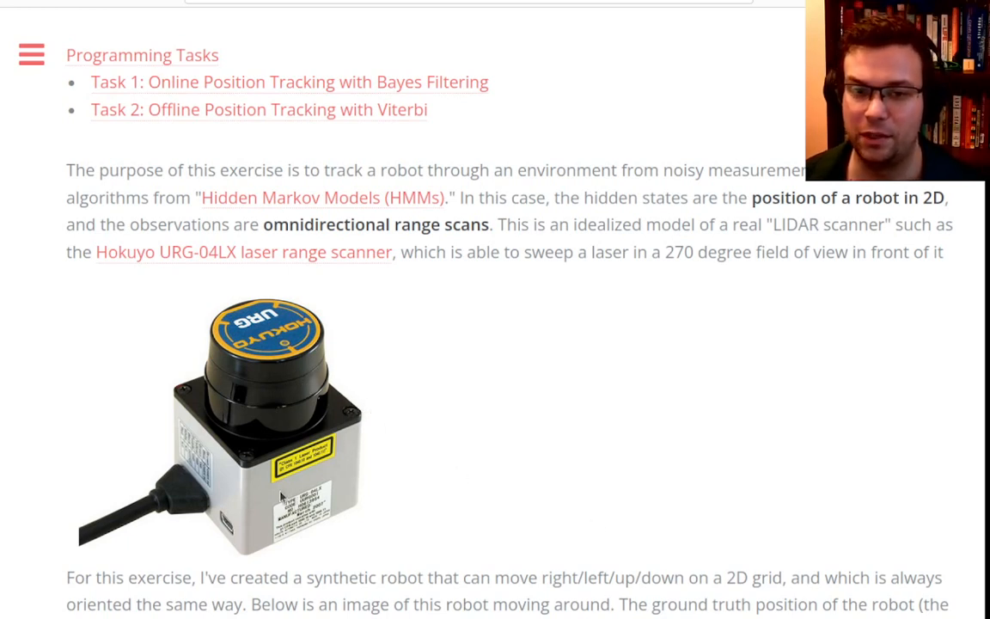
pyautogui.moveTo(238, 392)
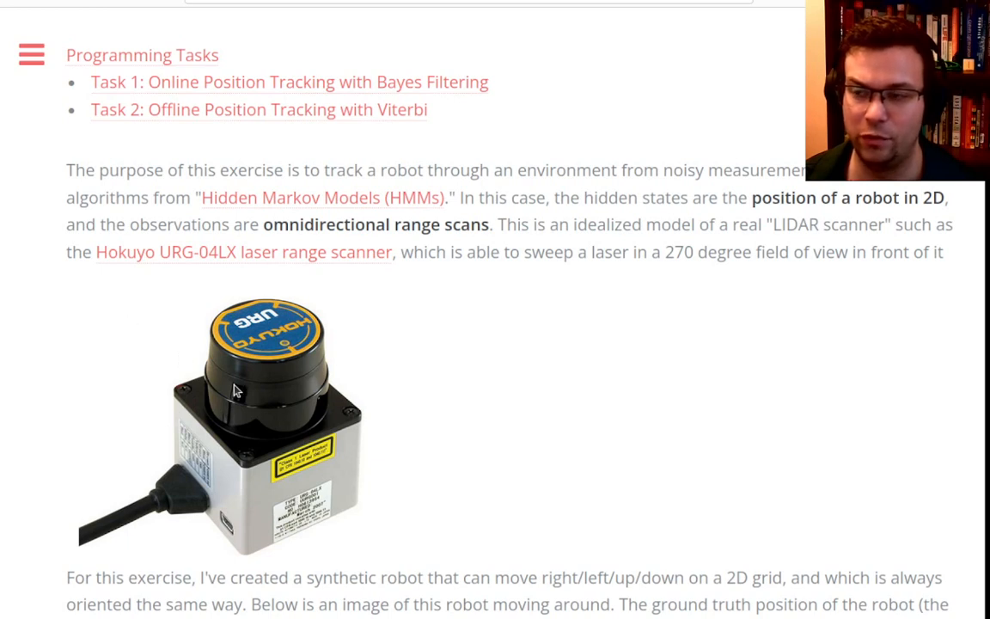
pyautogui.moveTo(503, 453)
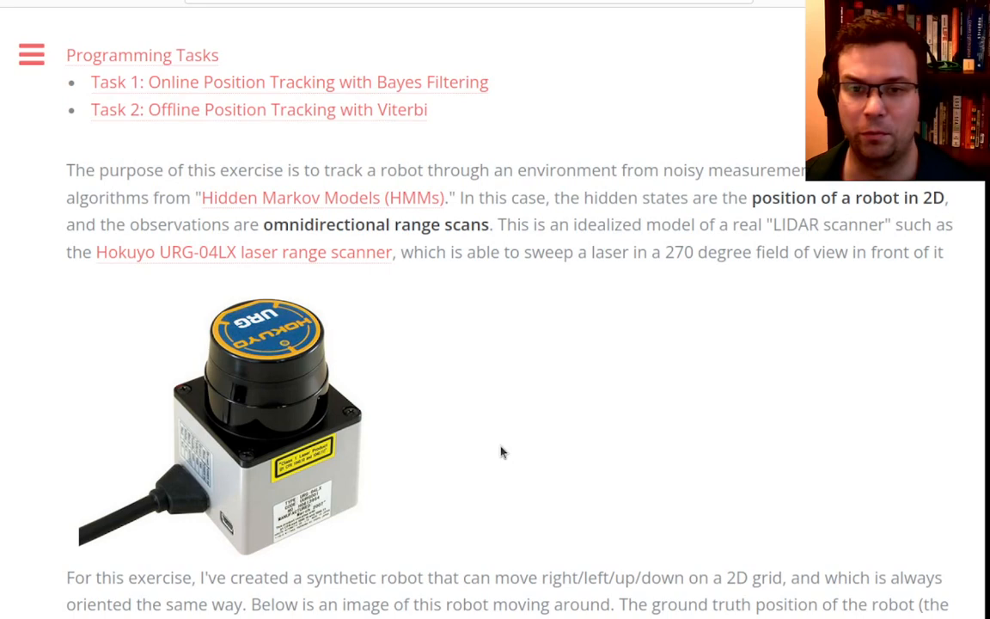
# Step: Scroll past the Hokuyo scanner photo to the ground truth position and range measurement figures
pyautogui.scroll(-3)
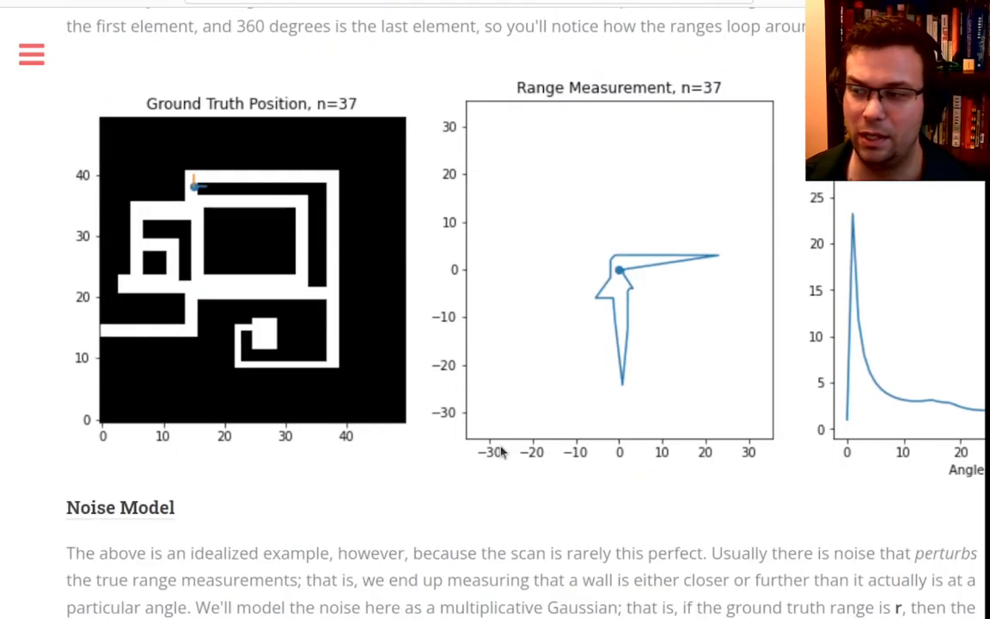
# Step: Return to the RobotLocalization notebook's 'Plot the map and the trajectory' cell
pyautogui.scroll(3)
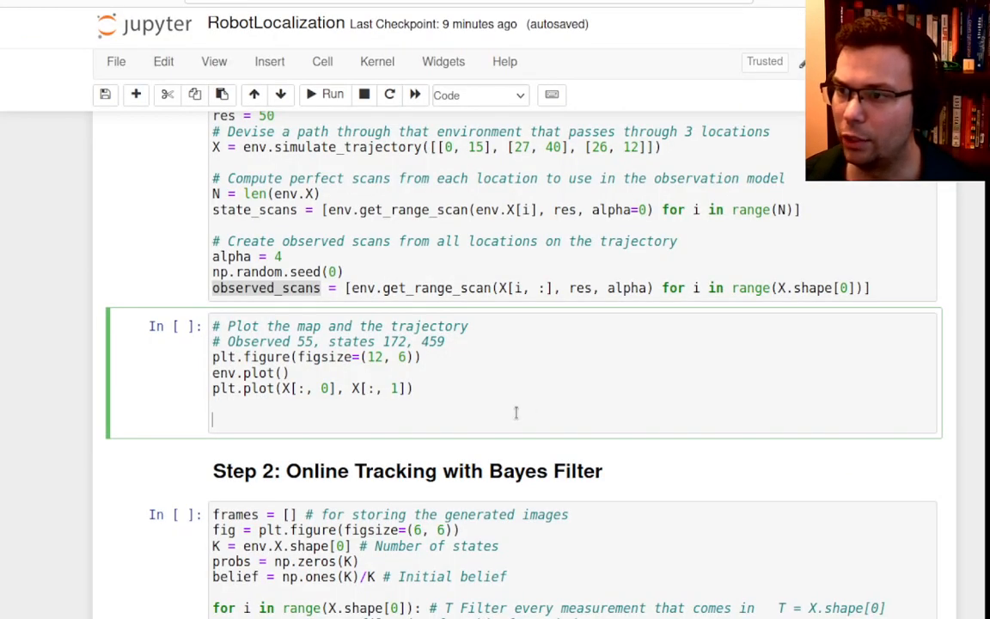
# Step: Scroll the notebook and return to the n=55 ground truth and range measurement figures
pyautogui.scroll(3)
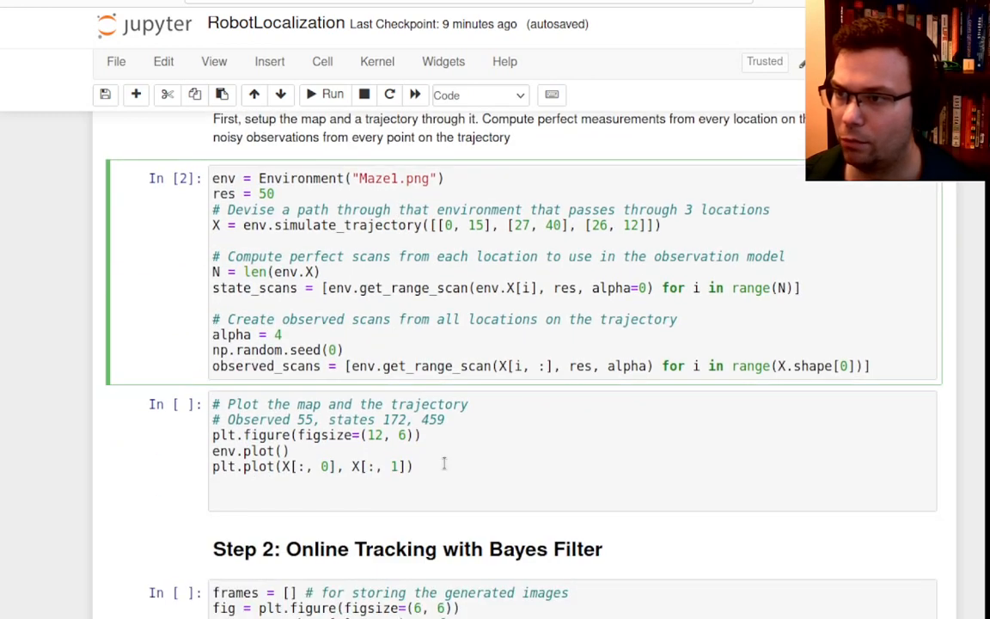
pyautogui.scroll(3)
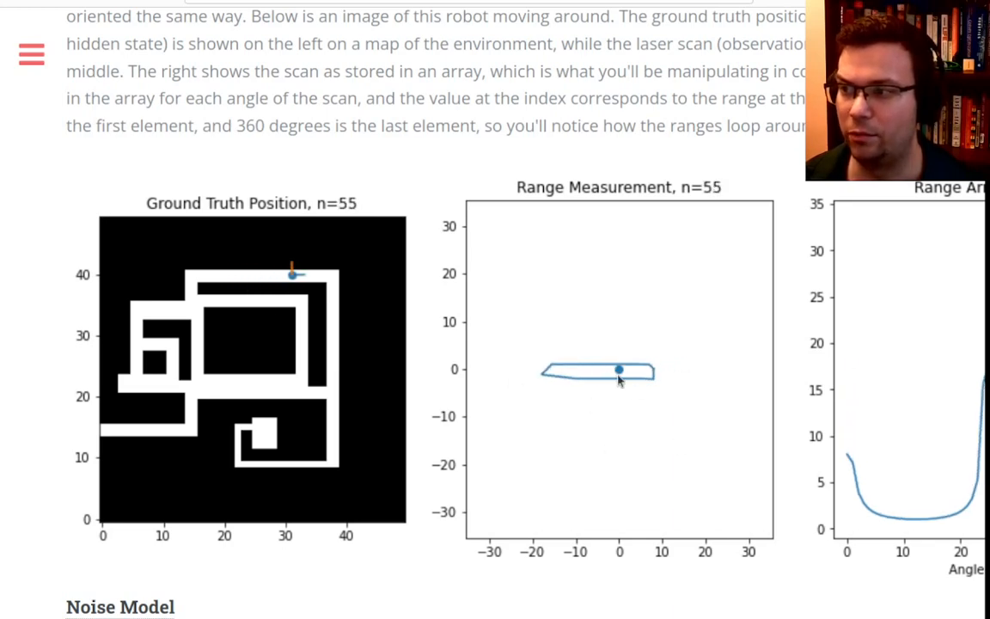
# Step: Scroll through the α = 0.1 and α = 4 noise model examples in the course notes
pyautogui.scroll(-3)
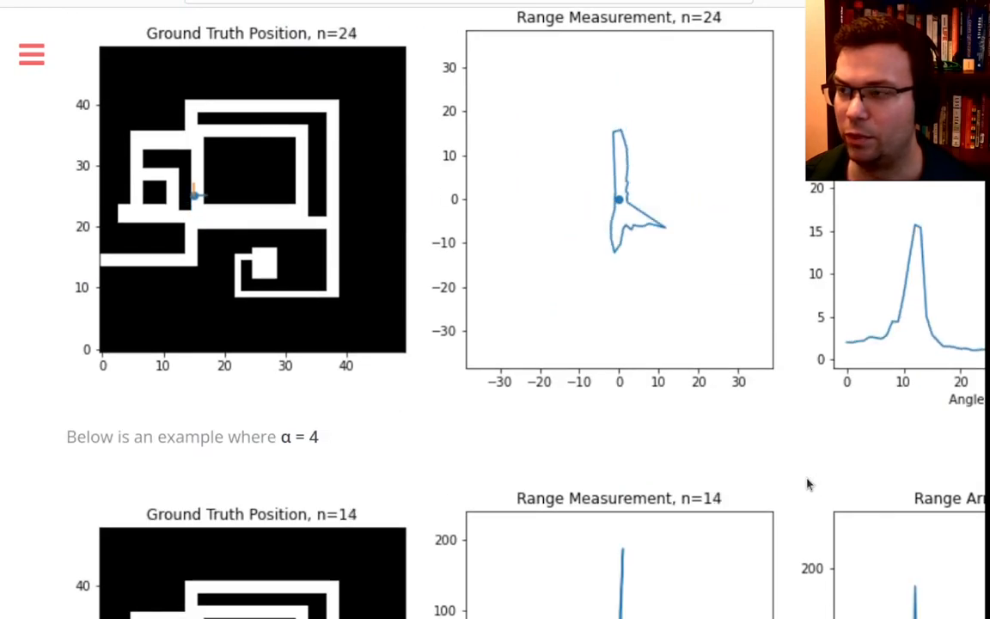
pyautogui.scroll(3)
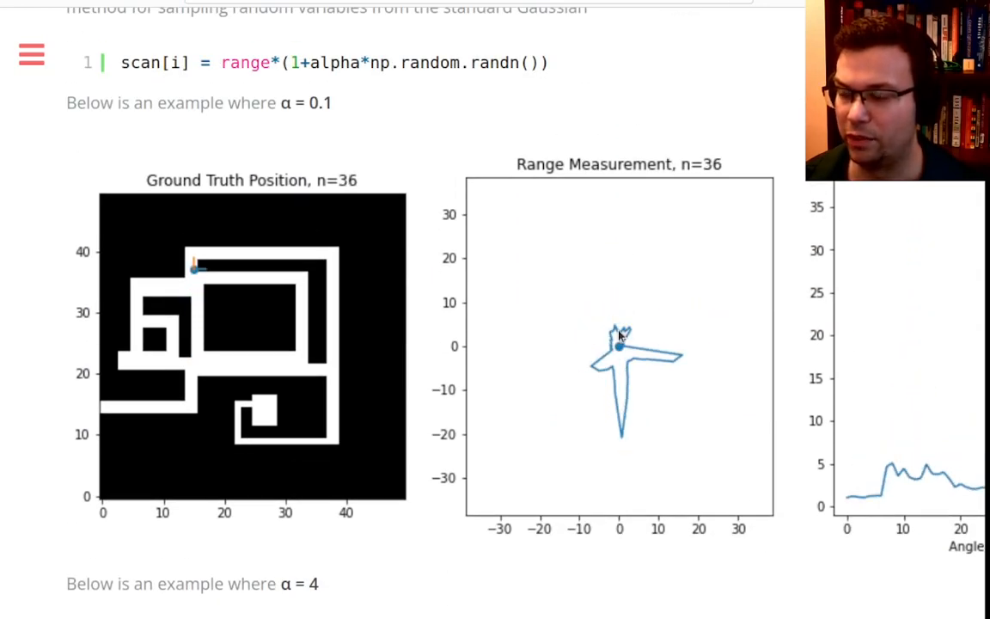
pyautogui.scroll(-3)
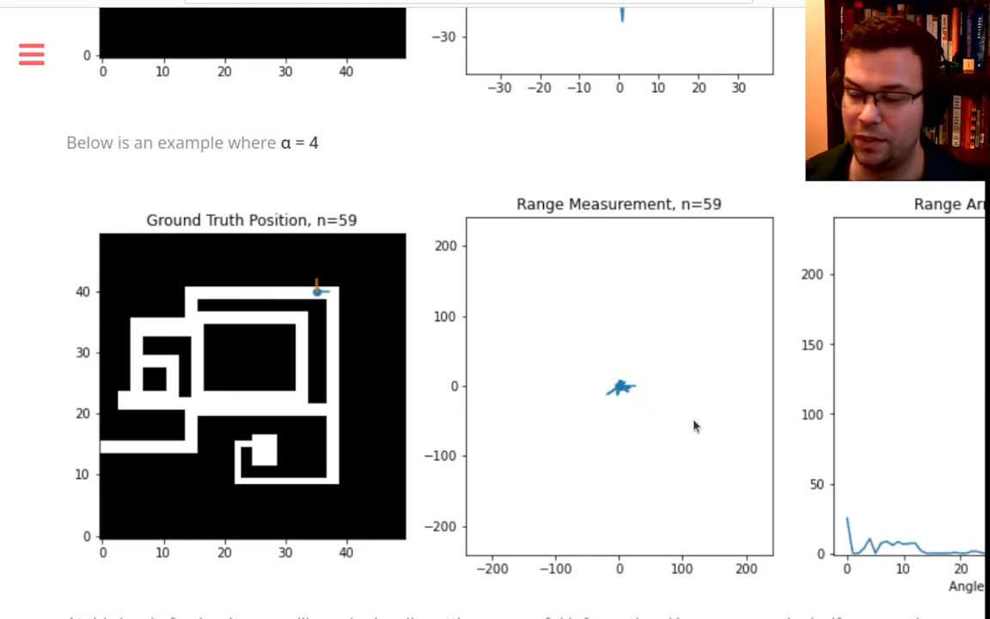
pyautogui.scroll(3)
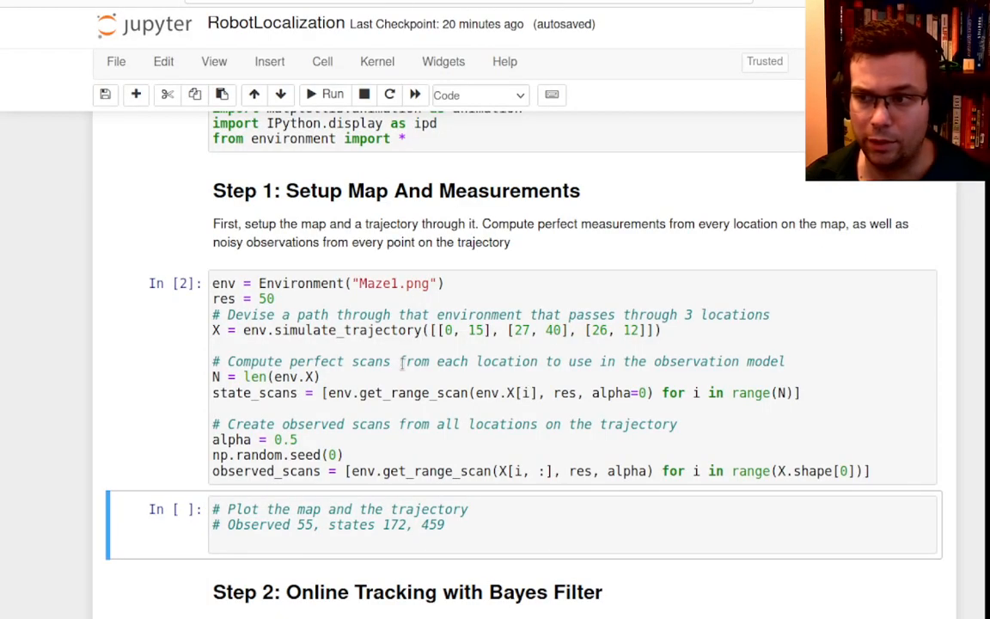
# Step: Select the Step 1 map setup cell, then bring up the notes' Map and Scans comparison figure
pyautogui.click(300, 439)
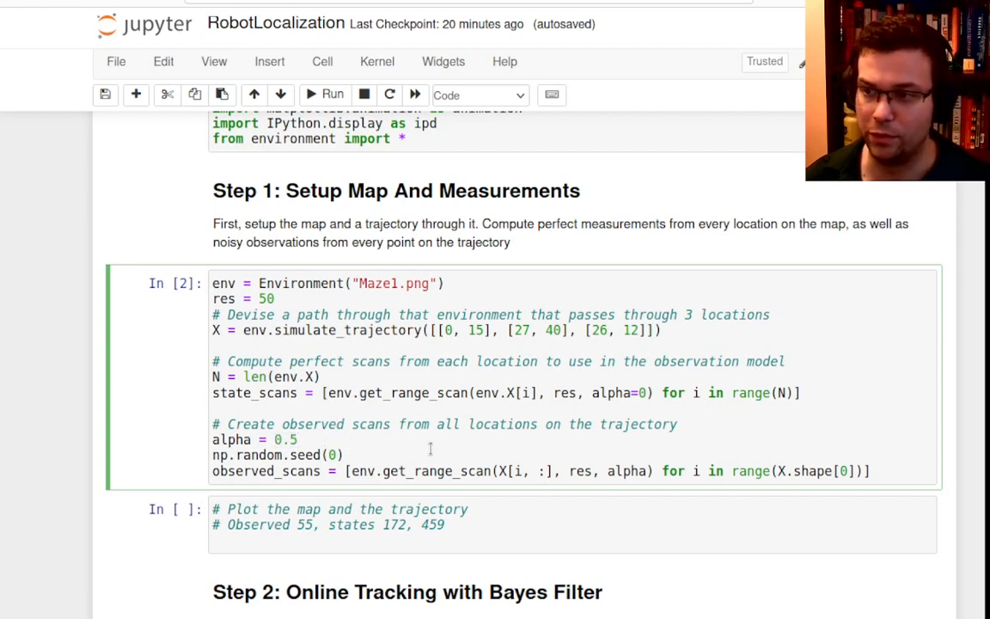
pyautogui.moveTo(351, 448)
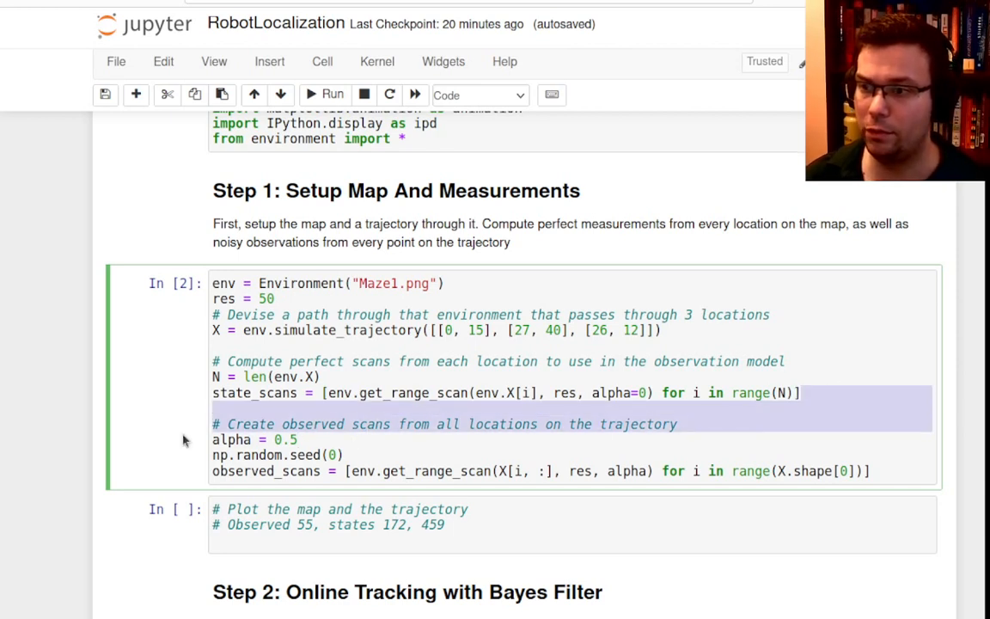
pyautogui.click(862, 393)
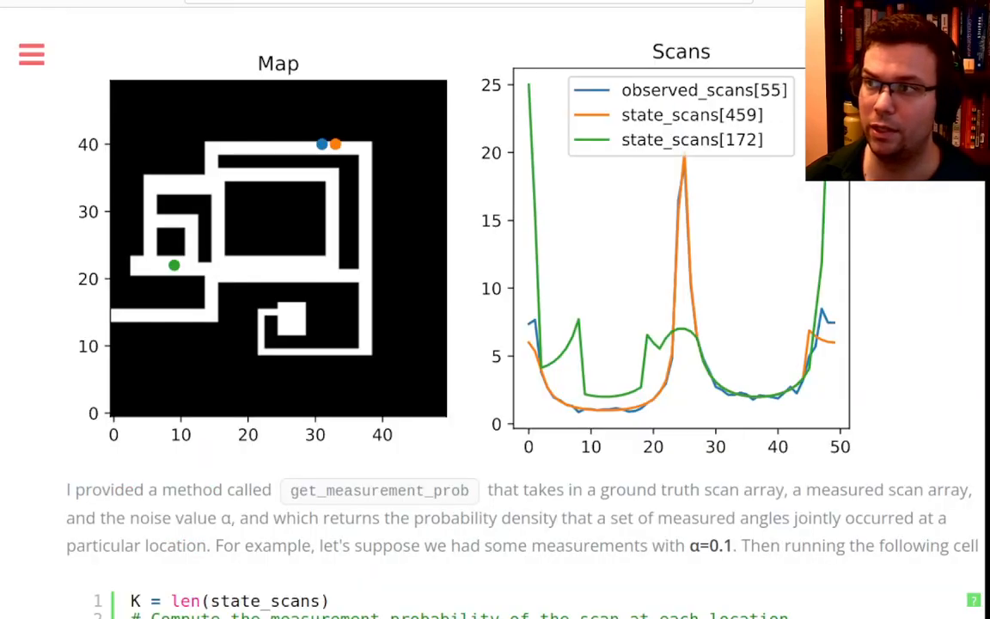
# Step: Scroll through the notes' measurement probability explanation and robot animation
pyautogui.scroll(-3)
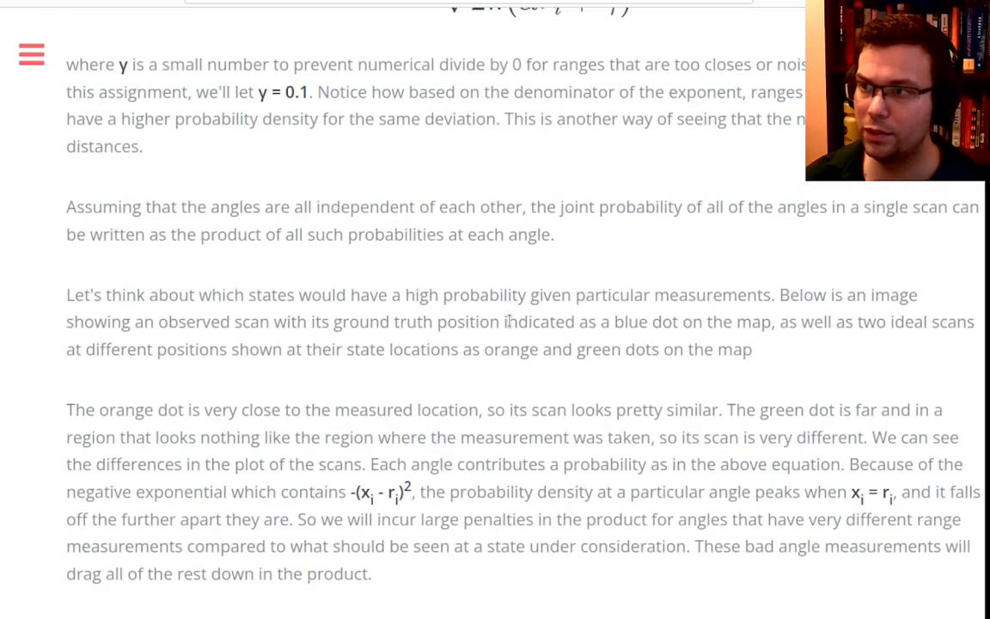
pyautogui.scroll(-3)
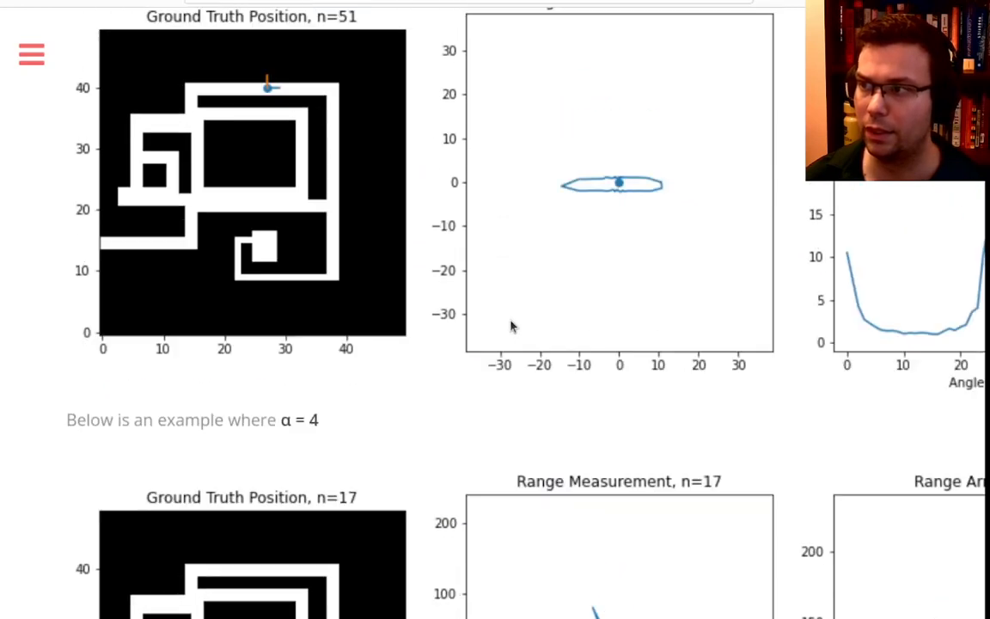
pyautogui.scroll(3)
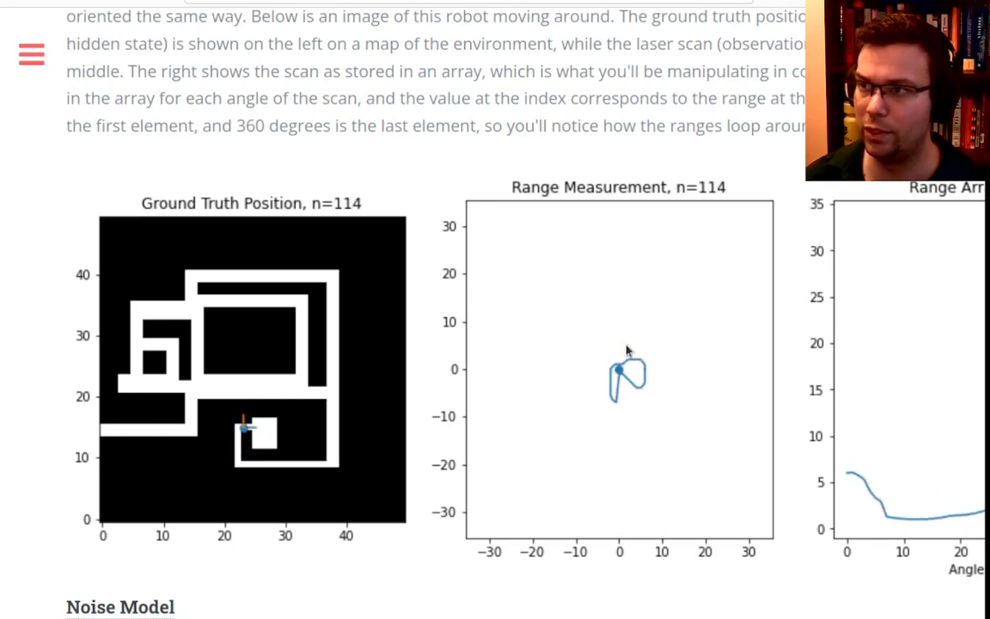
pyautogui.scroll(3)
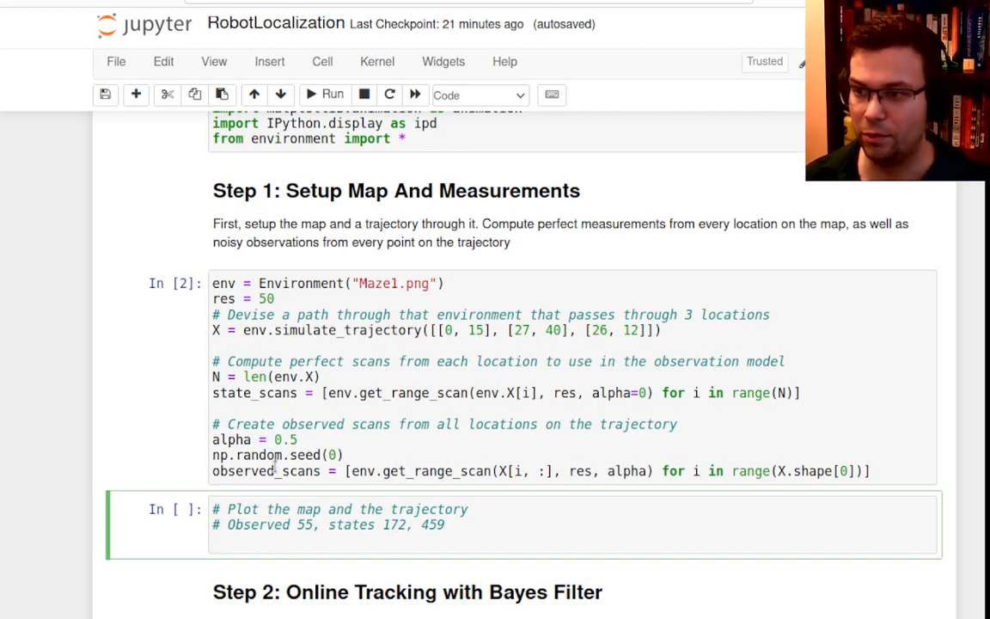
# Step: Draw env.plot() in subplot 121 of a 12×6 figure with trajectory X[:,0], X[:,1], and run it
pyautogui.click(344, 455)
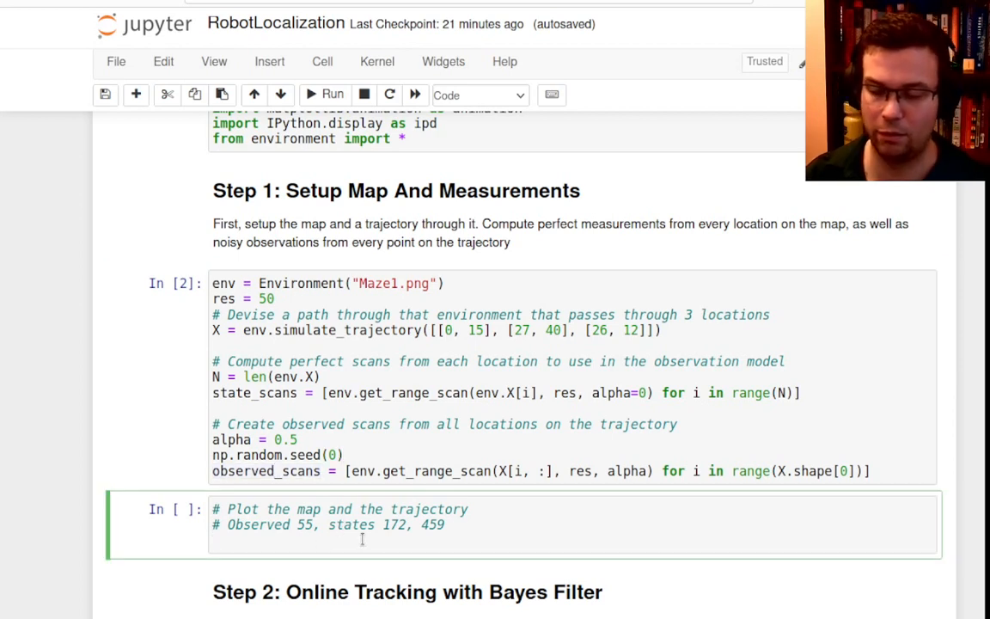
pyautogui.write('plt.figure(f')
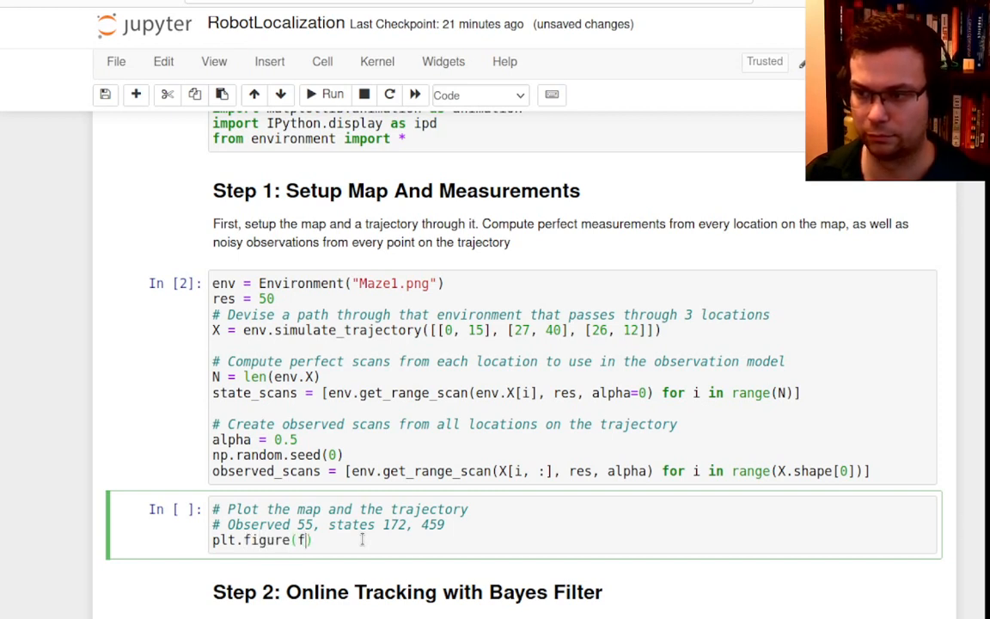
pyautogui.write('igsize=[12, 6]')
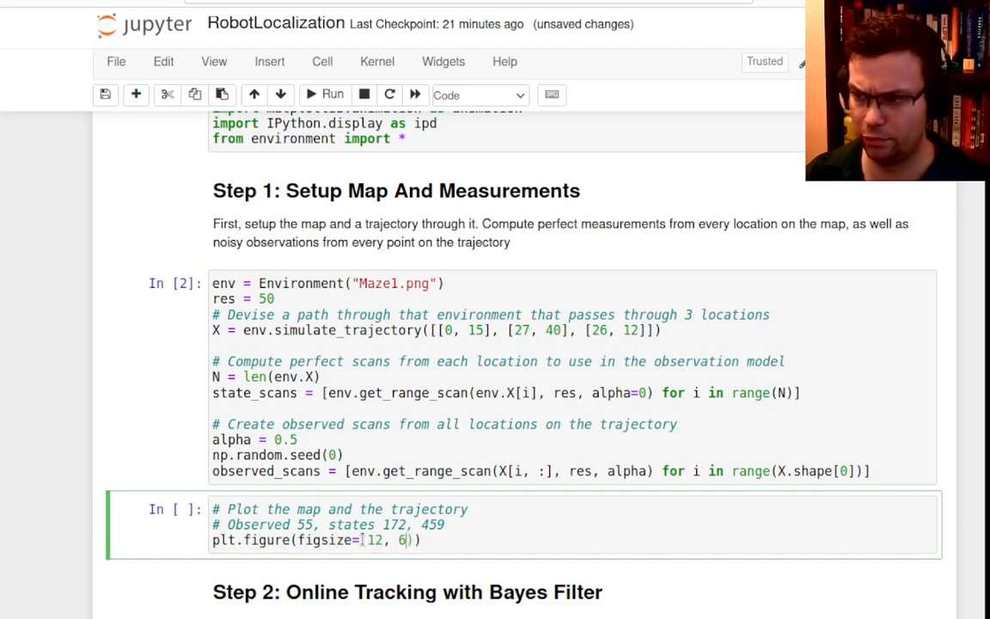
pyautogui.write('plt.subplot()')
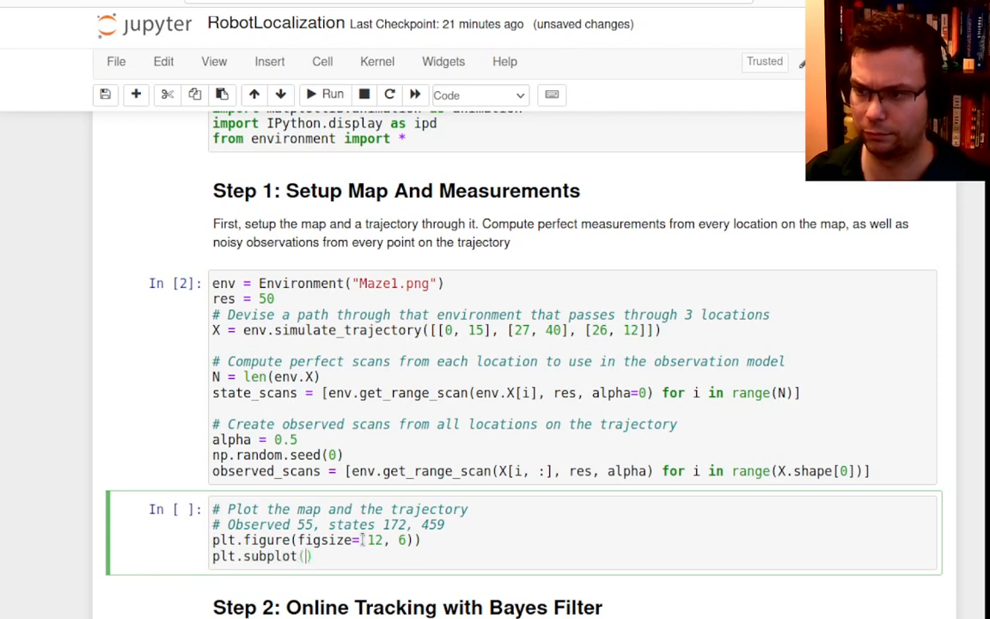
pyautogui.write('121)')
pyautogui.write('plt.')
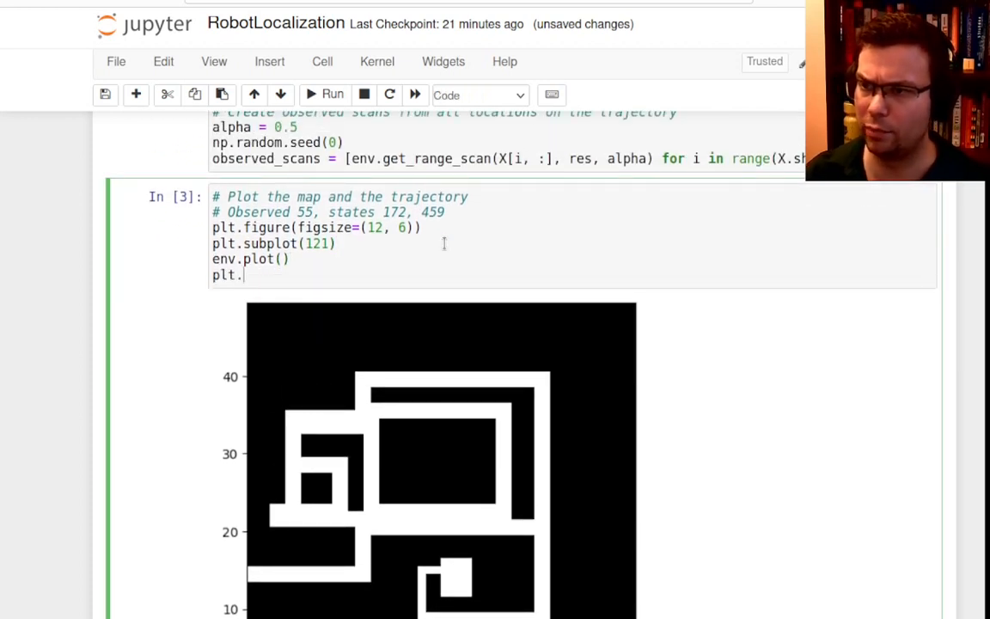
pyautogui.write('plot(X[])')
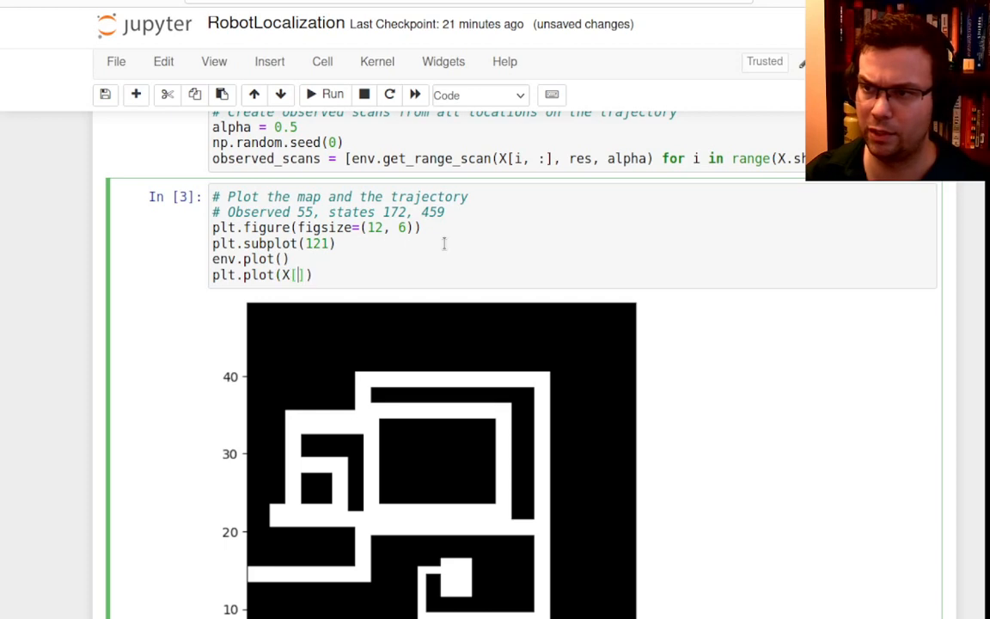
pyautogui.write(':, 0], X[')
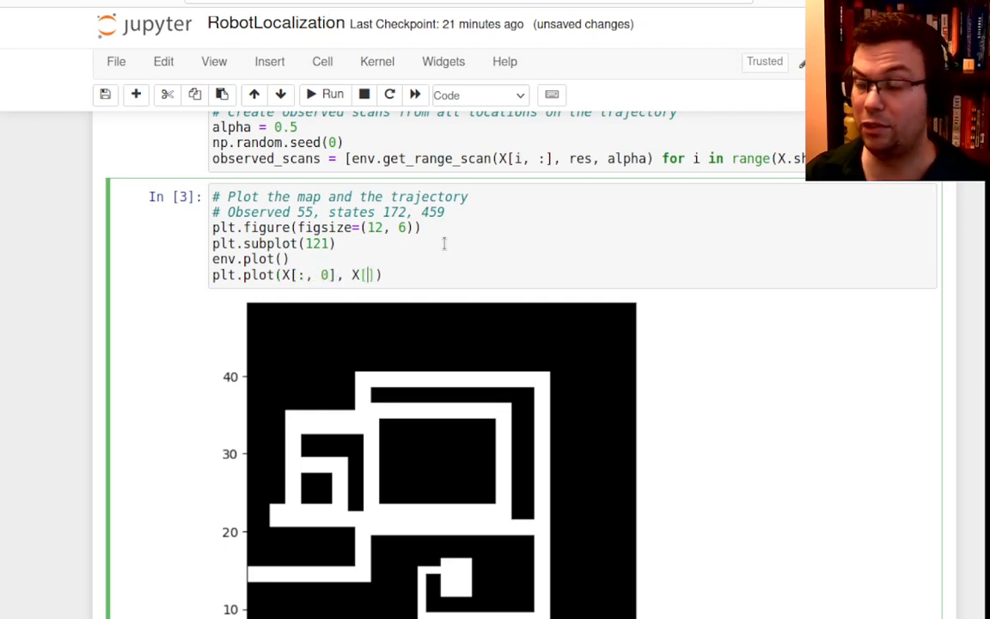
pyautogui.click(332, 95)
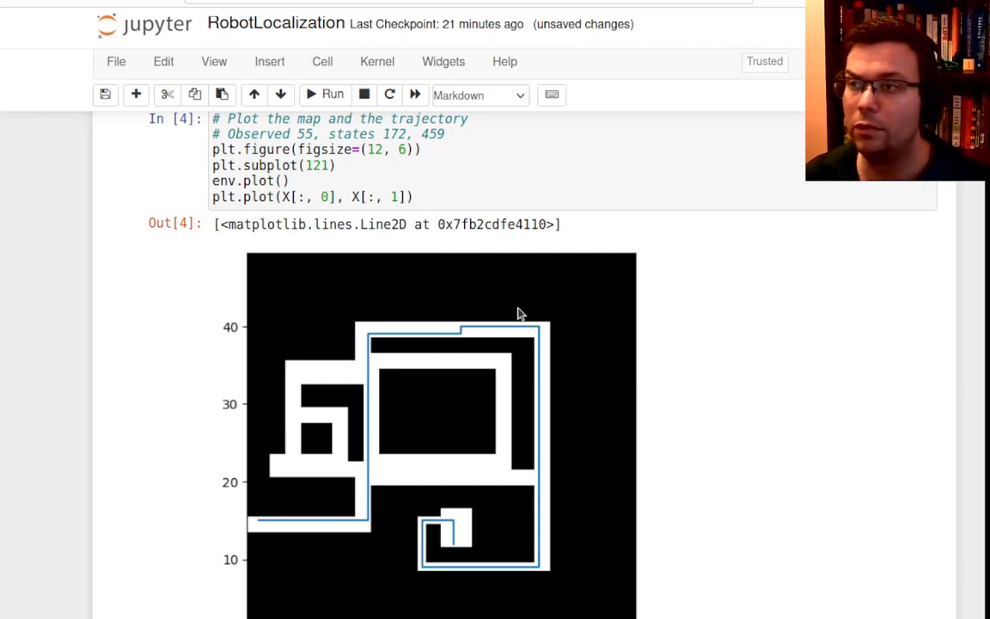
pyautogui.moveTo(261, 543)
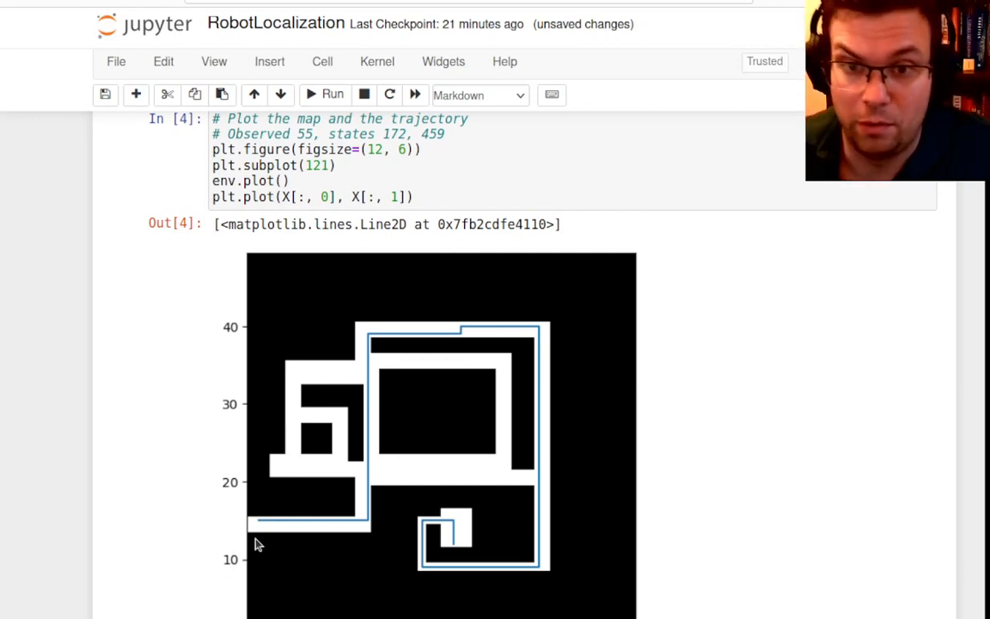
pyautogui.moveTo(260, 522)
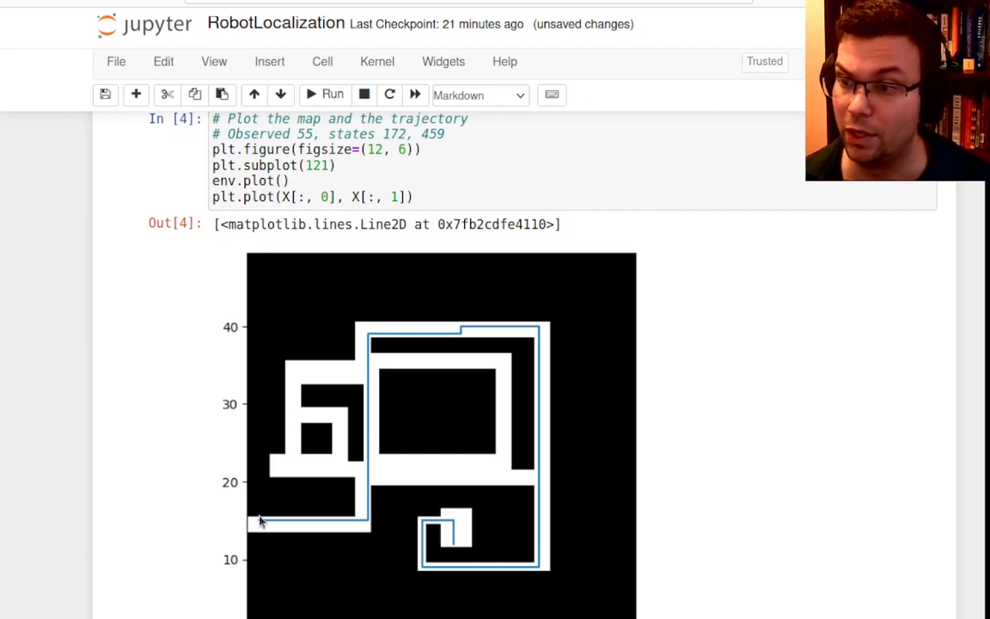
pyautogui.moveTo(516, 347)
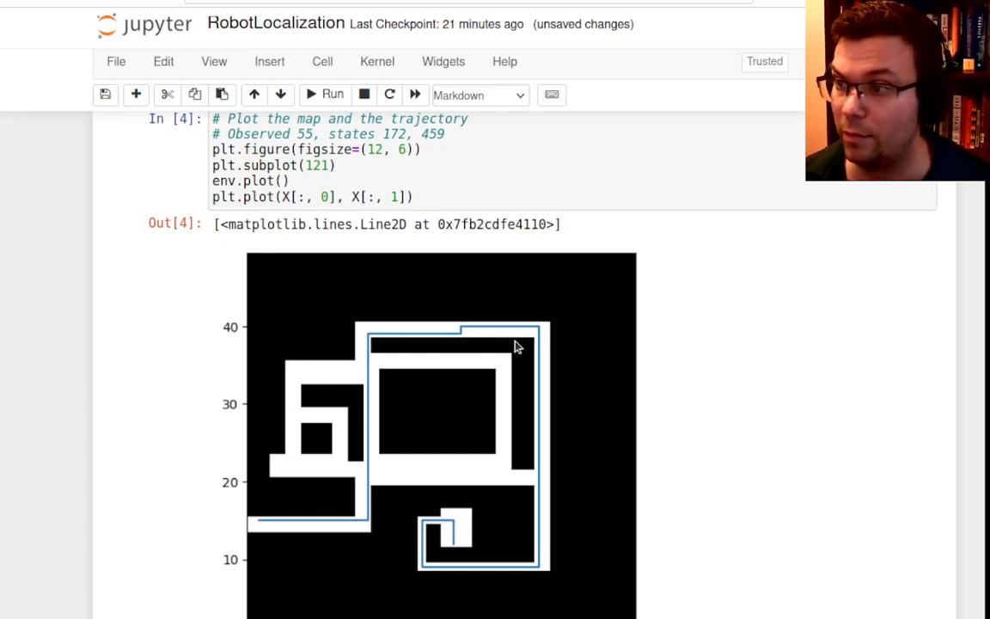
# Step: Add subplot 121 and scatter the robot's position X[55] on the map, then run
pyautogui.scroll(3)
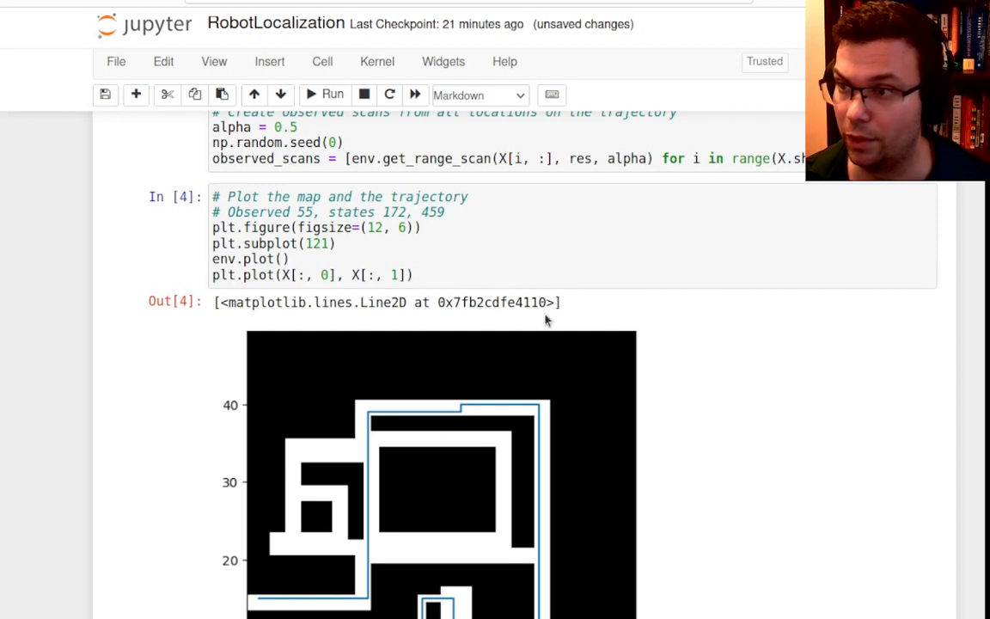
pyautogui.click(544, 284)
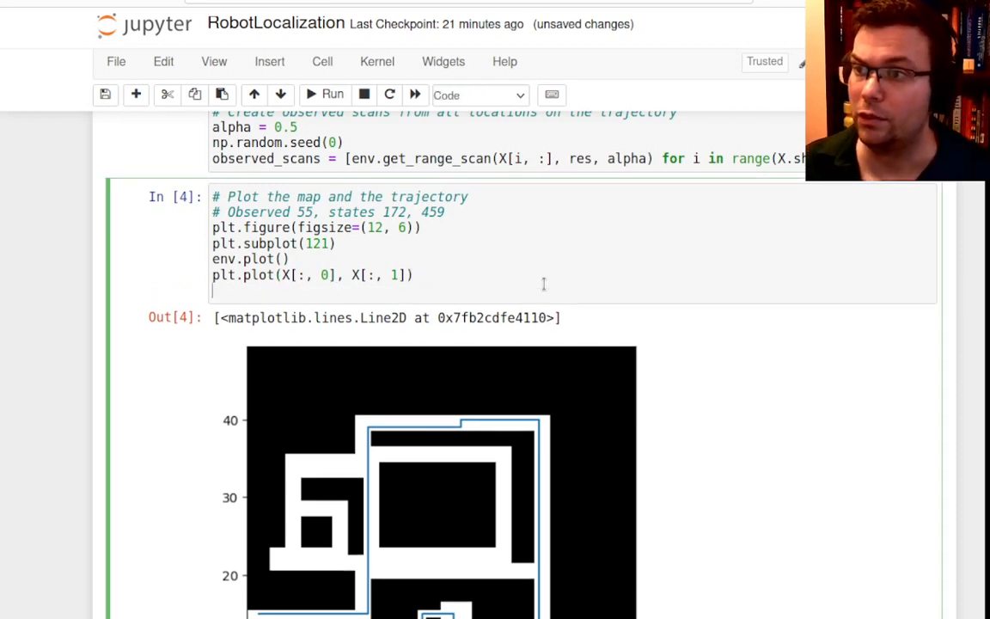
pyautogui.write('plt.subplot(121)')
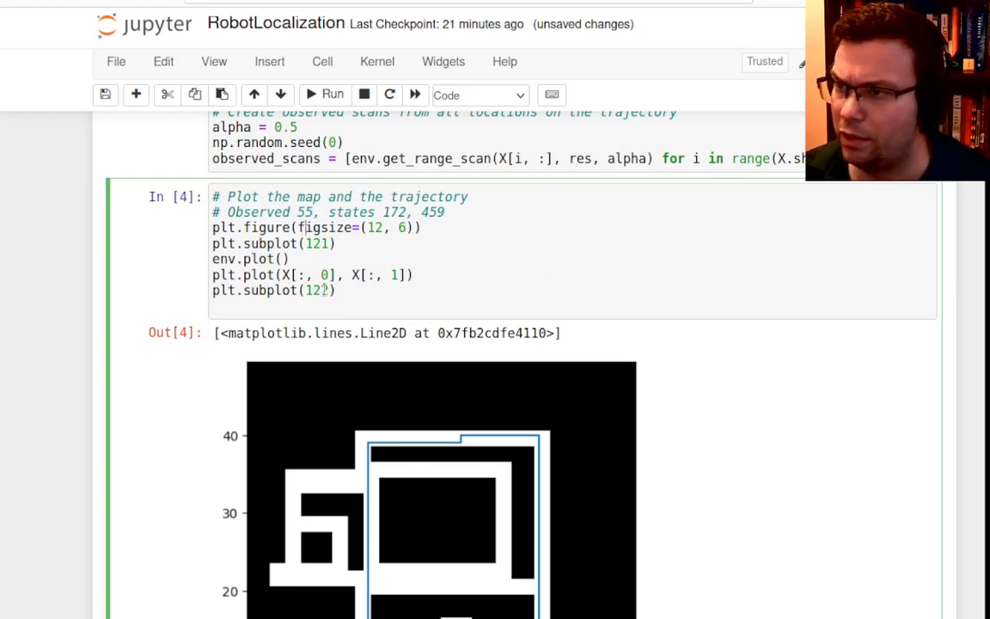
pyautogui.scroll(-3)
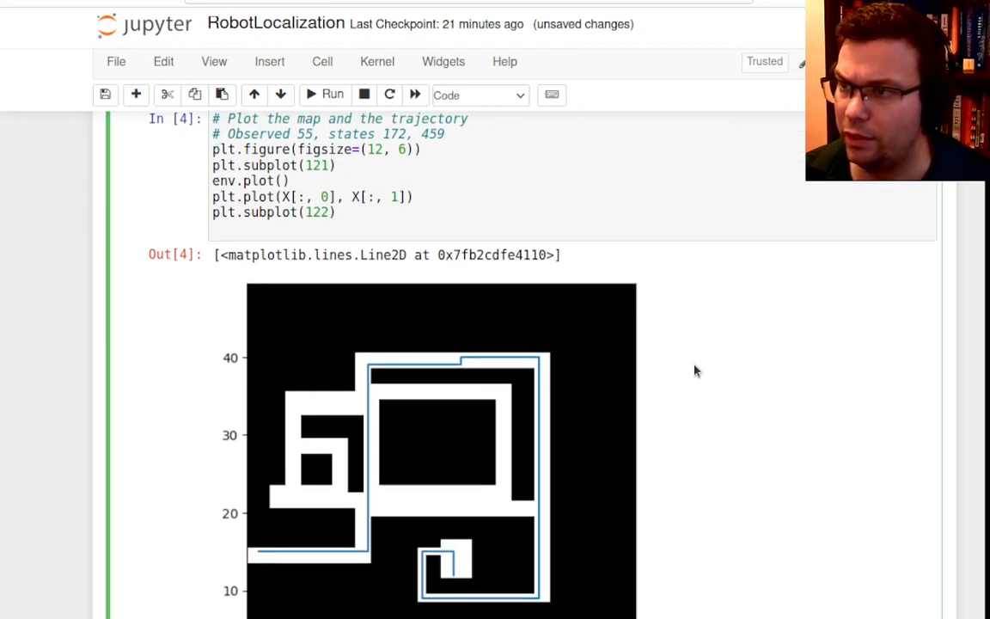
pyautogui.scroll(3)
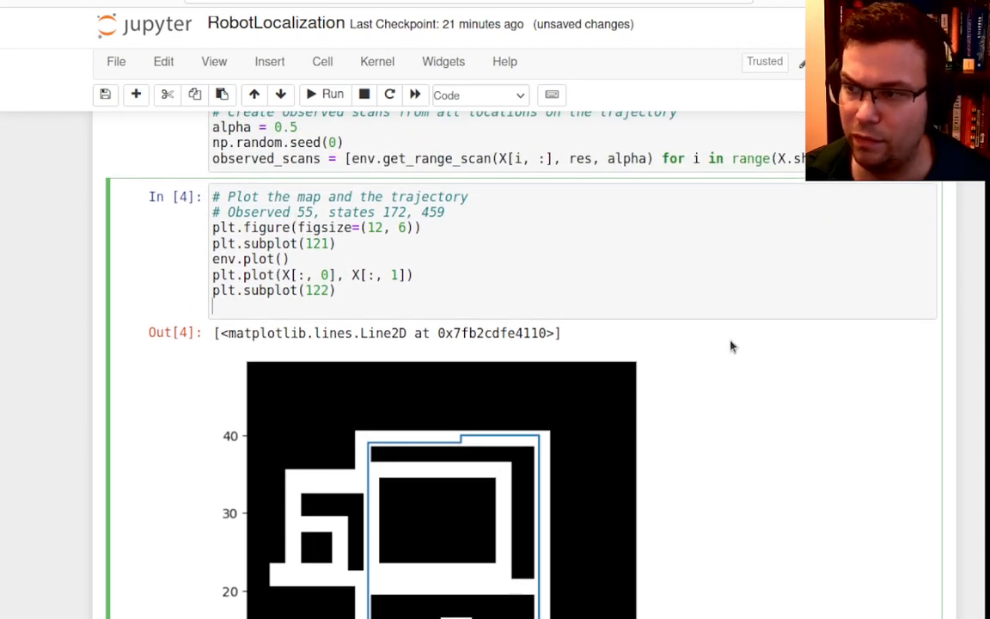
pyautogui.scroll(3)
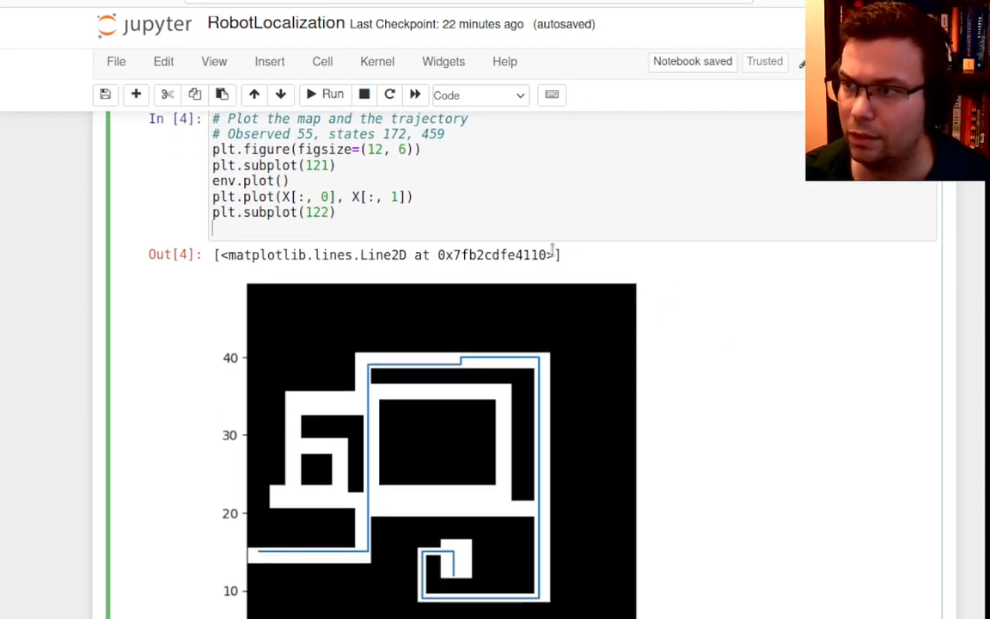
pyautogui.scroll(3)
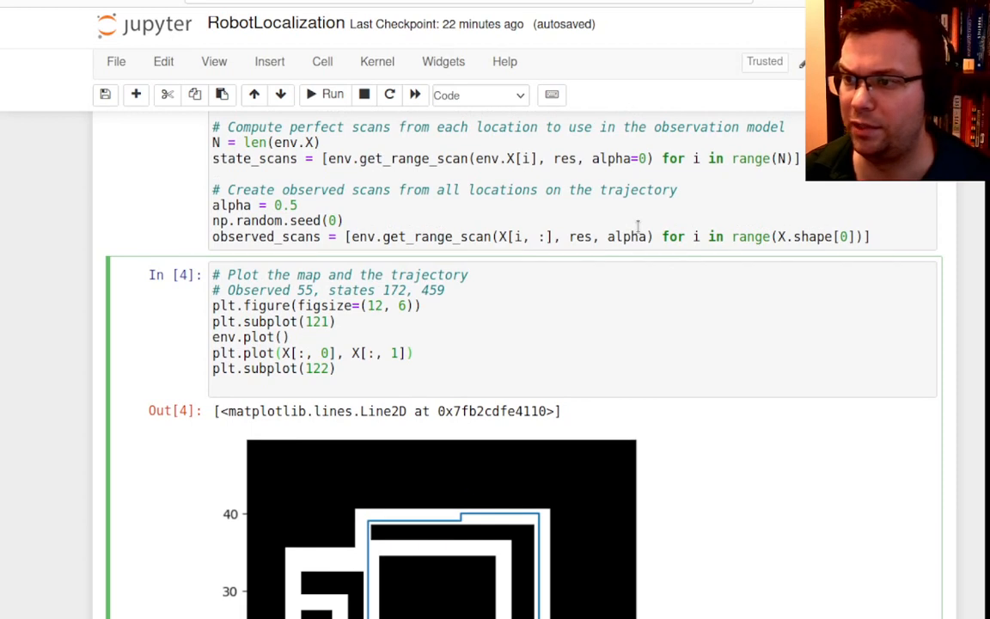
pyautogui.write('plt.scat')
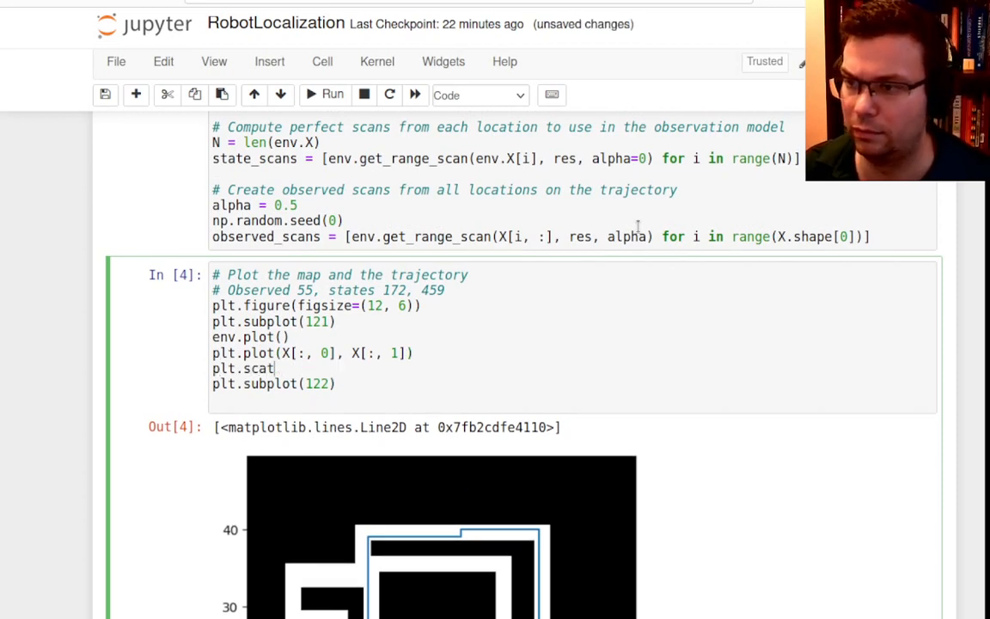
pyautogui.write('ter(X[50,')
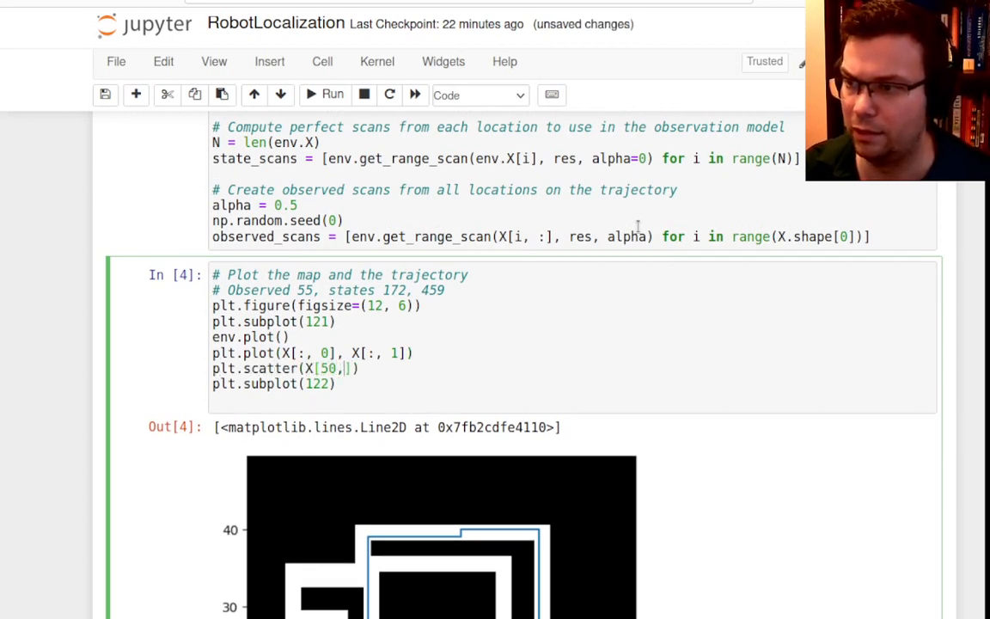
pyautogui.write('5, 0], X[55,')
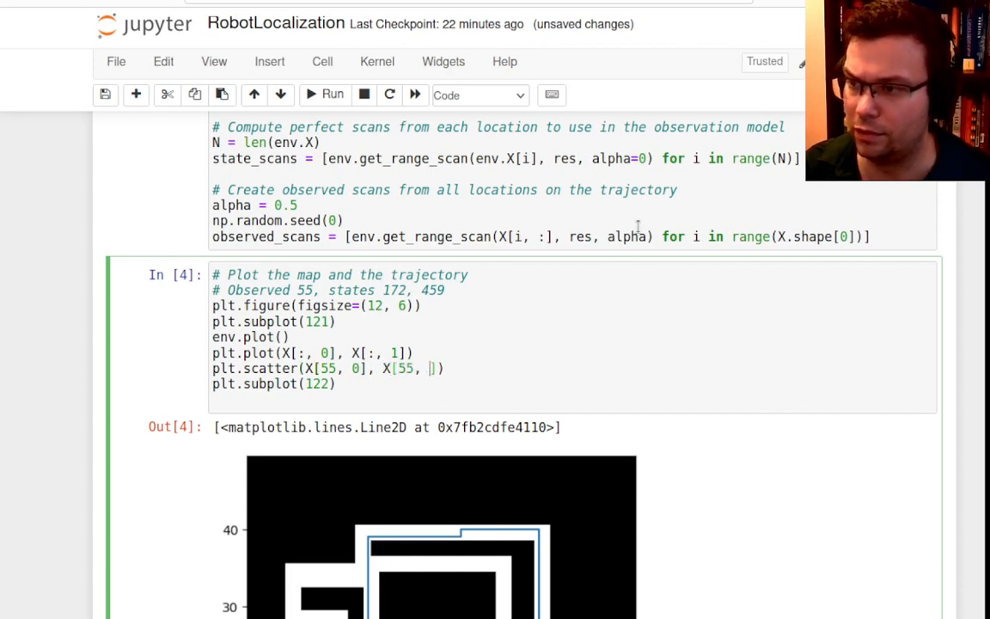
pyautogui.write('1]')
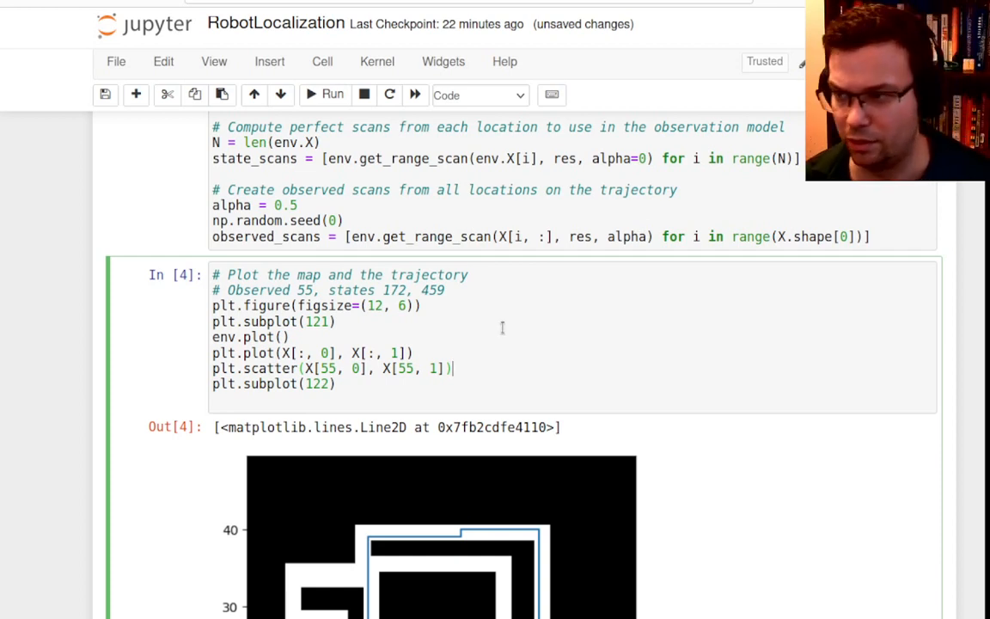
pyautogui.click(331, 94)
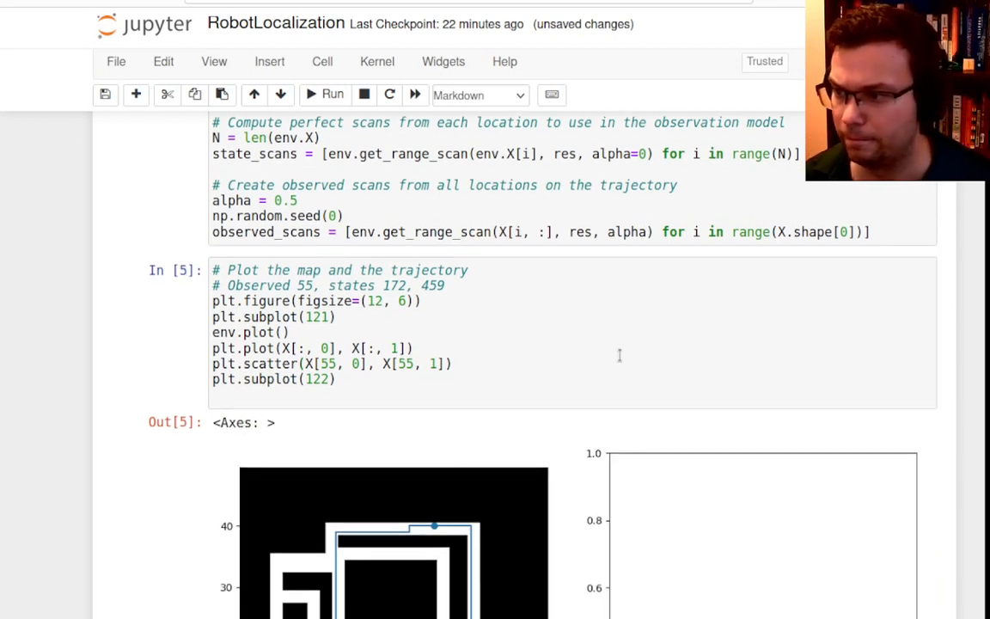
# Step: Plot observed_scans[55] as the range scan and rerun the cell
pyautogui.scroll(-3)
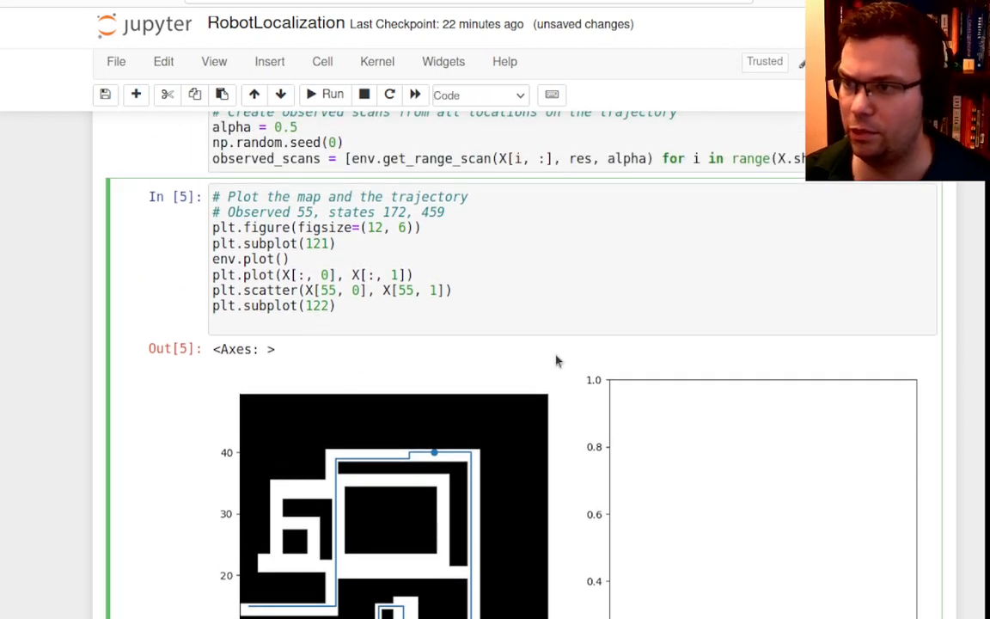
pyautogui.write('plt.plot()')
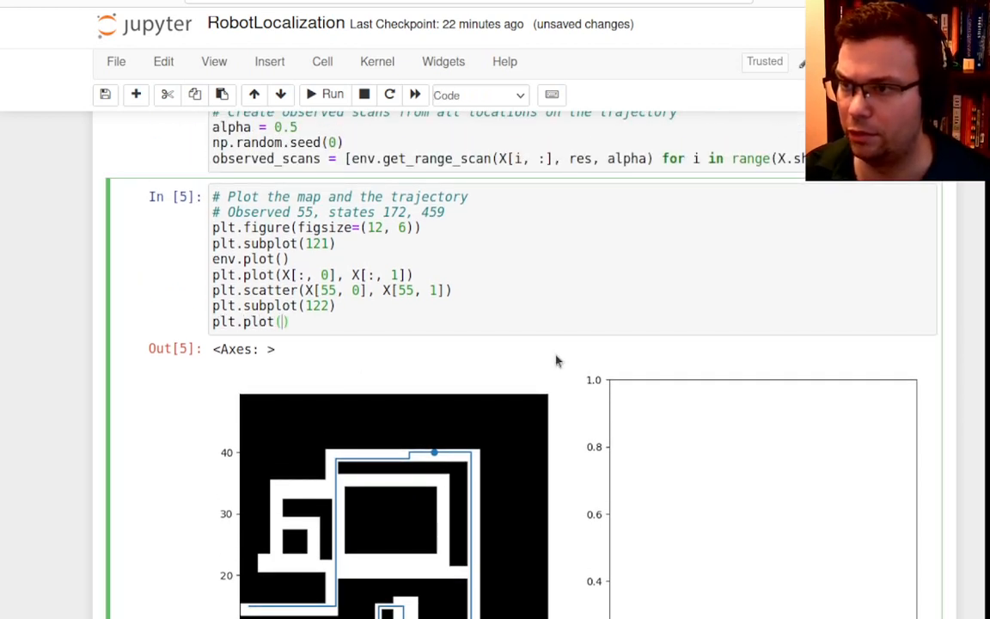
pyautogui.write('obser')
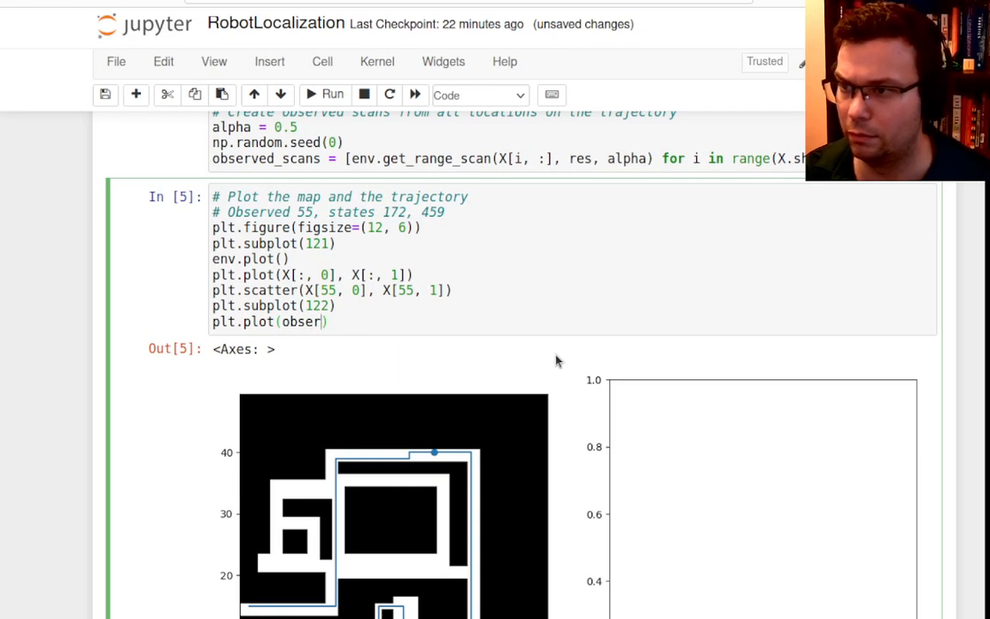
pyautogui.write('ved_scans')
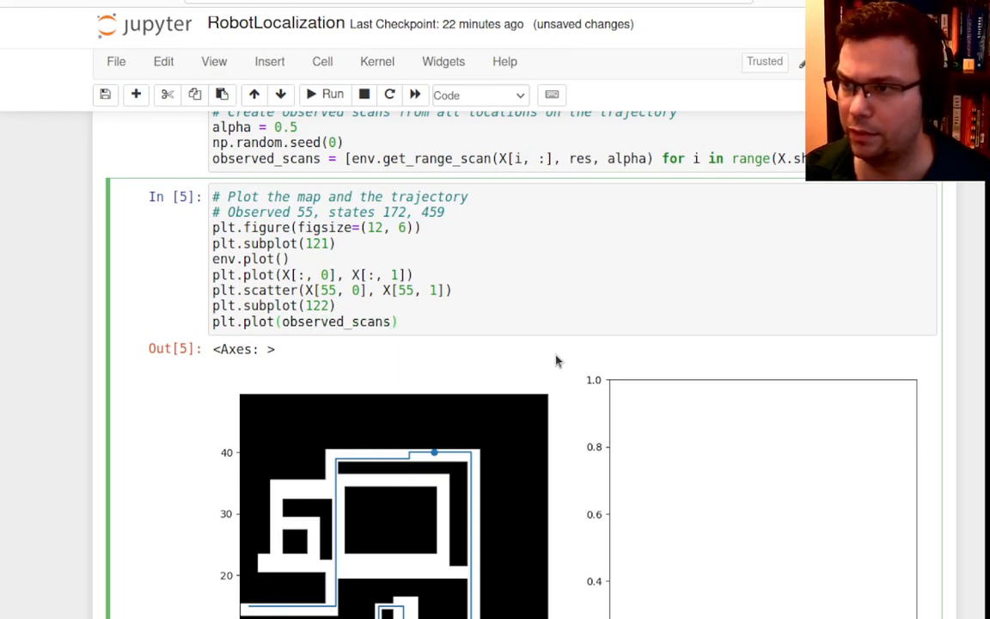
pyautogui.click(333, 95)
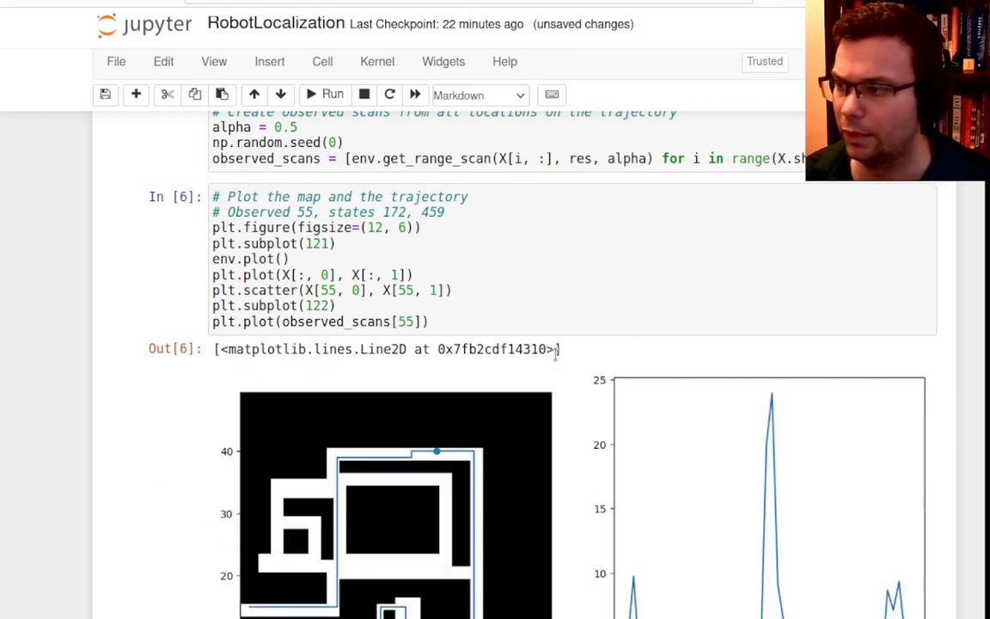
pyautogui.scroll(-3)
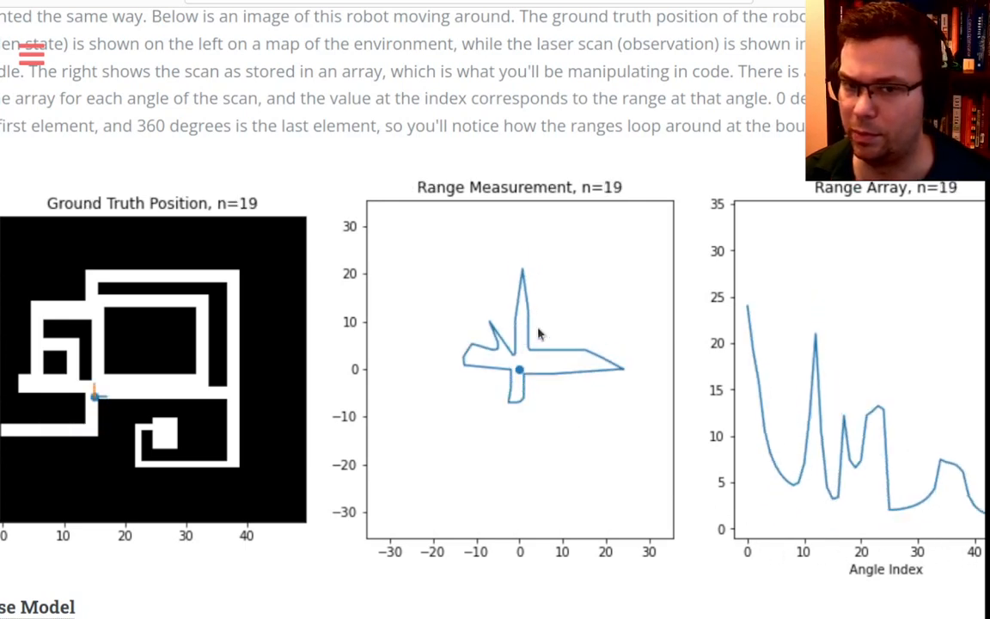
pyautogui.scroll(3)
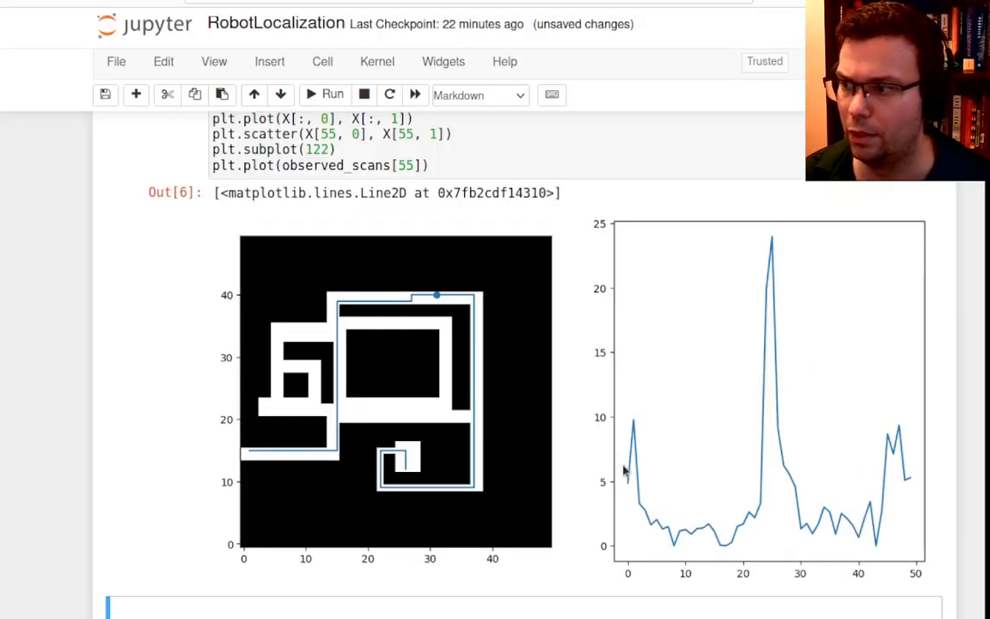
pyautogui.moveTo(849, 466)
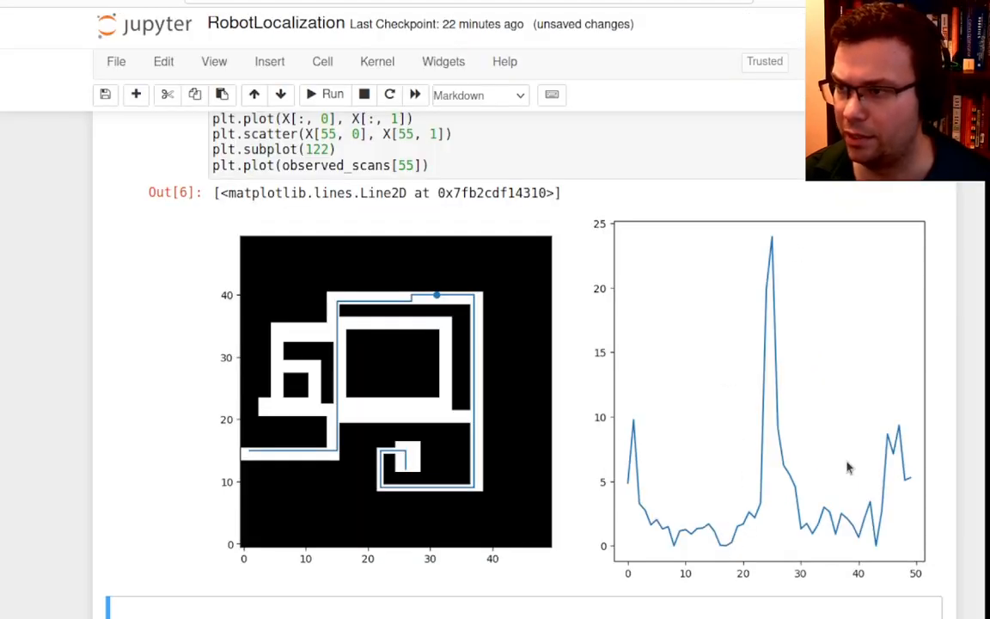
pyautogui.scroll(3)
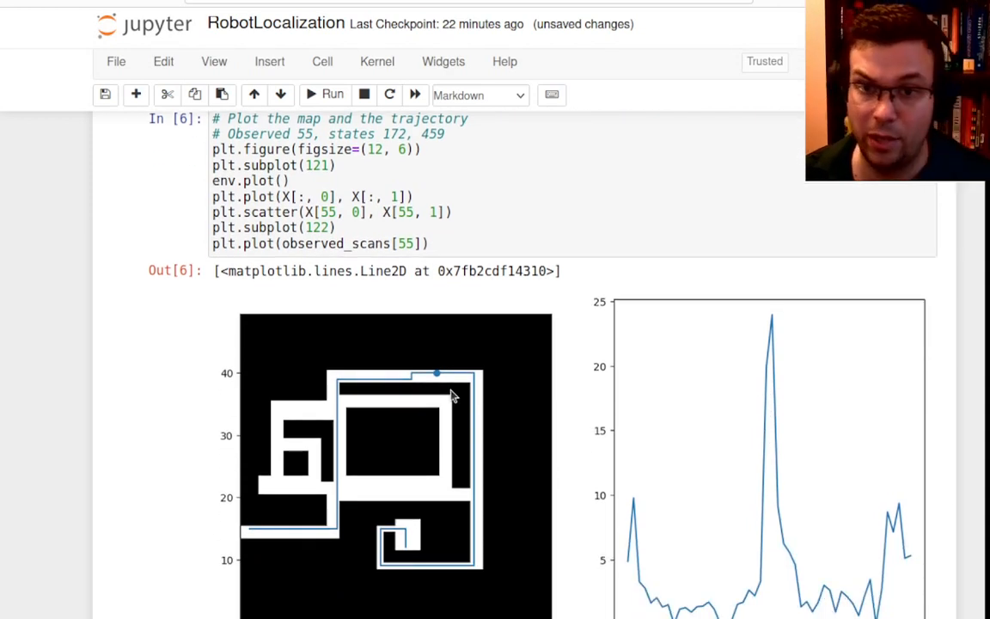
pyautogui.moveTo(446, 383)
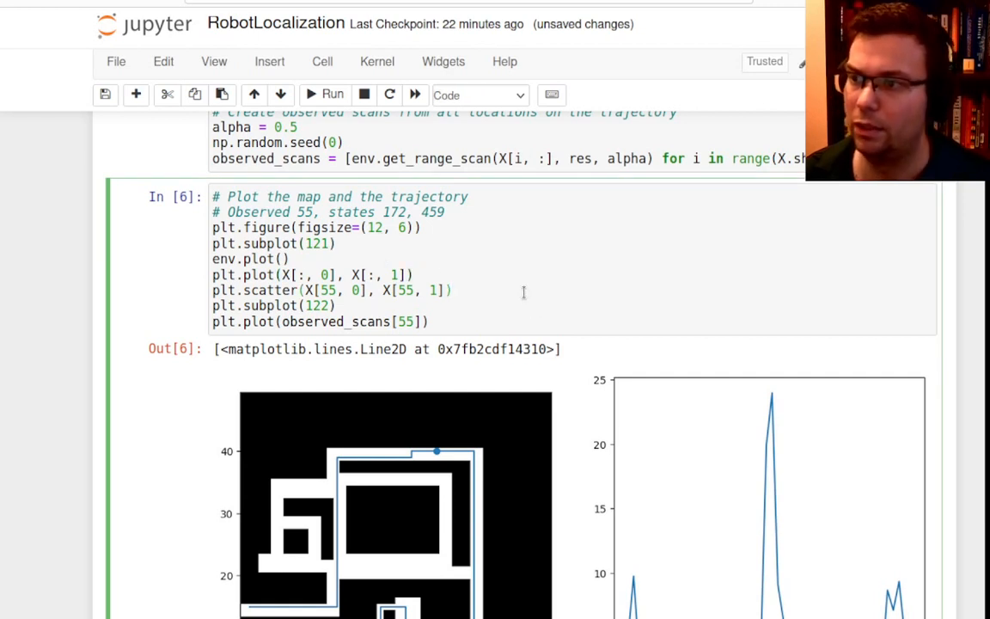
# Step: Mark state 172 on the map with plt.scatter(env.X[172,0], env.X[172,1])
pyautogui.write('plt.scatter(env.')
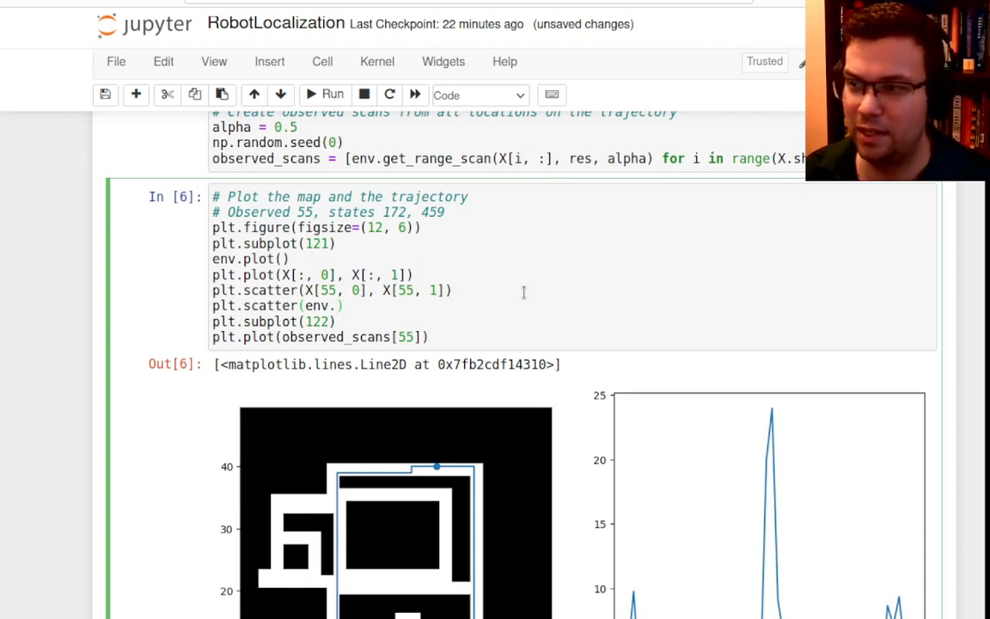
pyautogui.write('X[')
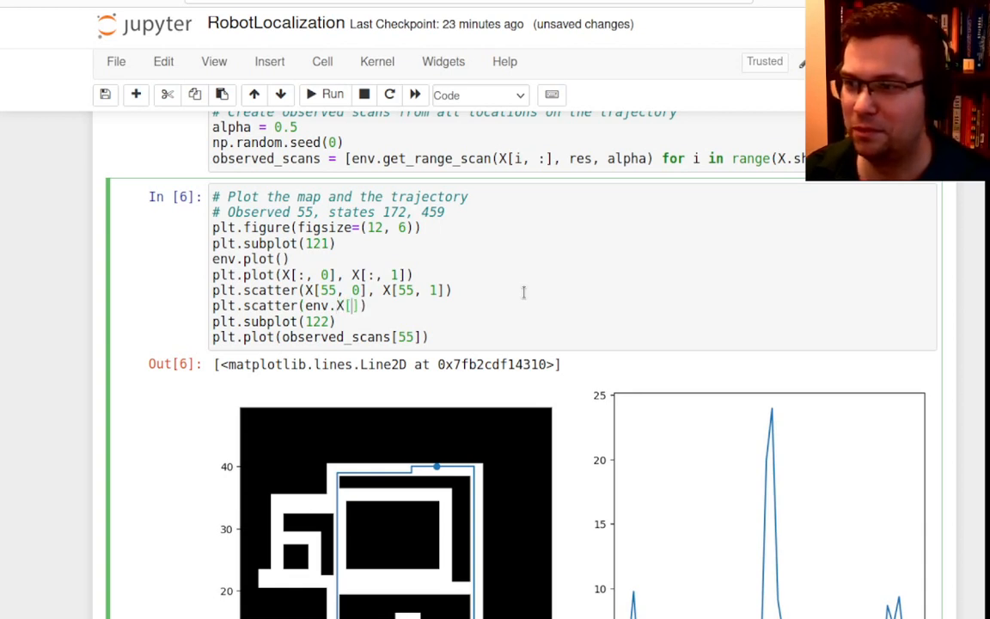
pyautogui.write('172, 0], env.')
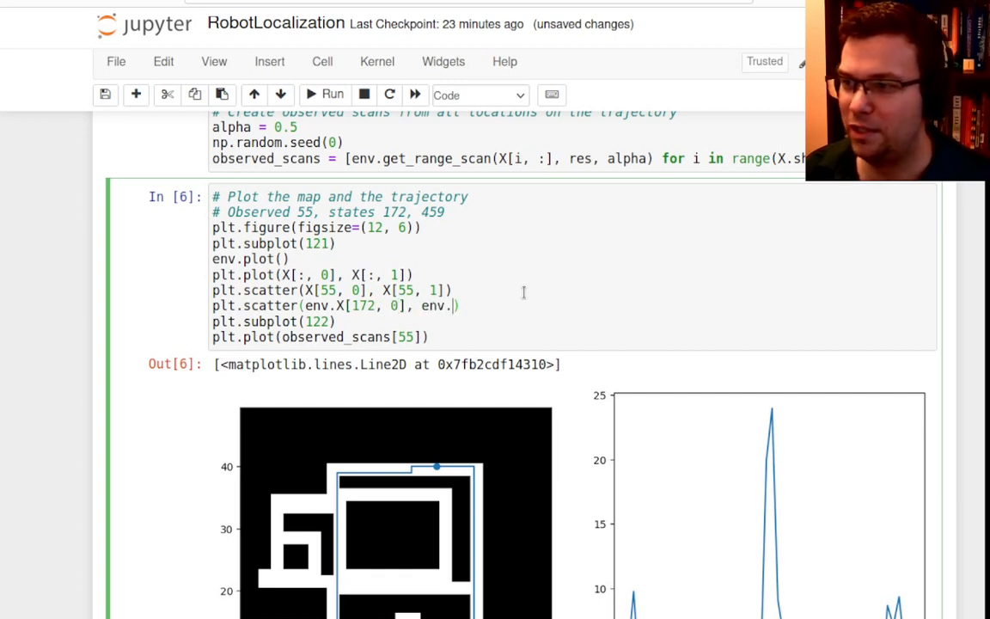
pyautogui.write('X[172, 1')
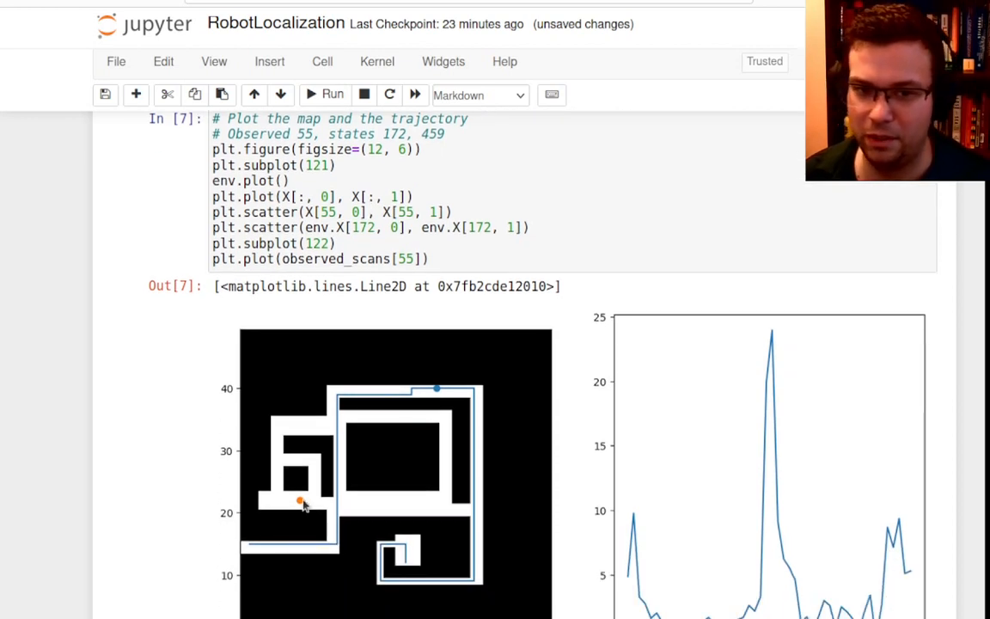
pyautogui.moveTo(521, 448)
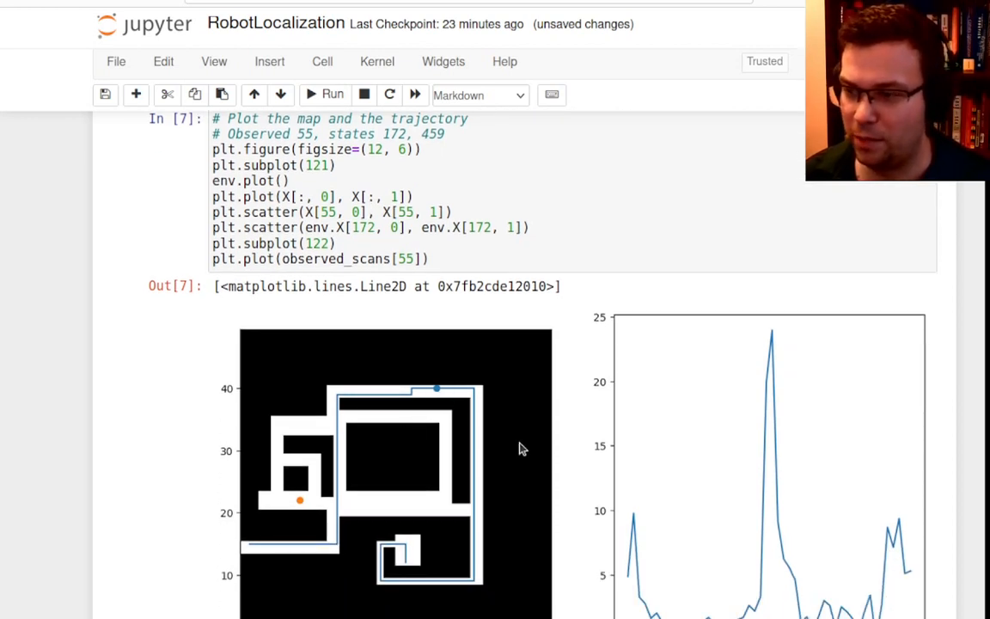
pyautogui.moveTo(479, 454)
pyautogui.write('plt.plot')
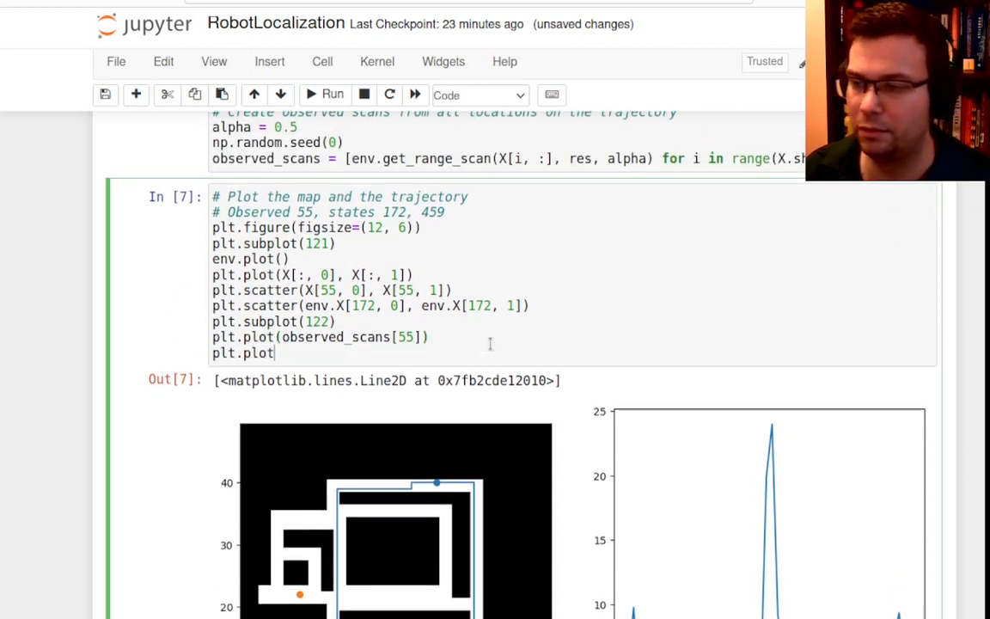
# Step: Overlay state_scans[172] on the scan plot with a dashed linestyle and run the cell
pyautogui.write('()')
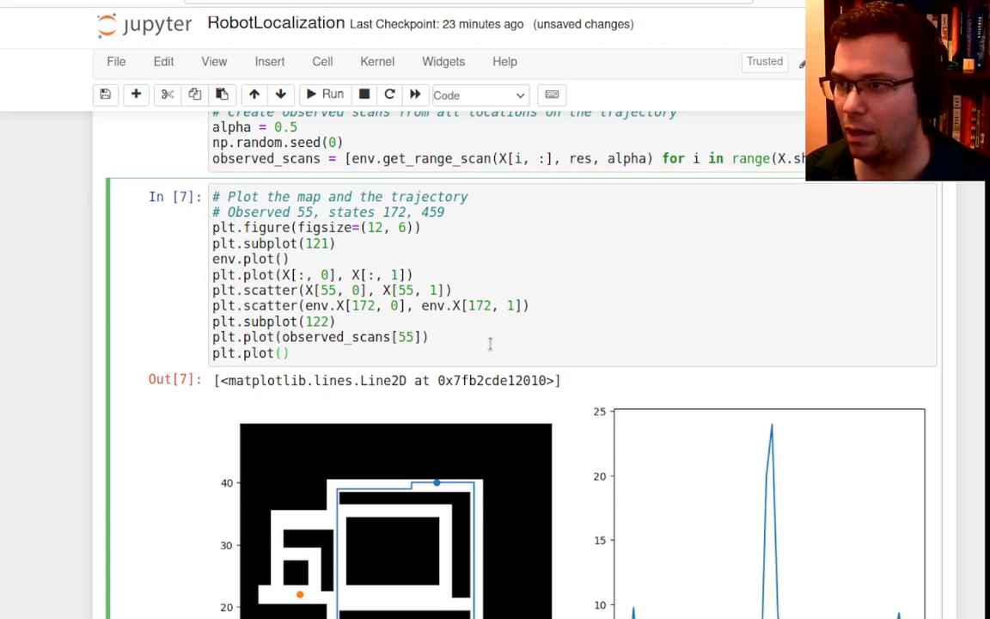
pyautogui.write('state_scans[172')
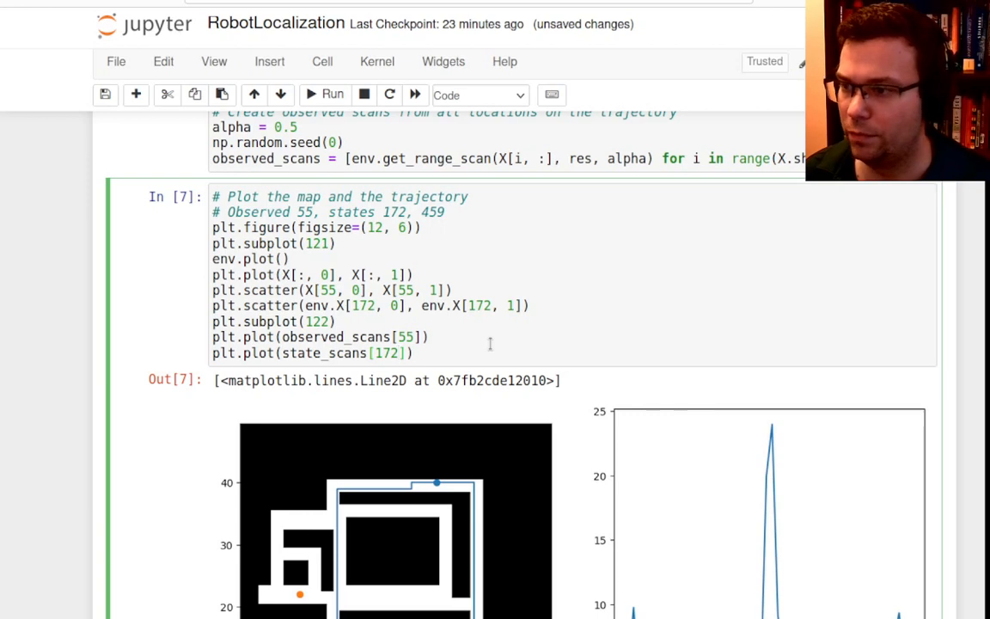
pyautogui.click(331, 94)
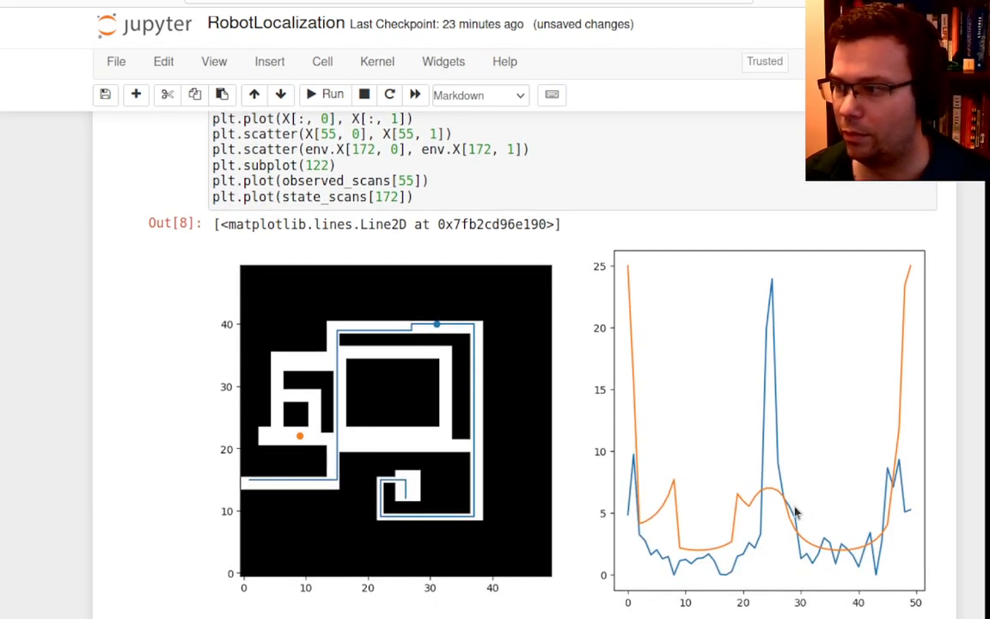
pyautogui.write(", linestyle='--")
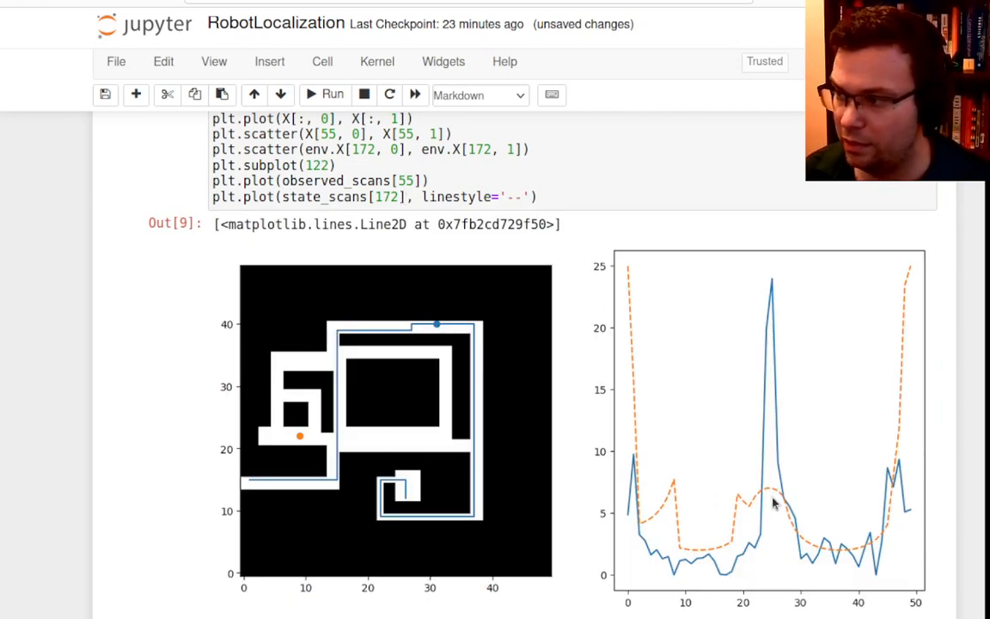
pyautogui.moveTo(591, 418)
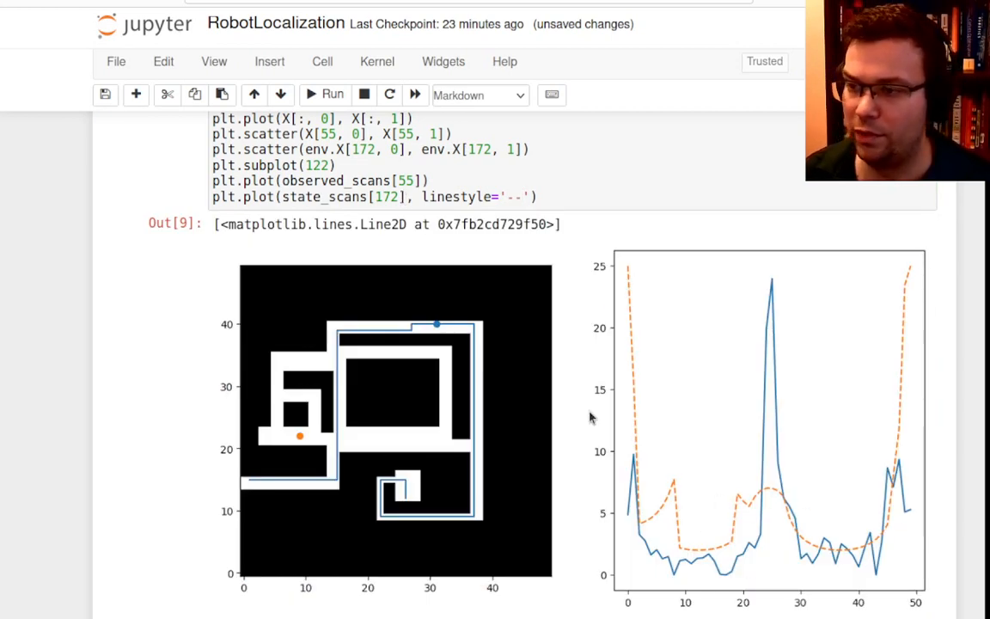
pyautogui.moveTo(849, 557)
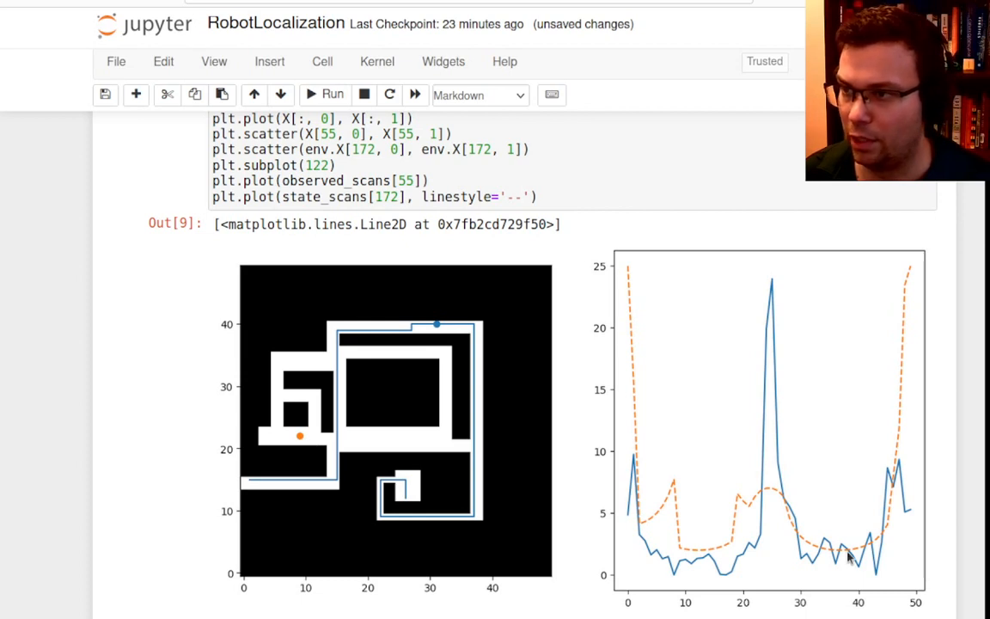
pyautogui.scroll(3)
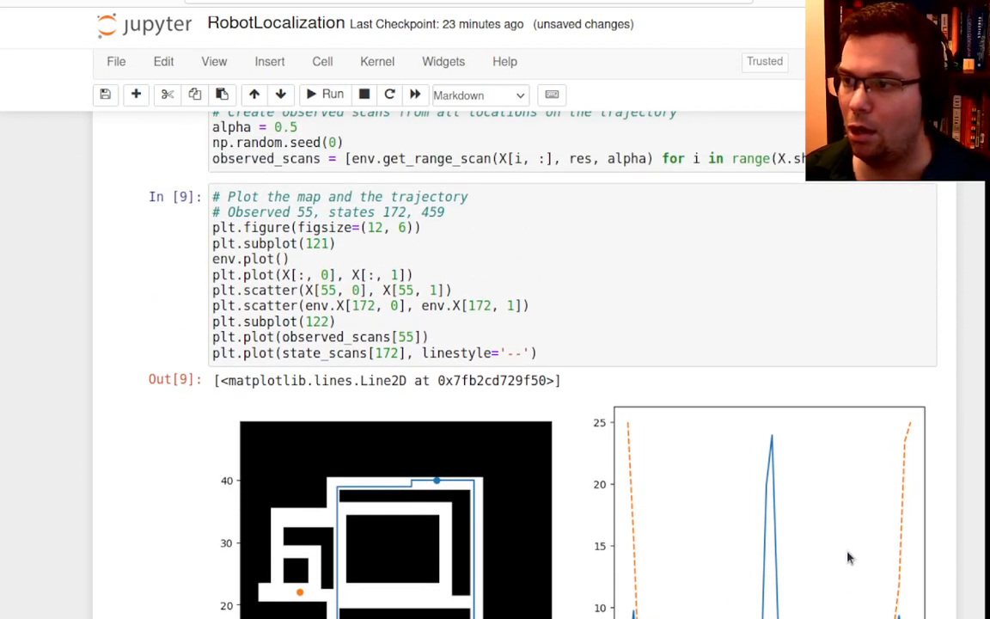
# Step: Scatter state 459's position env.X[459] on the map and rerun the cell
pyautogui.scroll(3)
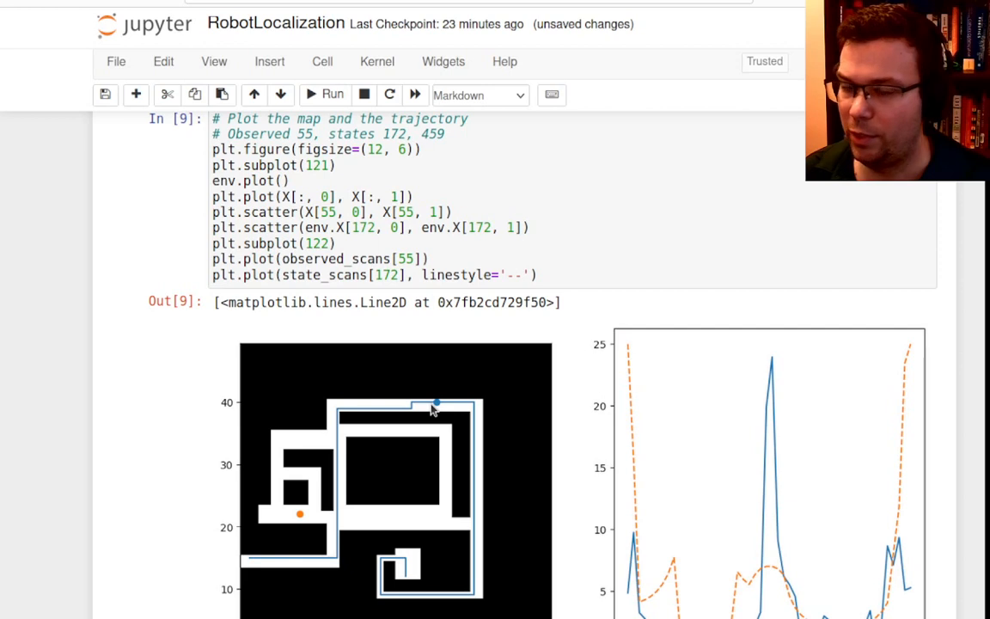
pyautogui.moveTo(745, 453)
pyautogui.write('plt.scatt')
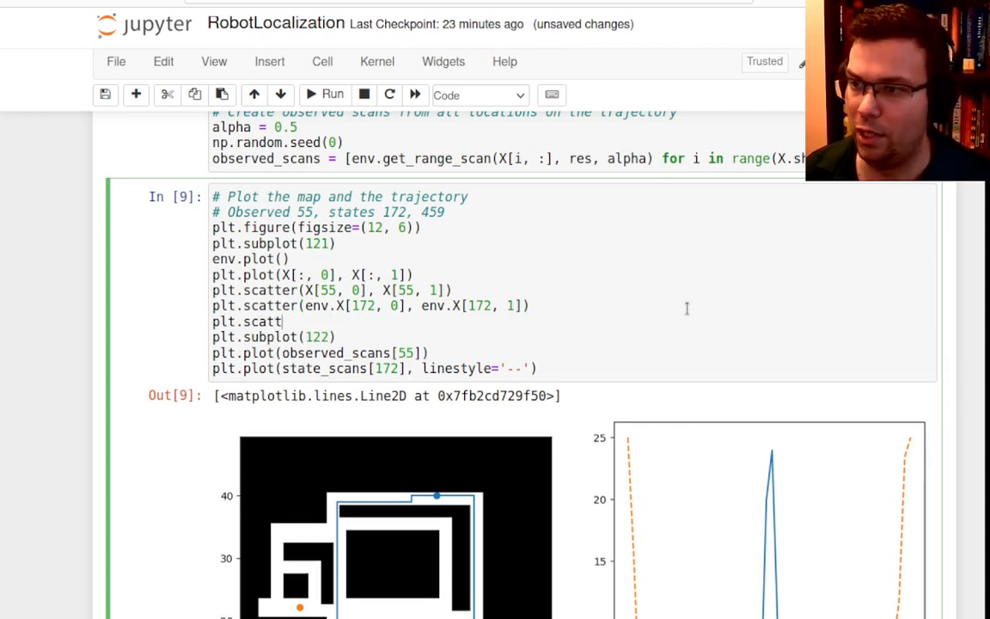
pyautogui.write('er(env.X[])')
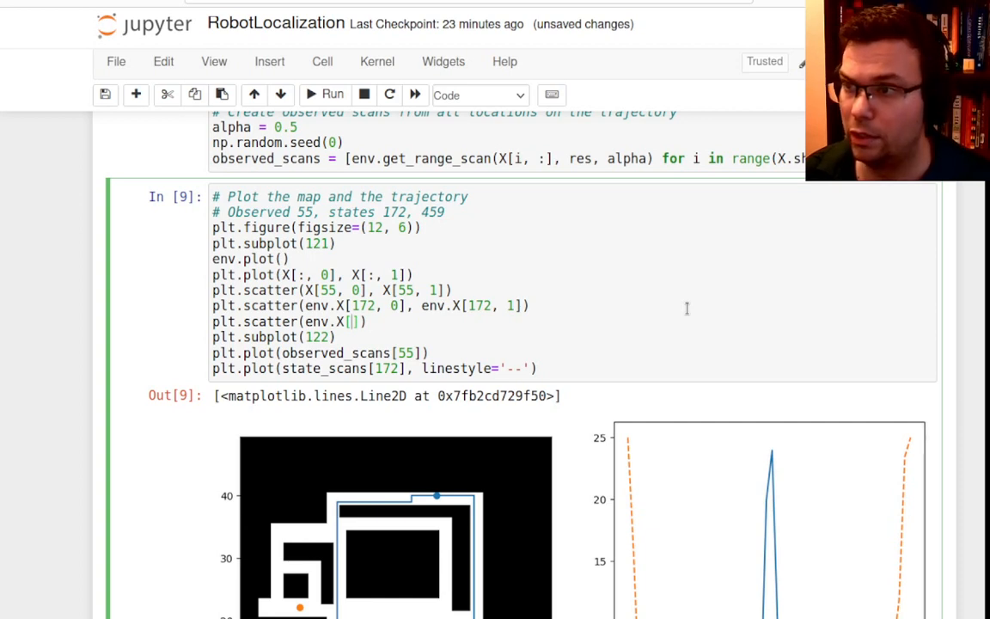
pyautogui.write('459, 0], env.X[459, 1')
pyautogui.write("plt.plot(state_scans[45], linestyle='--')")
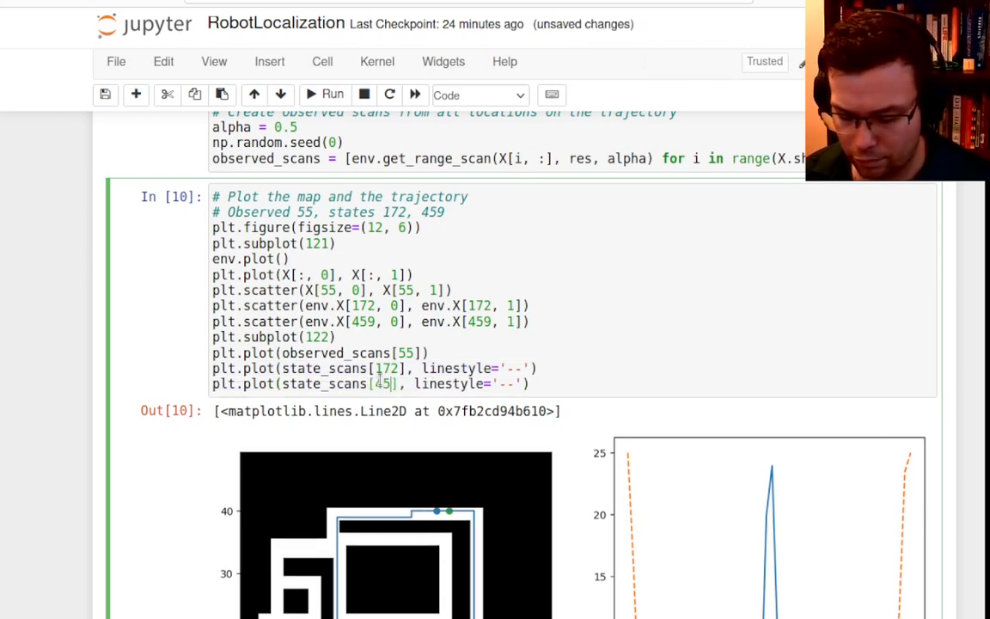
pyautogui.click(332, 94)
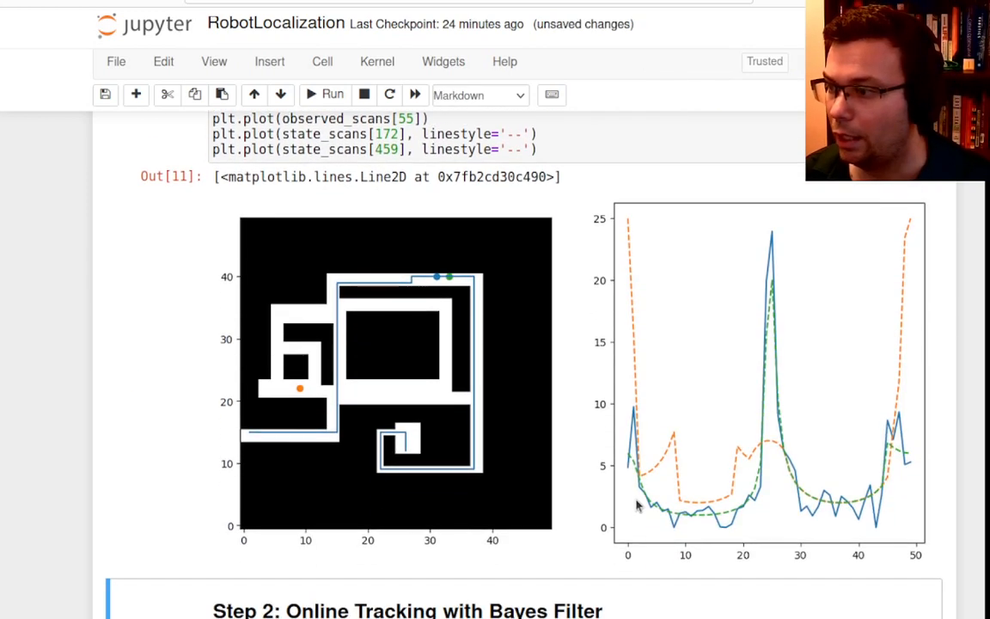
pyautogui.moveTo(771, 327)
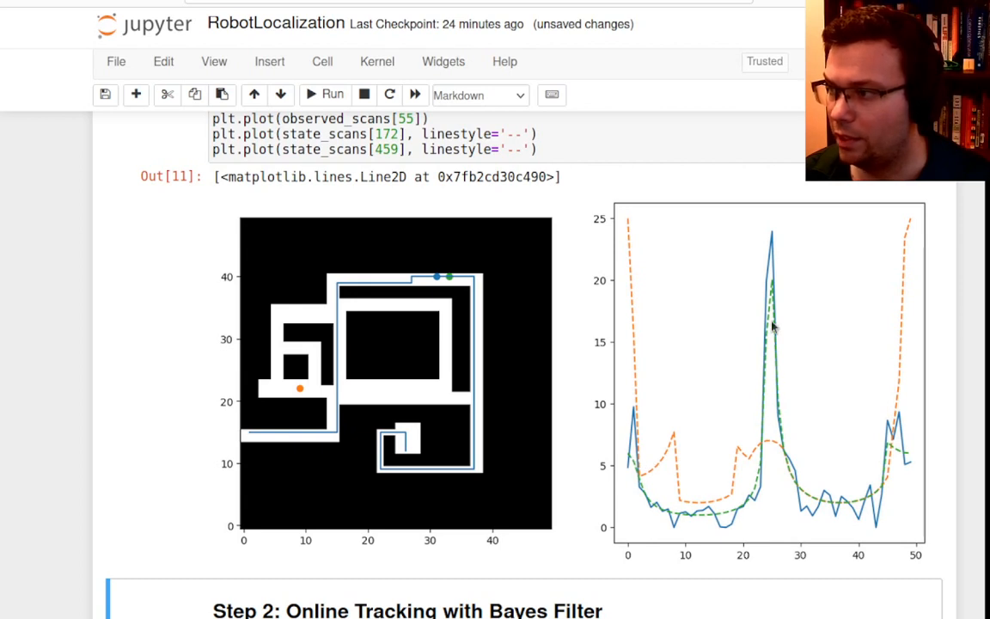
pyautogui.moveTo(957, 457)
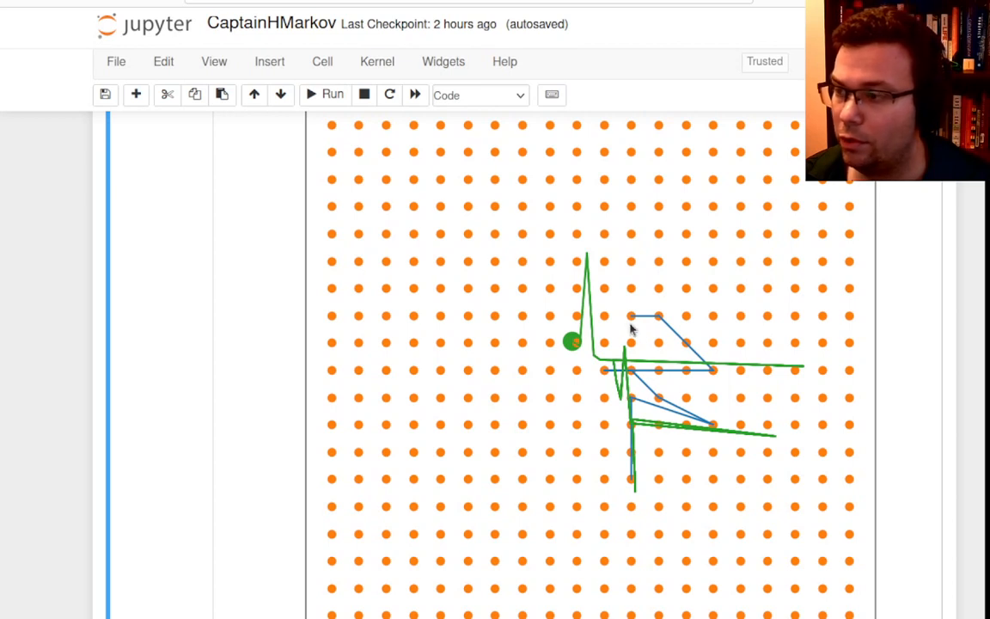
pyautogui.moveTo(576, 350)
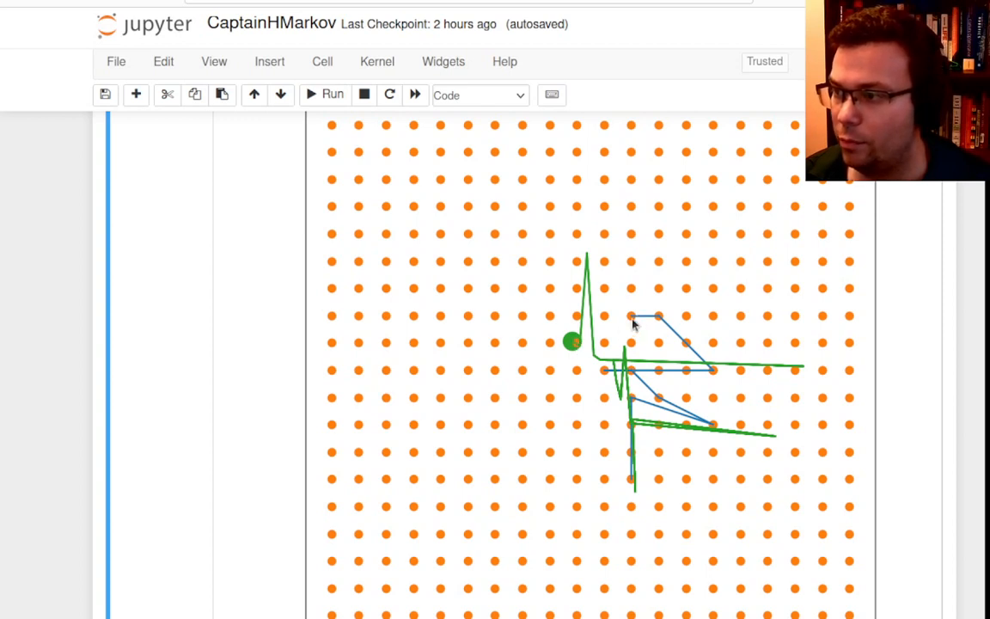
pyautogui.moveTo(635, 322)
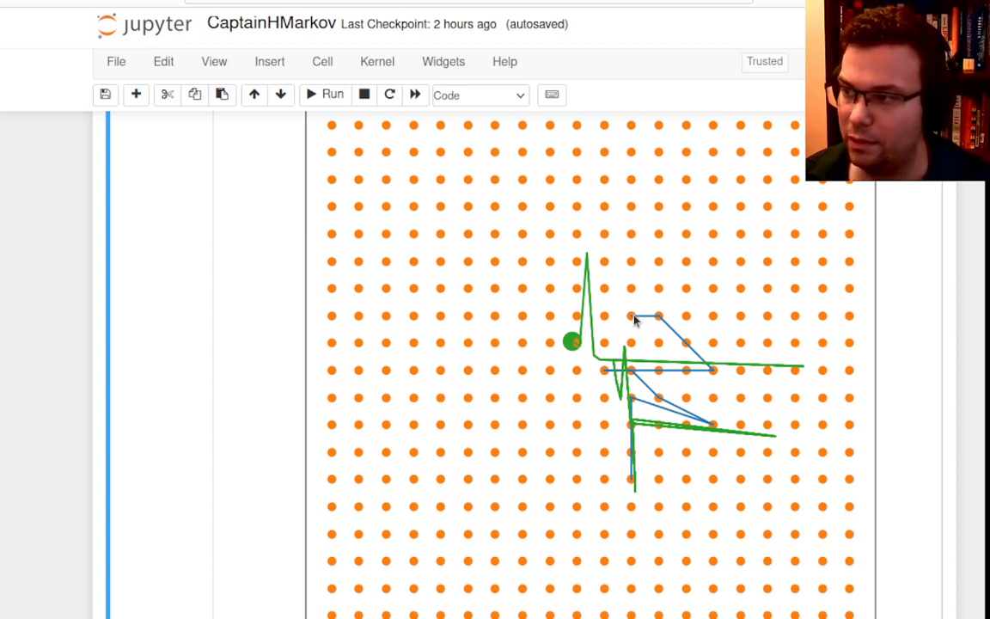
pyautogui.moveTo(576, 344)
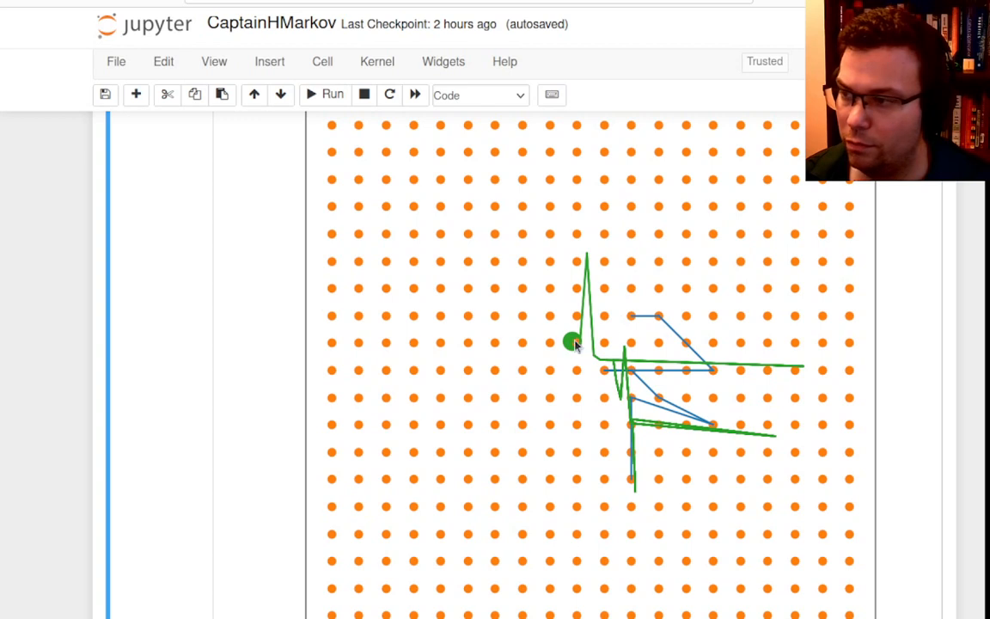
pyautogui.moveTo(631, 318)
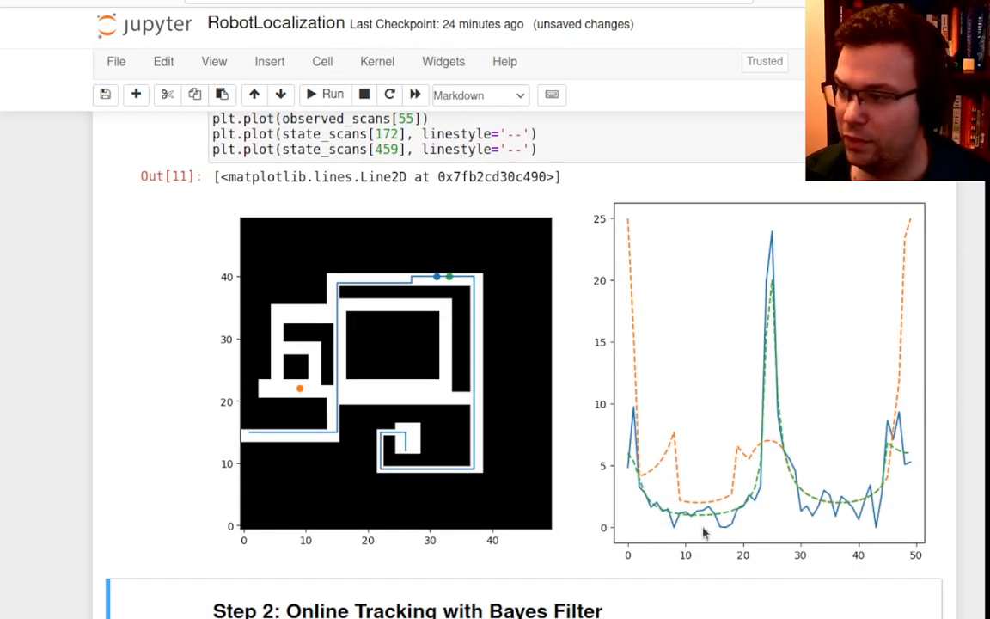
pyautogui.moveTo(742, 435)
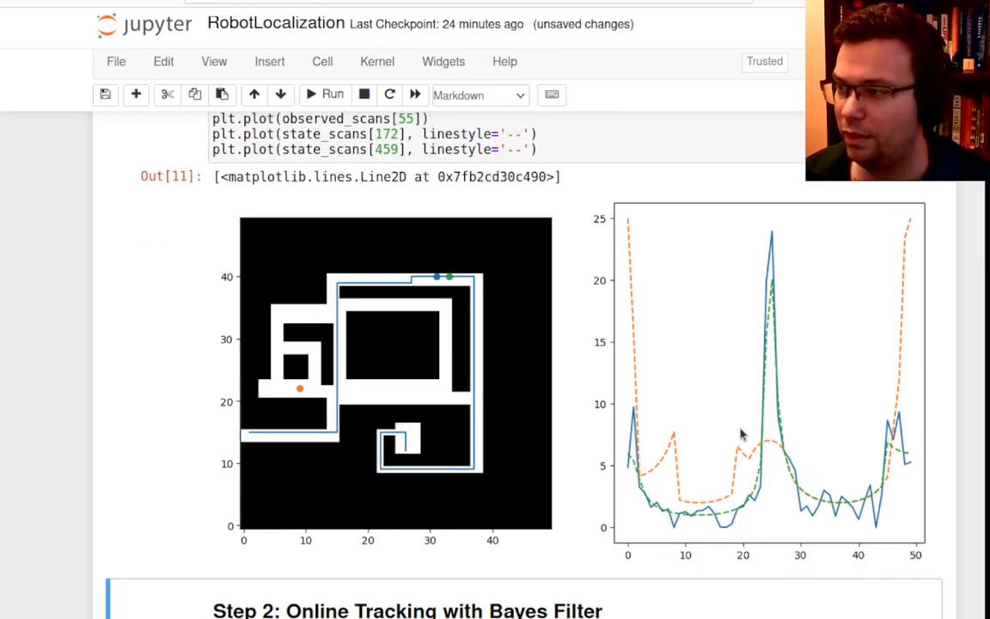
pyautogui.moveTo(731, 392)
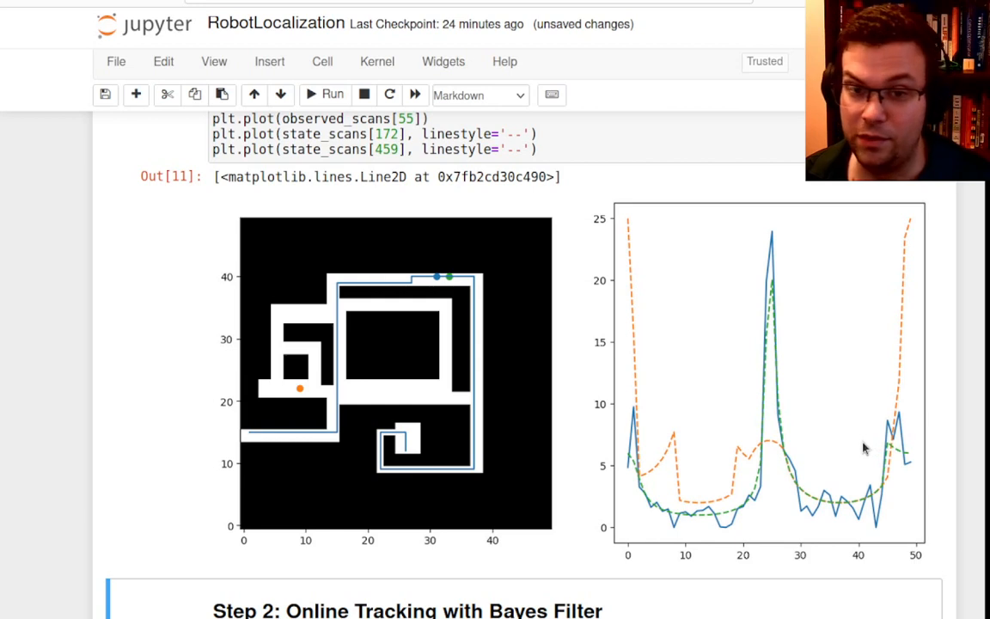
pyautogui.moveTo(407, 417)
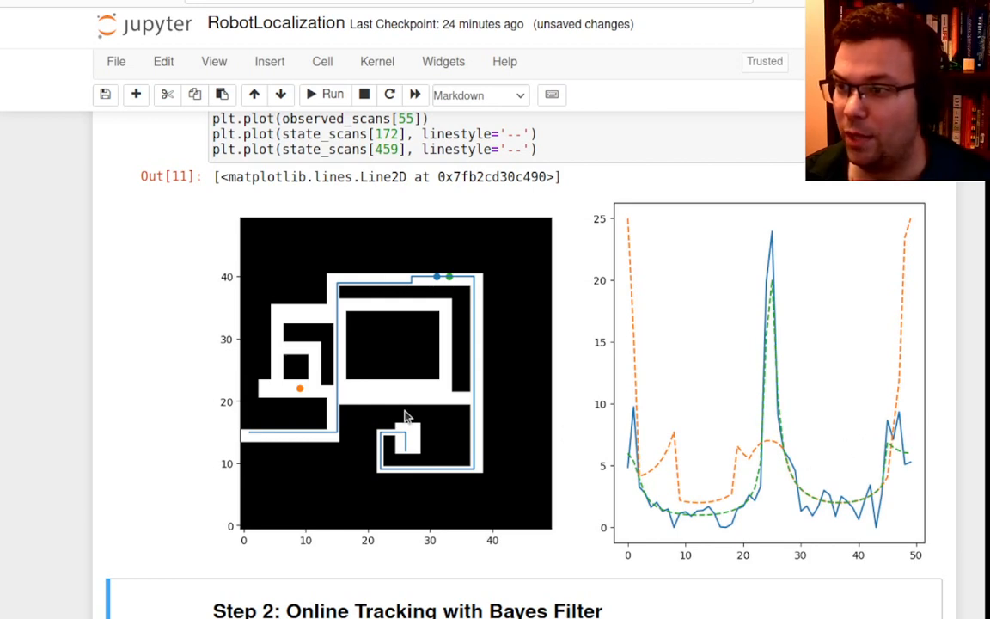
pyautogui.moveTo(364, 379)
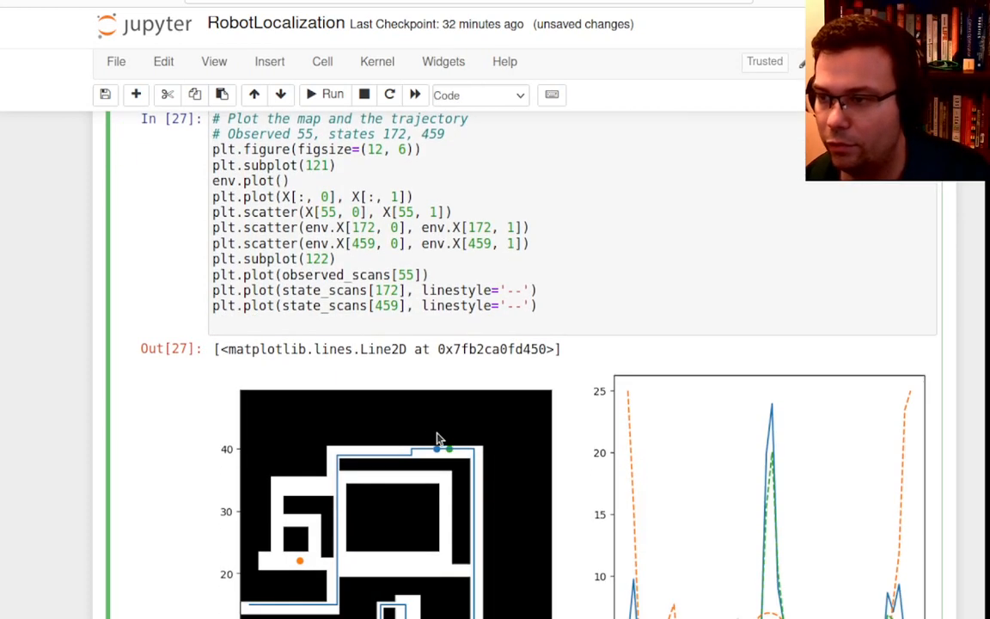
# Step: Start the scan-plot legend with an 'Observed' label and a get_measurement_prob call
pyautogui.scroll(-3)
pyautogui.write('plt.')
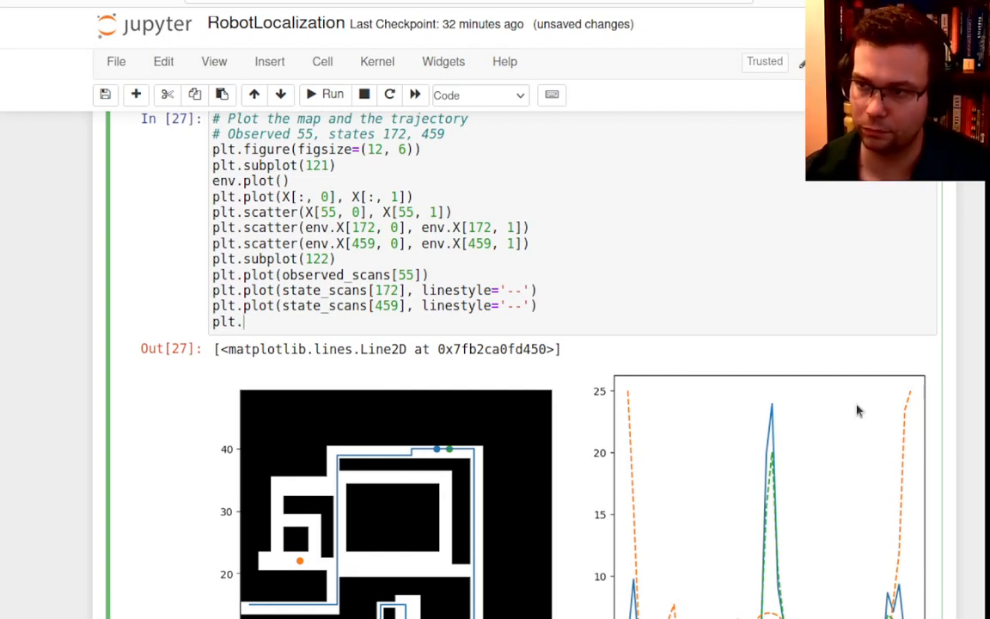
pyautogui.write('legend')
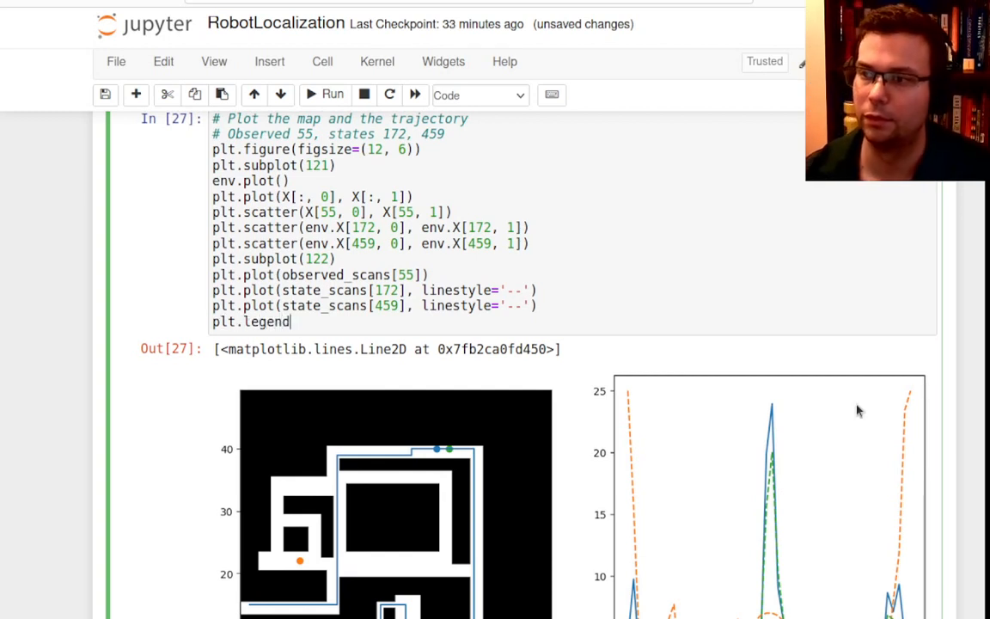
pyautogui.write('([')
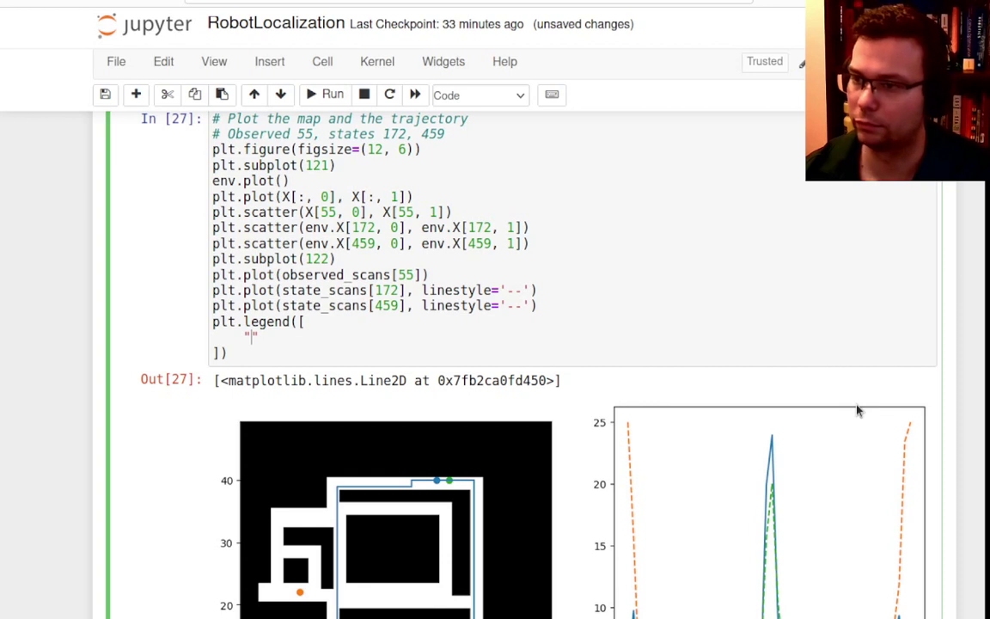
pyautogui.write('Obse')
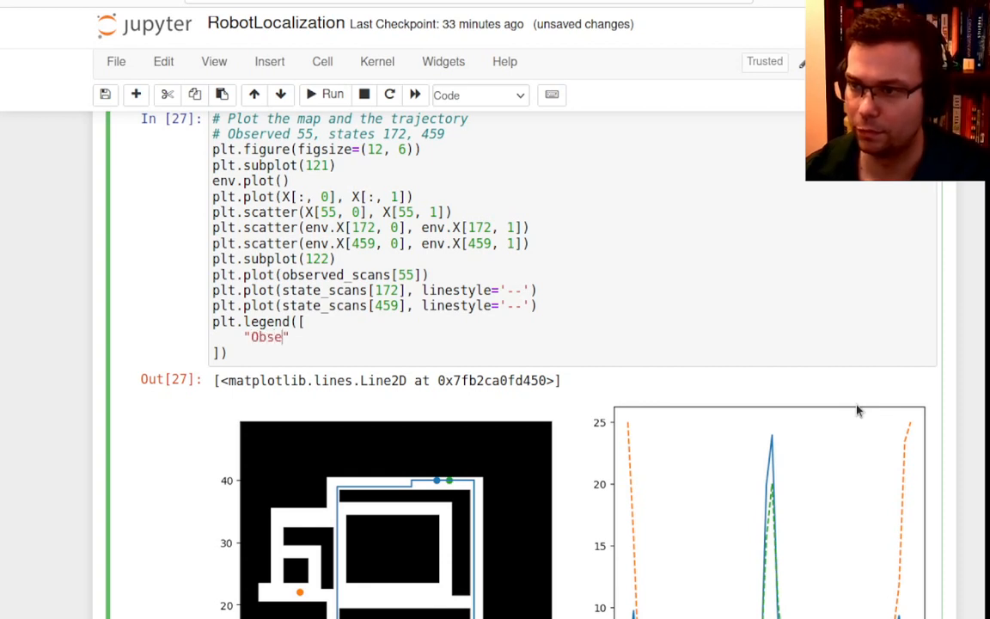
pyautogui.write('rved",')
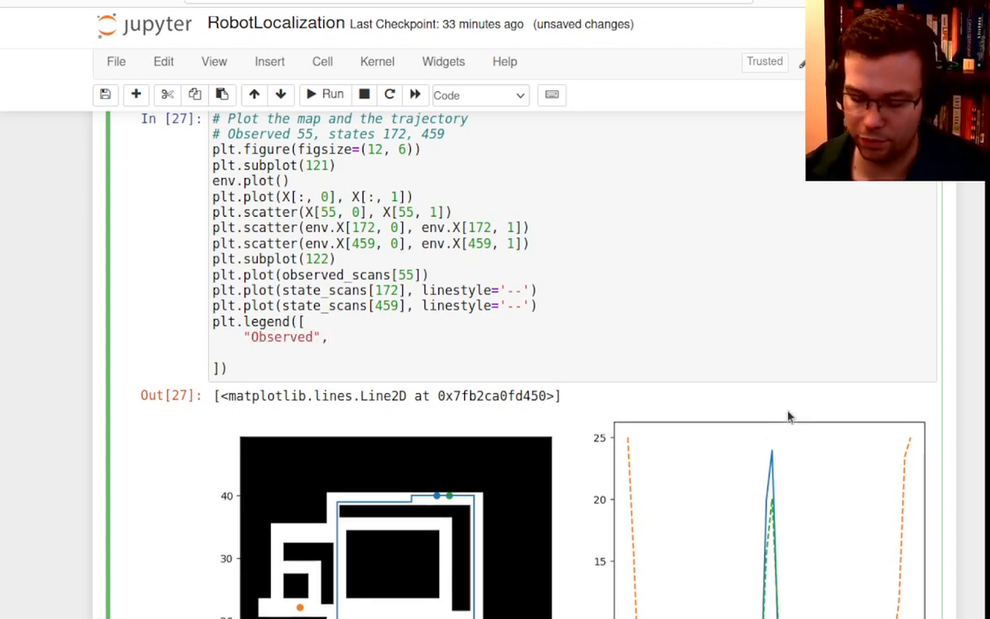
pyautogui.write('get_measurement_prob')
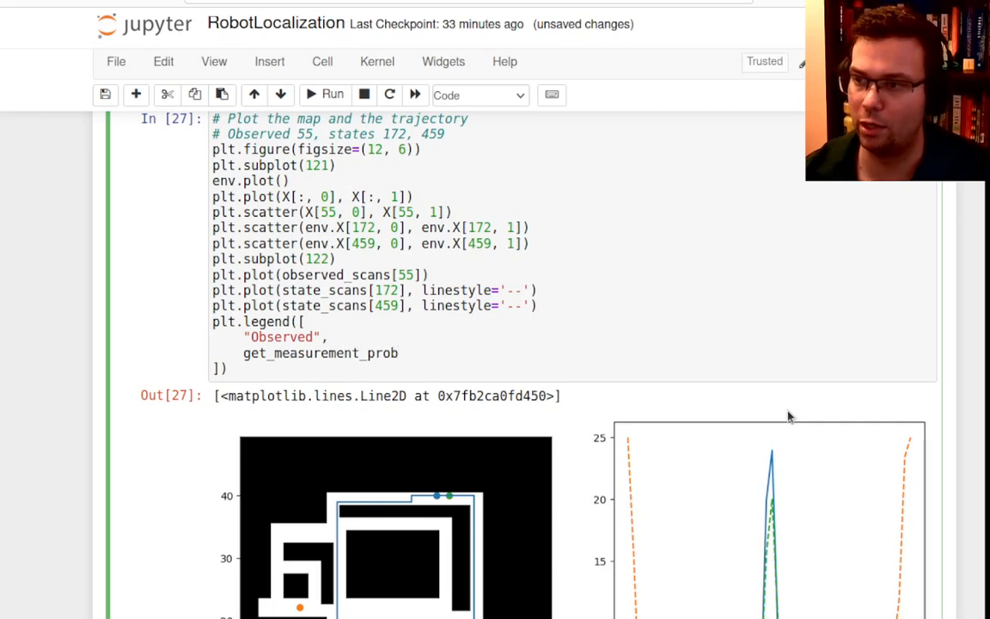
pyautogui.scroll(-3)
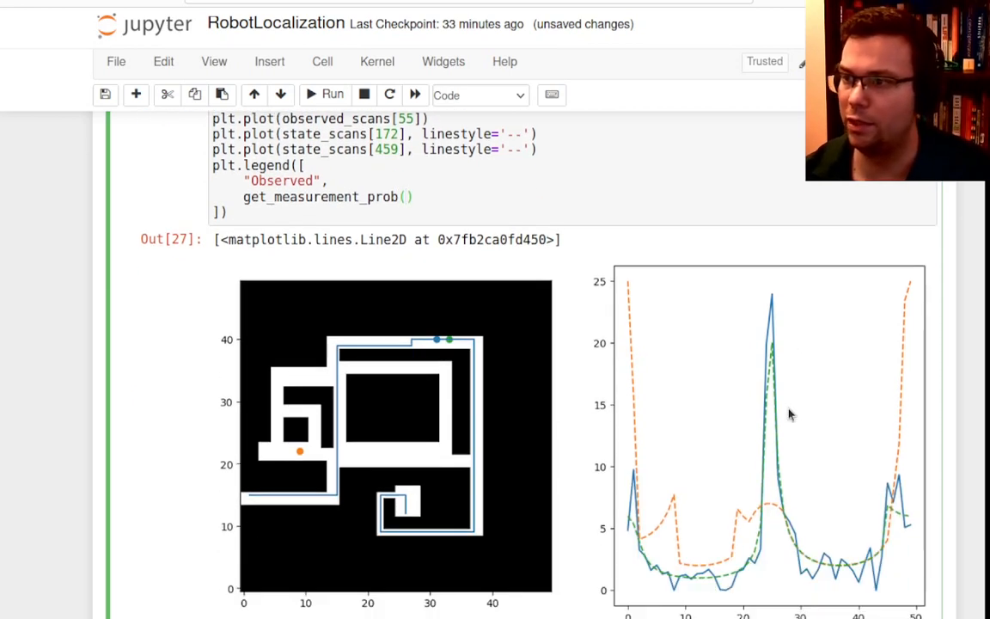
pyautogui.scroll(3)
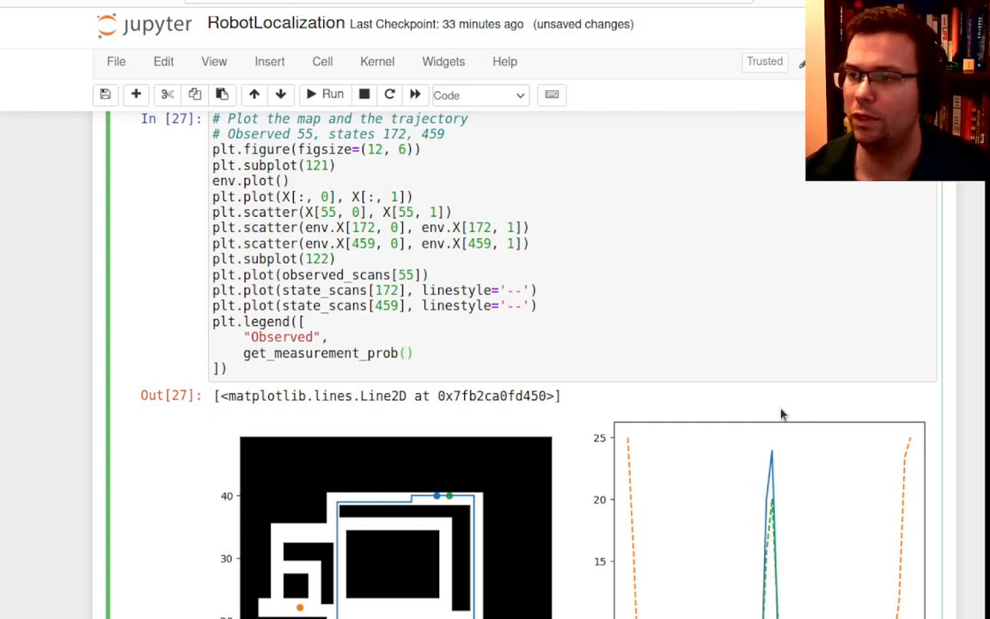
# Step: Pass state_scans[172], observed_scans[55], alpha and use_log=True to get_measurement_prob
pyautogui.click(406, 353)
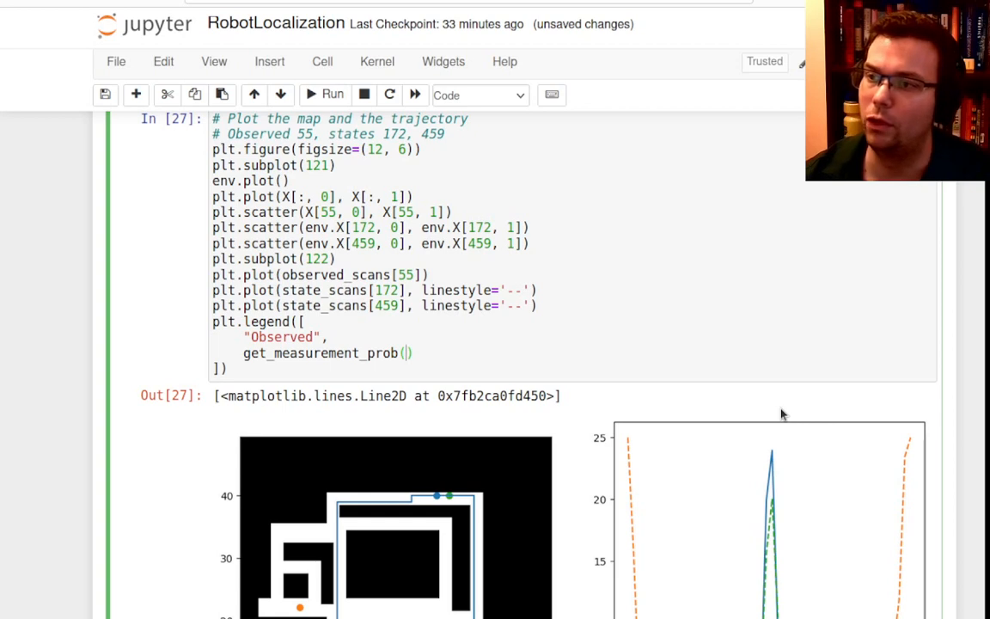
pyautogui.write('env')
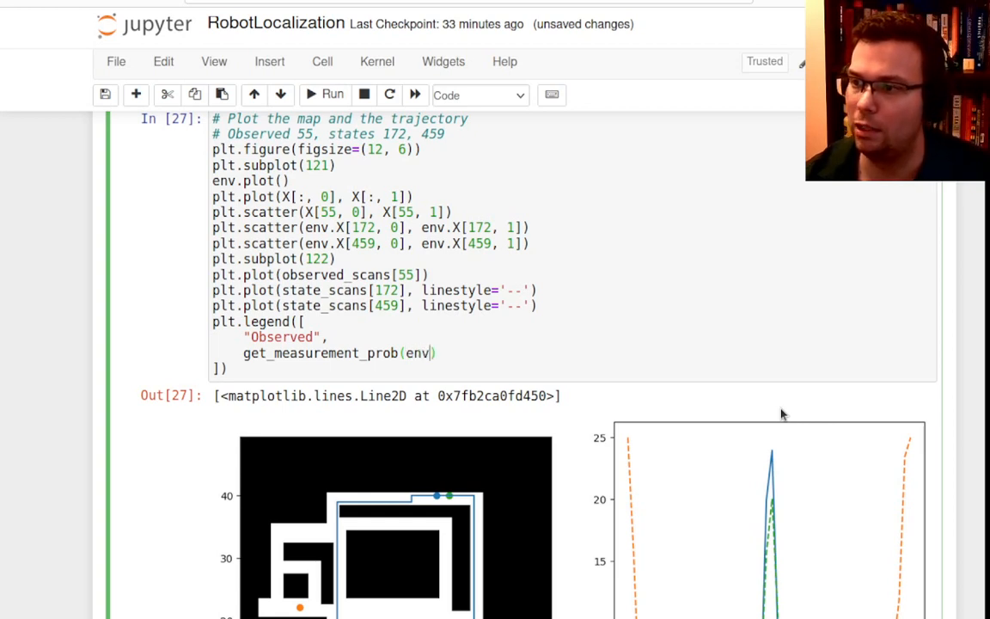
pyautogui.write('.X[178]')
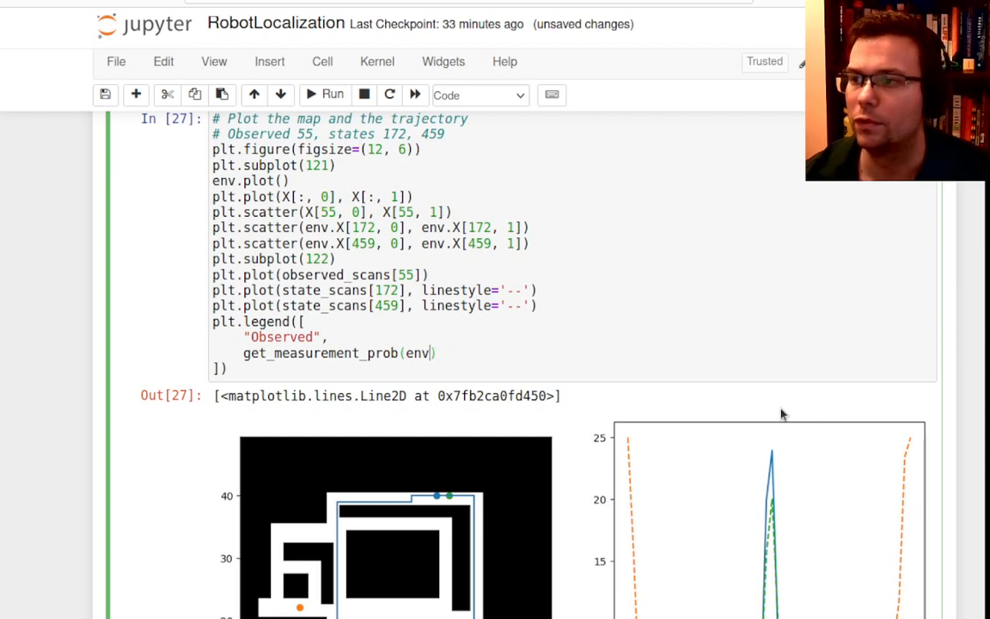
pyautogui.write('state_scans')
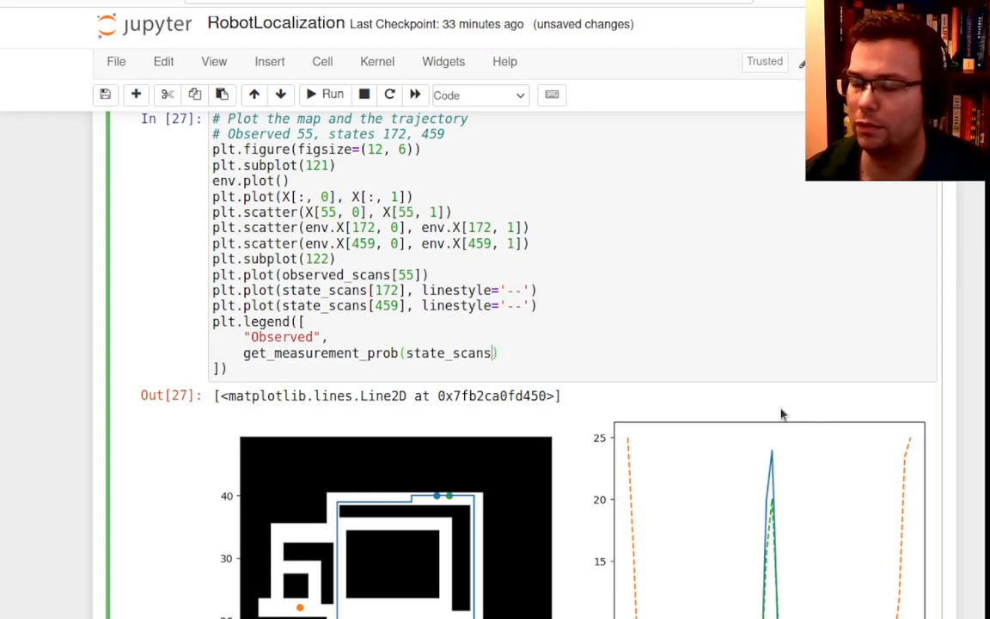
pyautogui.write('[172],')
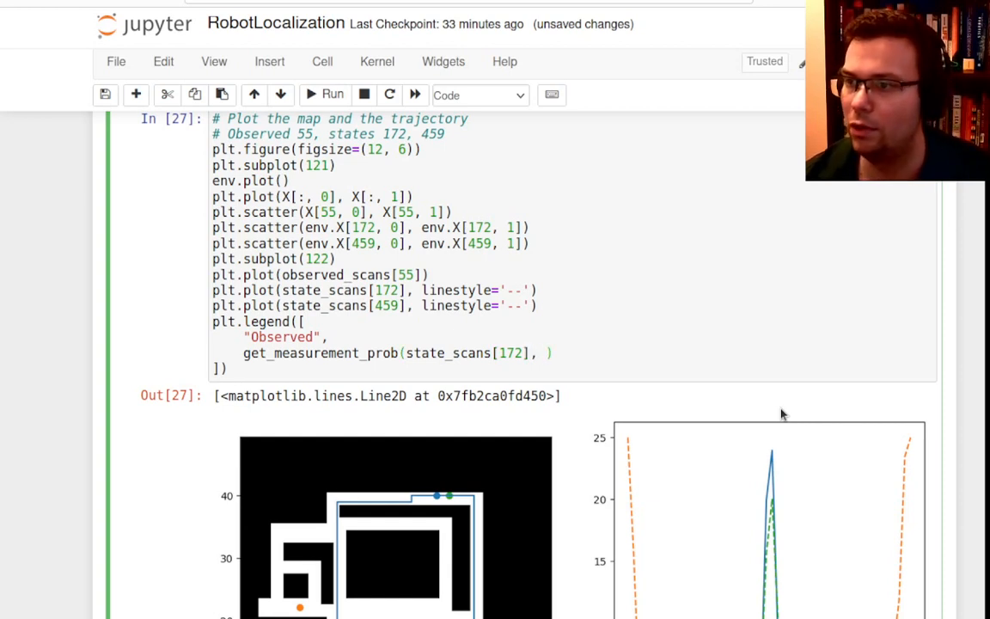
pyautogui.write('observed')
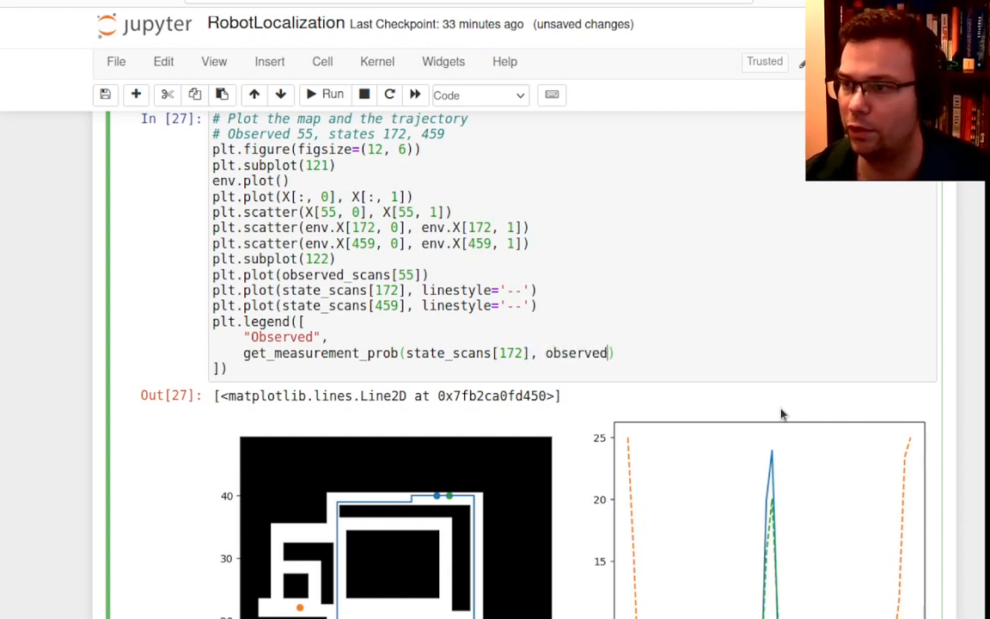
pyautogui.write('_scans[')
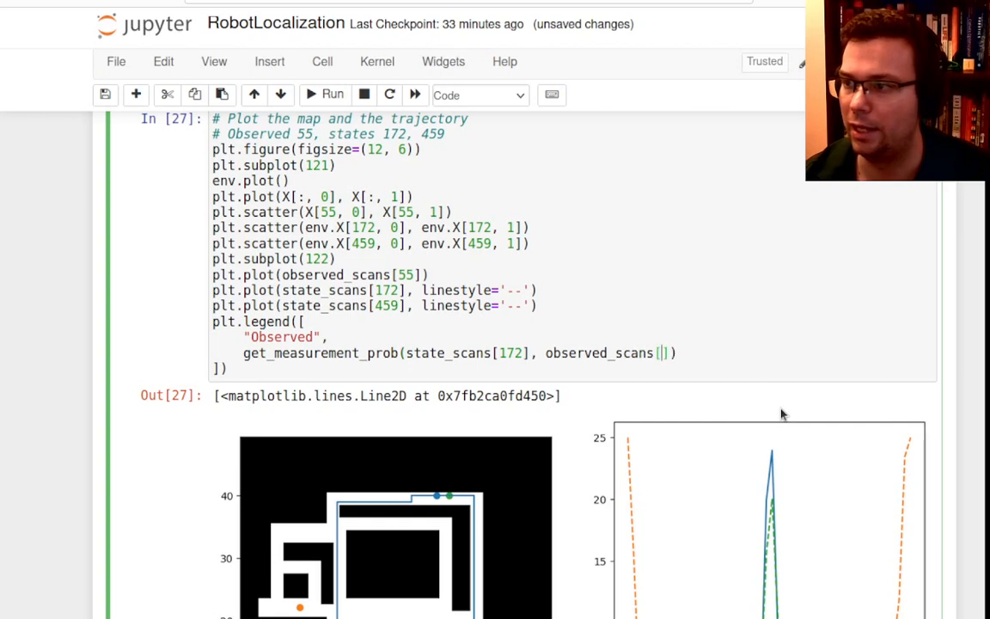
pyautogui.write('55')
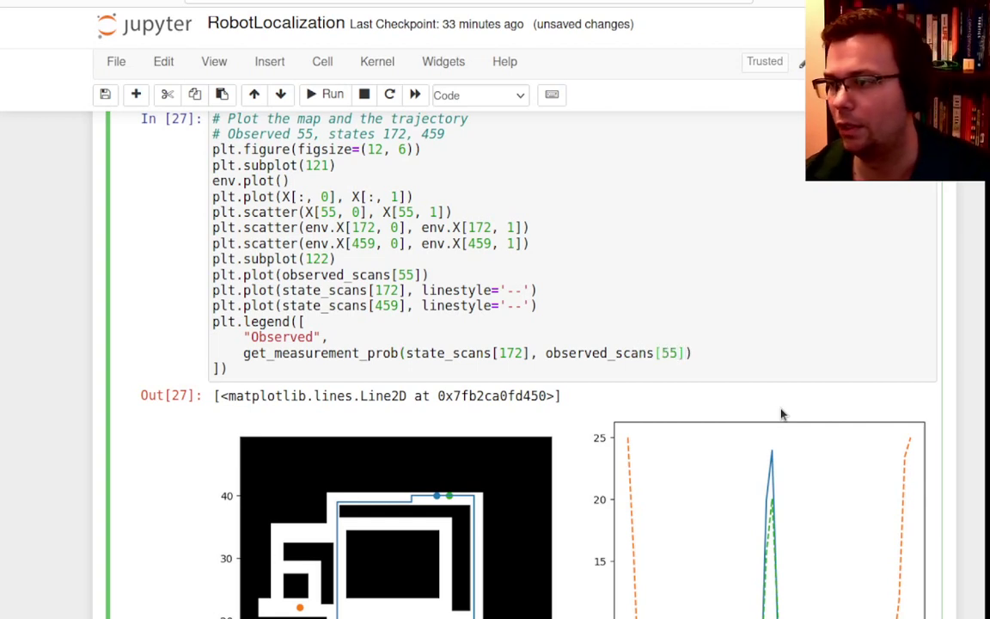
pyautogui.write(', alpha')
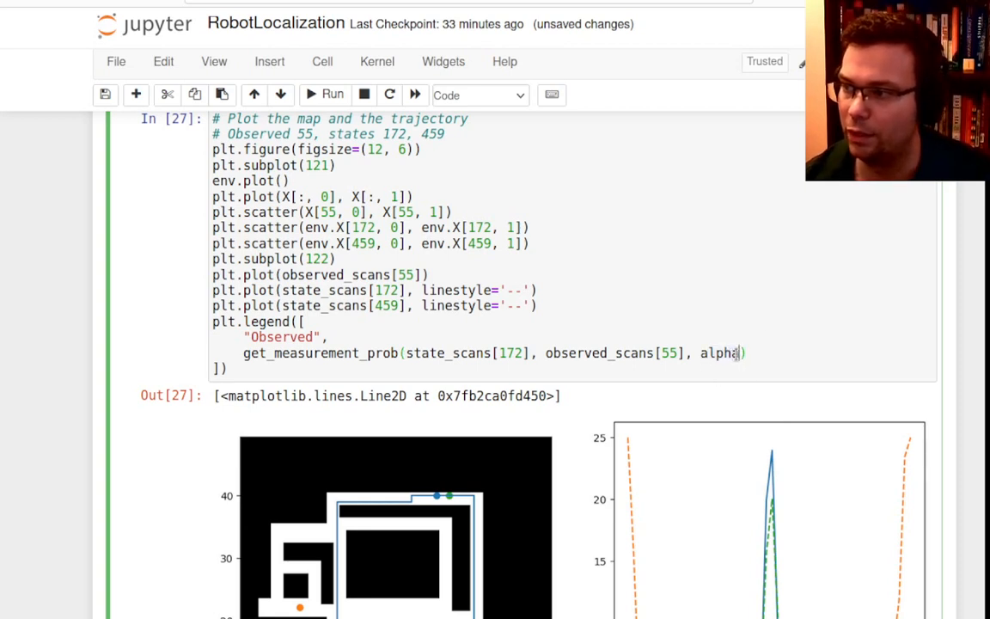
pyautogui.write(',')
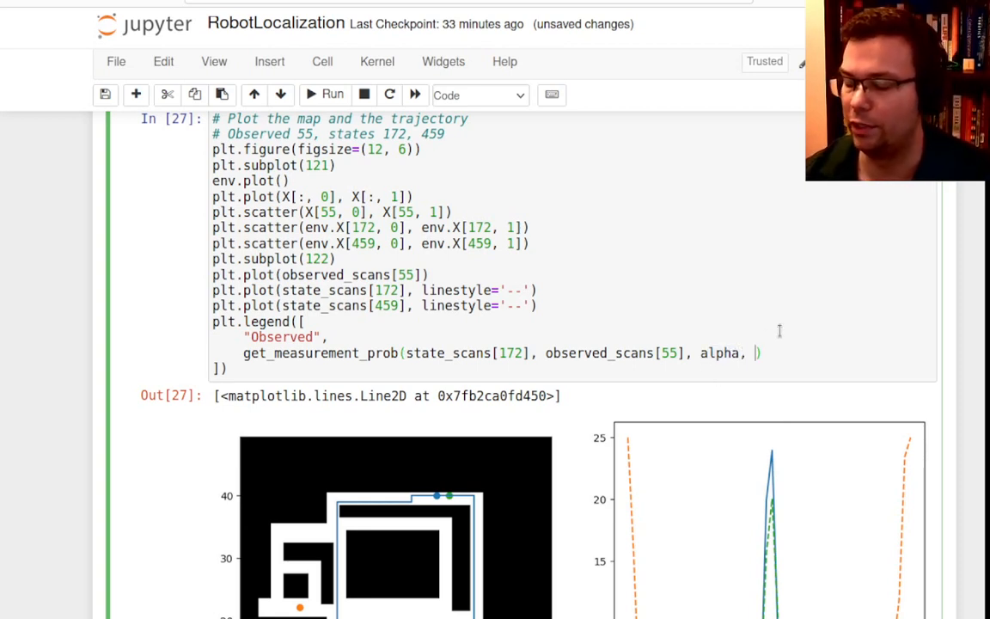
pyautogui.write('use')
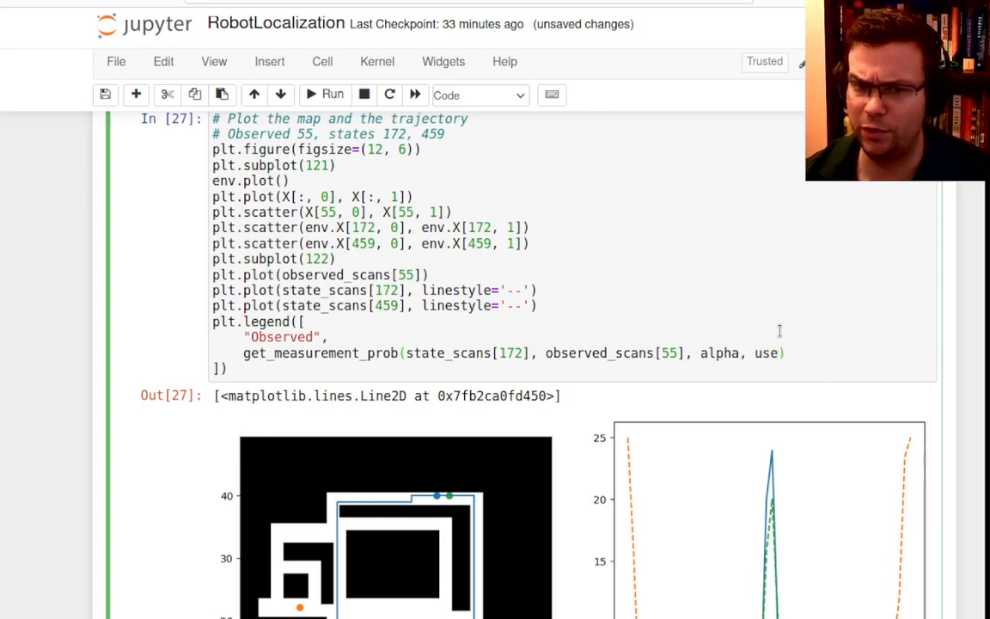
pyautogui.scroll(-3)
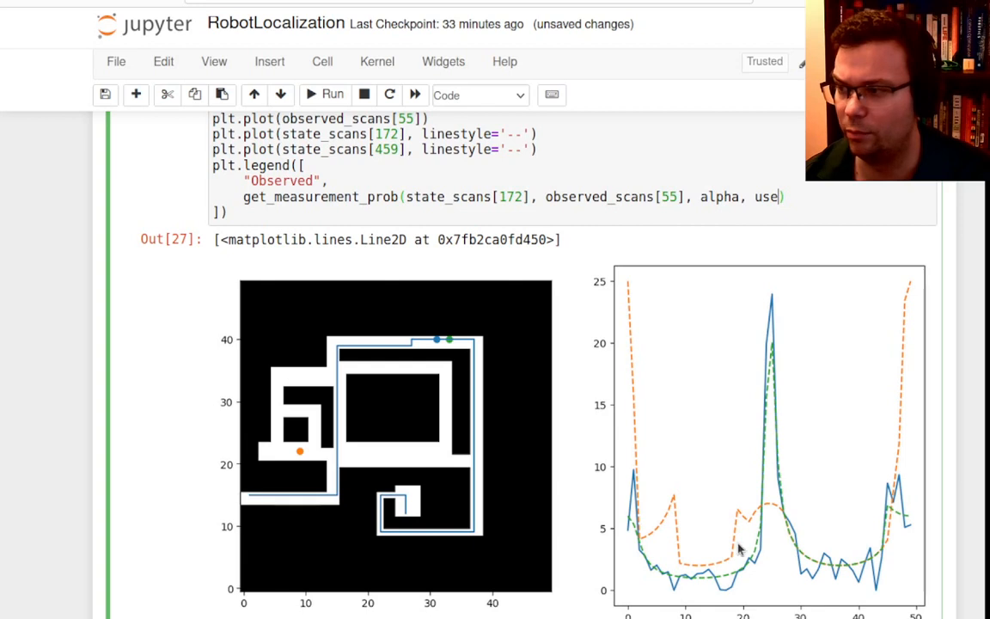
pyautogui.scroll(3)
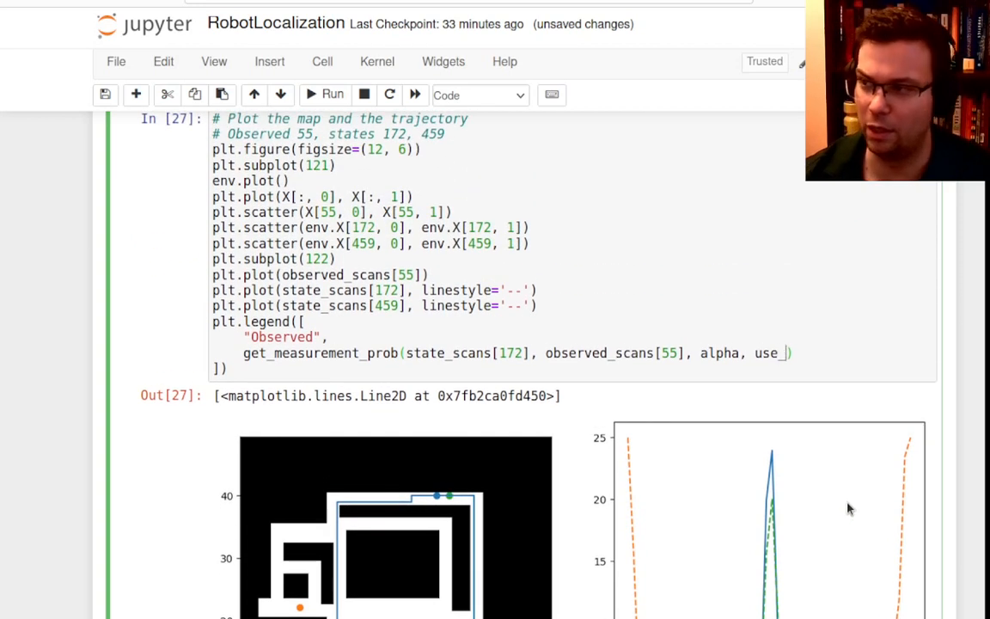
pyautogui.write('og')
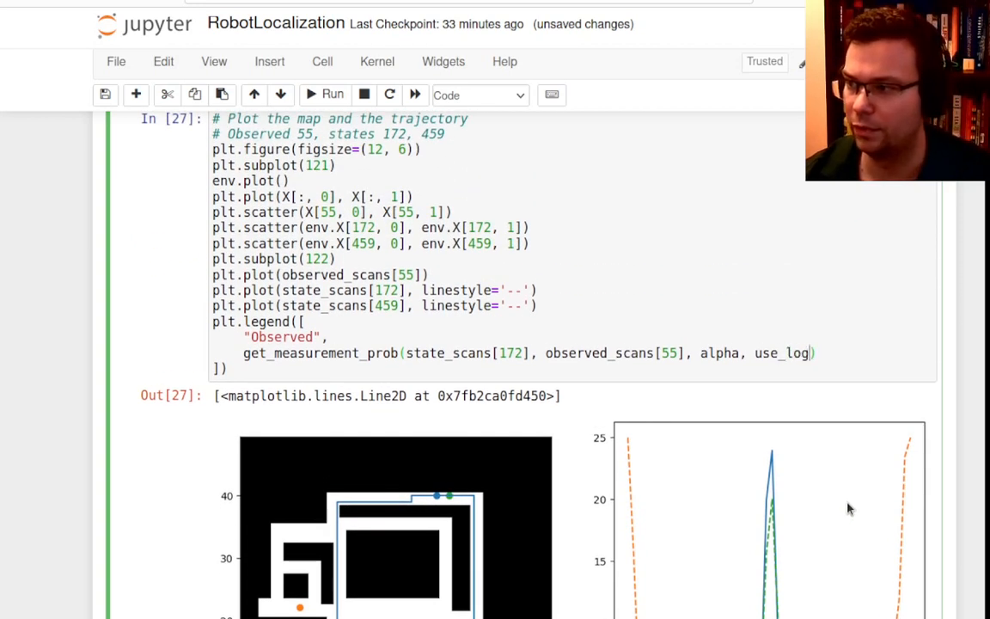
pyautogui.write('=True')
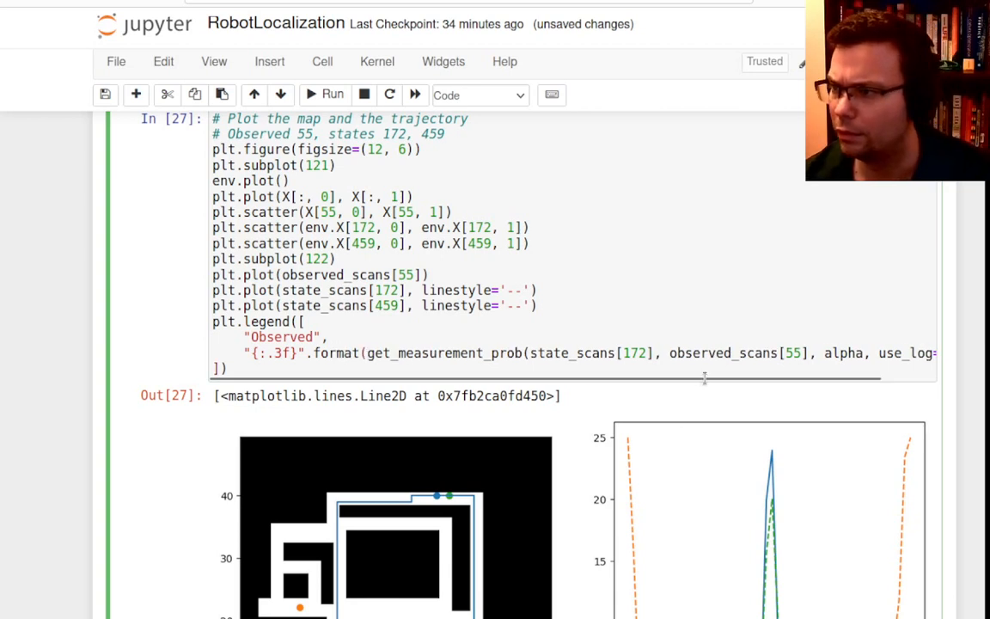
# Step: Rerun the cell and fix the legend syntax error so state 459 reads -79.020
pyautogui.hscroll(3)
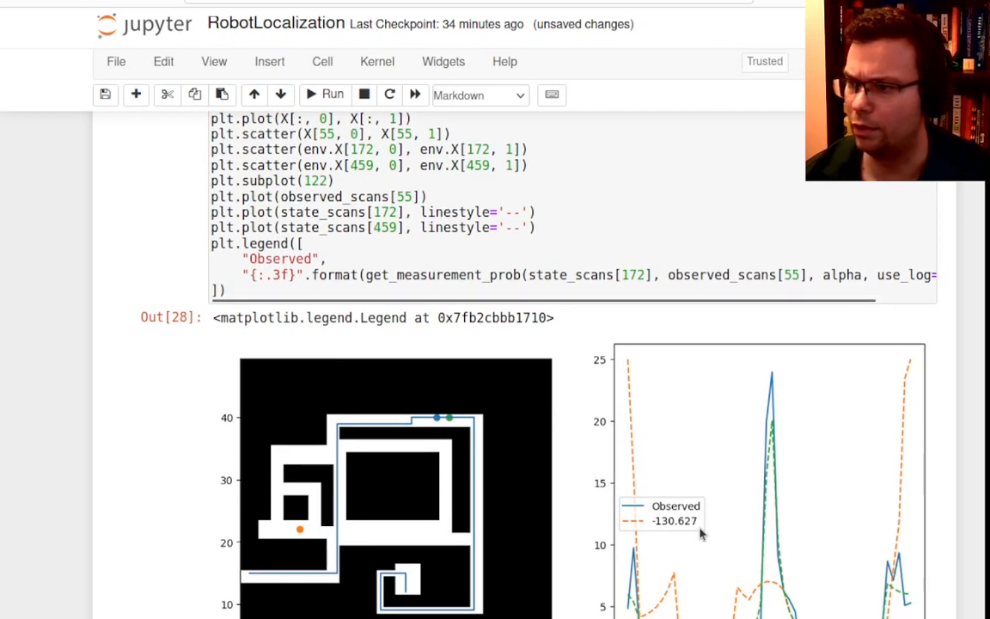
pyautogui.scroll(-3)
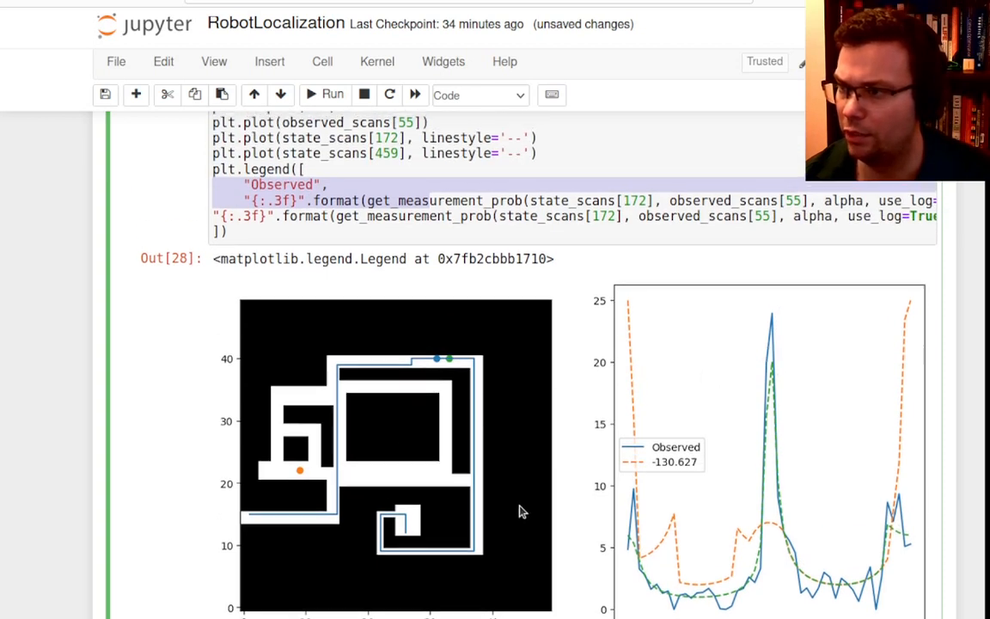
pyautogui.scroll(3)
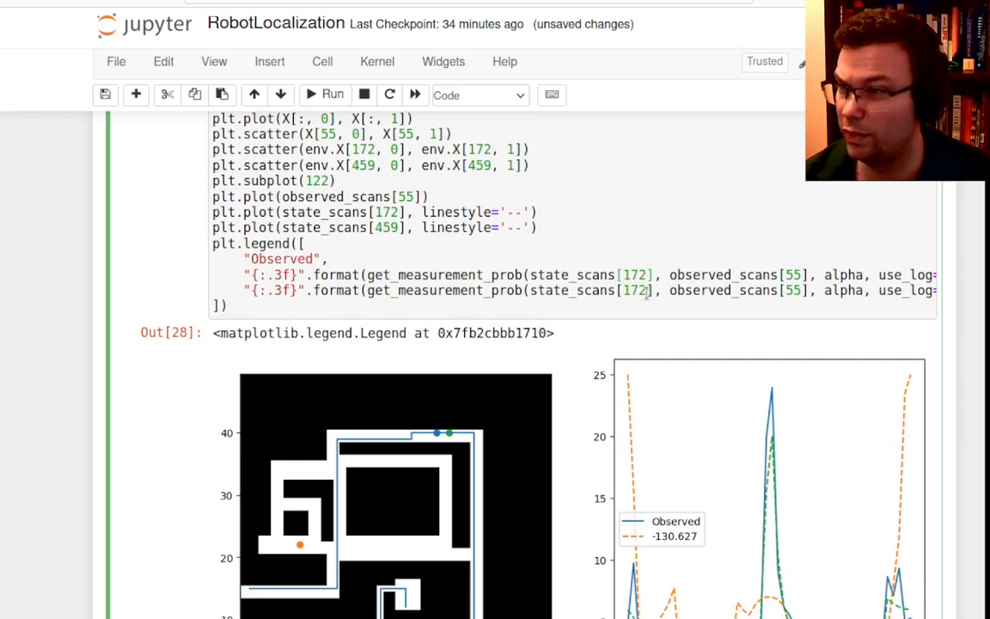
pyautogui.scroll(3)
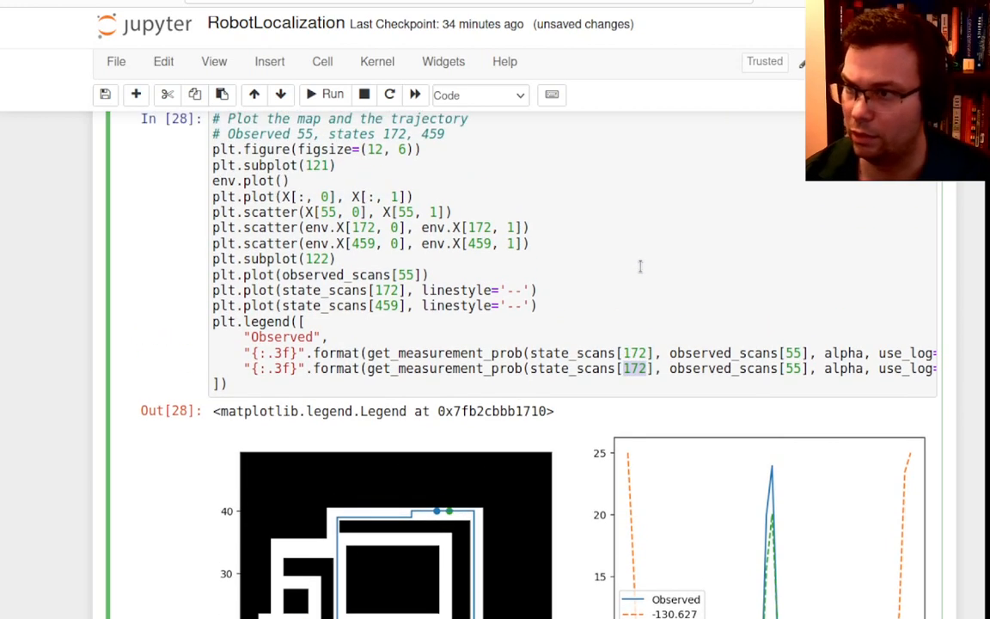
pyautogui.click(332, 95)
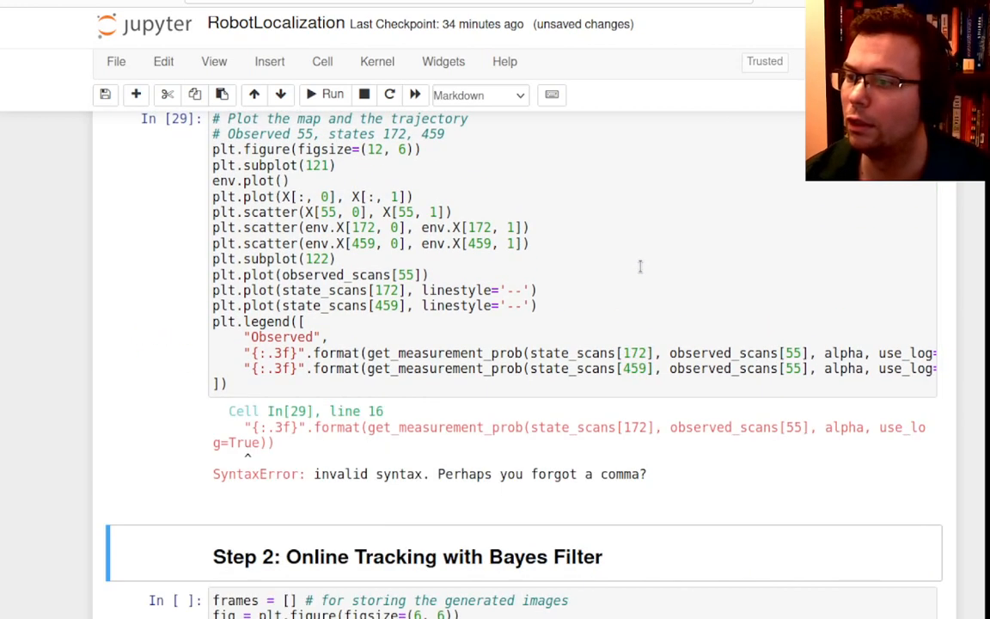
pyautogui.click(679, 368)
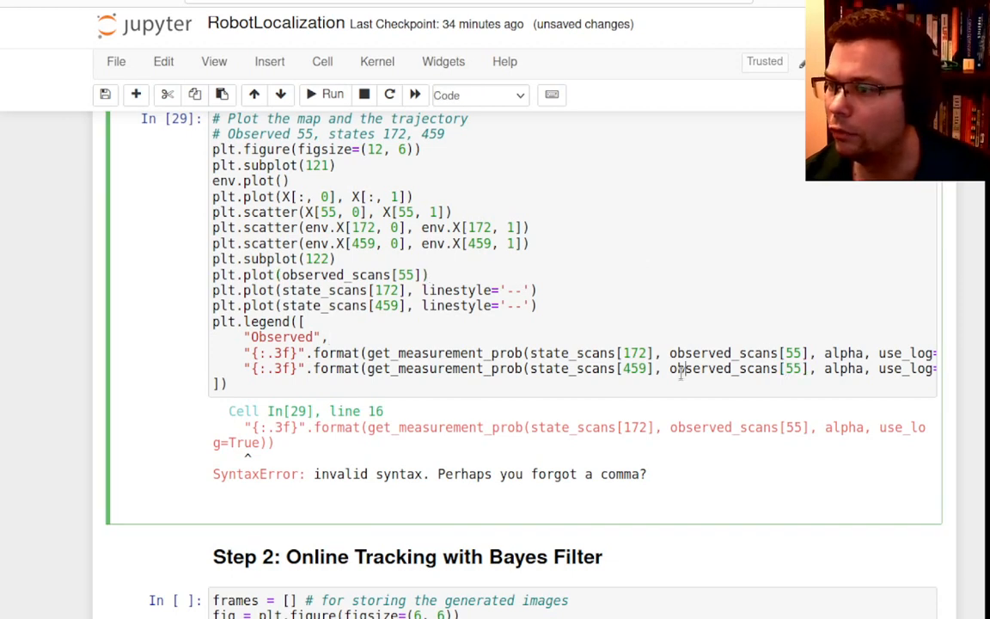
pyautogui.hscroll(3)
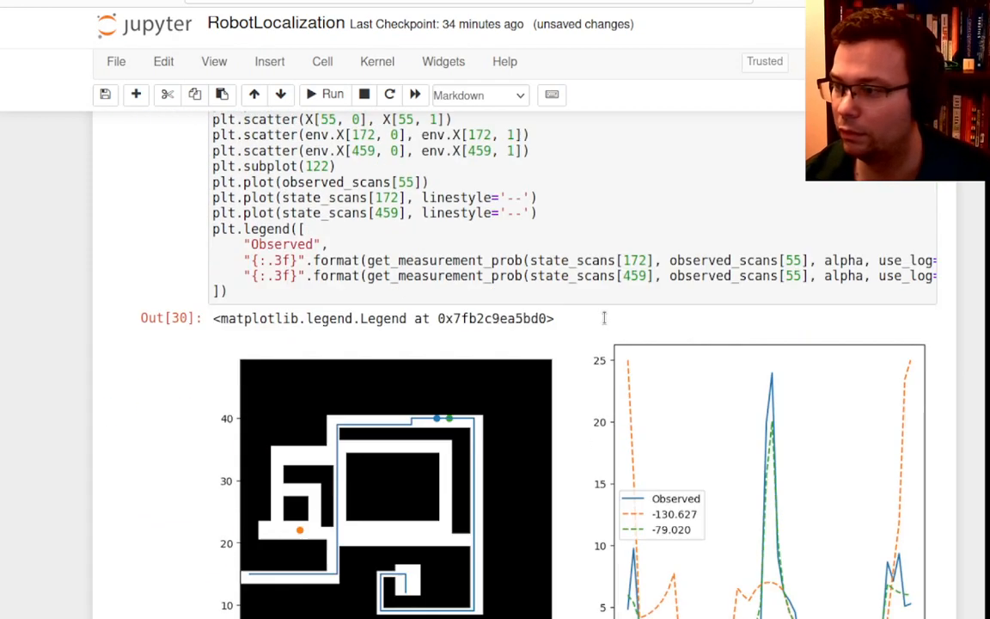
pyautogui.scroll(-3)
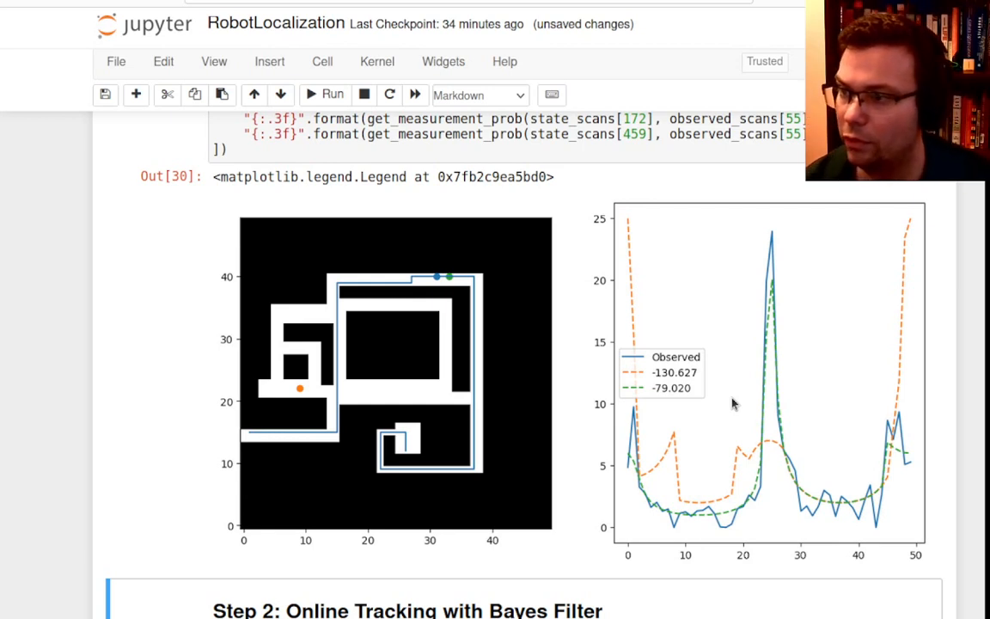
pyautogui.moveTo(702, 382)
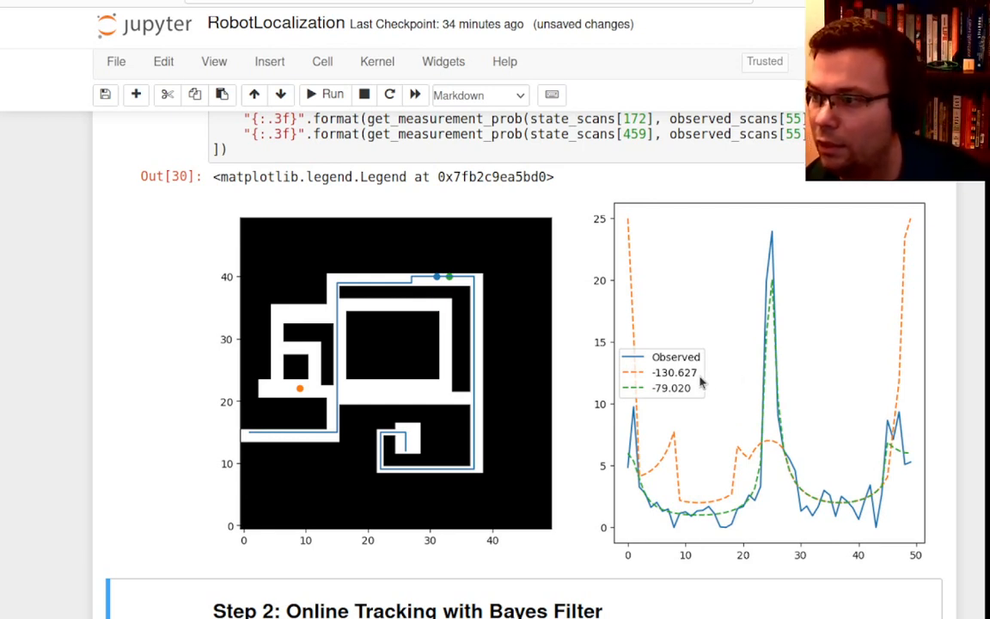
pyautogui.moveTo(776, 384)
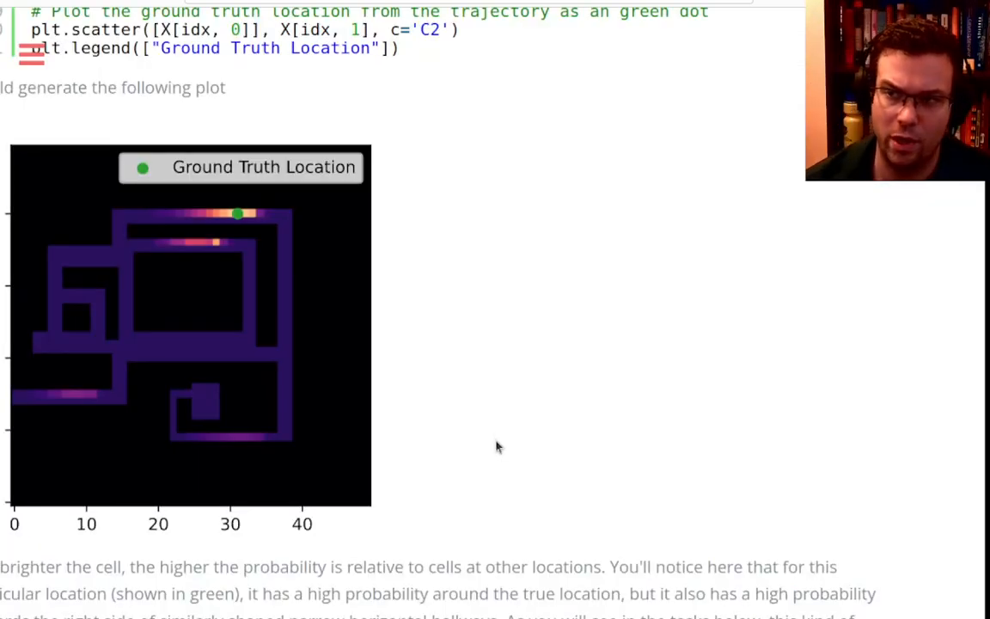
pyautogui.moveTo(241, 218)
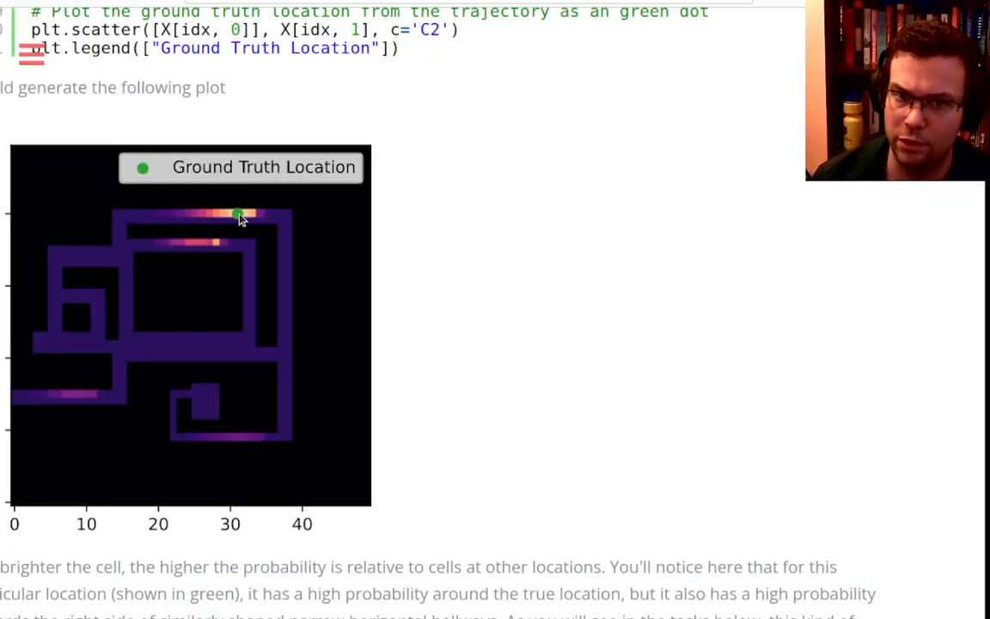
pyautogui.moveTo(261, 221)
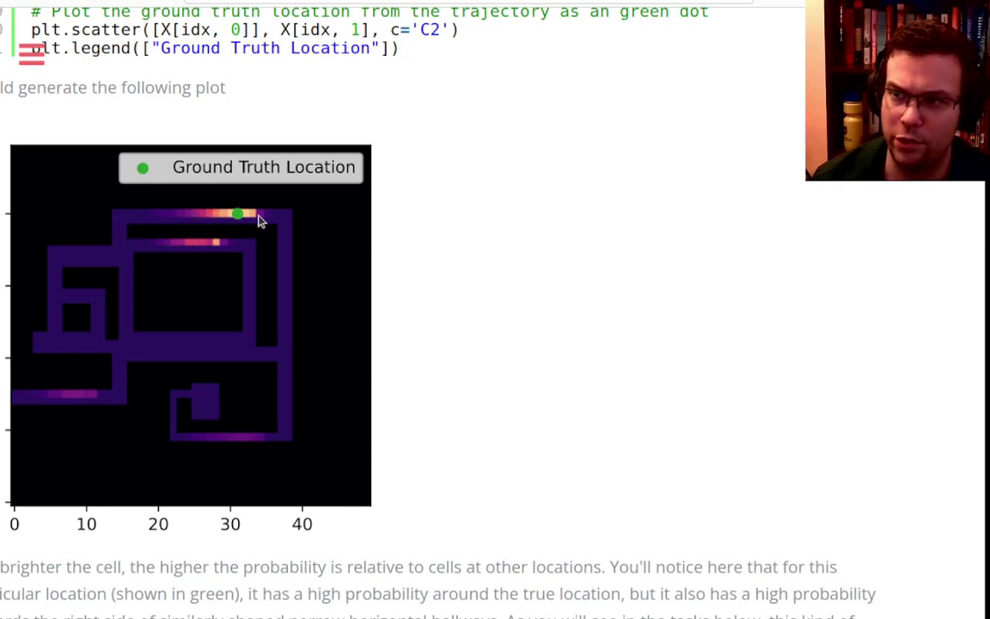
pyautogui.moveTo(202, 243)
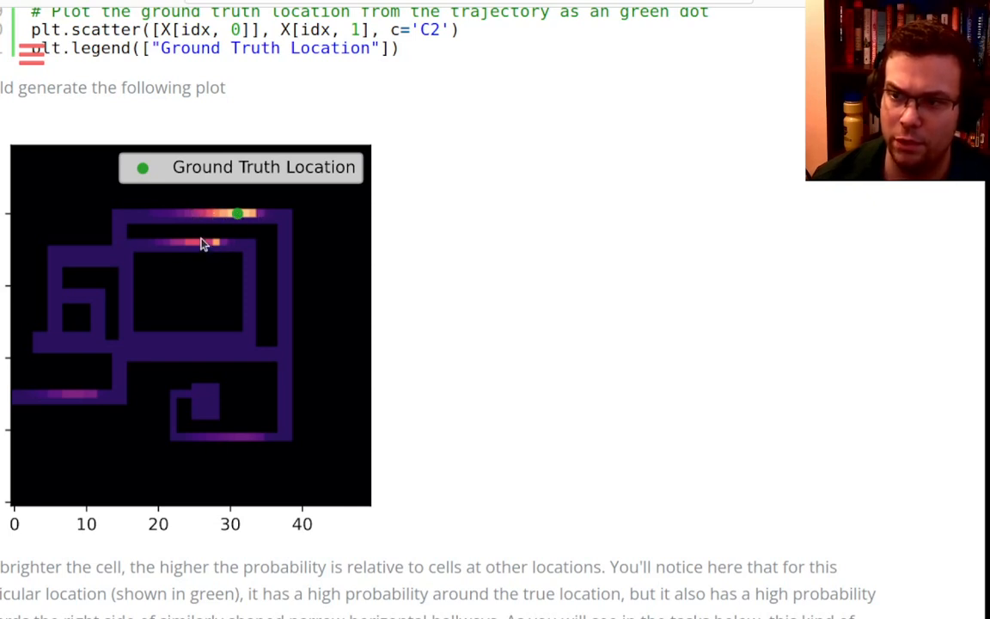
pyautogui.moveTo(150, 323)
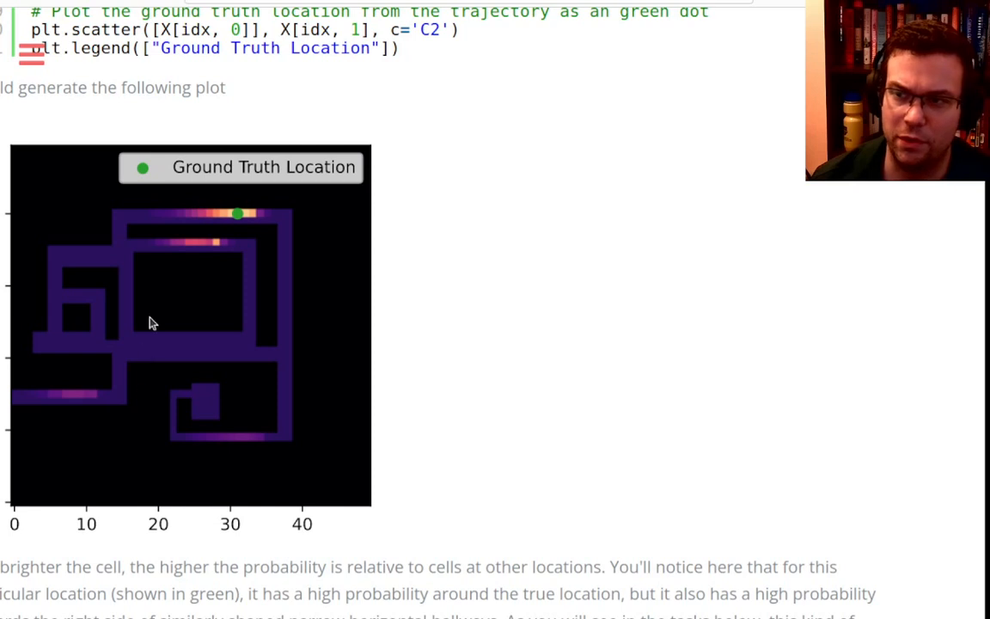
pyautogui.moveTo(241, 214)
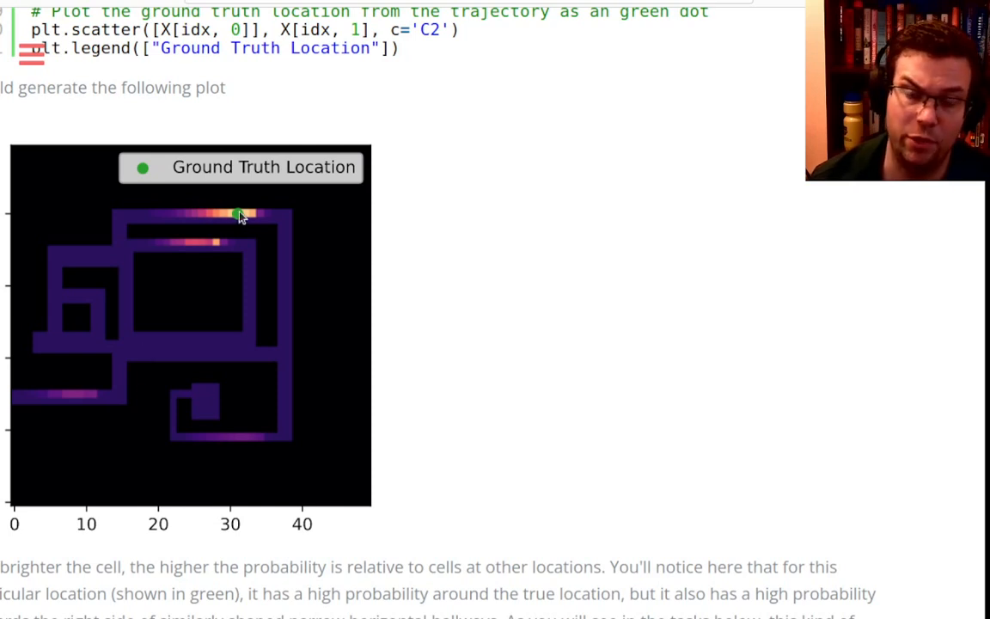
pyautogui.moveTo(279, 217)
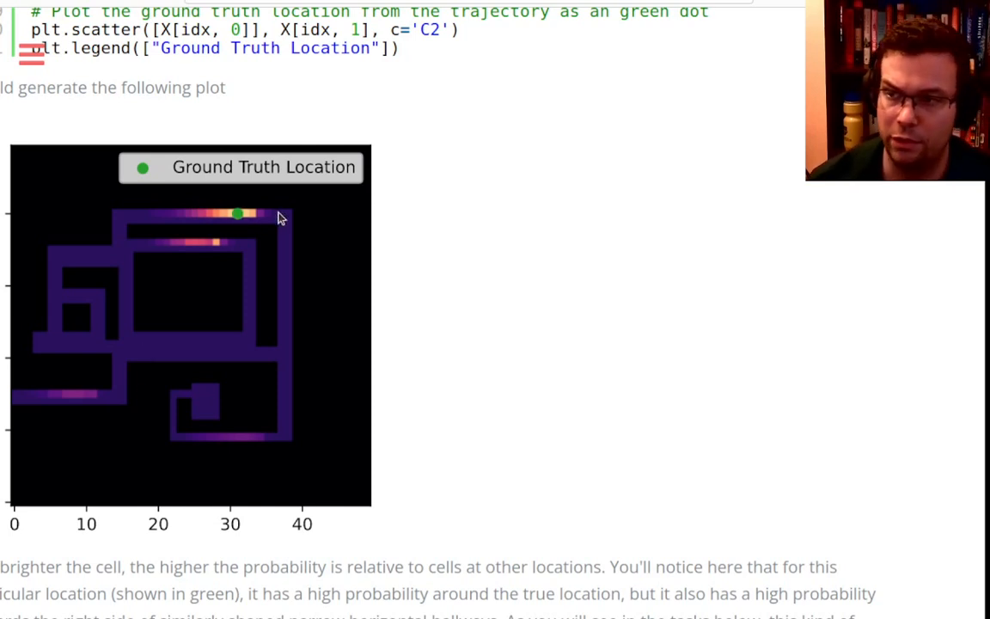
pyautogui.moveTo(207, 247)
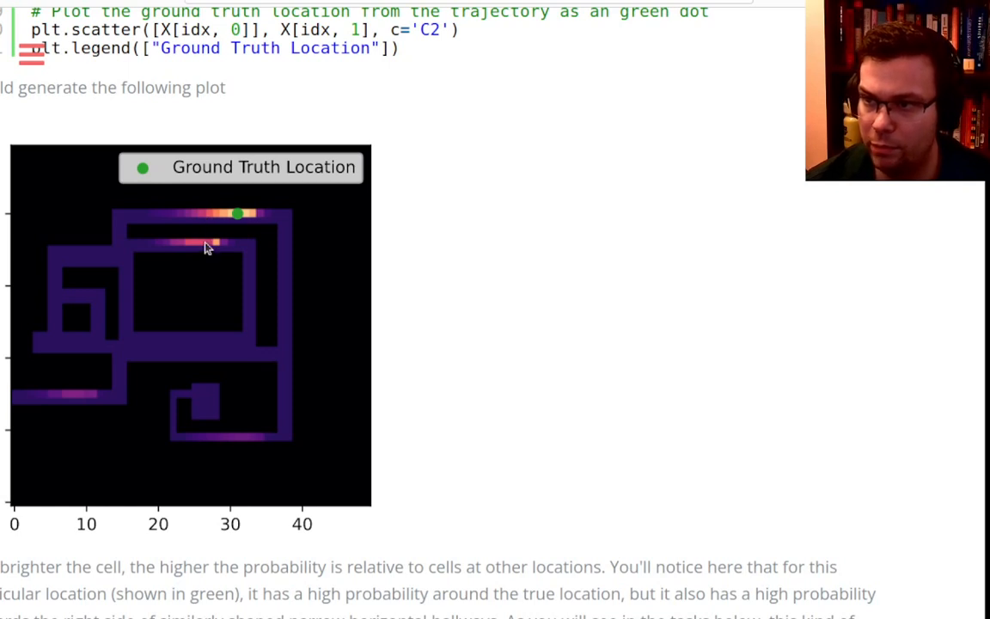
pyautogui.moveTo(189, 464)
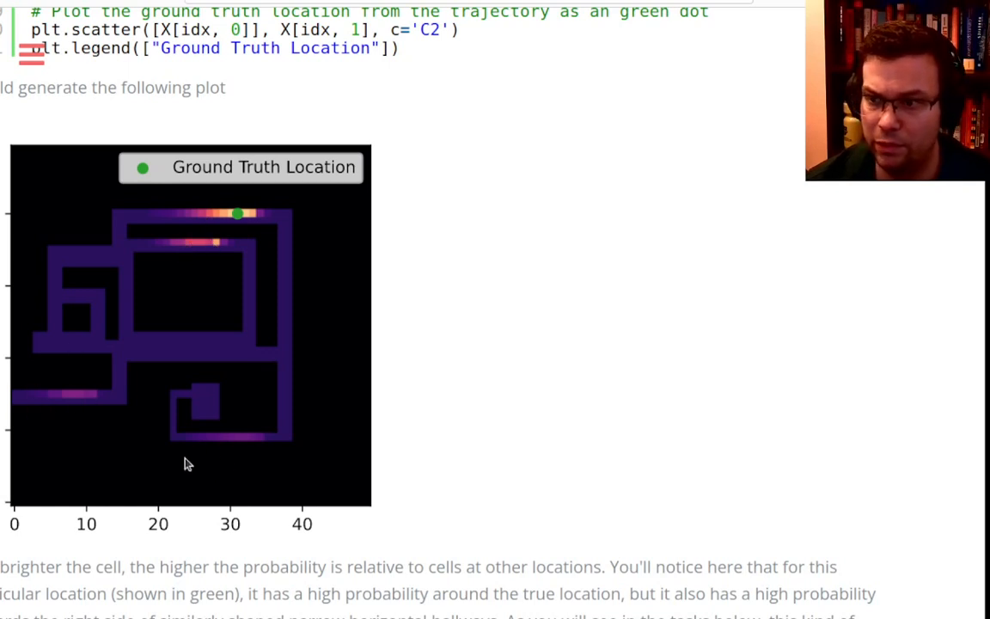
pyautogui.moveTo(214, 236)
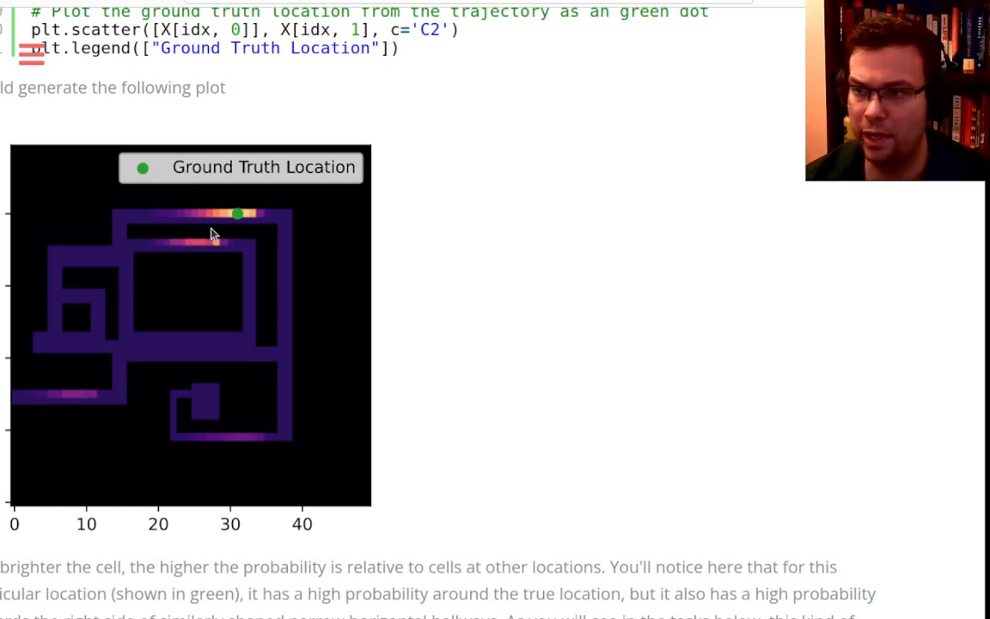
pyautogui.moveTo(213, 225)
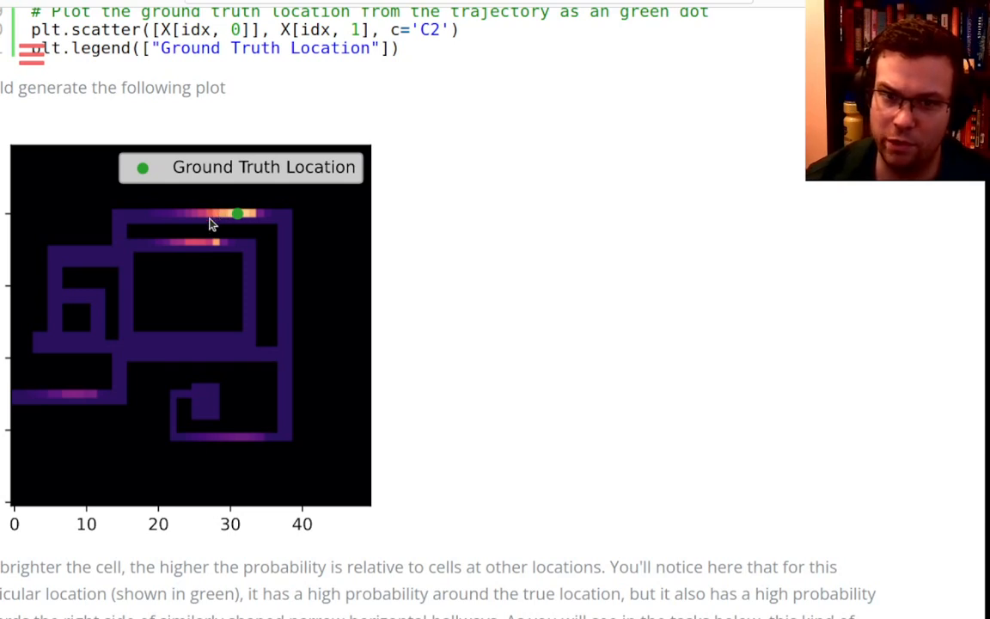
pyautogui.moveTo(206, 214)
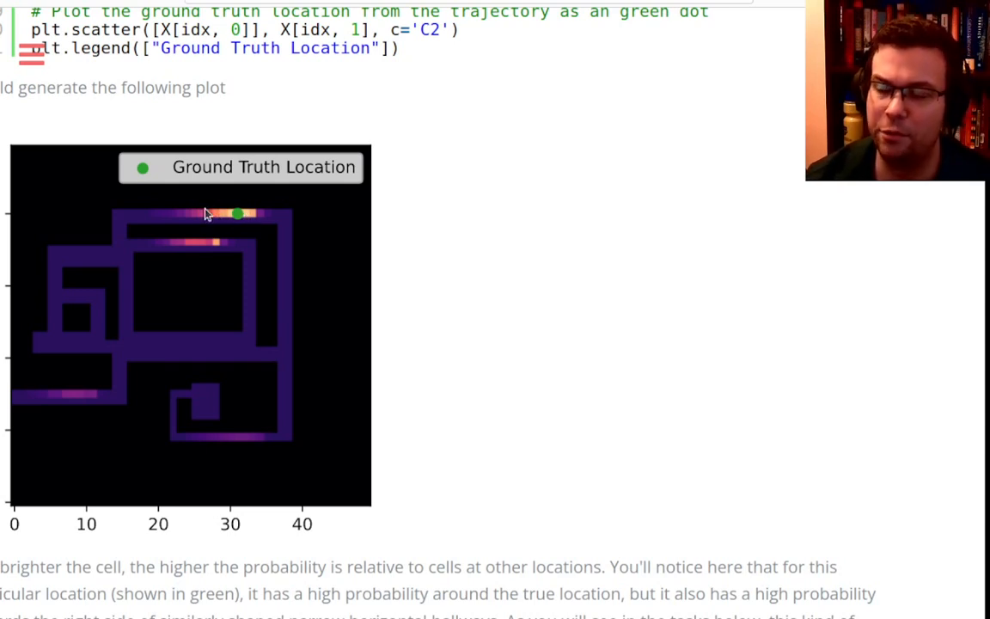
pyautogui.moveTo(430, 291)
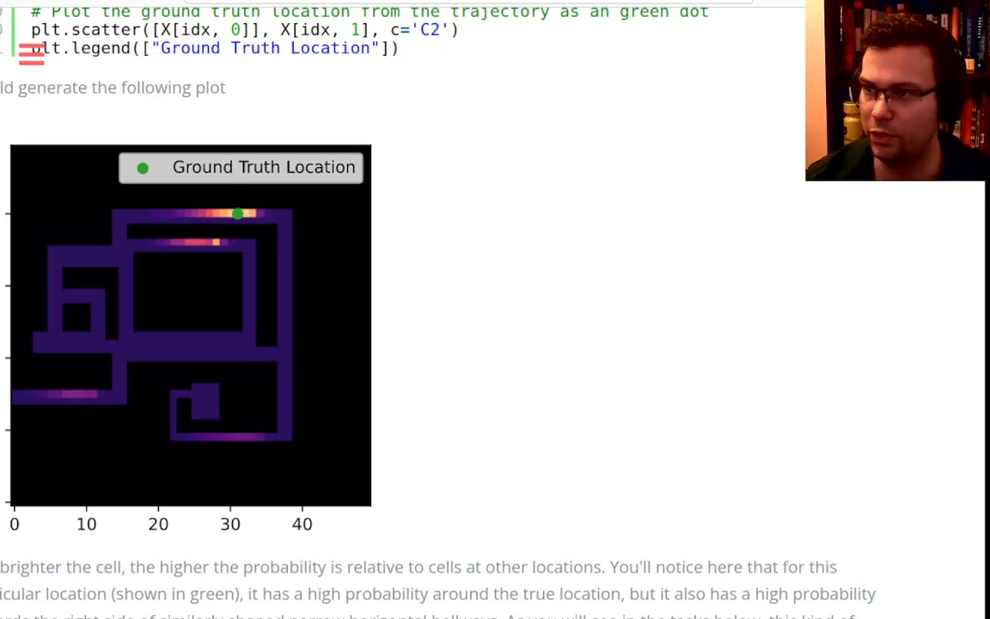
# Step: Scroll up to the example code computing meas_probs across all states
pyautogui.scroll(3)
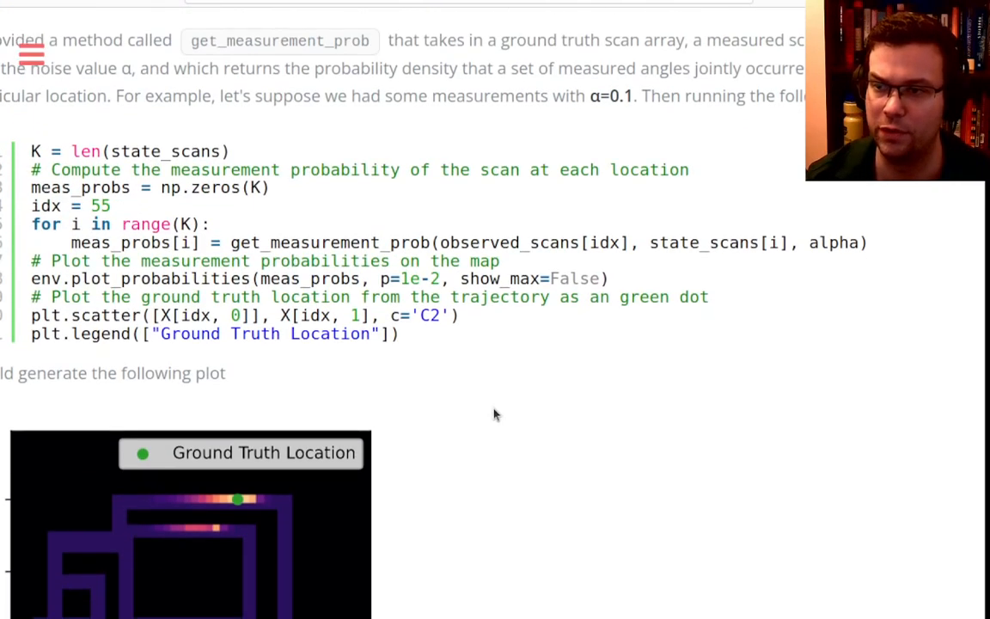